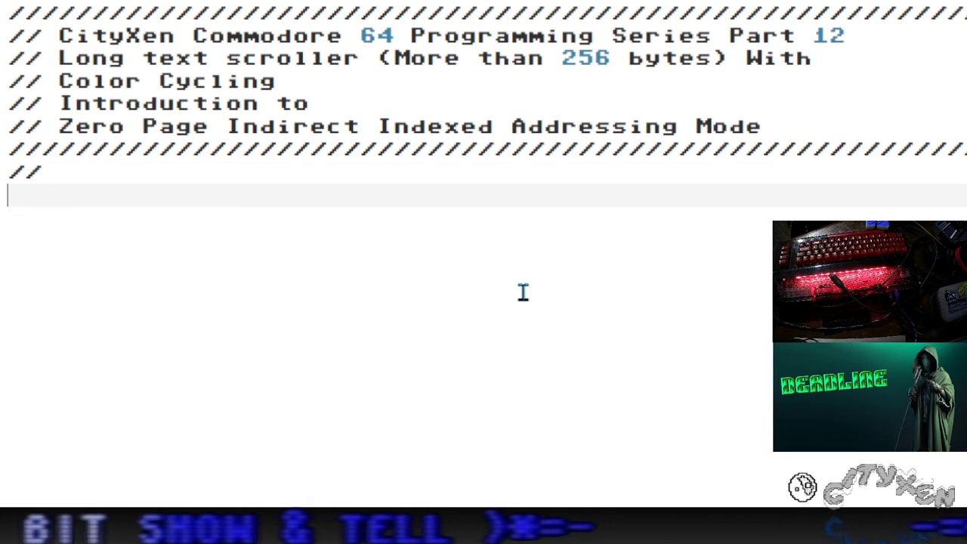
# Add comment lines on Indirect Indexed Addressing Mode needing two sequential zero page bytes
pyautogui.write('Ind')
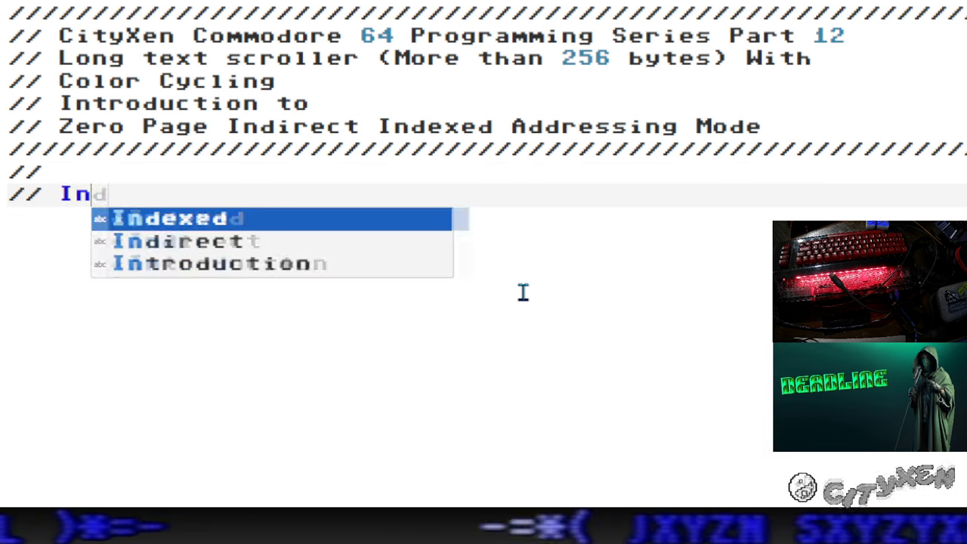
pyautogui.write('exed')
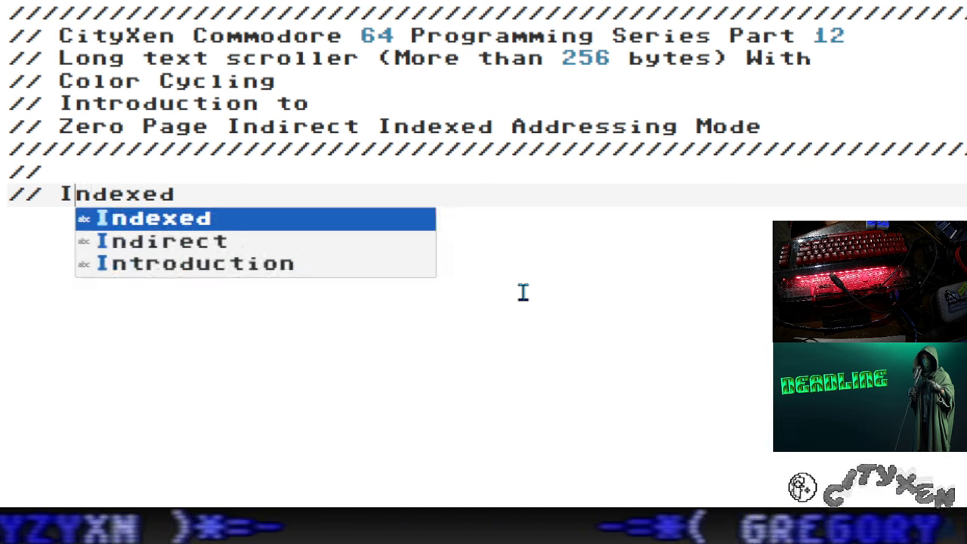
pyautogui.write('n')
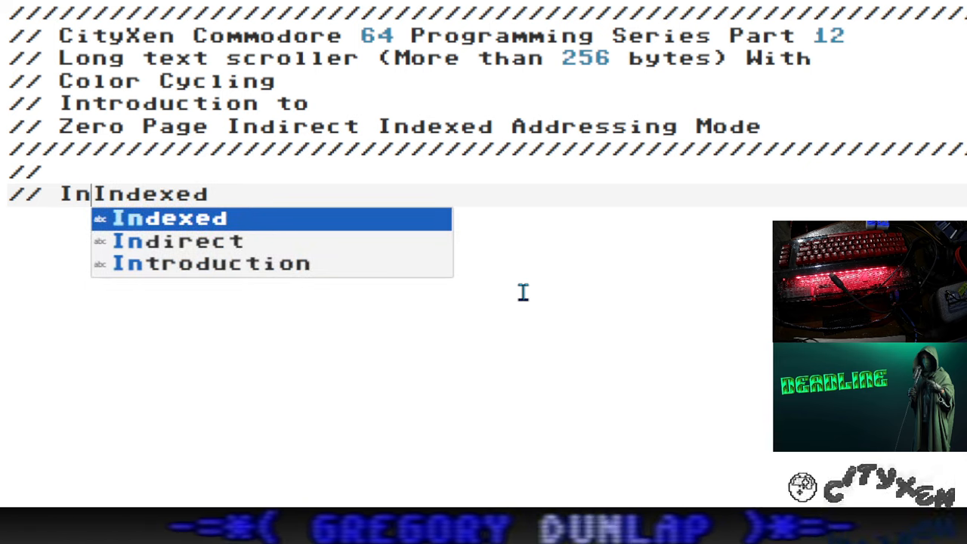
pyautogui.click(178, 240)
pyautogui.write('// Two')
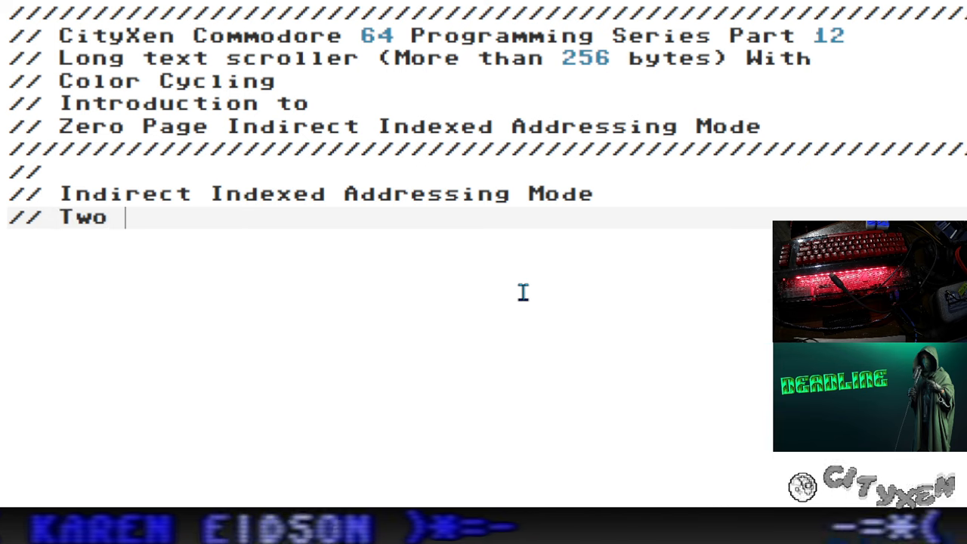
pyautogui.write('sequent')
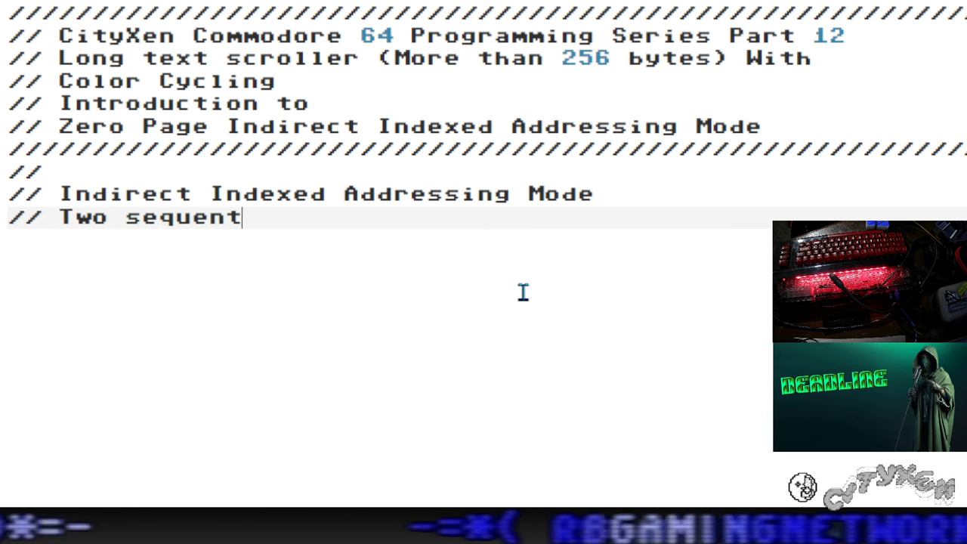
pyautogui.write('ial bytes of zero page required')
pyautogui.write('//')
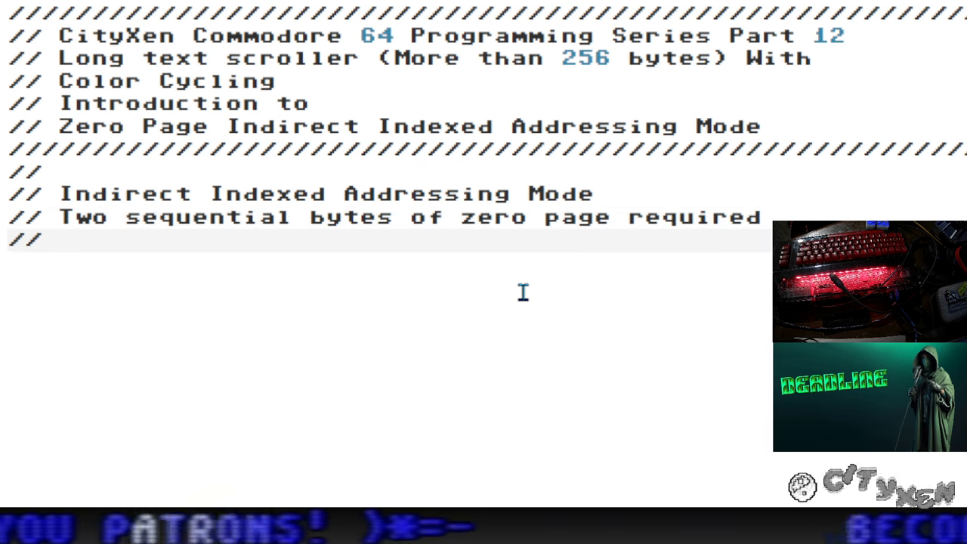
# Add the comment that the Y register offsets the result and begin an Example line
pyautogui.write('Y regfi')
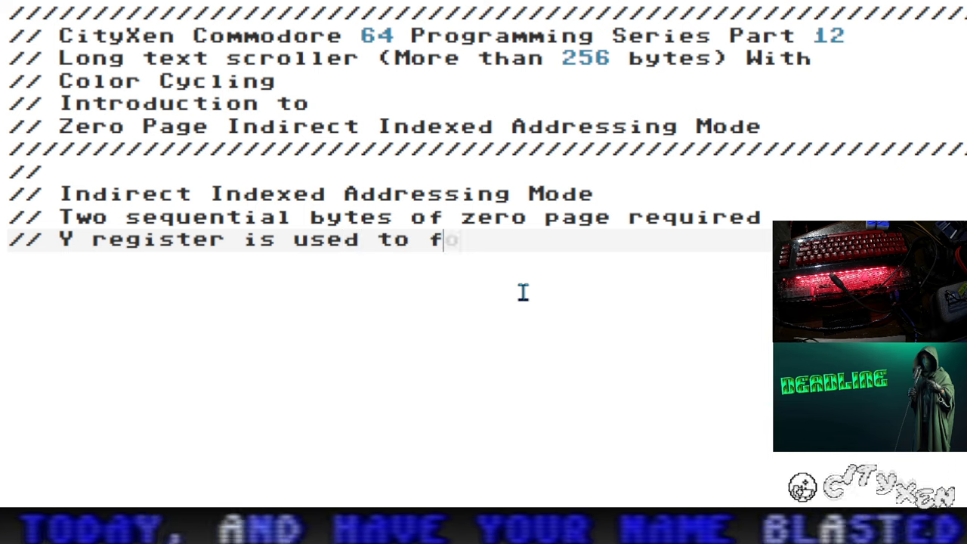
pyautogui.write('ffset the')
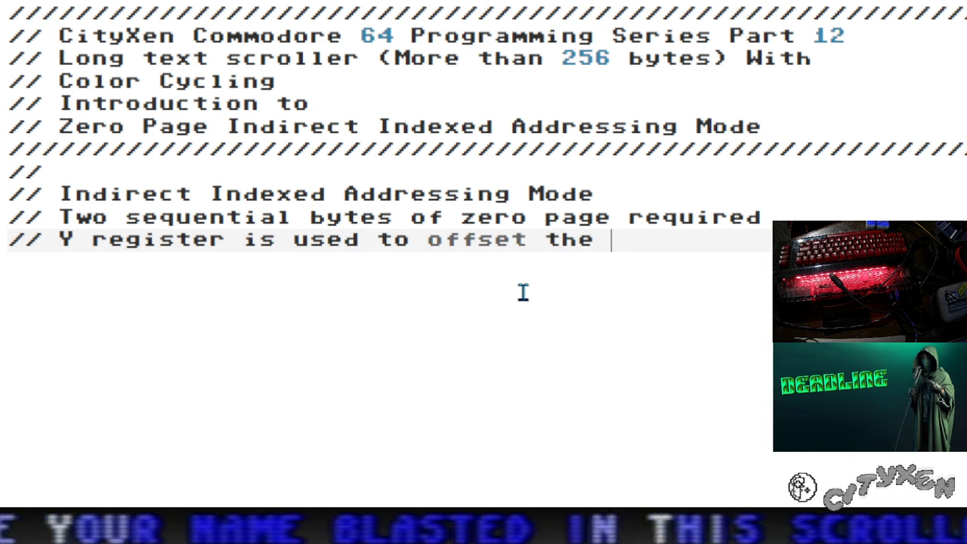
pyautogui.write('result')
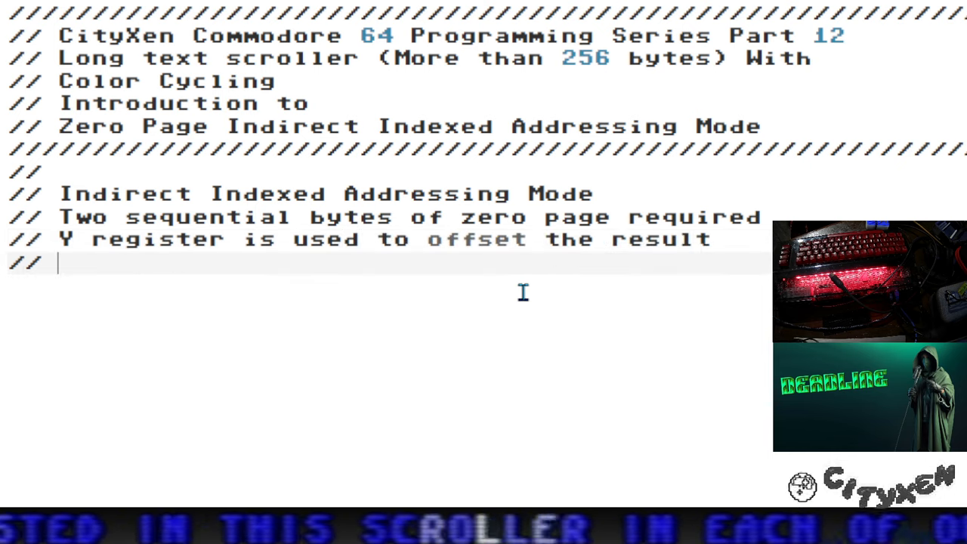
pyautogui.write('Exa')
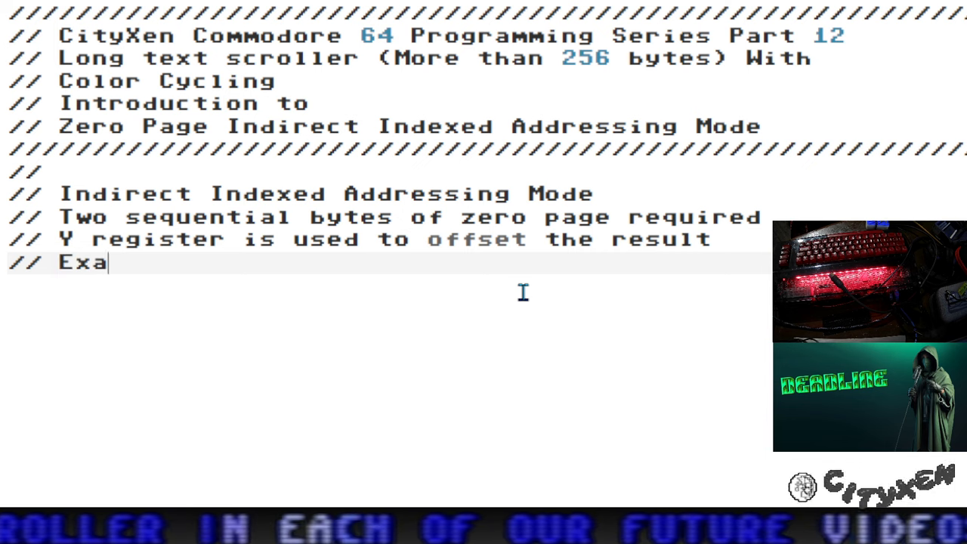
# Write the example lda ($fb,y) with $fb = $52 and $fc = $34 in the comment
pyautogui.write('mple')
pyautogui.write('// lda')
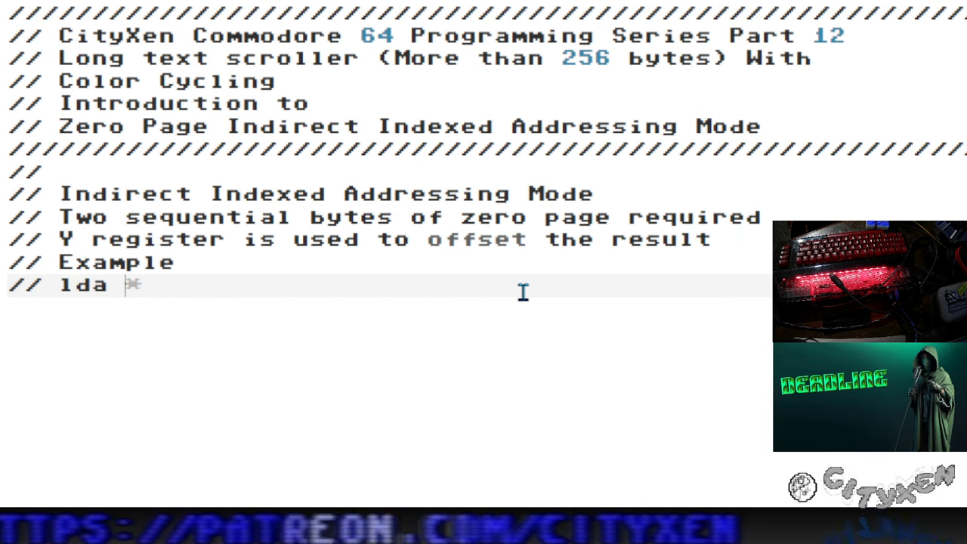
pyautogui.write('($fb,')
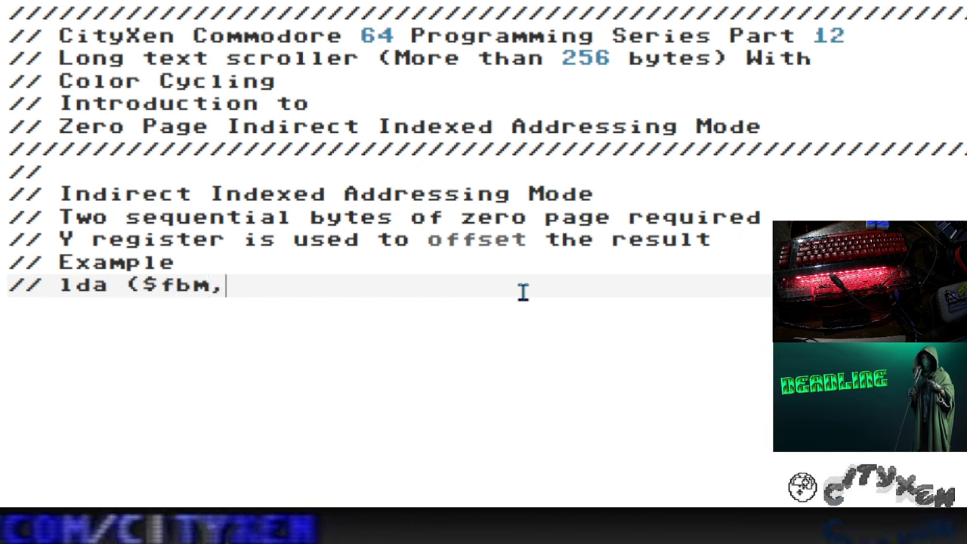
pyautogui.press('Backspace')
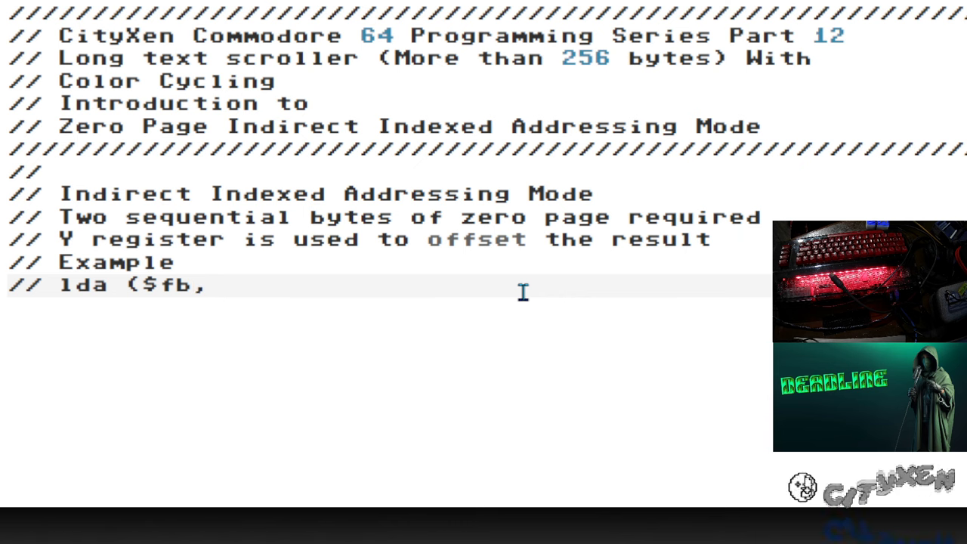
pyautogui.write('y)')
pyautogui.write('// $f')
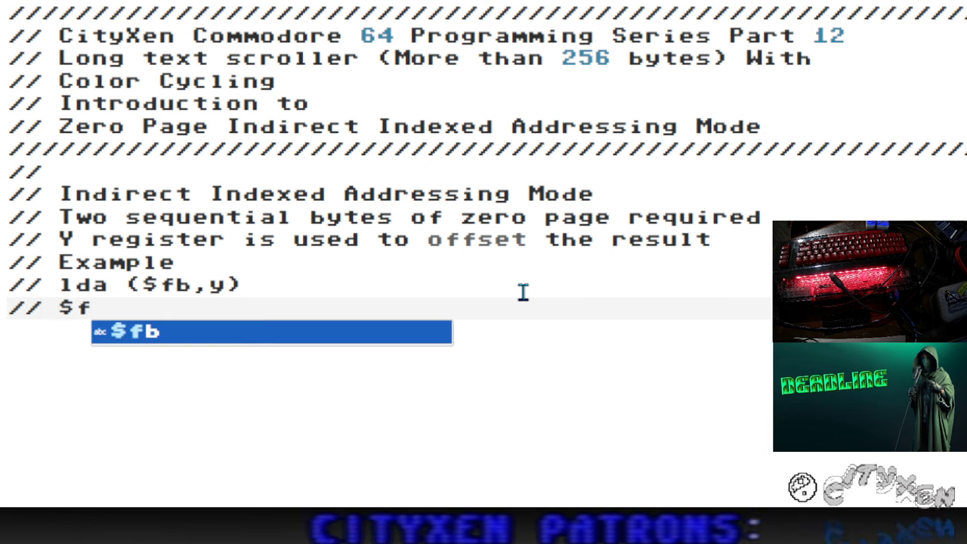
pyautogui.write('b =')
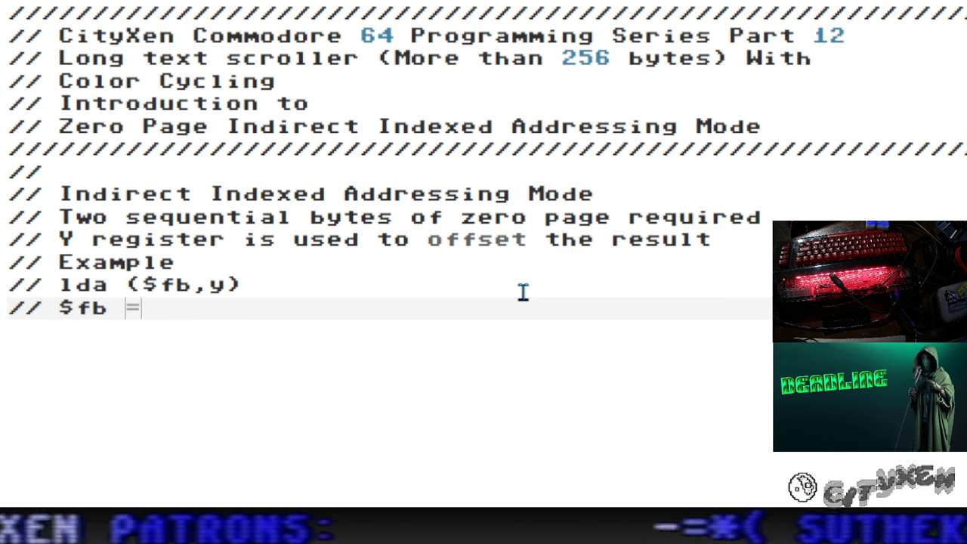
pyautogui.write('=')
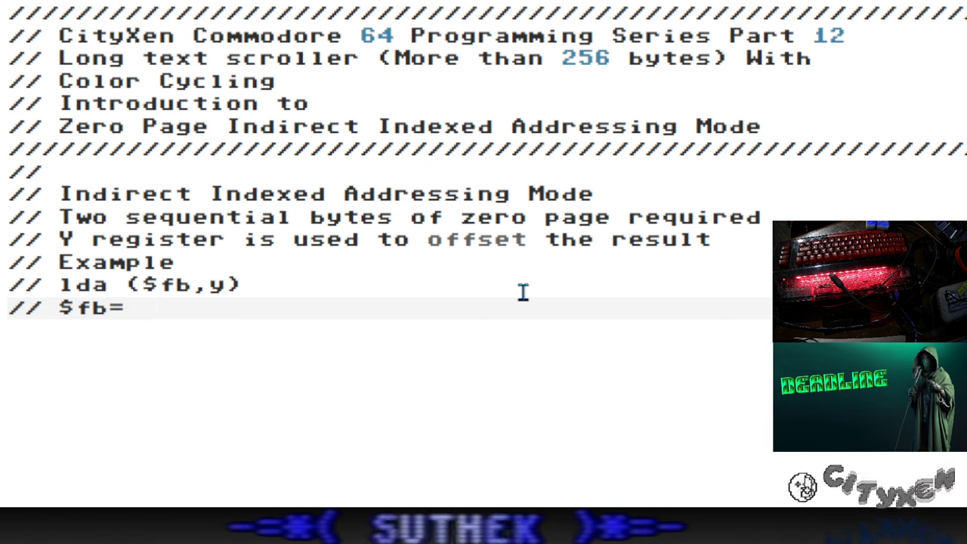
pyautogui.write('$52')
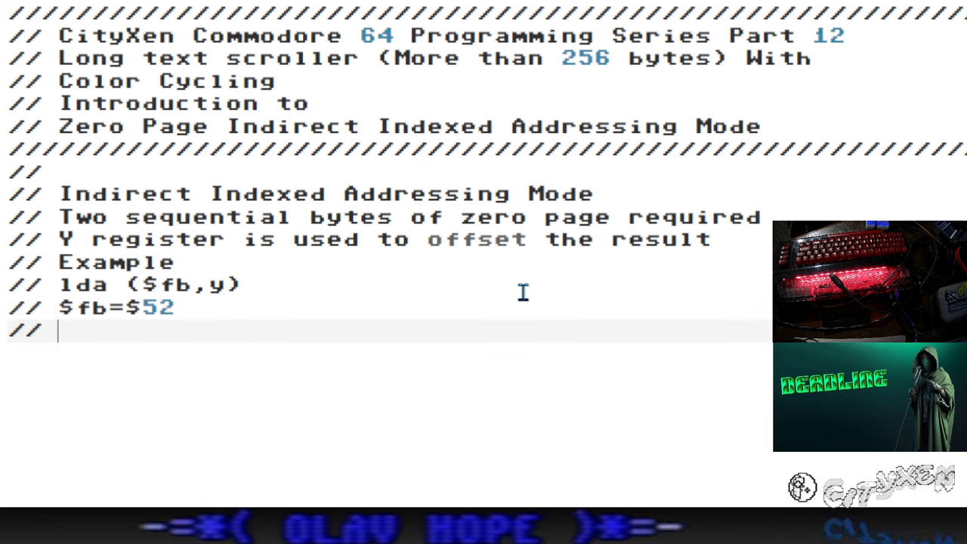
pyautogui.write('$fc')
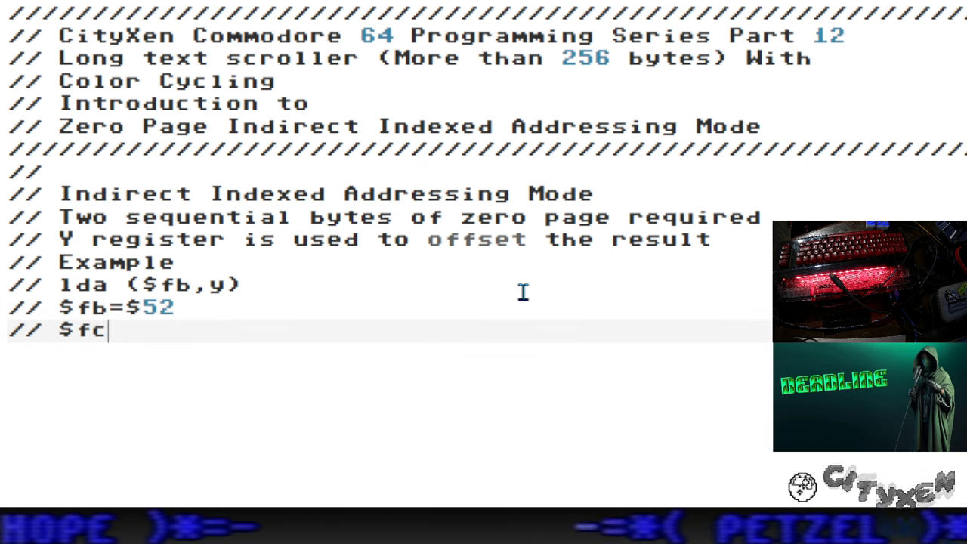
pyautogui.write('=$')
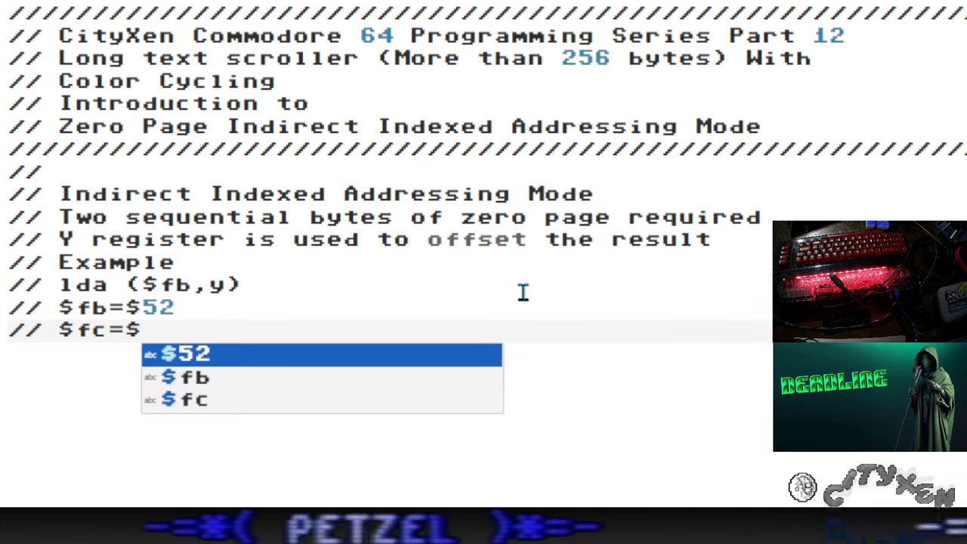
pyautogui.write('34')
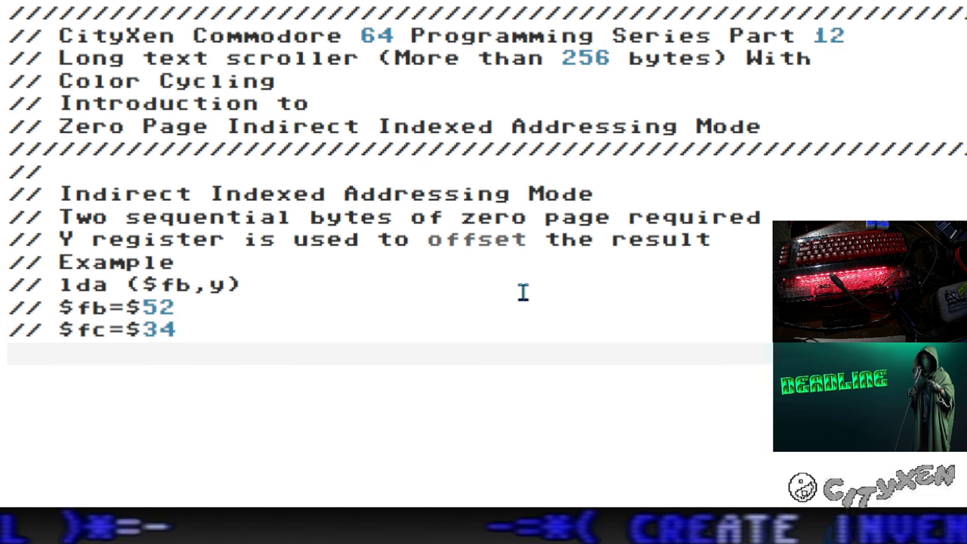
# Finish the example: Y register = $03 so the accumulator will hold memory address $3455
pyautogui.write('reg')
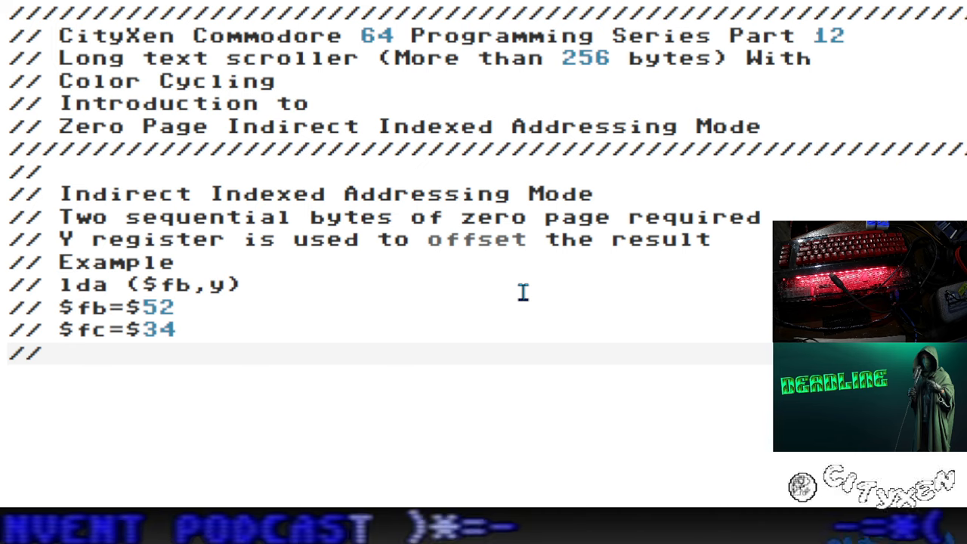
pyautogui.write('y regf')
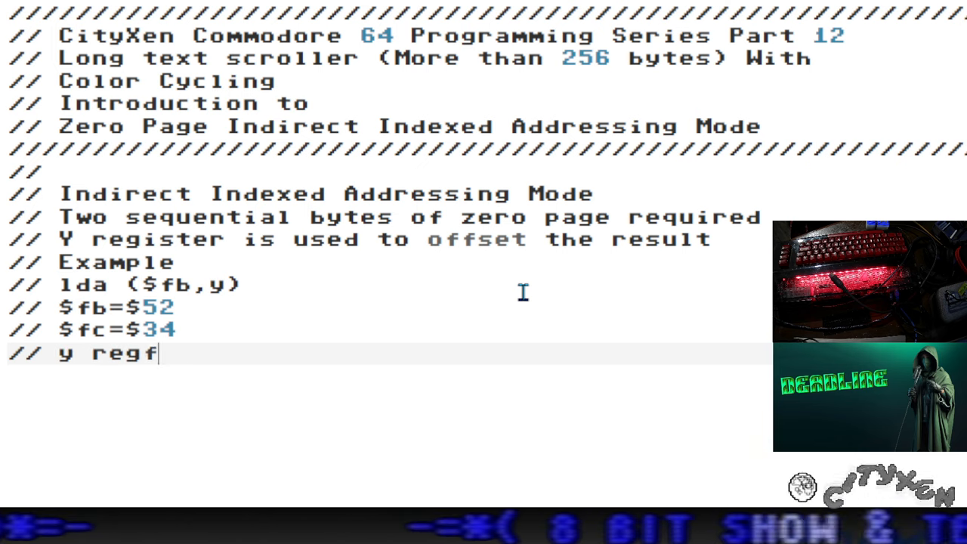
pyautogui.write('ister=')
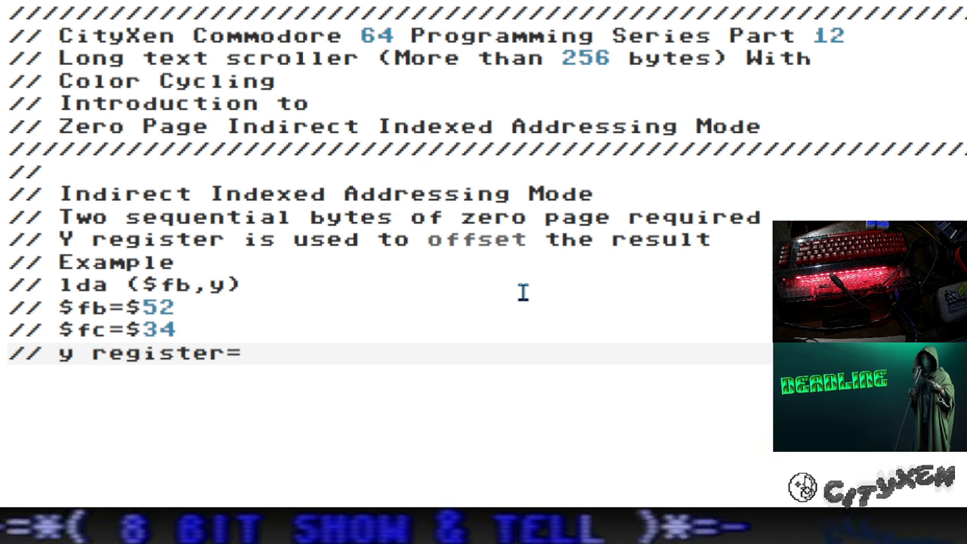
pyautogui.write('$')
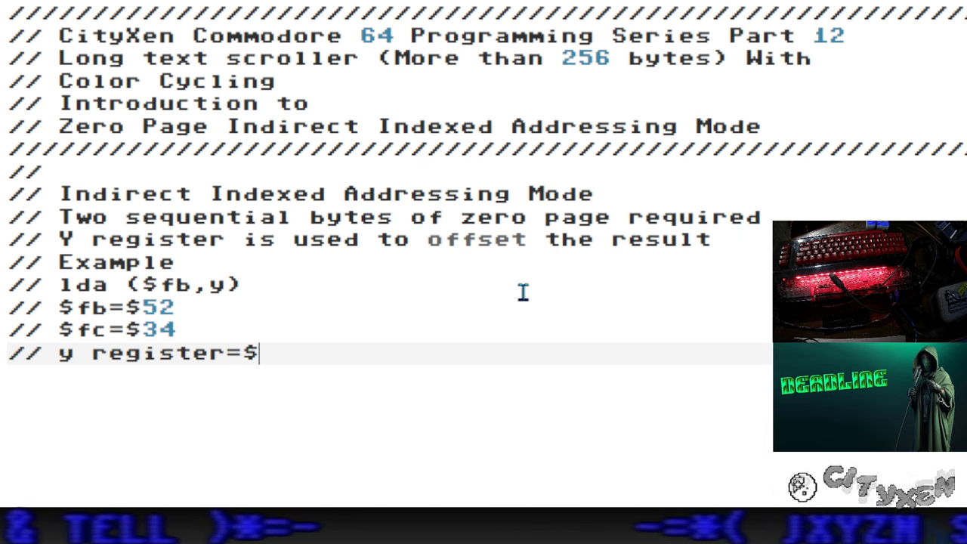
pyautogui.write('03')
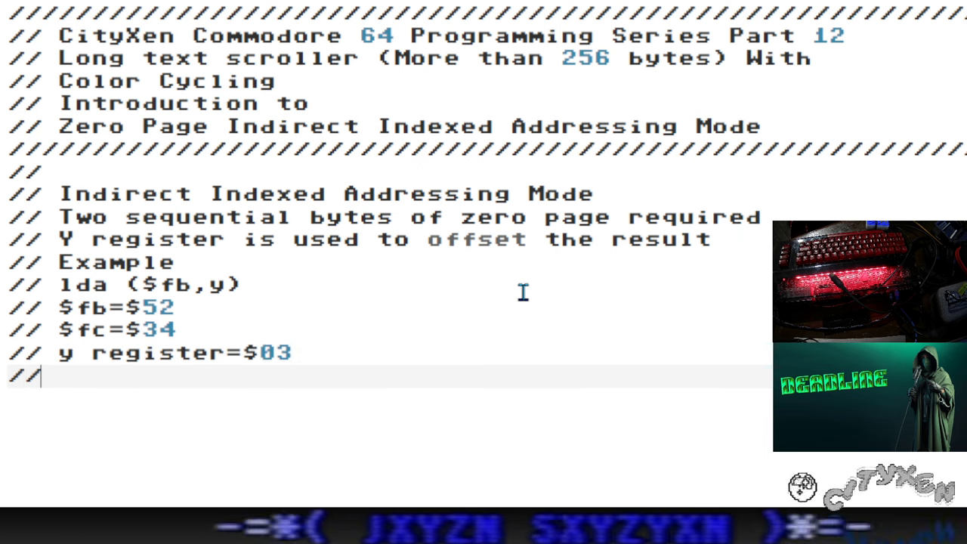
pyautogui.write('result:')
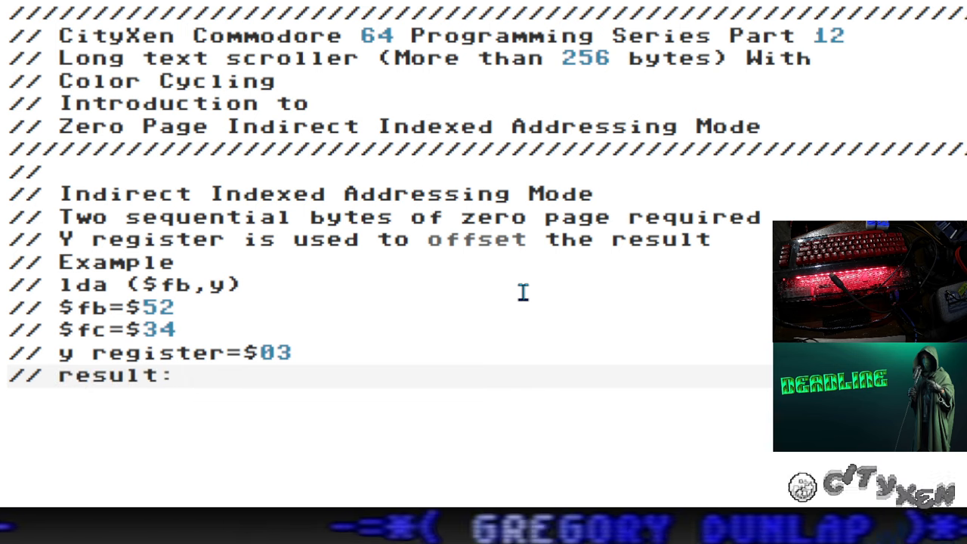
pyautogui.write('$4')
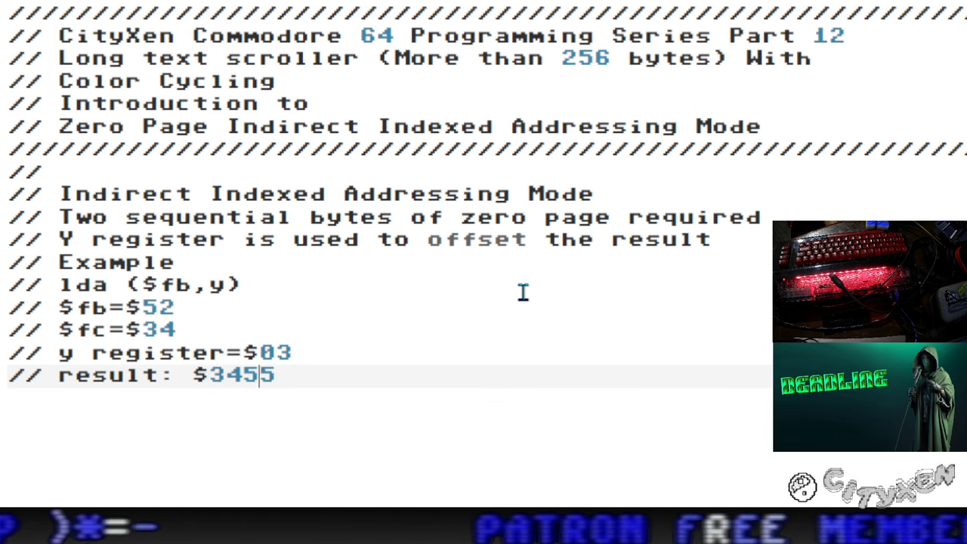
pyautogui.write('memory')
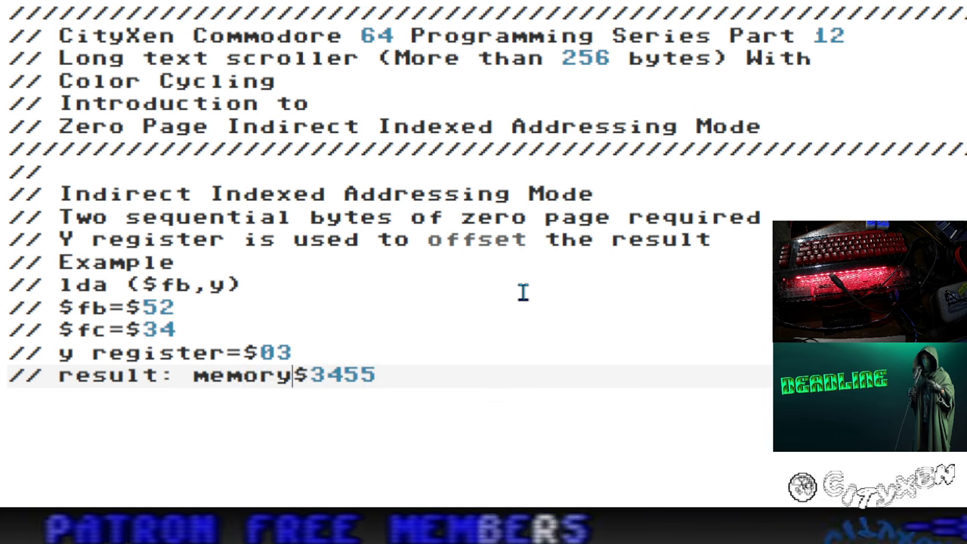
pyautogui.write('address')
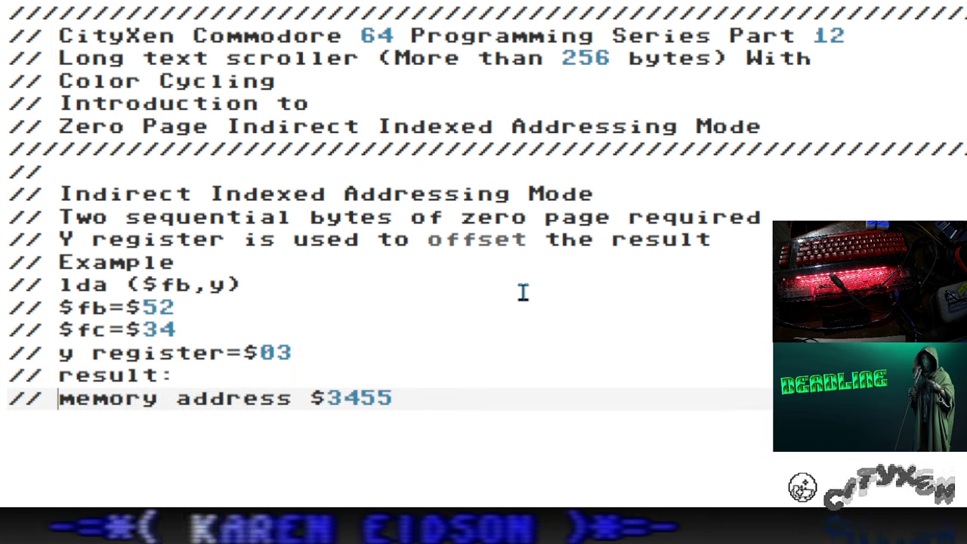
pyautogui.write('accyu')
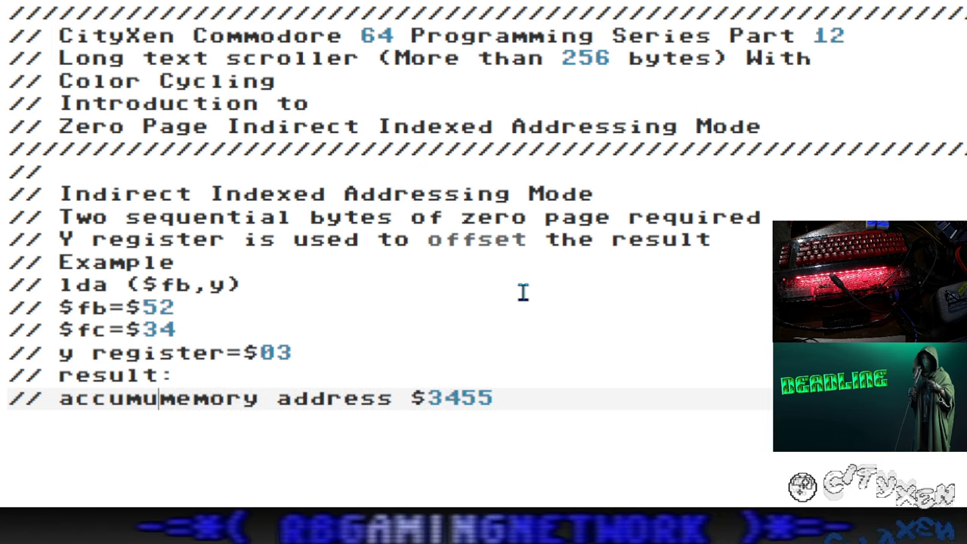
pyautogui.write('lator will')
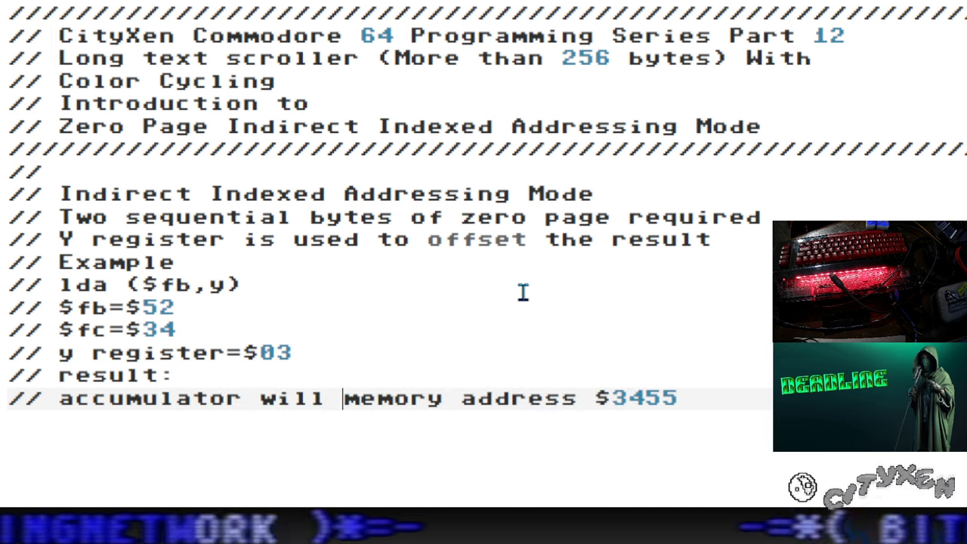
pyautogui.write('hold')
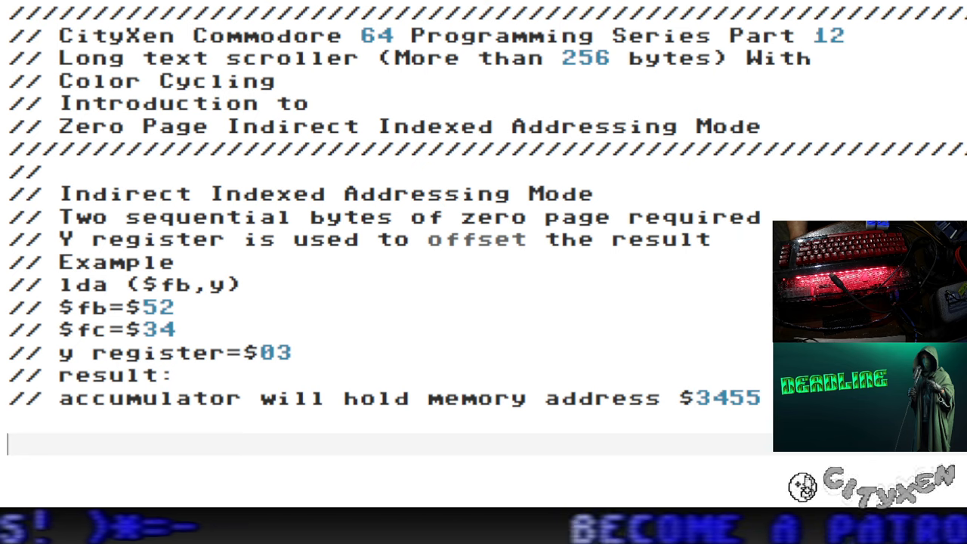
pyautogui.moveTo(477, 476)
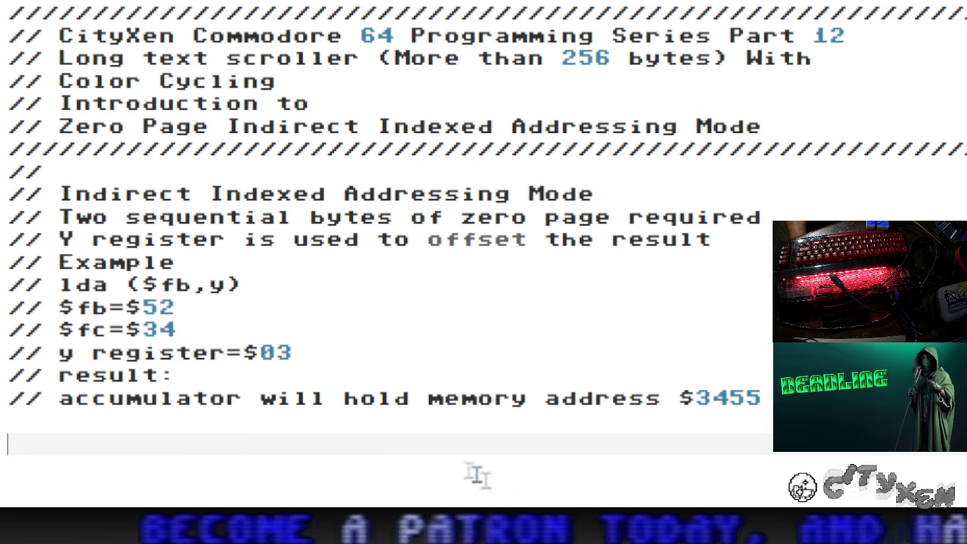
# Define constants VIC_CONTROL_REG1 = $d011 and VIC_RASTER_COUNTER = $d012
pyautogui.write('.cp')
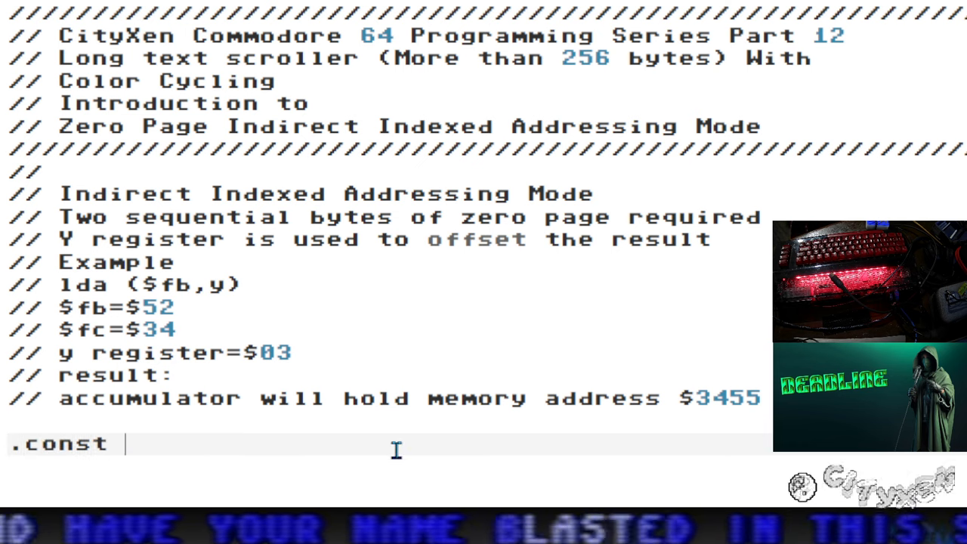
pyautogui.write('VIC_')
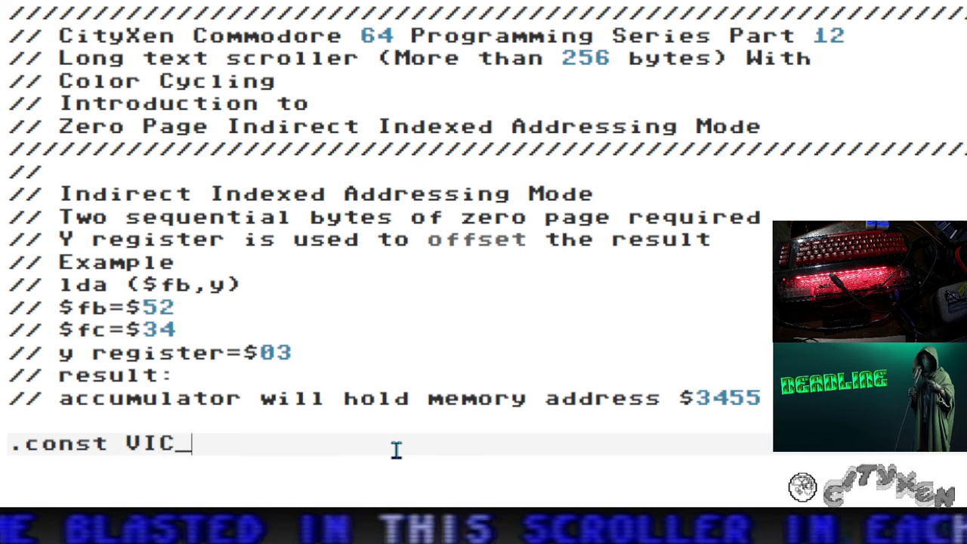
pyautogui.write('CONTROL_')
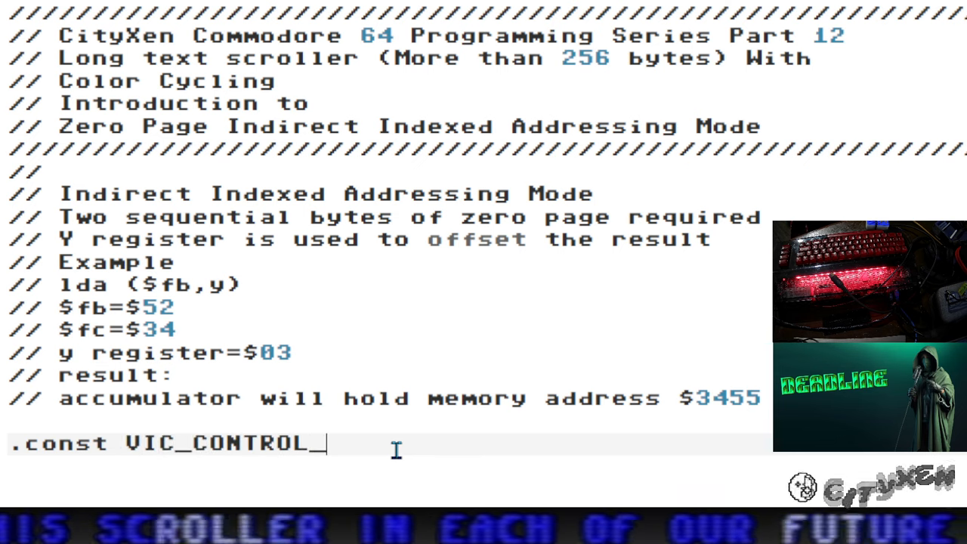
pyautogui.write('REG1')
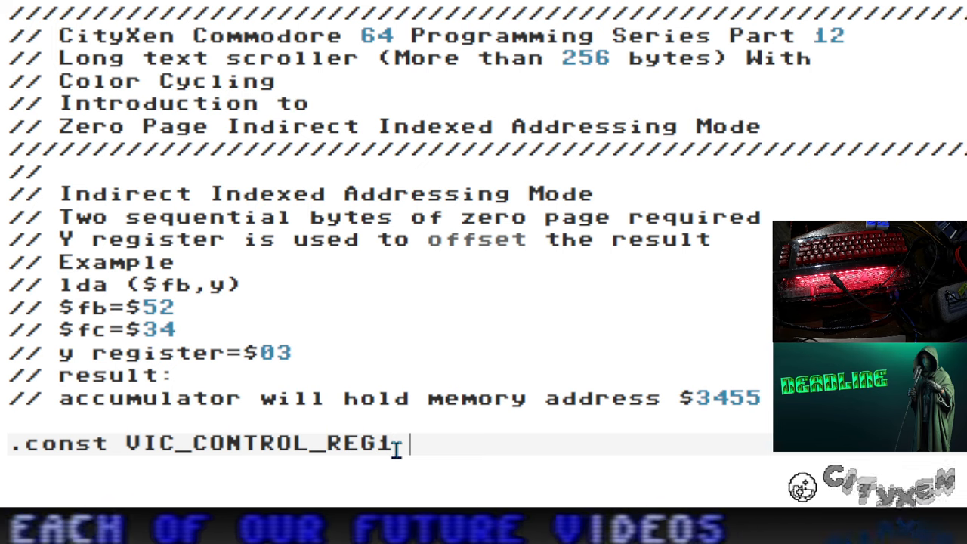
pyautogui.write('= $d011')
pyautogui.write('.const VI')
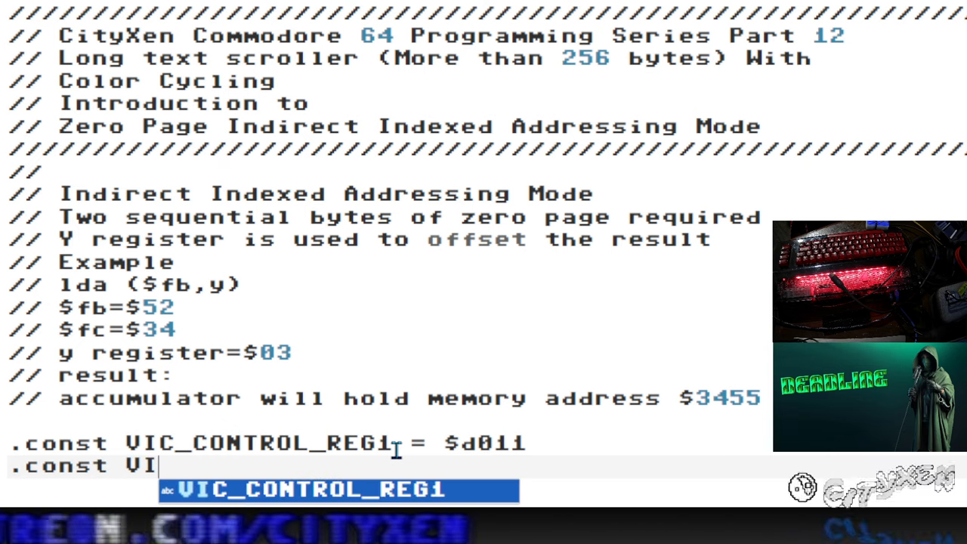
pyautogui.write('C_RA')
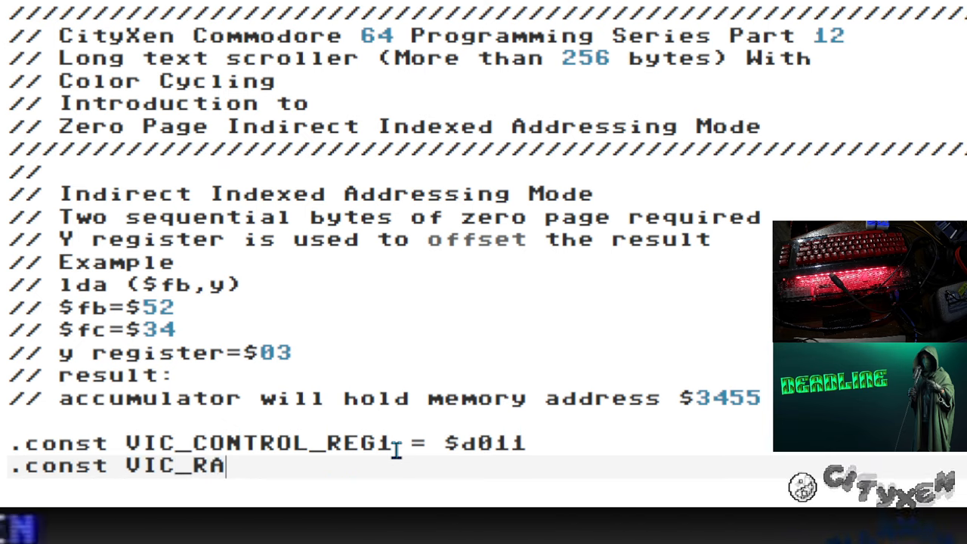
pyautogui.write('STER_')
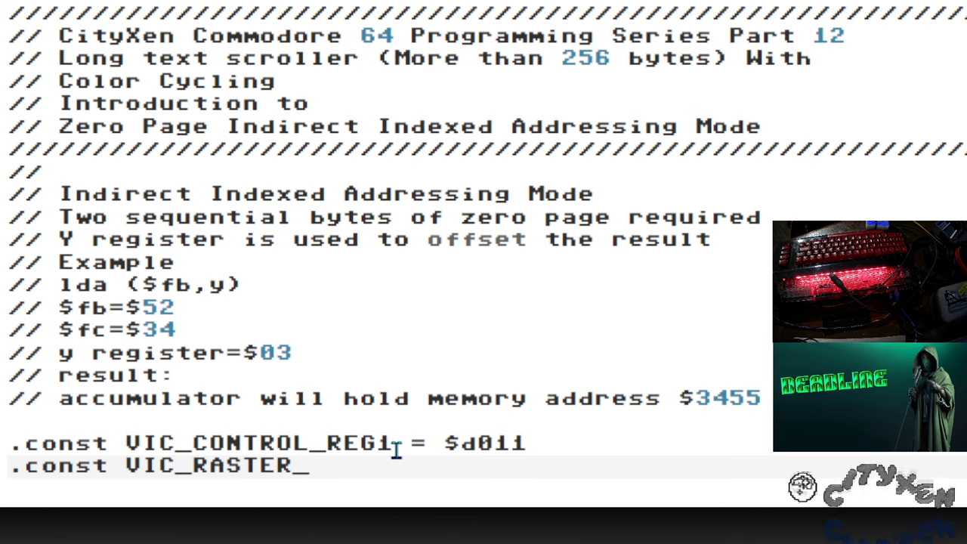
pyautogui.write('COUNTER =')
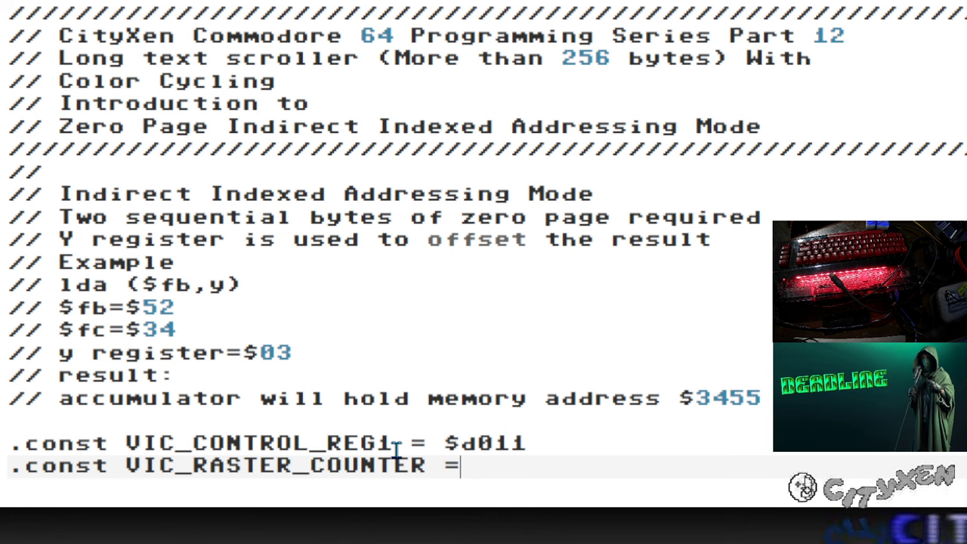
pyautogui.write('$d012')
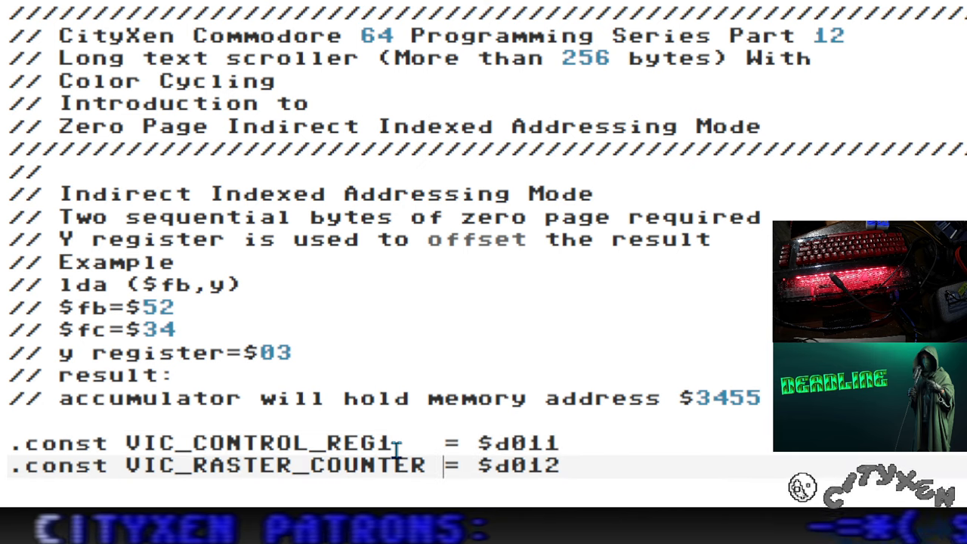
# Define constants VIC_CONTROL_REG2 = $d016 and ZP_TMP = $fb
pyautogui.write('.cibs')
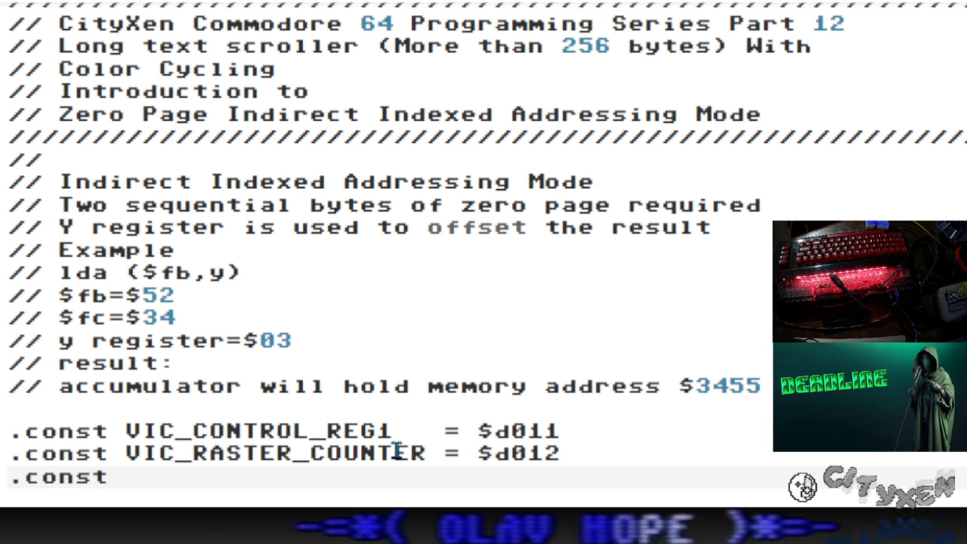
pyautogui.write('VIC_')
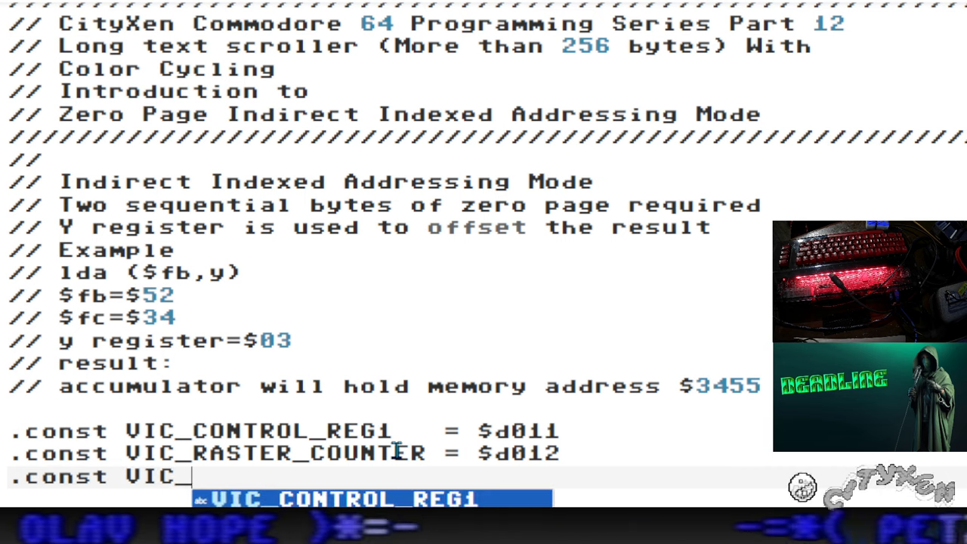
pyautogui.write('CONTROL_REG2   =')
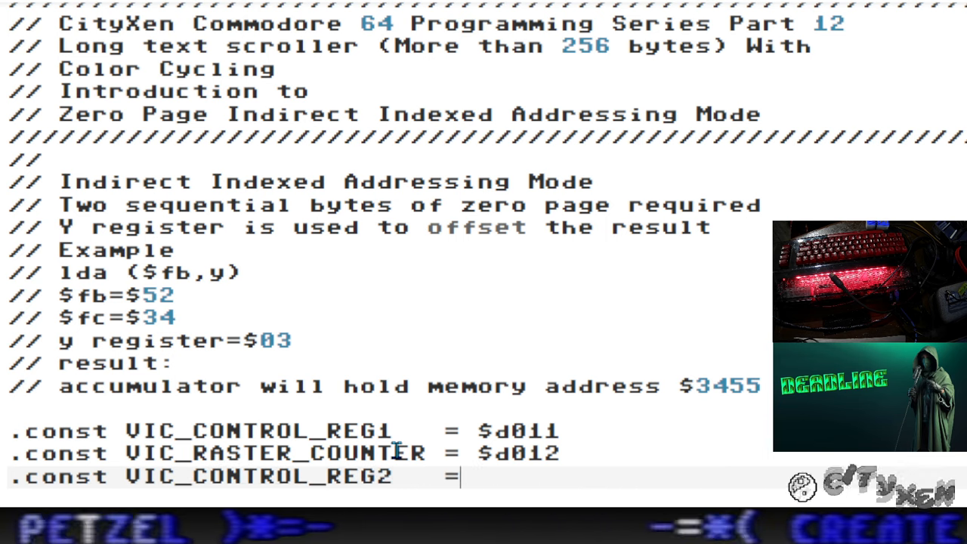
pyautogui.write('$d016')
pyautogui.write('.')
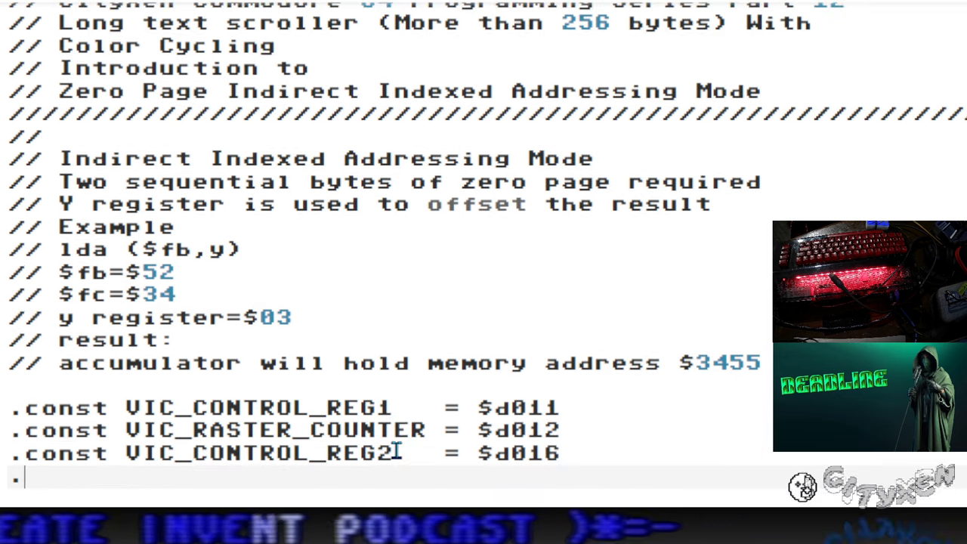
pyautogui.write('const')
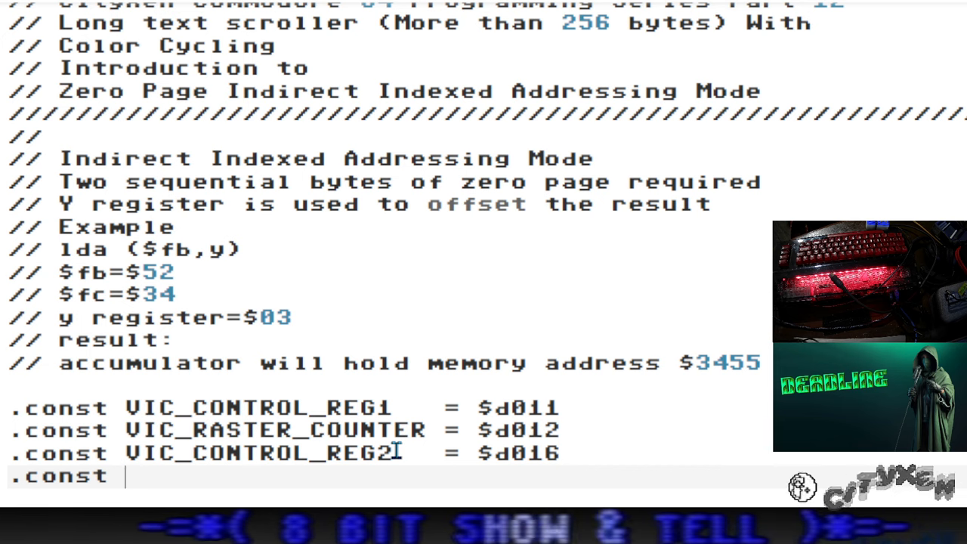
pyautogui.write('ZP_')
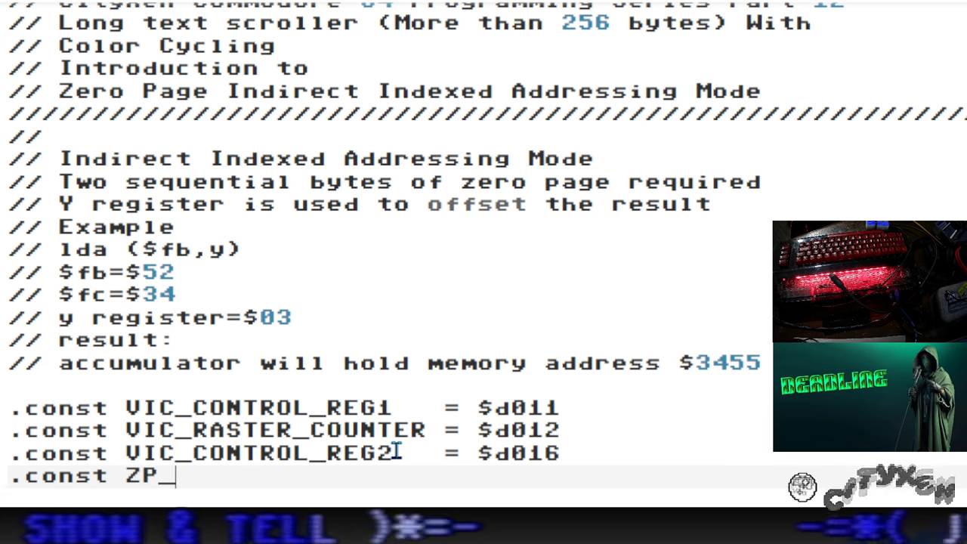
pyautogui.write('TM')
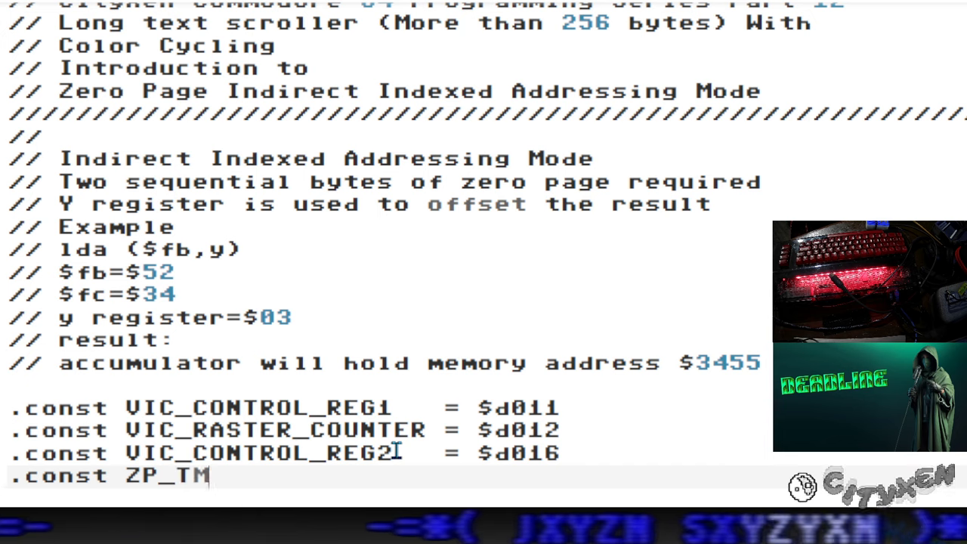
pyautogui.write('P')
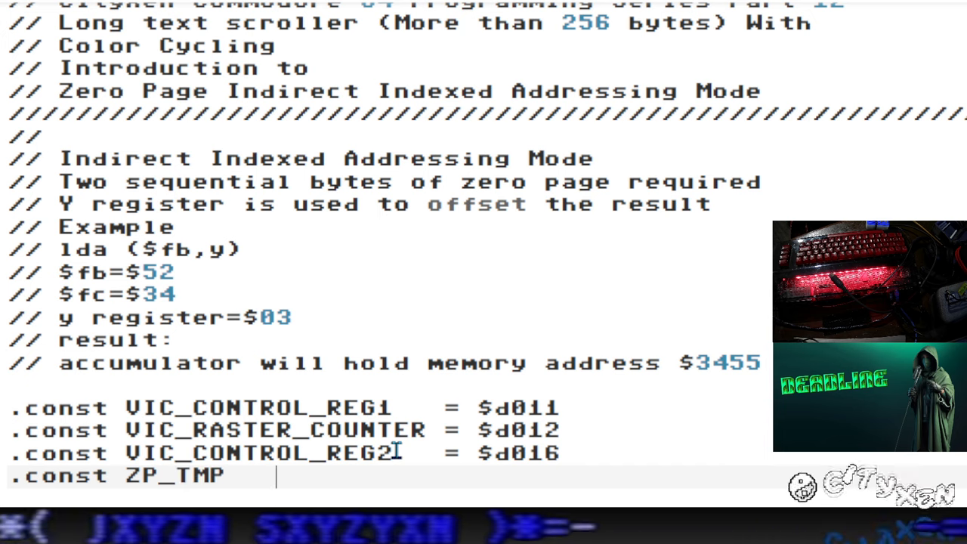
pyautogui.write('= $fb')
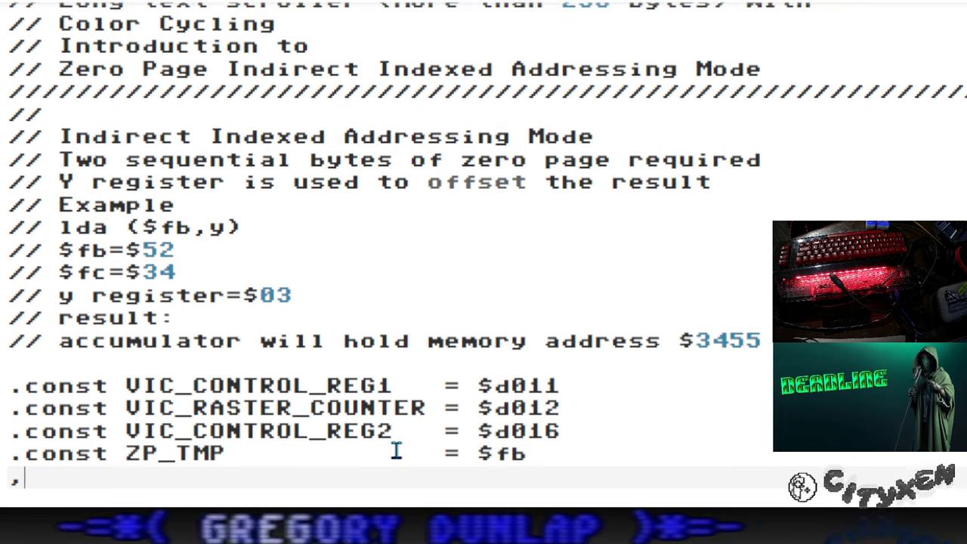
# Define constants ZP_TMP_LO = $fb and ZP_TMP_HI = $fc
pyautogui.write('.const ZP')
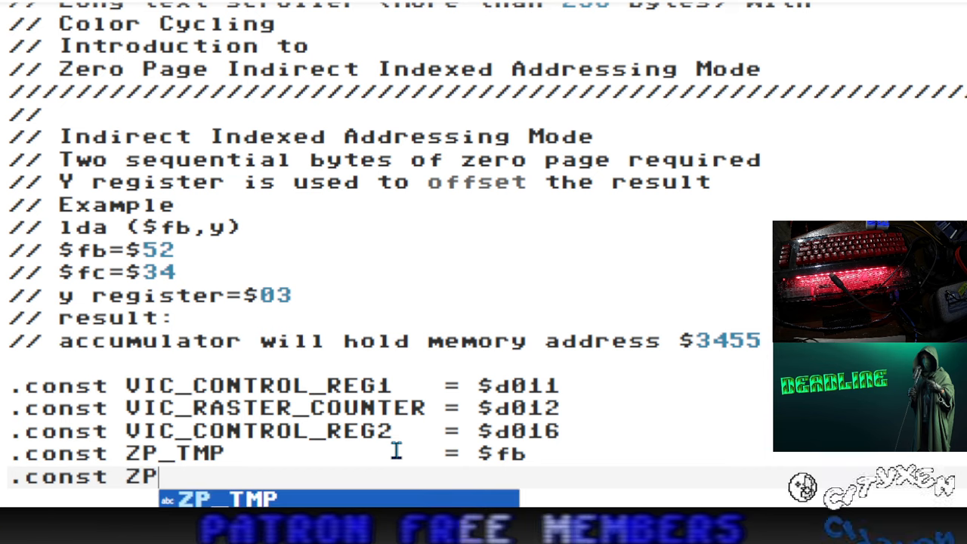
pyautogui.write('_')
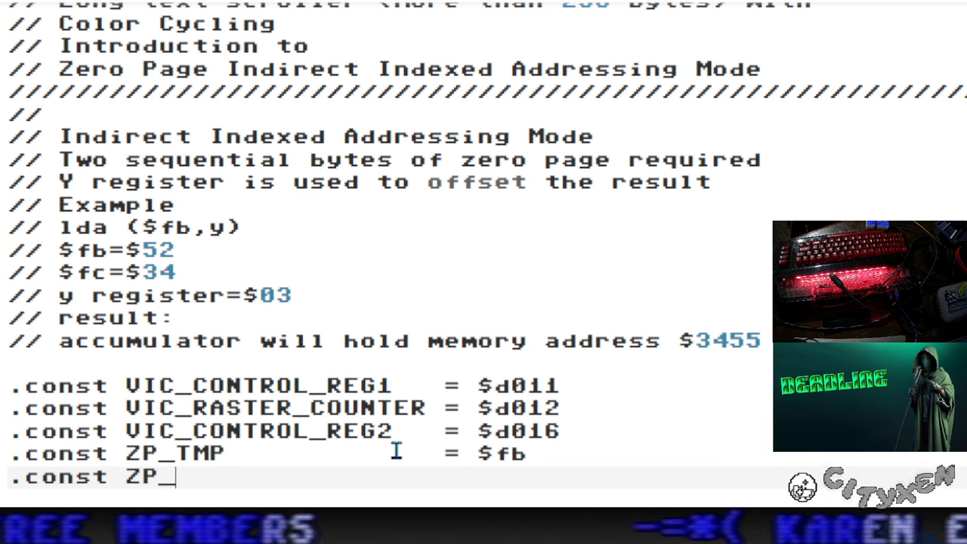
pyautogui.write('TMP)')
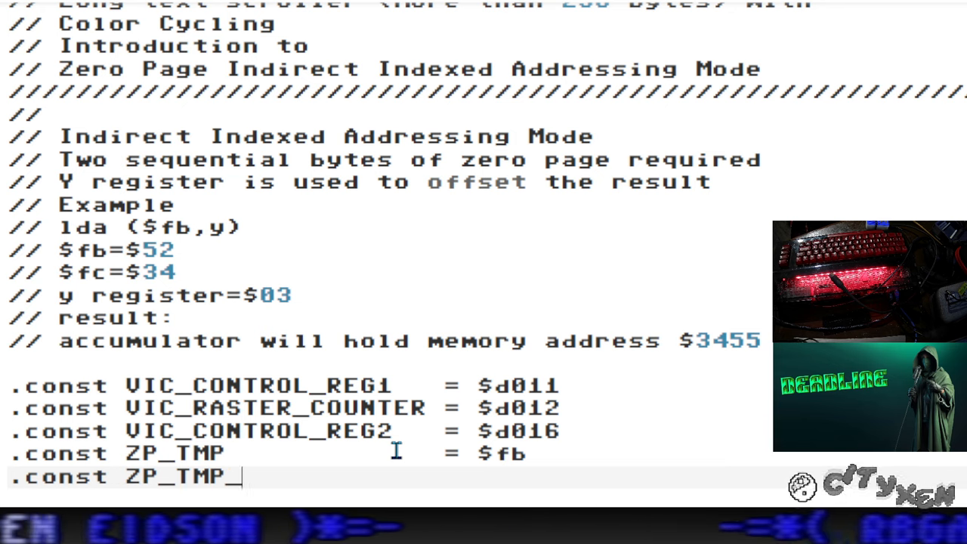
pyautogui.write('LO')
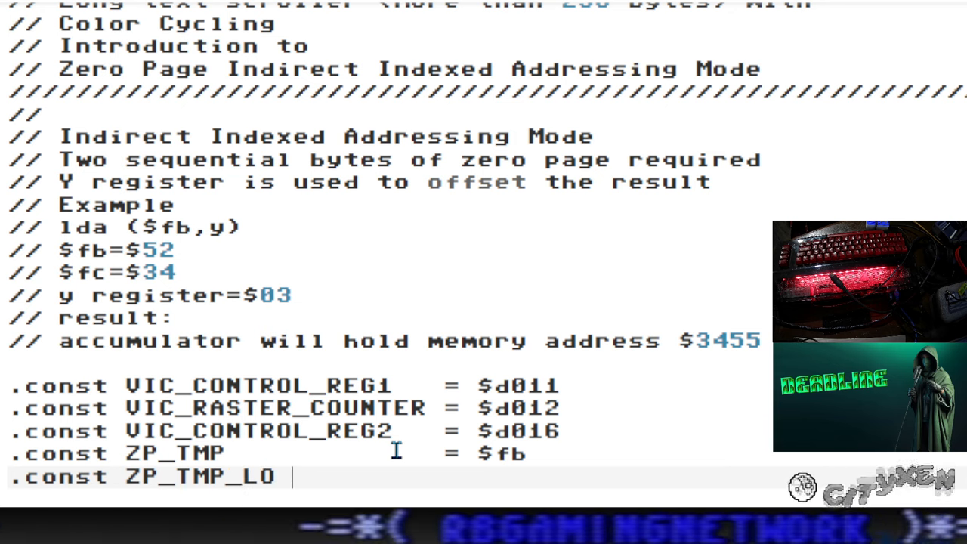
pyautogui.write('= $fb')
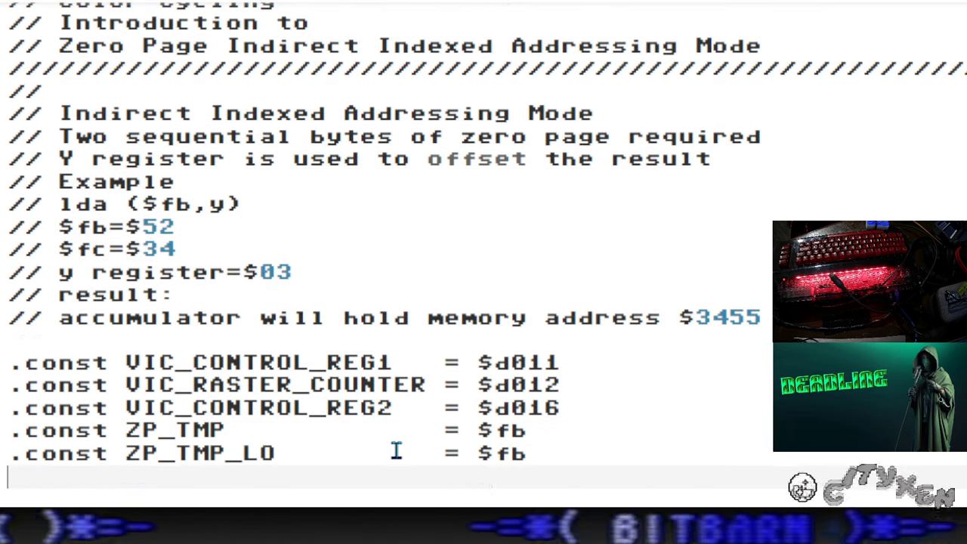
pyautogui.write('.cibs')
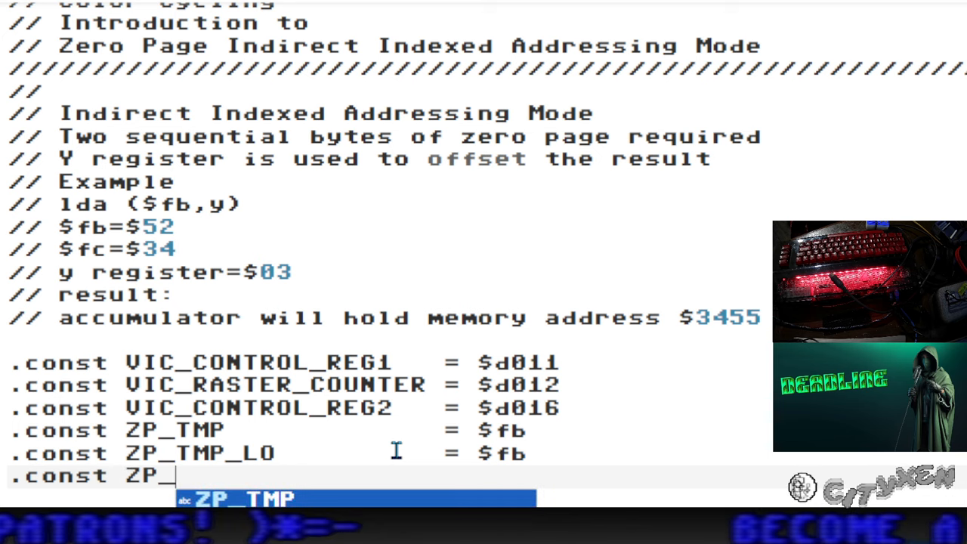
pyautogui.write('TMP_')
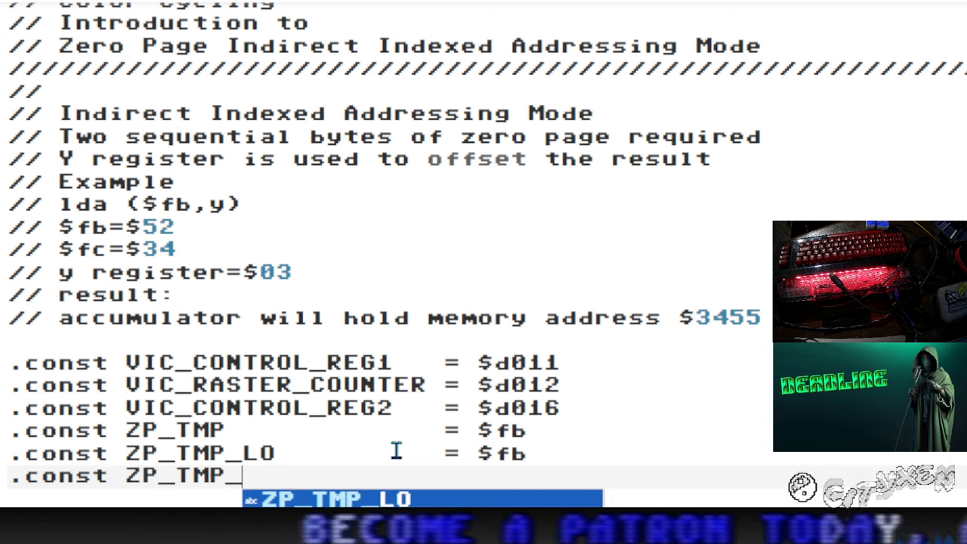
pyautogui.write('HI')
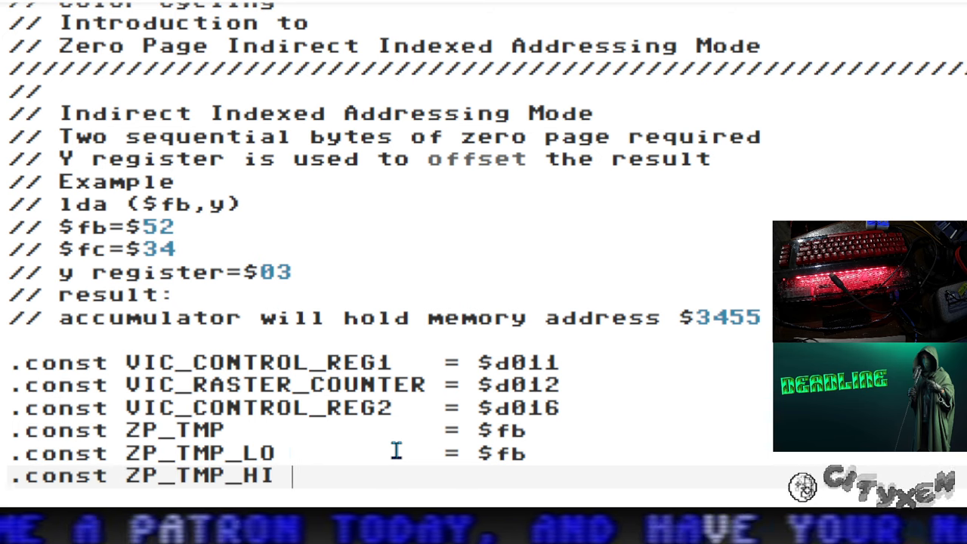
pyautogui.write('= $%')
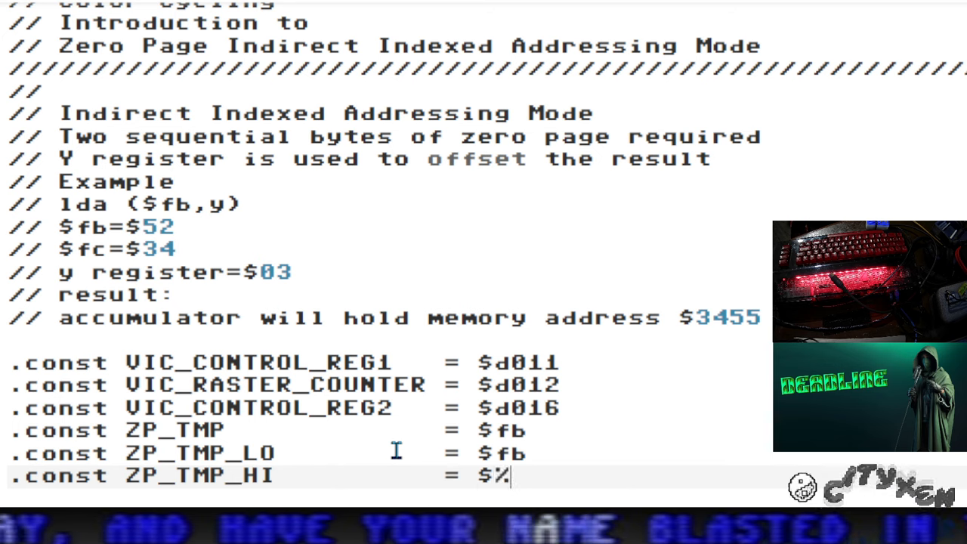
pyautogui.write('fc')
pyautogui.write('.c')
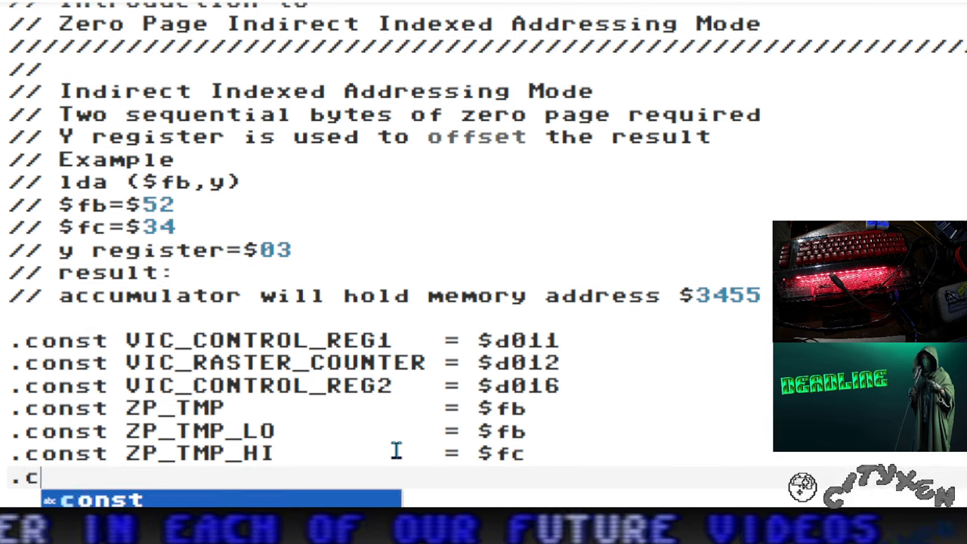
# Define constants SCREEN_BOTTOM_LEFT = $7c0 and SCREEN_BOTTOM_RIGHT = $7e7
pyautogui.write('onst')
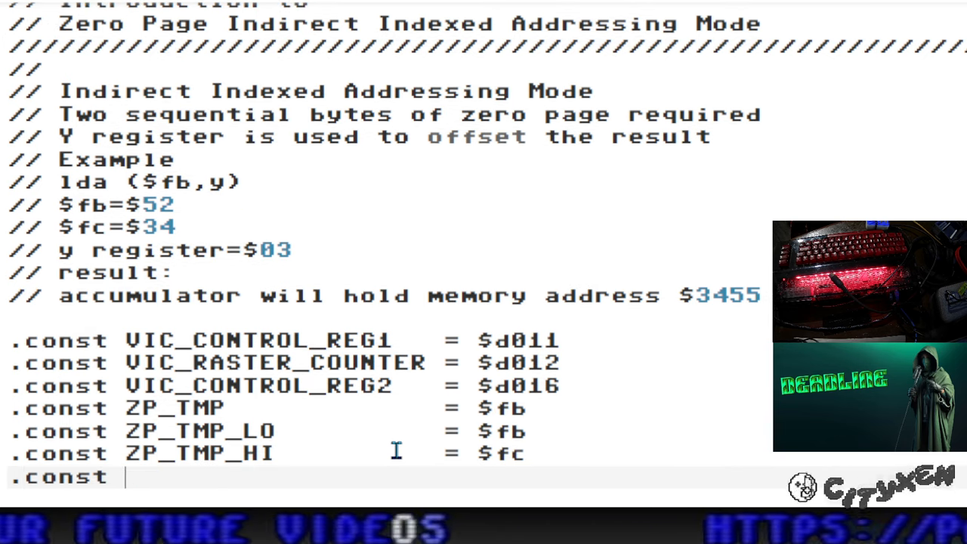
pyautogui.write('SDCR')
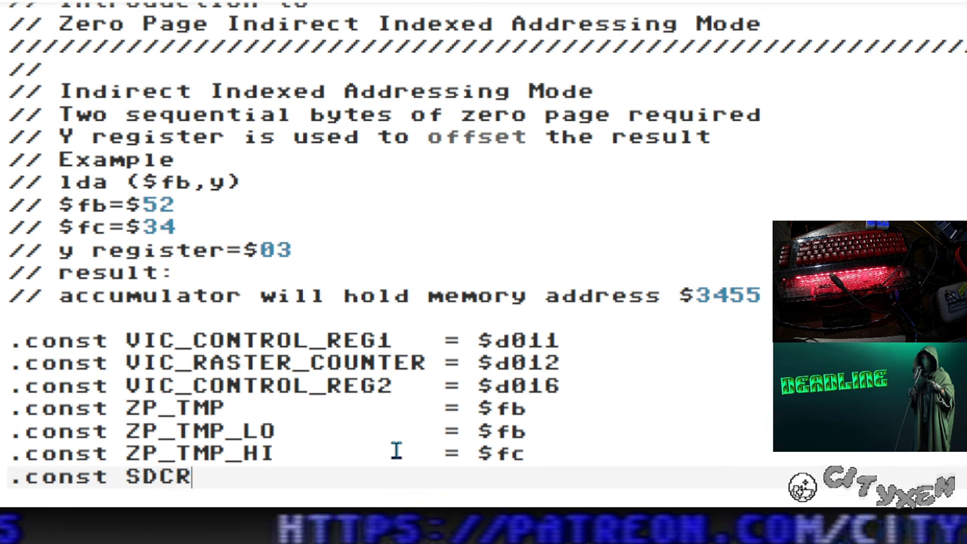
pyautogui.write('SCE')
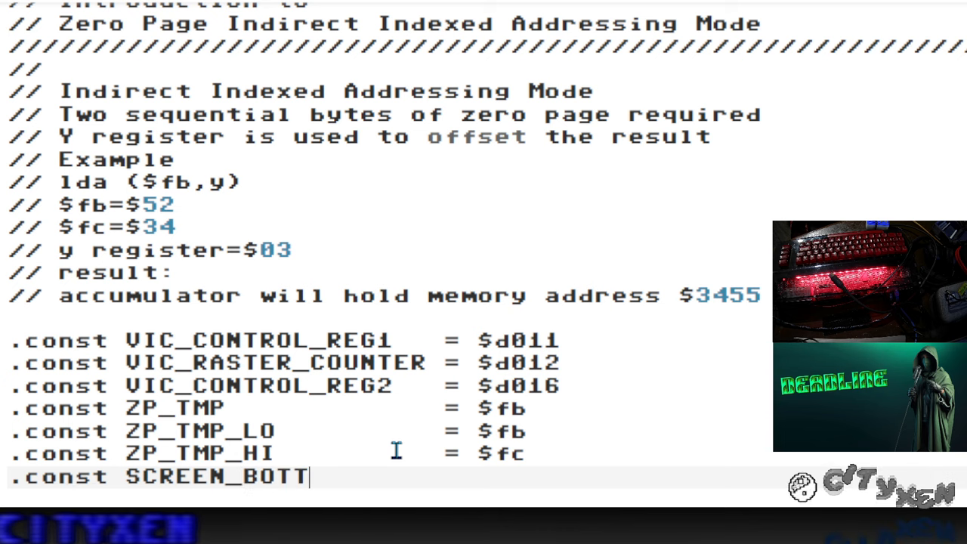
pyautogui.write('OM_LEFT = $')
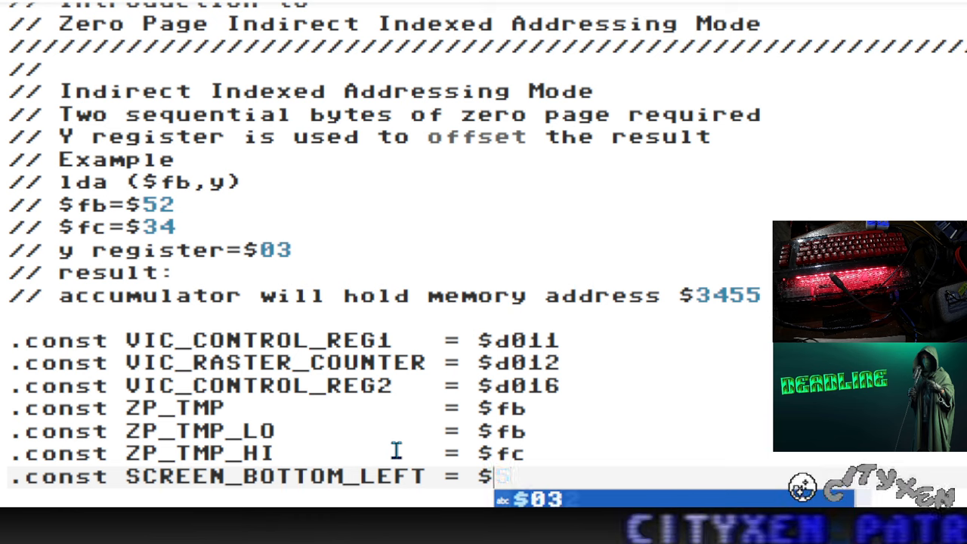
pyautogui.write('7c0')
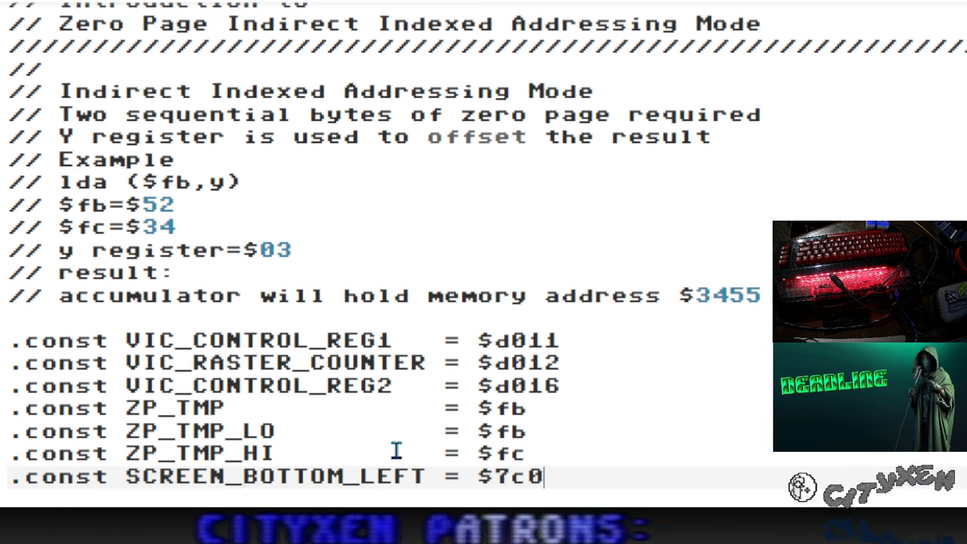
pyautogui.write('.const SCREEN_')
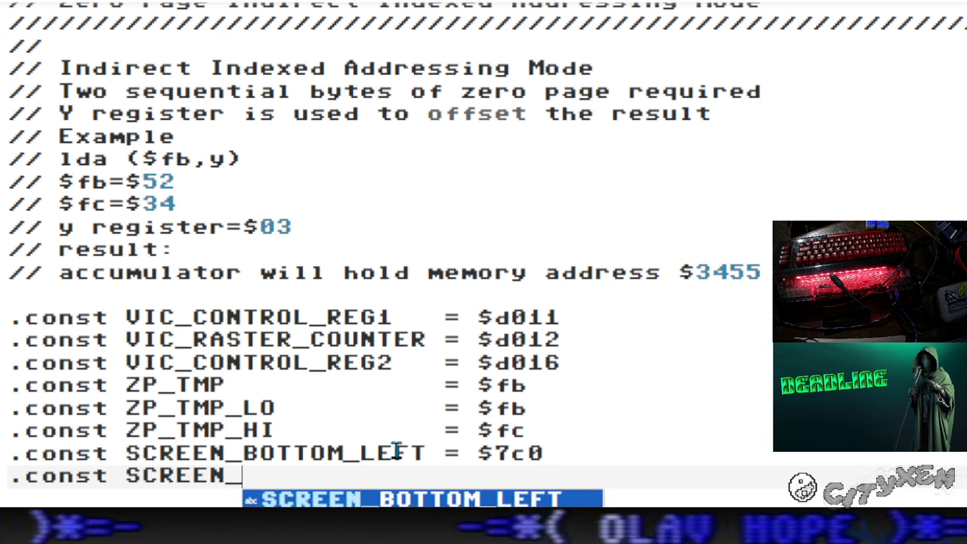
pyautogui.write('BOTTOM_')
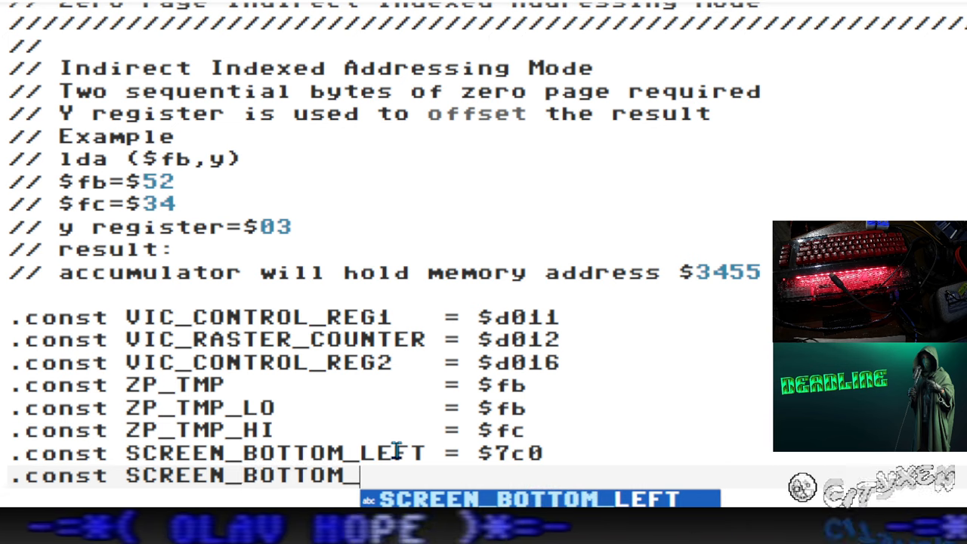
pyautogui.write('RIGHT=')
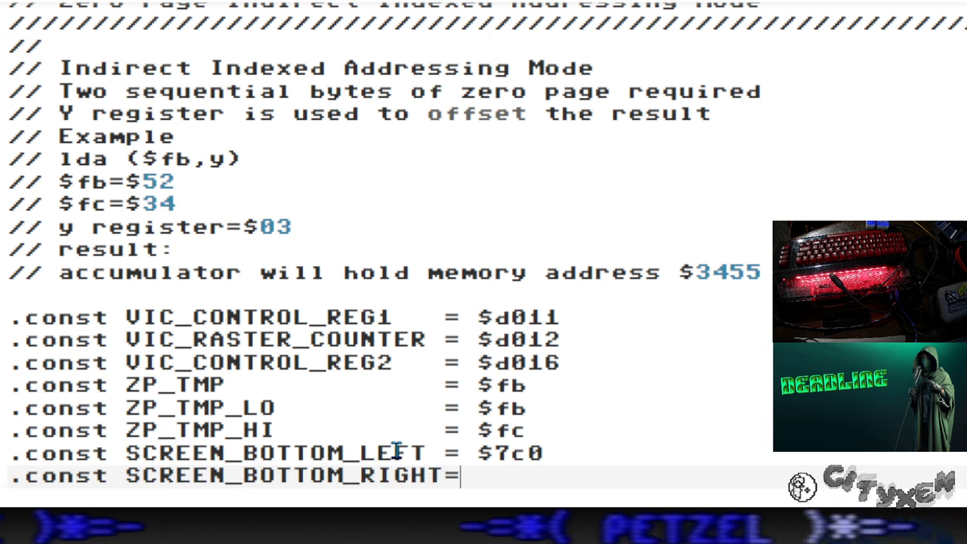
pyautogui.write('$')
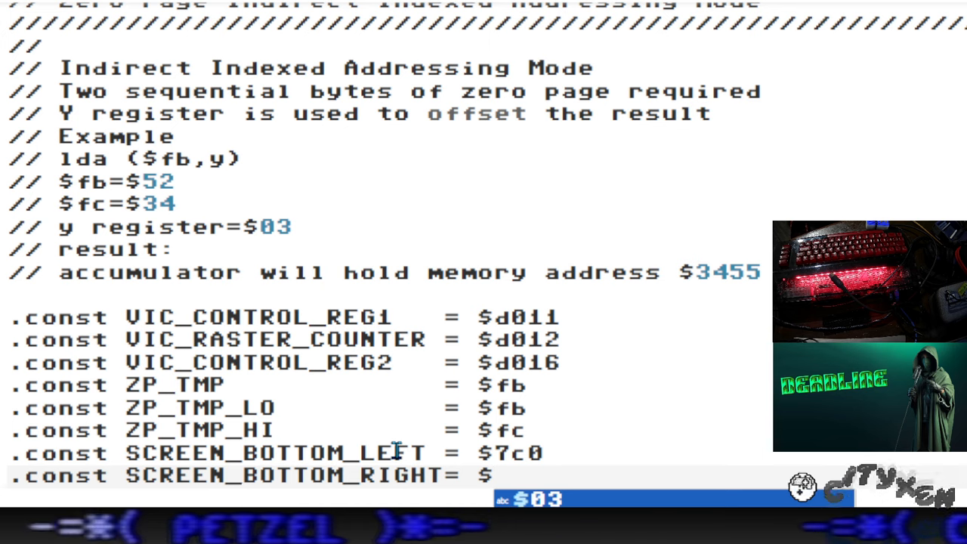
pyautogui.write('7e7')
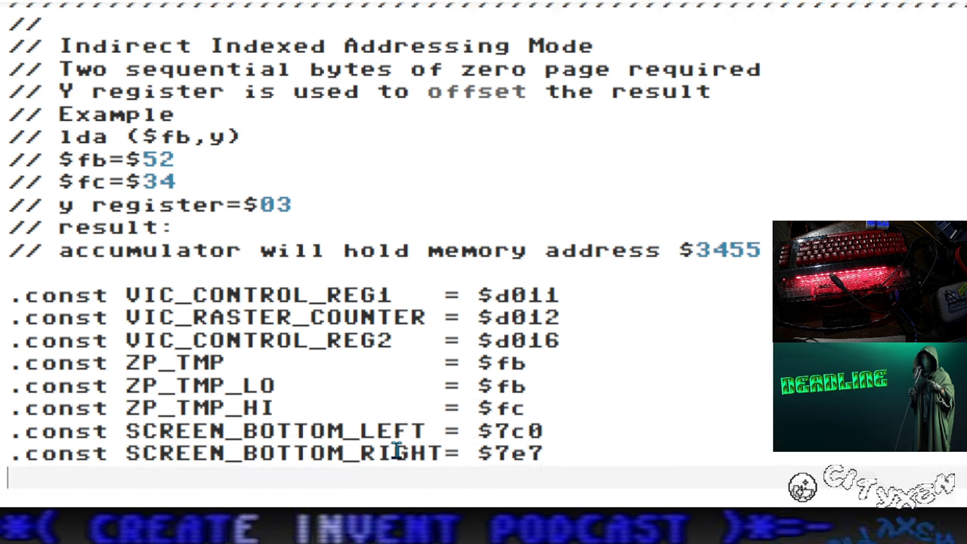
# Define constant COLORS_BOTTOM_LEFT = $dbc0
pyautogui.write('.const COLORS_')
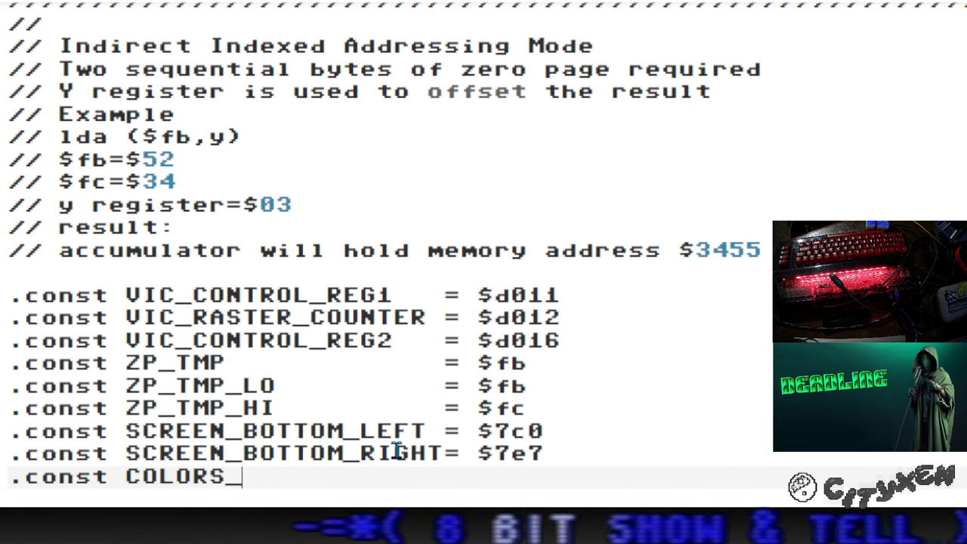
pyautogui.write('BO')
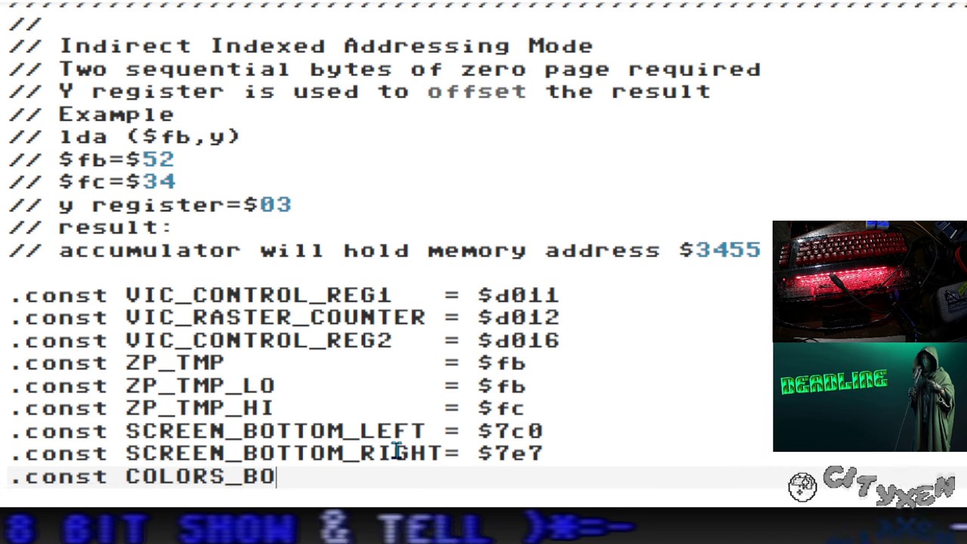
pyautogui.write('TTOM_LEFT')
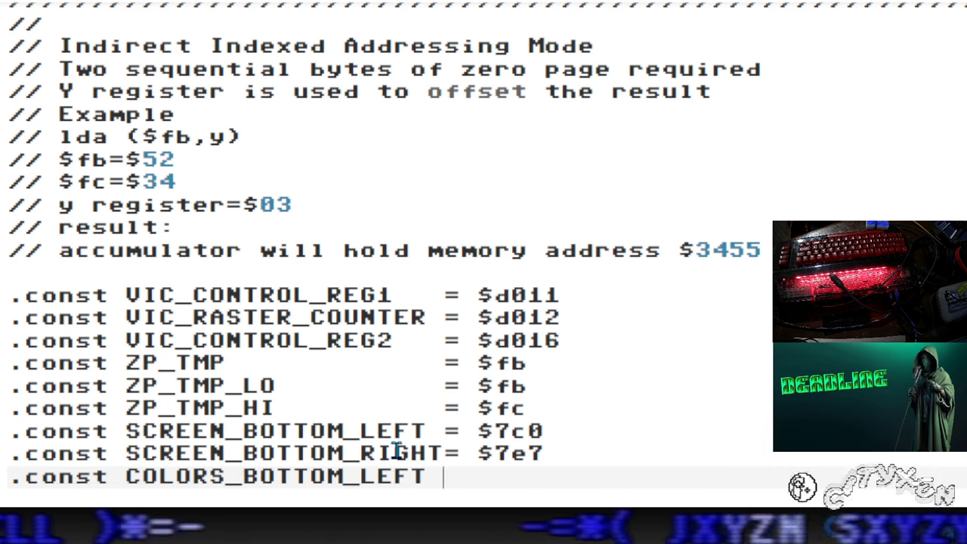
pyautogui.write('= $dbc0')
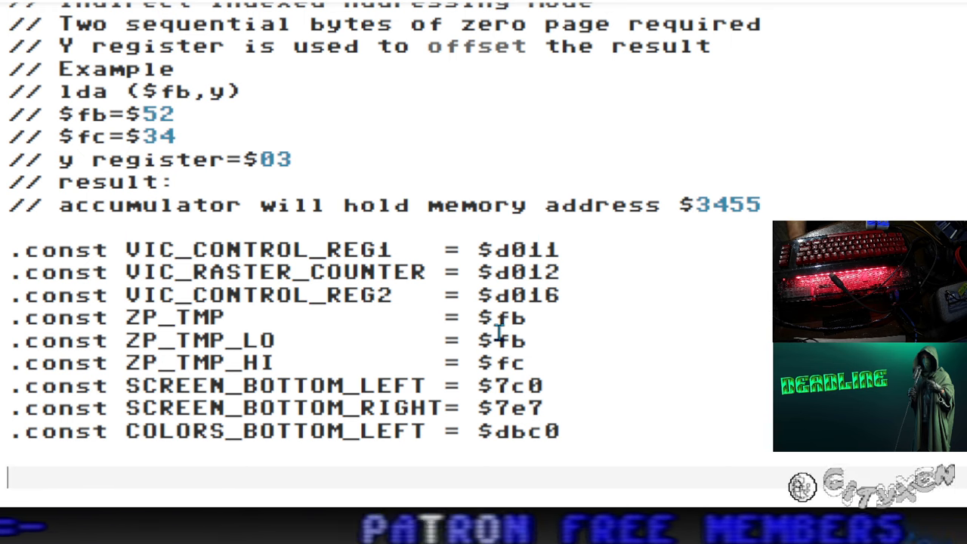
# Add START OF Programming comment, *=$0801 "BASIC", :BasicUpstart($080d), *=$080d and a start: label
pyautogui.write('// START')
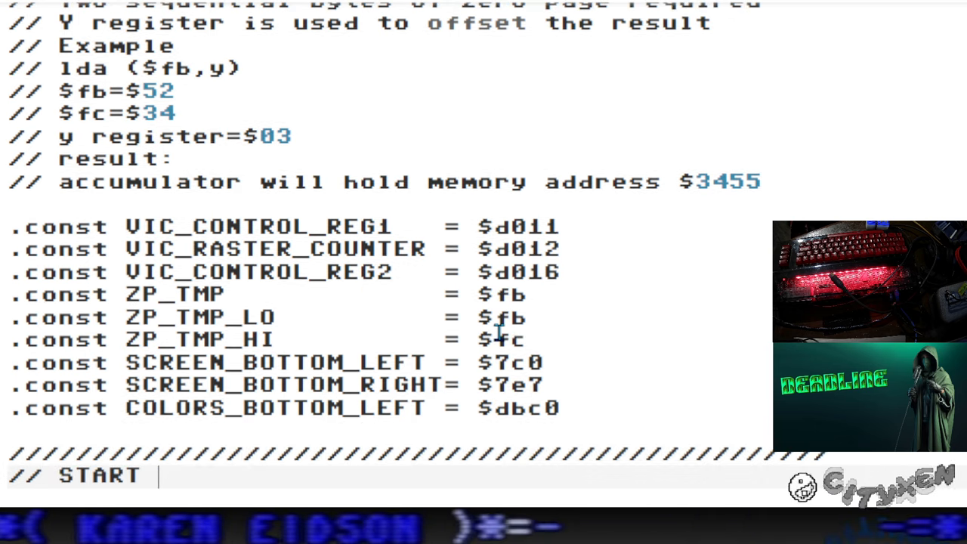
pyautogui.write('OF PR')
pyautogui.write('*=')
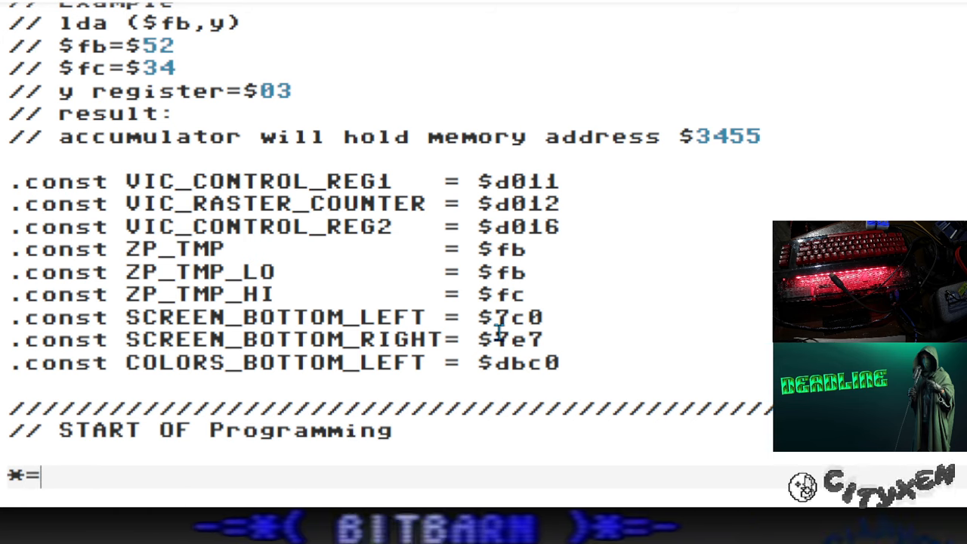
pyautogui.write('$0801 "BA')
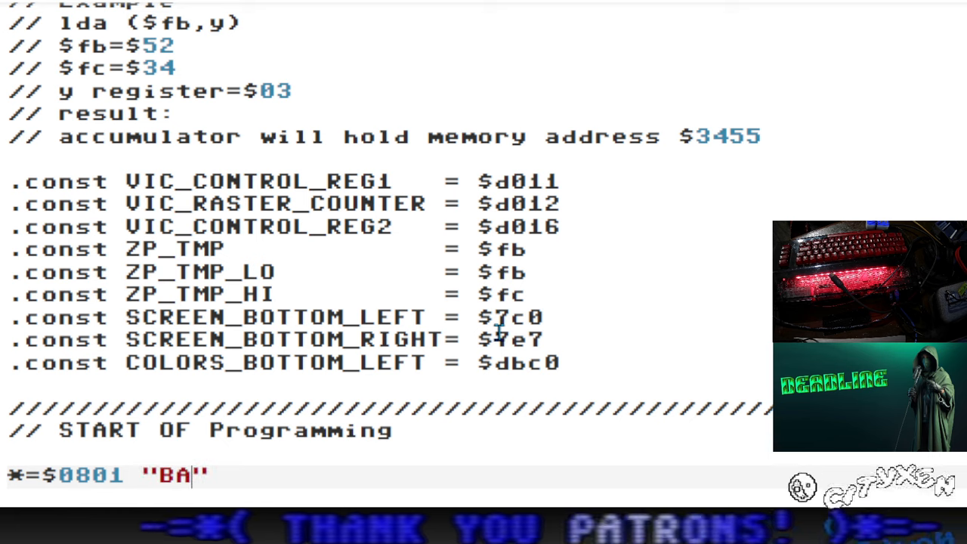
pyautogui.write('SIC')
pyautogui.write(':')
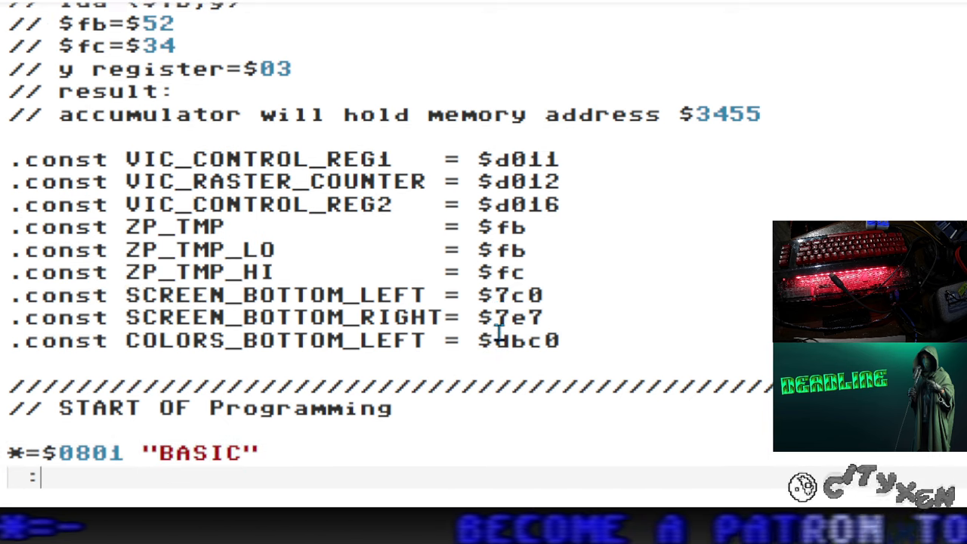
pyautogui.write('BasicUps')
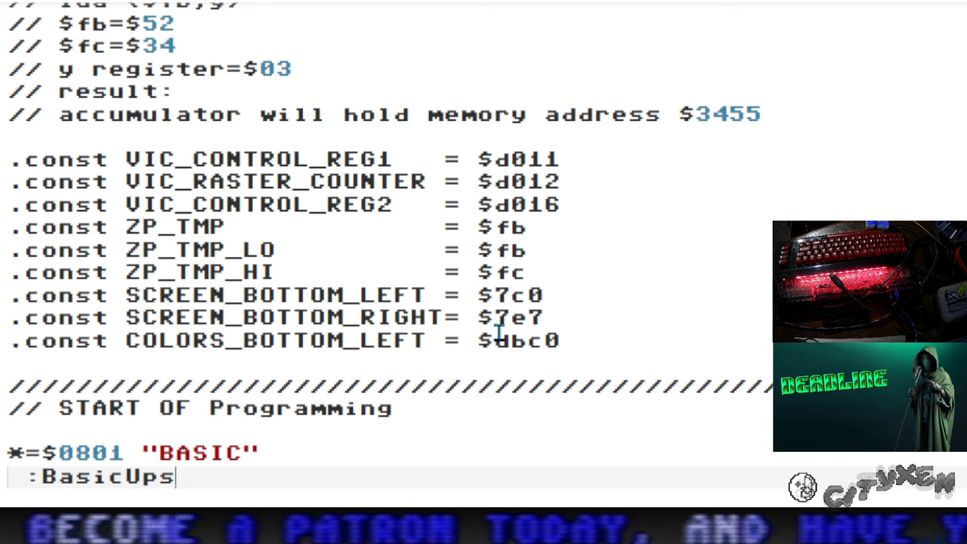
pyautogui.write('tart)')
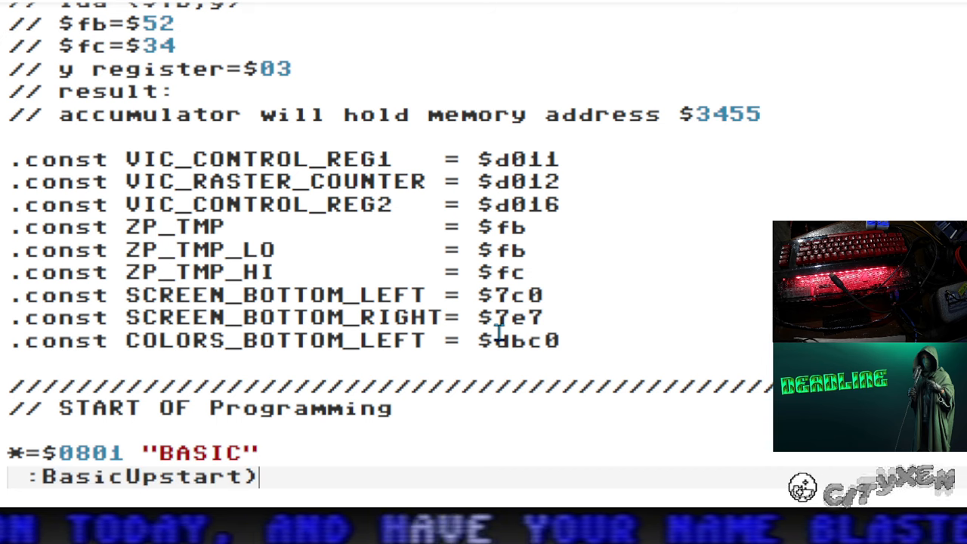
pyautogui.write('($080')
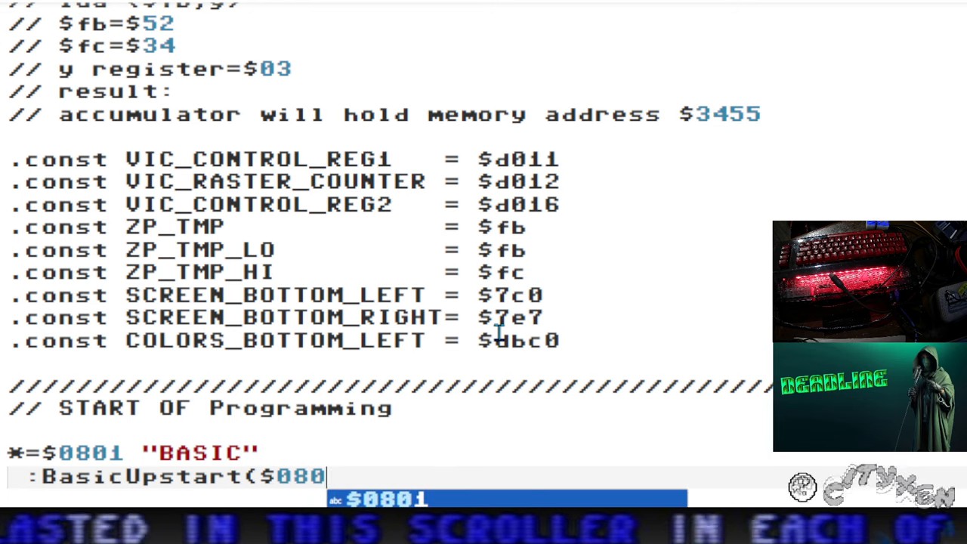
pyautogui.write('d)')
pyautogui.write('*=')
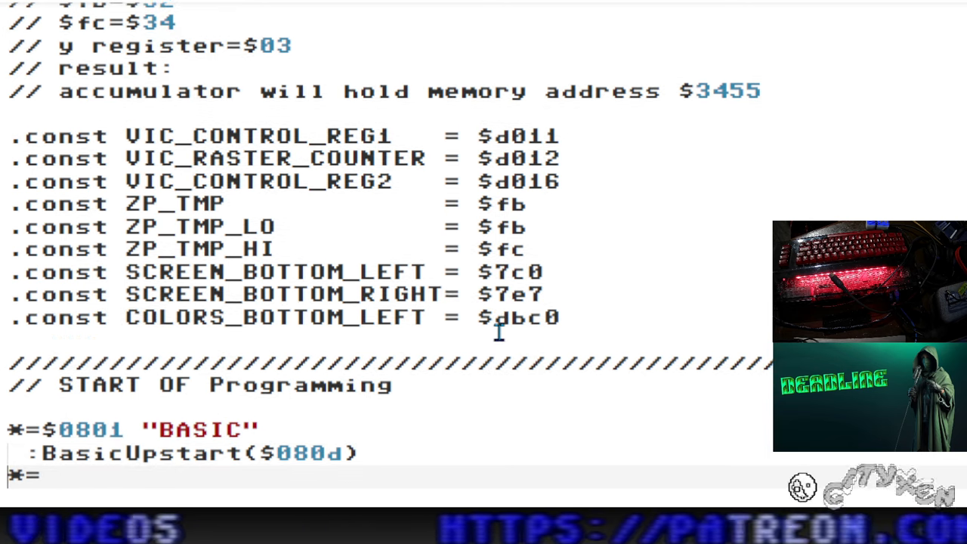
pyautogui.write('080d')
pyautogui.write('start:')
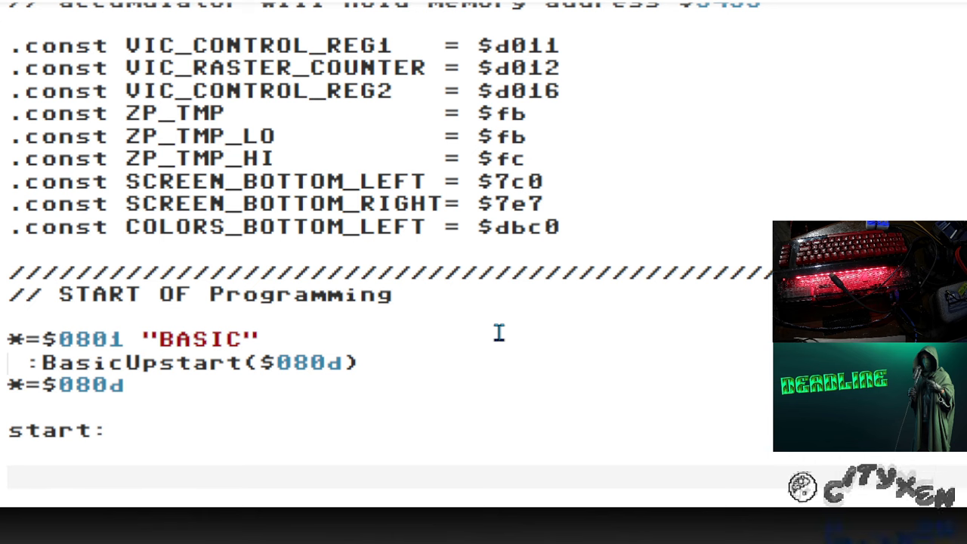
# Under start: load #$00 into $d020 and $d021 and call jsr $ffd2
pyautogui.write('lda #$0001')
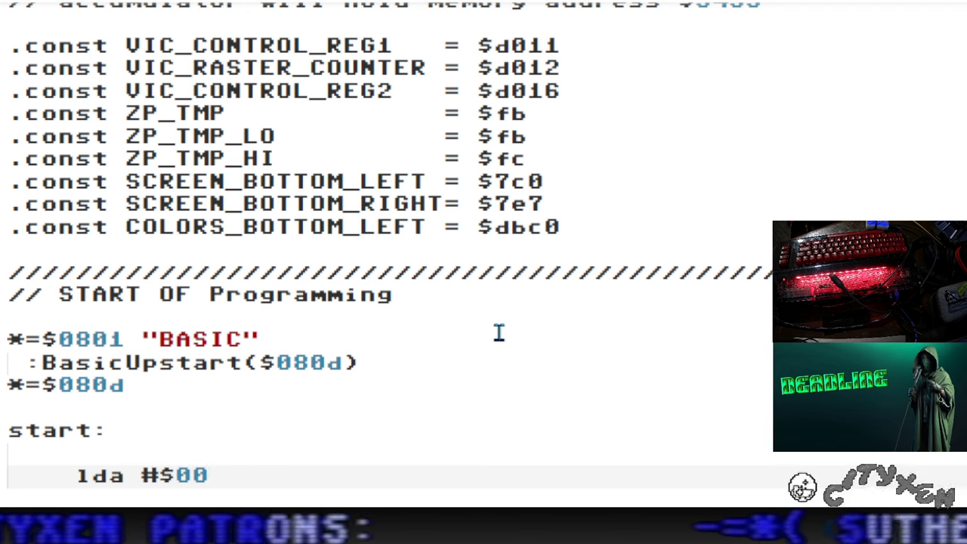
pyautogui.write('sta')
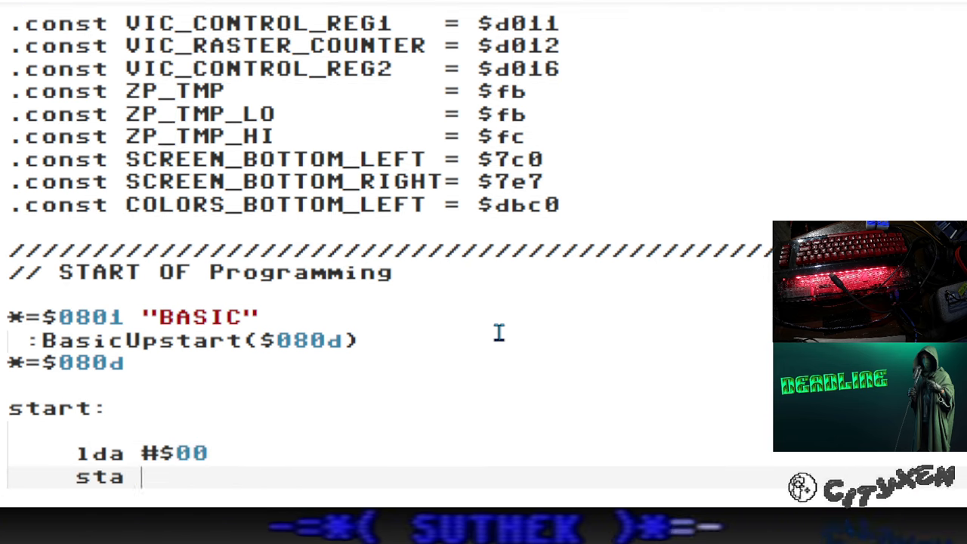
pyautogui.write('$d020')
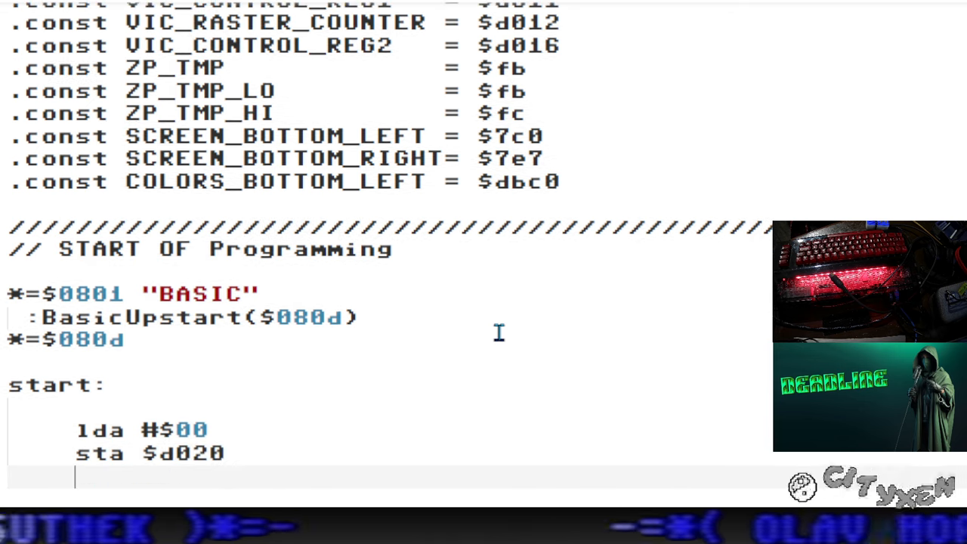
pyautogui.write('sta $d021')
pyautogui.write('lda WHITE')
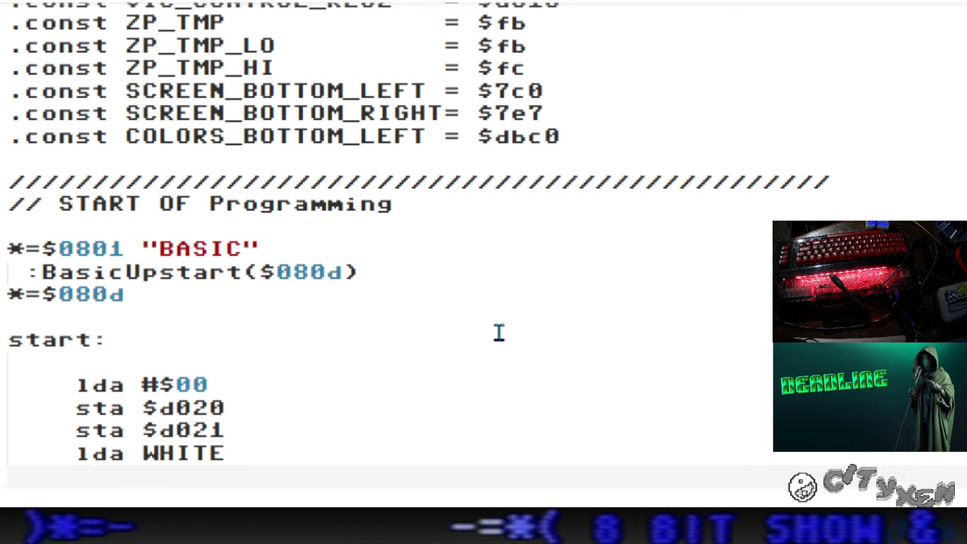
pyautogui.write('jsr $f')
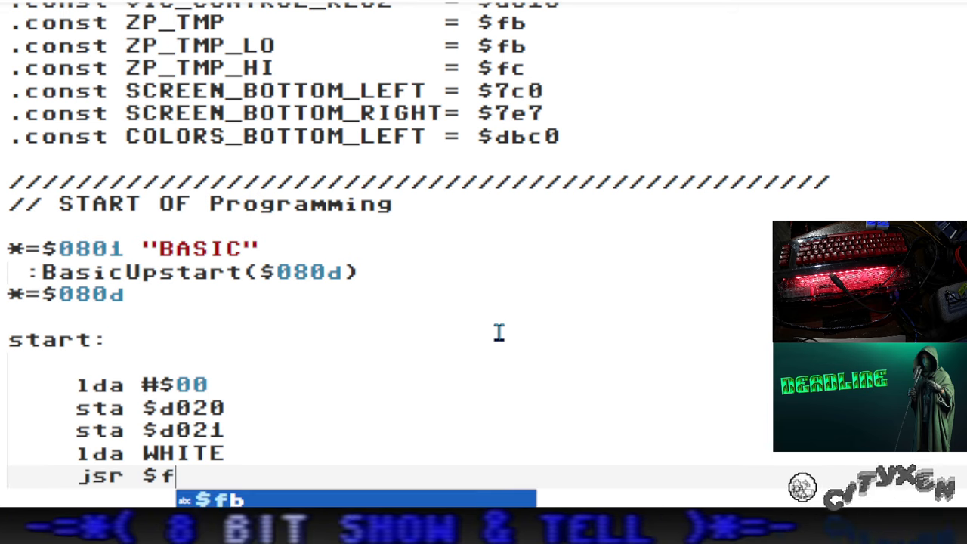
pyautogui.write('fd2')
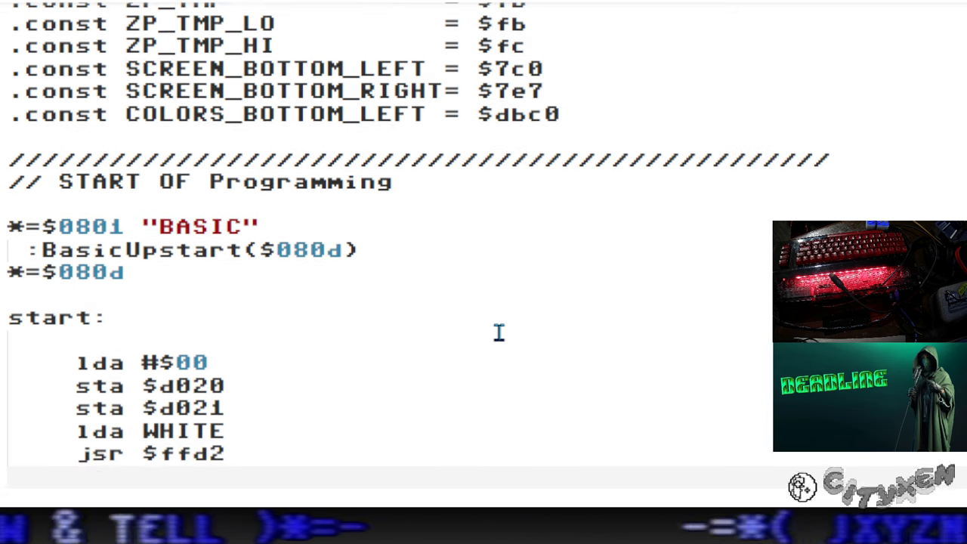
# Add lda #$93 / jsr $ffd2 commented 'clear screen black', then begin a main: label
pyautogui.write('lda')
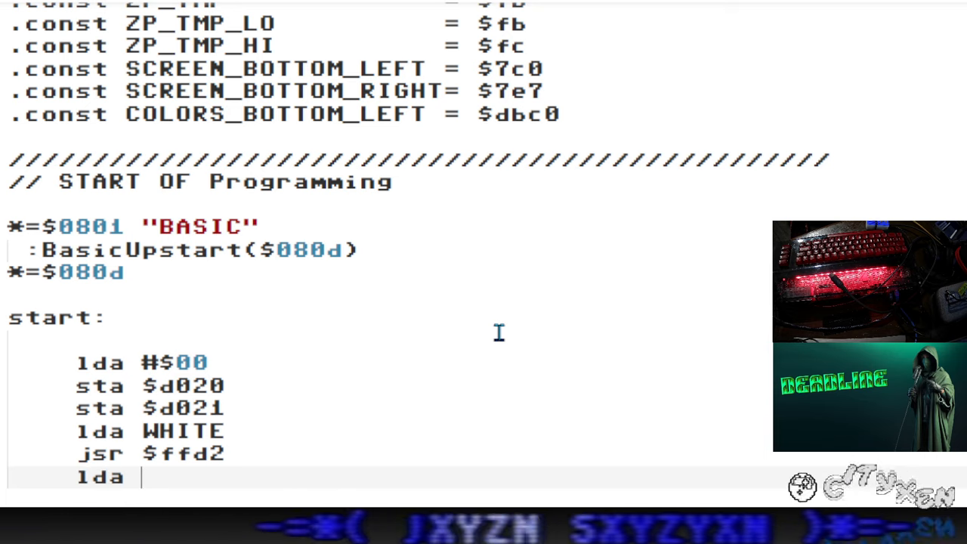
pyautogui.write('#$')
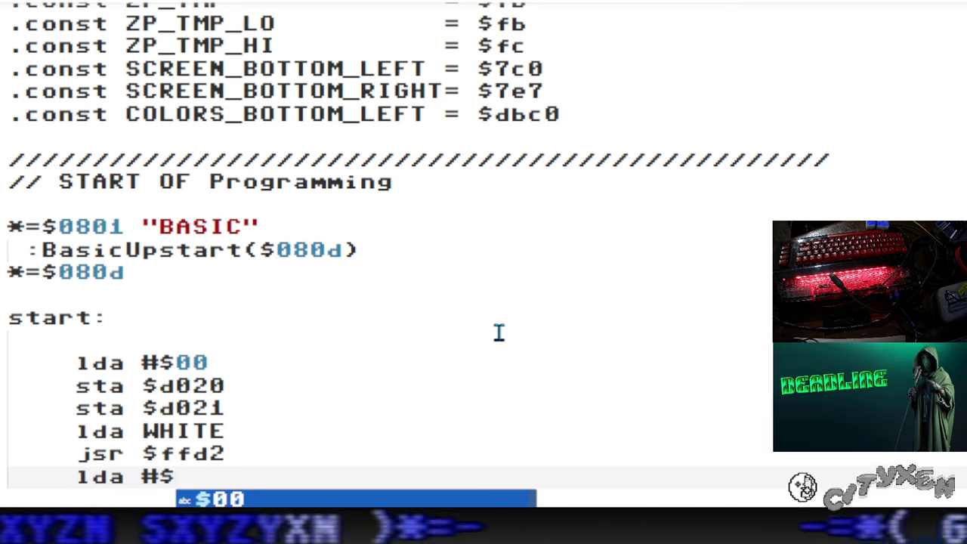
pyautogui.write('93')
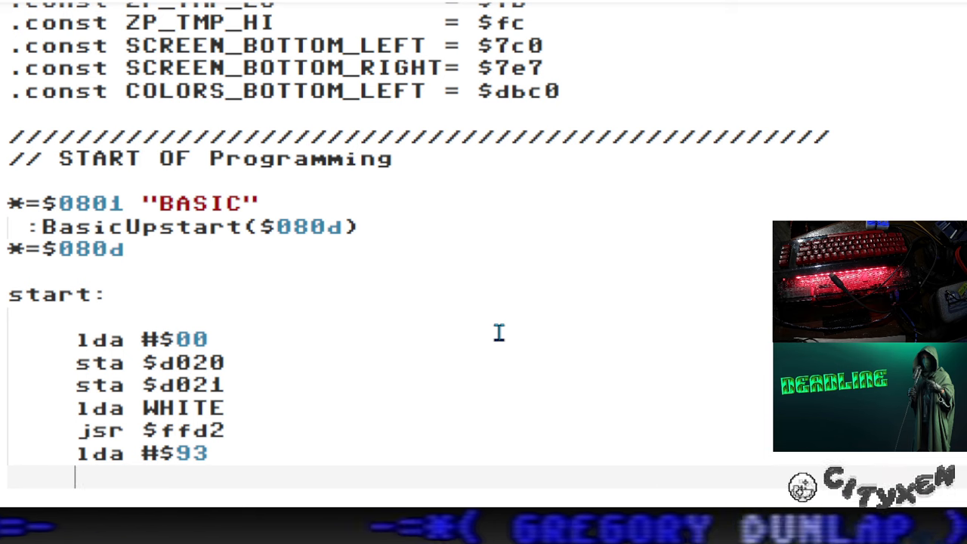
pyautogui.write('jsr $')
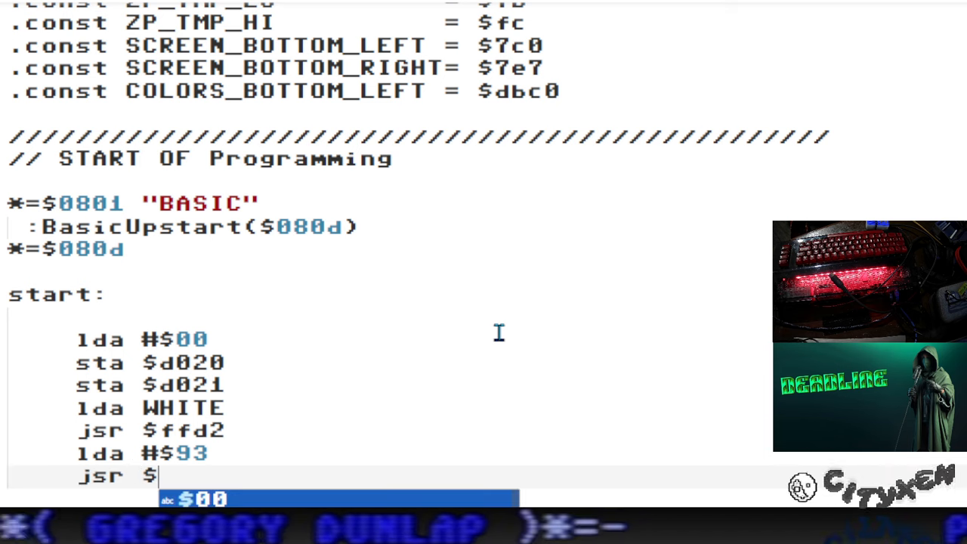
pyautogui.write('ffd2')
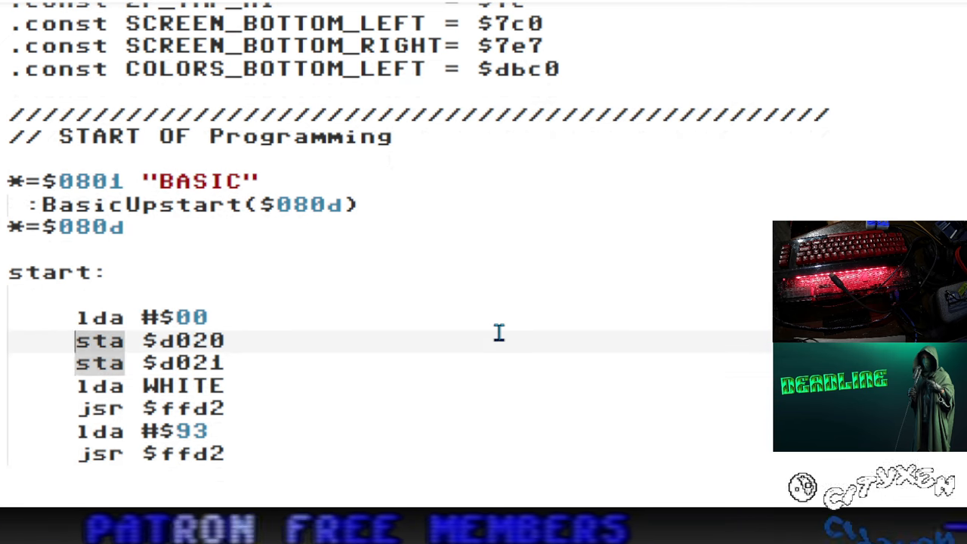
pyautogui.write('//')
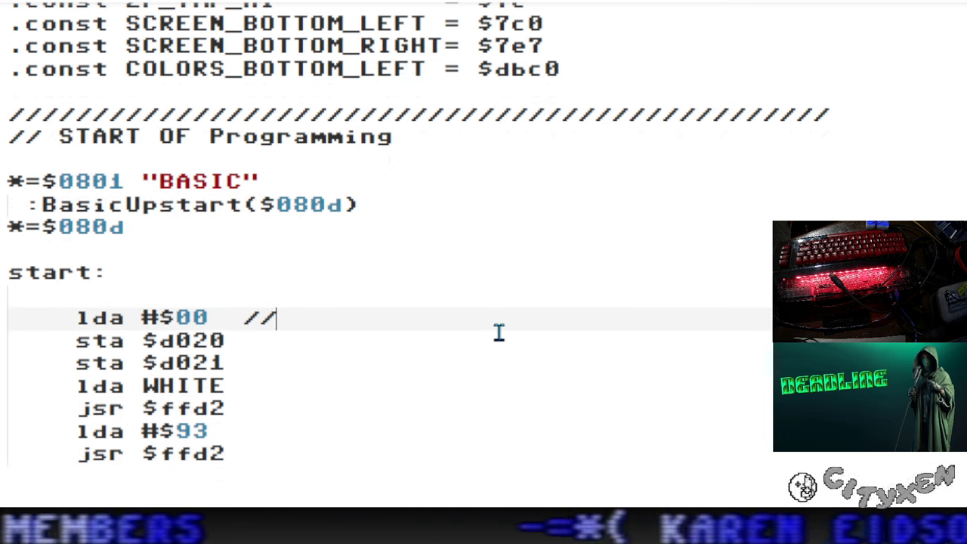
pyautogui.write('clear screen')
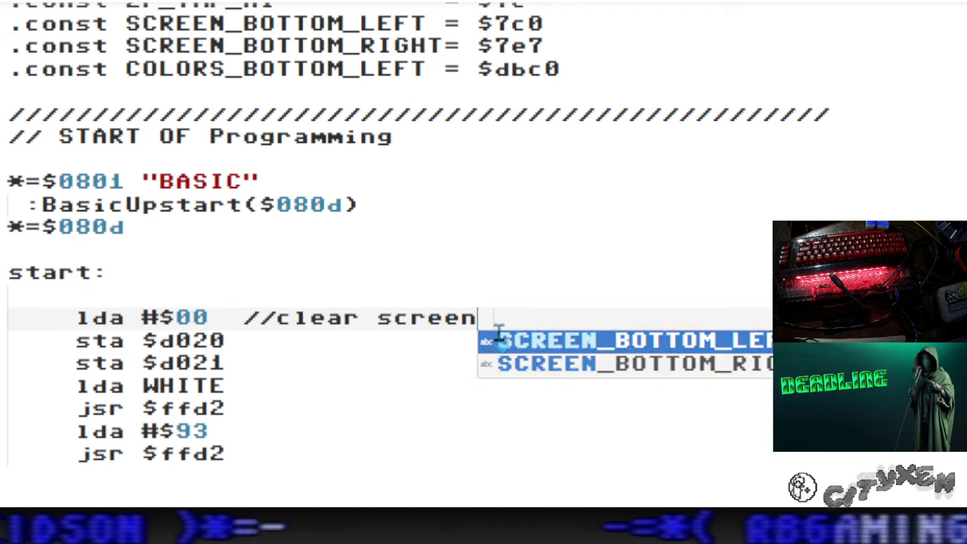
pyautogui.write('black')
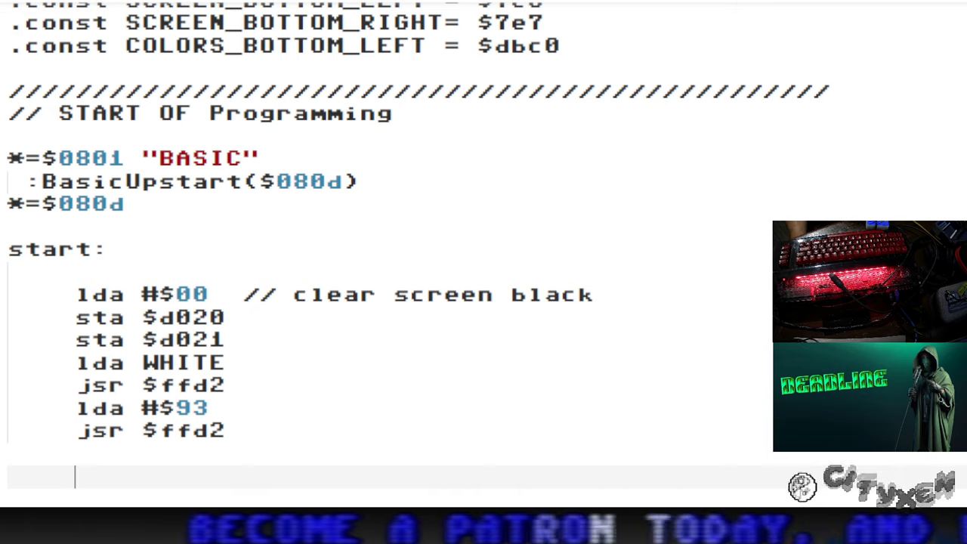
pyautogui.scroll(-3)
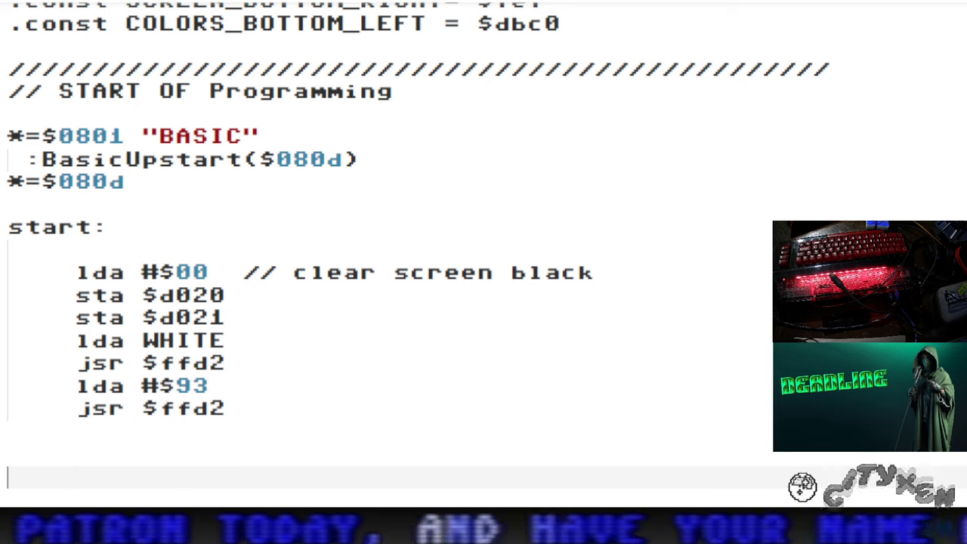
pyautogui.write('main:')
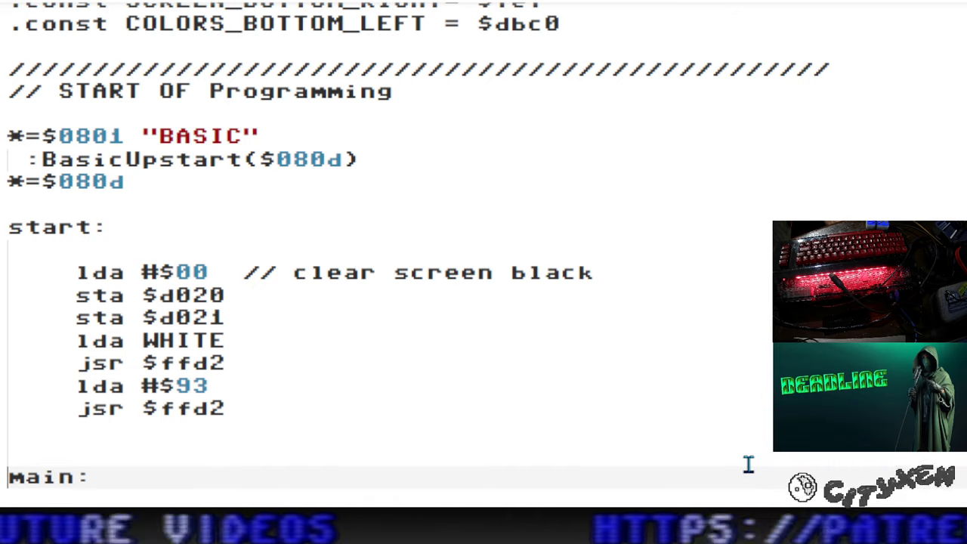
# Make main: loop with jmp main and add a reset_message: subroutine ending in rts
pyautogui.write('jmp main')
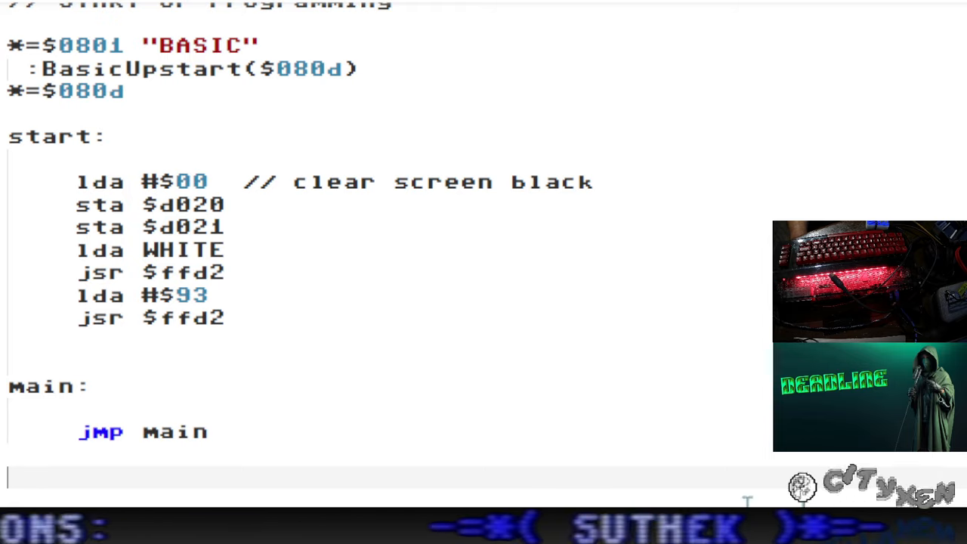
pyautogui.write('reset_message:')
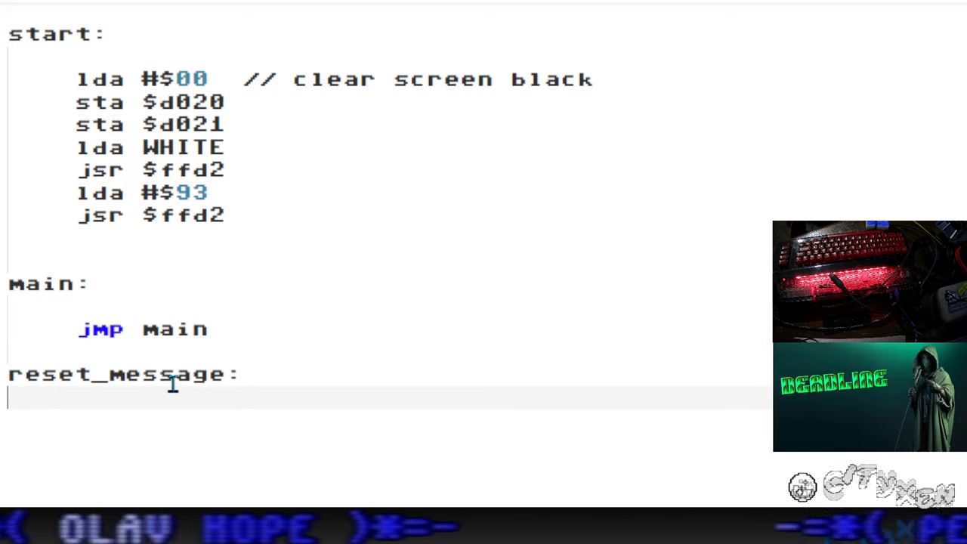
pyautogui.write('rts')
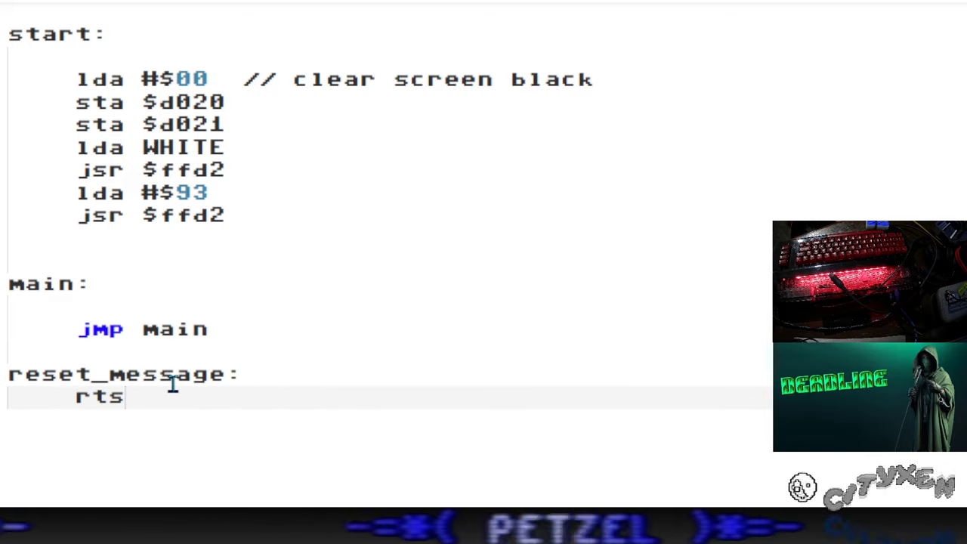
pyautogui.press('enter')
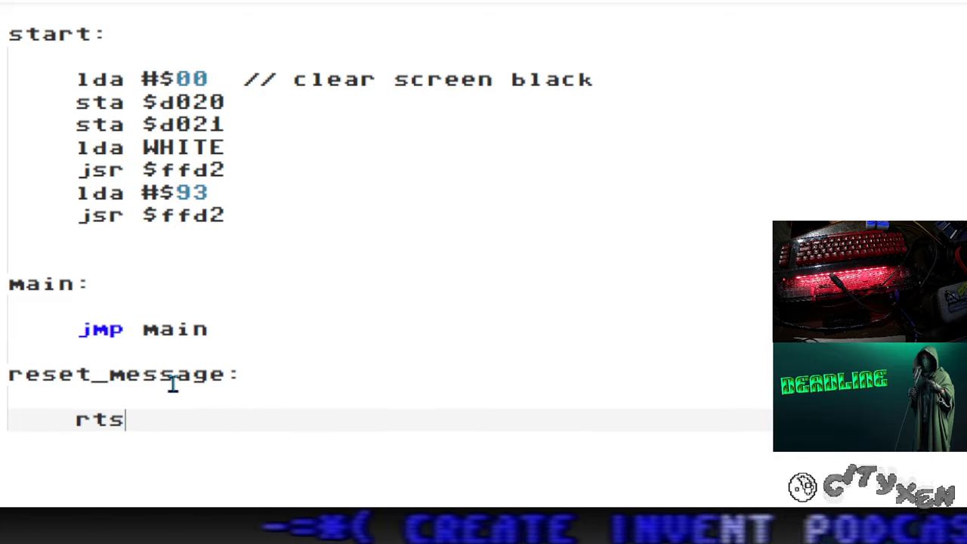
pyautogui.write('hel')
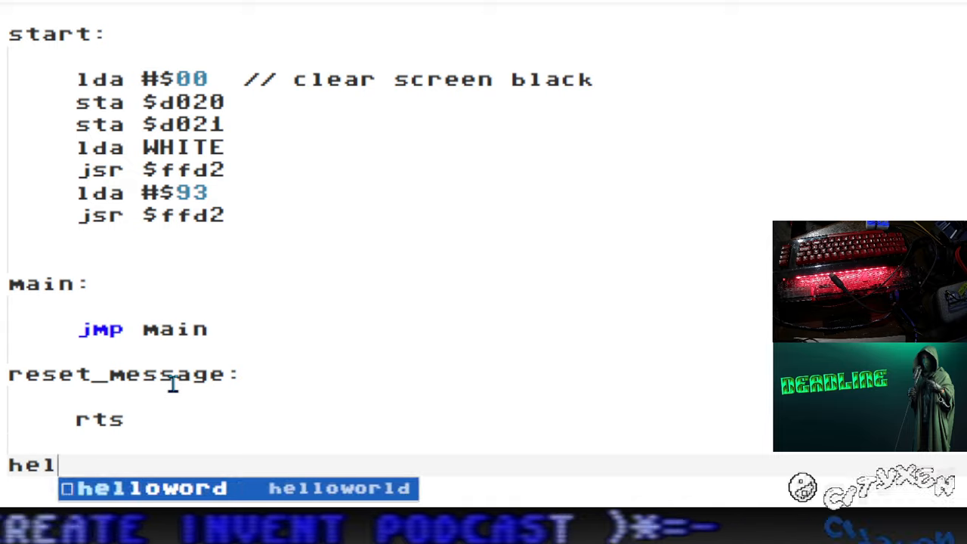
# Add hello_message: with .encoding "screencode upper" and .text "LONG TEXT SCROLLER CODE BY DEADLINE"
pyautogui.write('lo_message:')
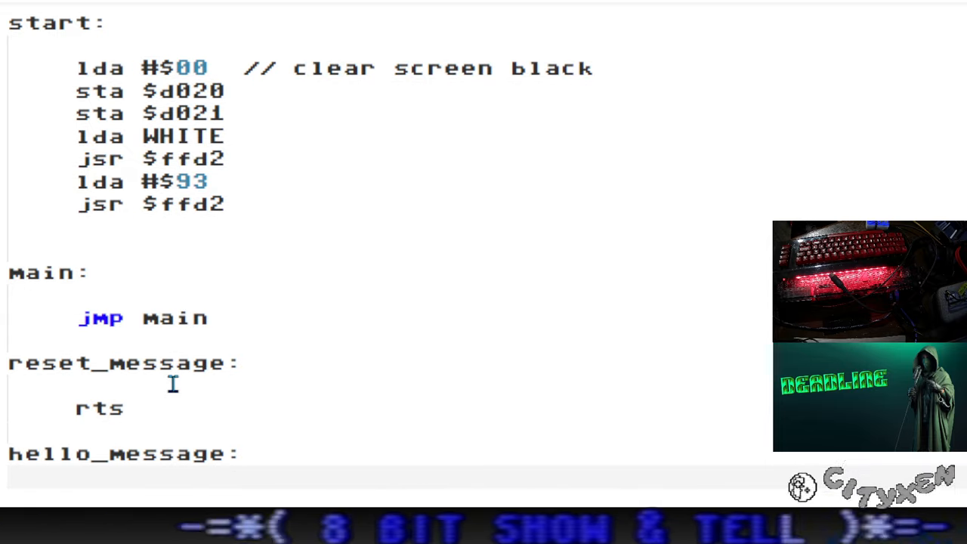
pyautogui.write('.encod')
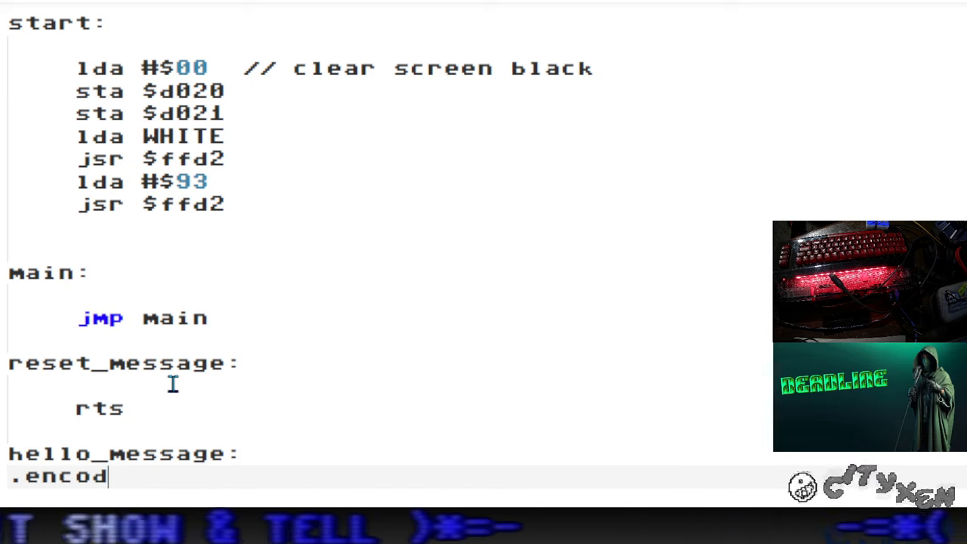
pyautogui.write('ing ""')
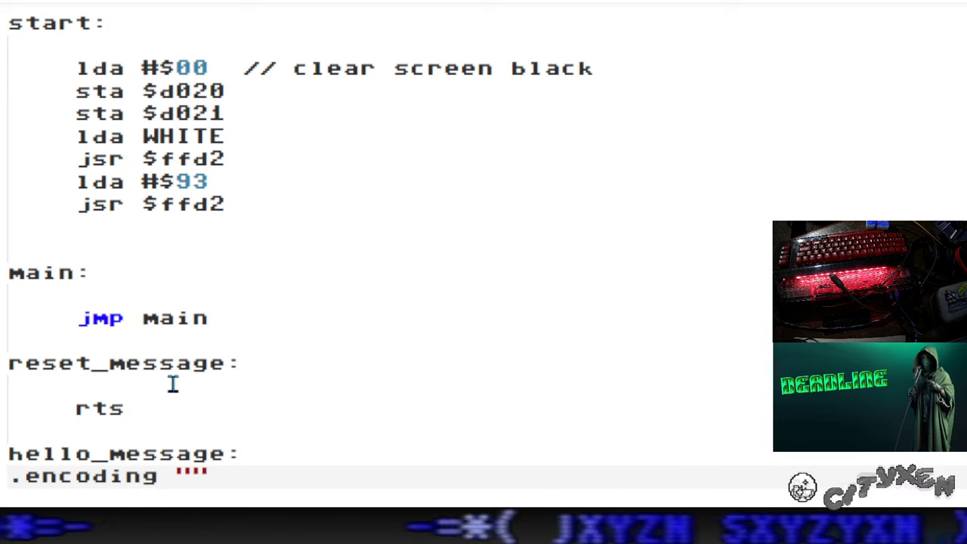
pyautogui.write('screencode upper')
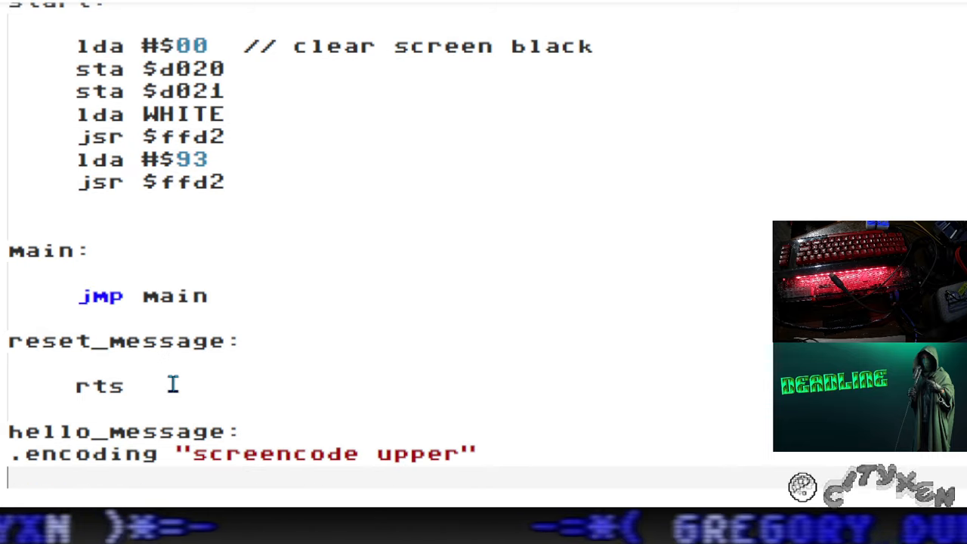
pyautogui.write('.text')
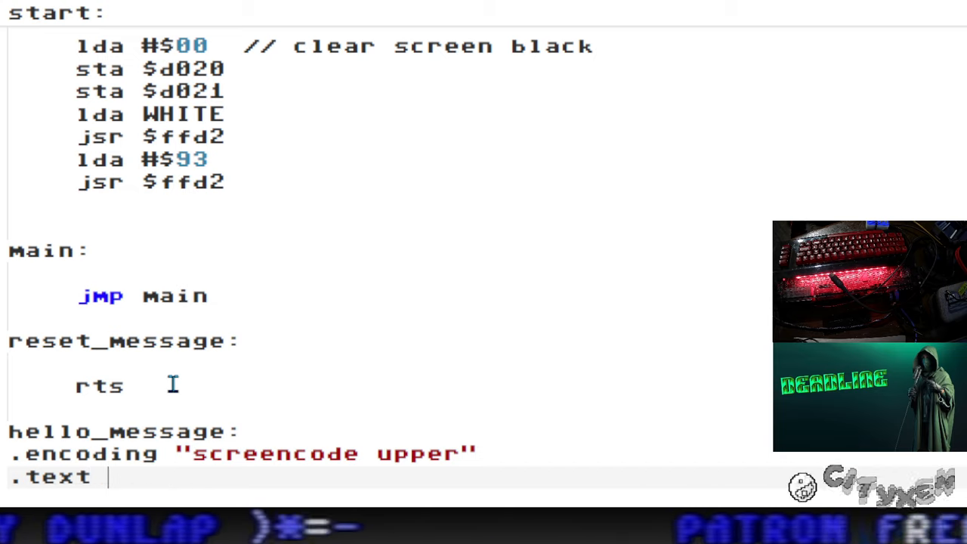
pyautogui.write('"LONG"')
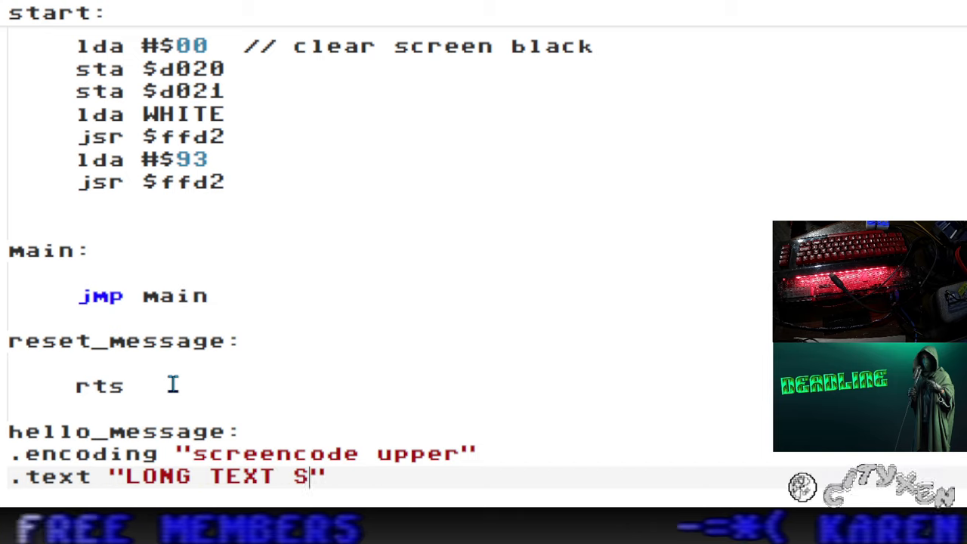
pyautogui.write('CROLLER CODE')
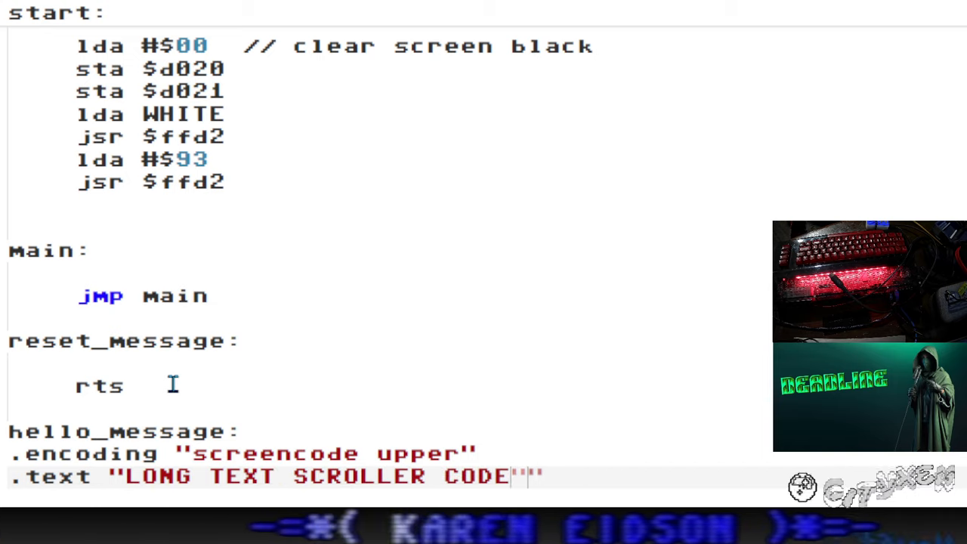
pyautogui.write('BY DEADLIUNE')
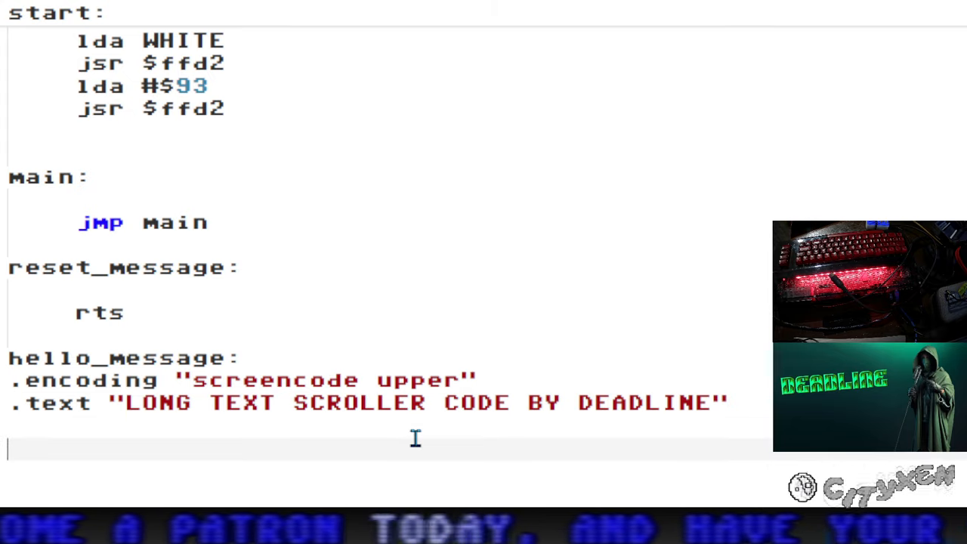
# Add the .byte $ff terminator and a second .text line 'ANYTHING YOU WANT IN THIS SECTION'
pyautogui.write('.byte')
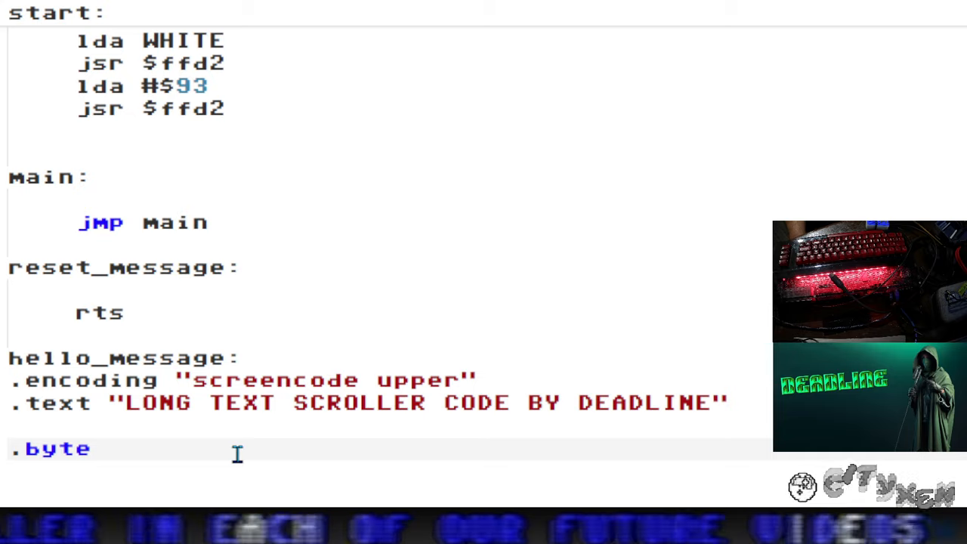
pyautogui.write('$ff')
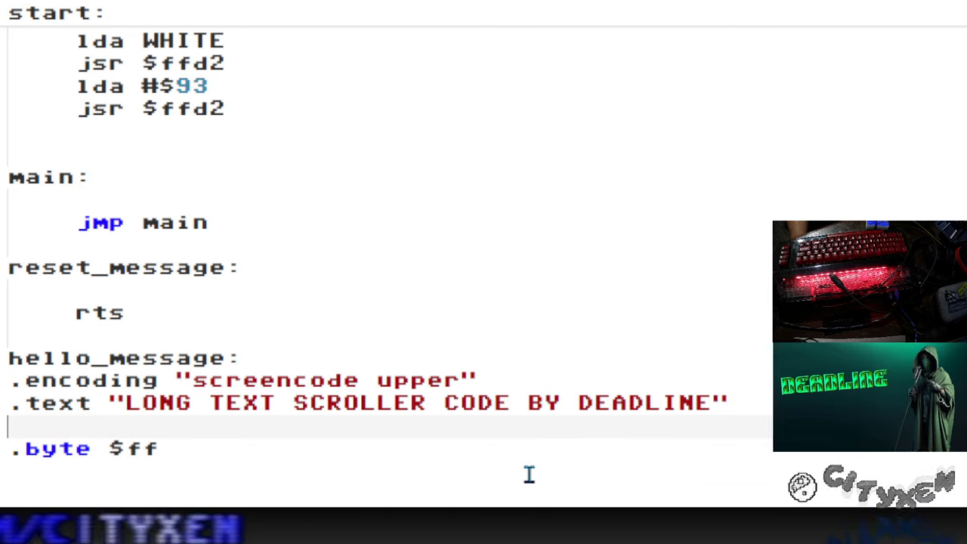
pyautogui.write('.tes')
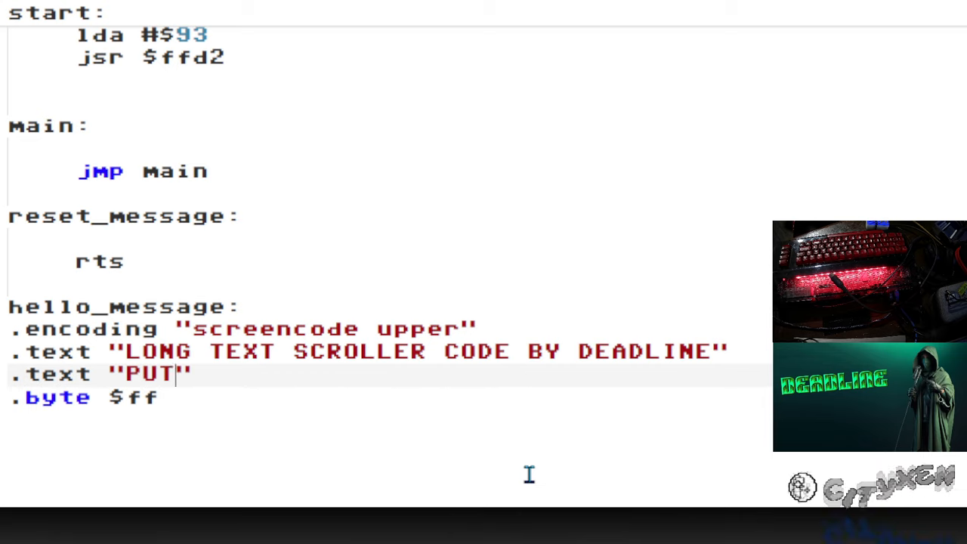
pyautogui.write('ANYTHING YOU')
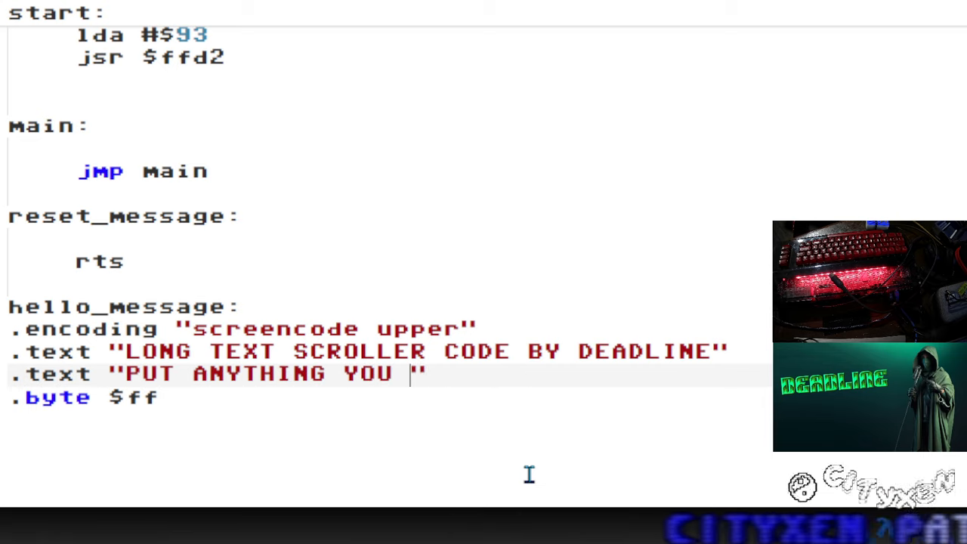
pyautogui.write('WANT I')
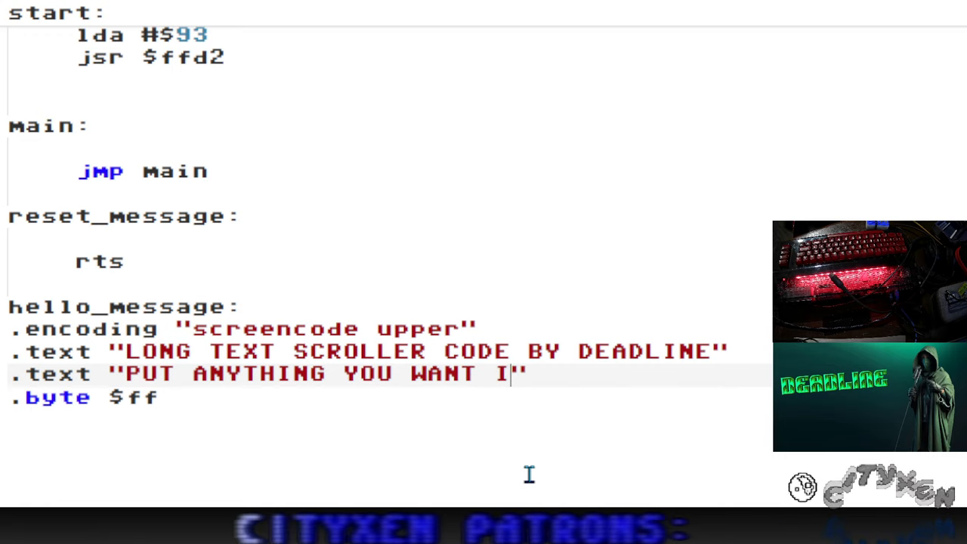
pyautogui.write('N THIS SECTION')
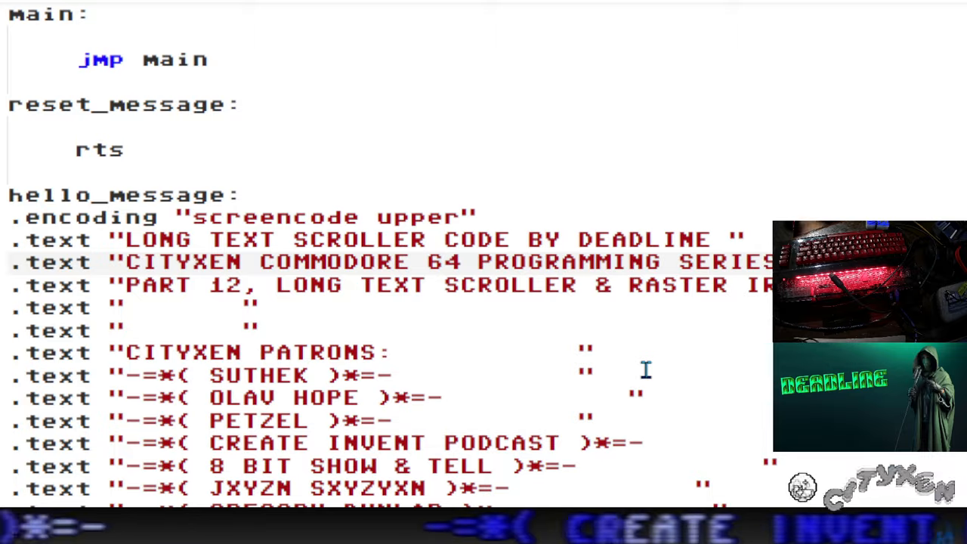
# Review the pasted scroller .text lines and begin a color_table: label below the $ff terminator
pyautogui.scroll(-3)
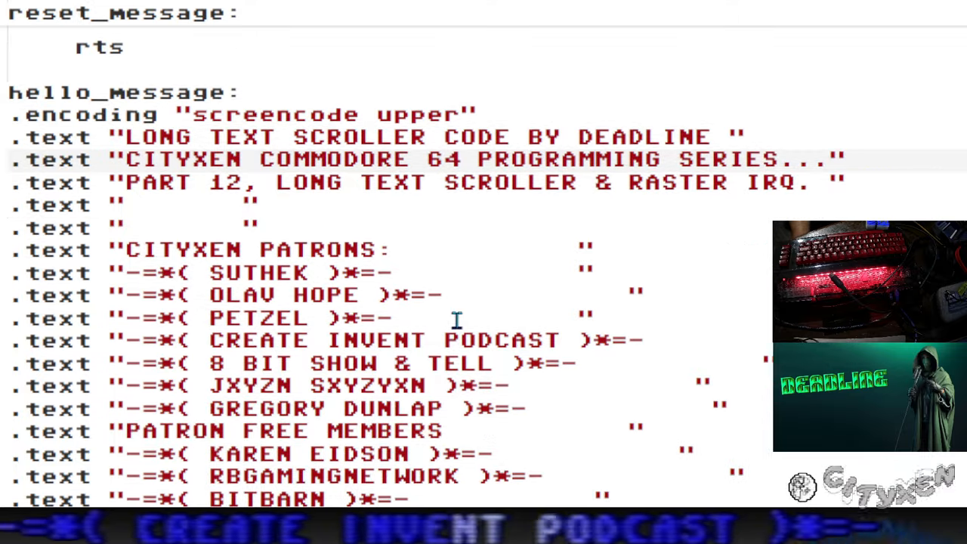
pyautogui.scroll(-3)
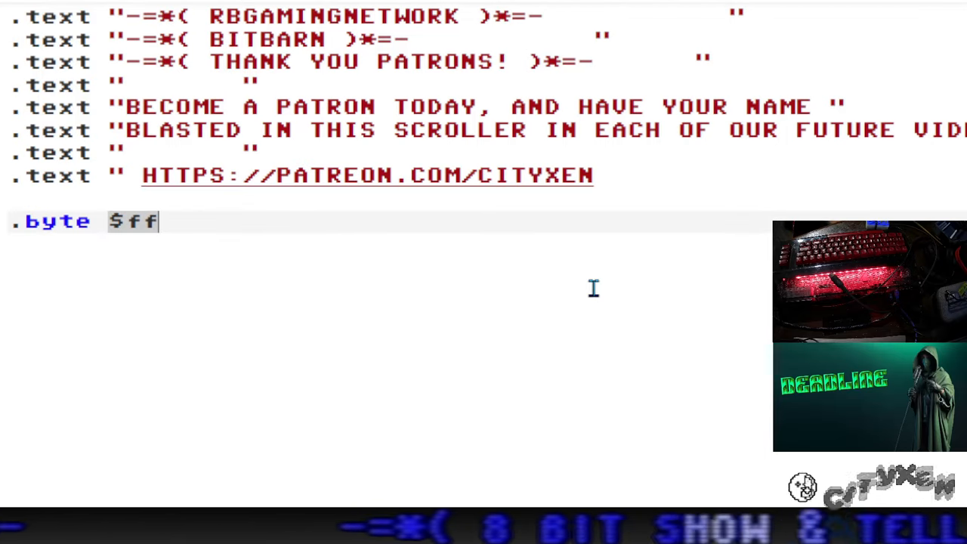
pyautogui.write('color_table:')
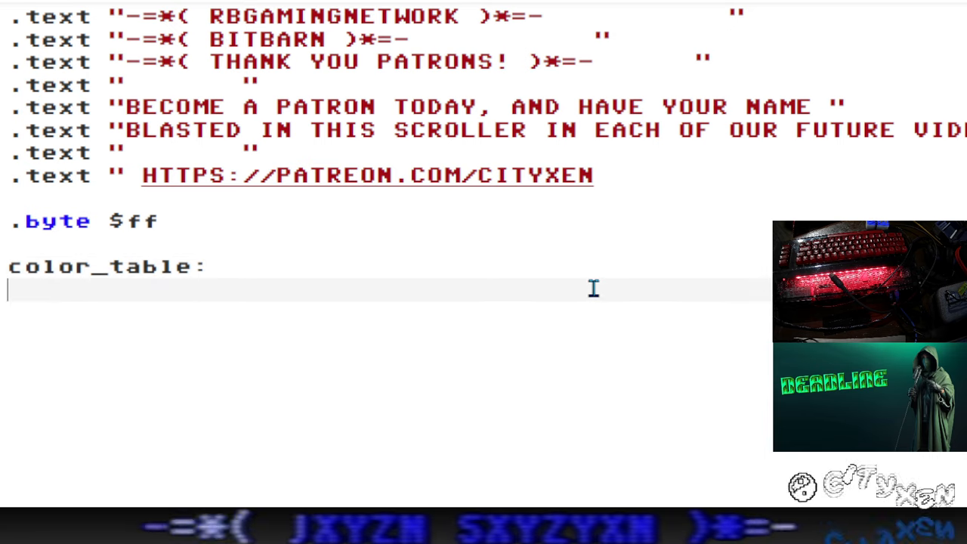
# Write color_table's .byte line: LIGHT_BLUE followed by a run of BLUE entries
pyautogui.write('.byte')
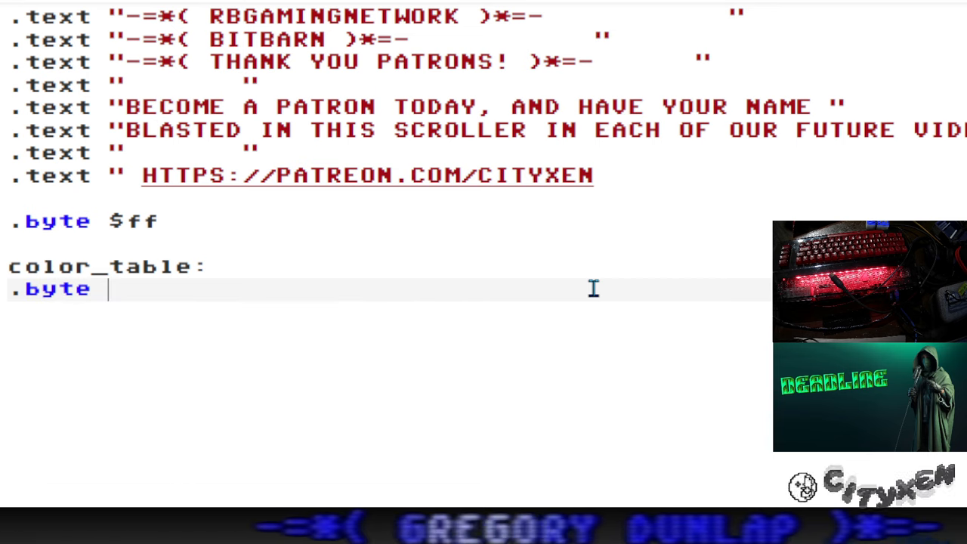
pyautogui.write('LIGHT_BL')
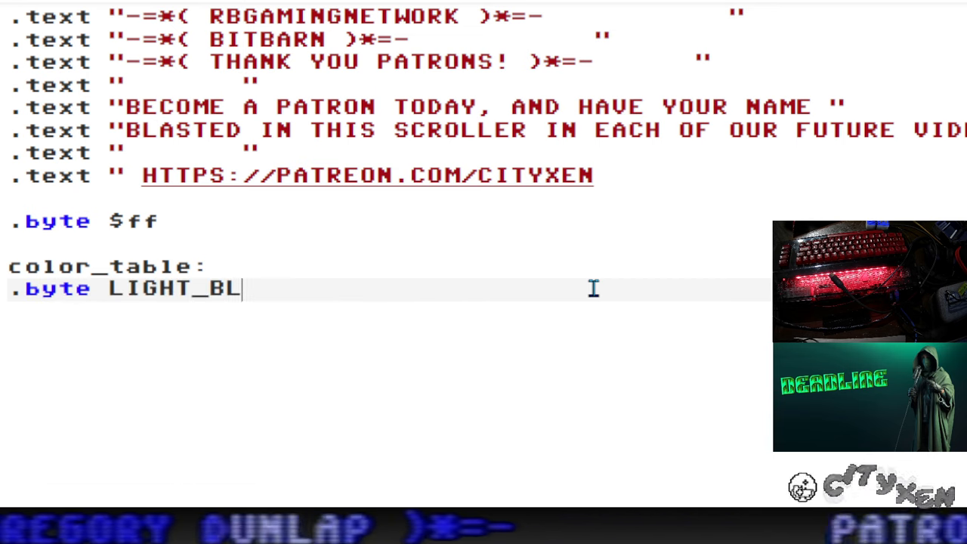
pyautogui.write('UE,BL')
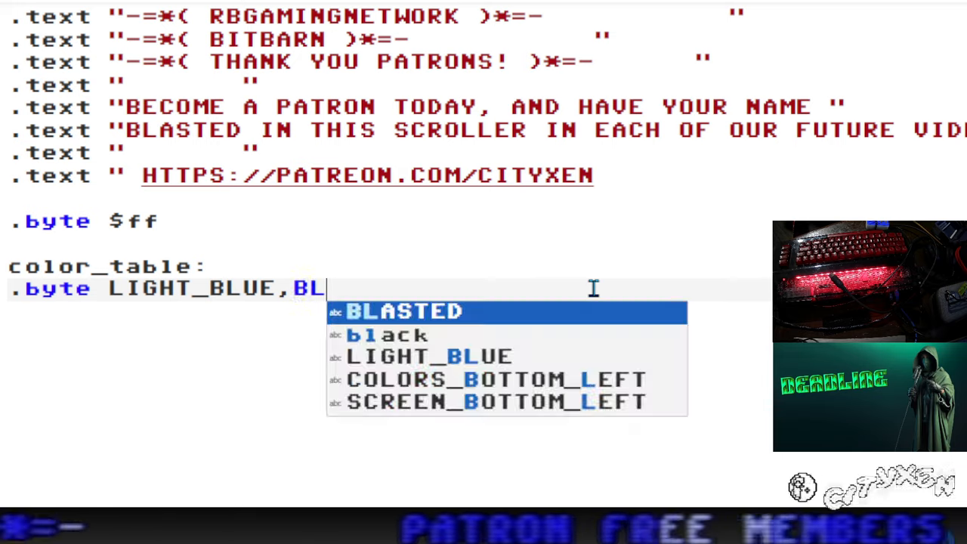
pyautogui.write('UE,BLUE,')
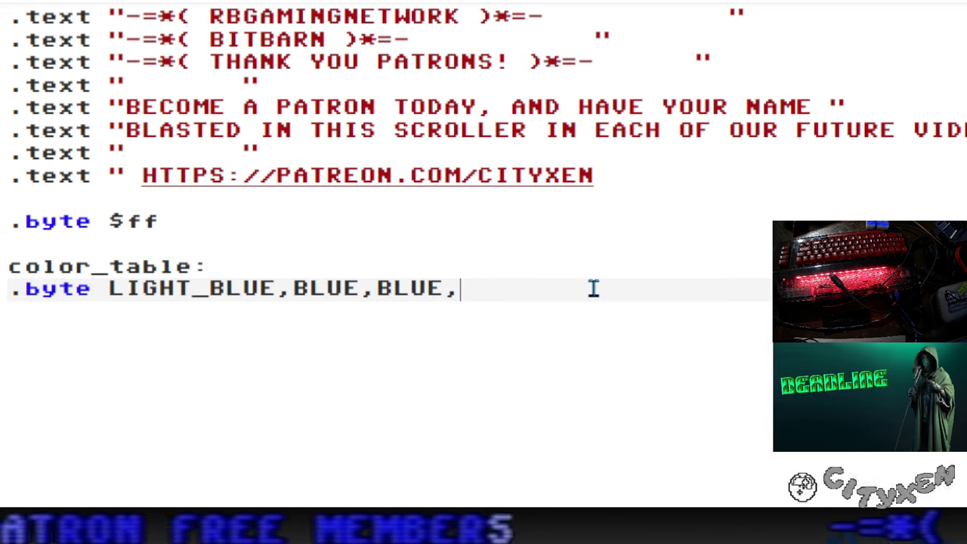
pyautogui.write('BLUE,BLUE,BLUE,BLUE')
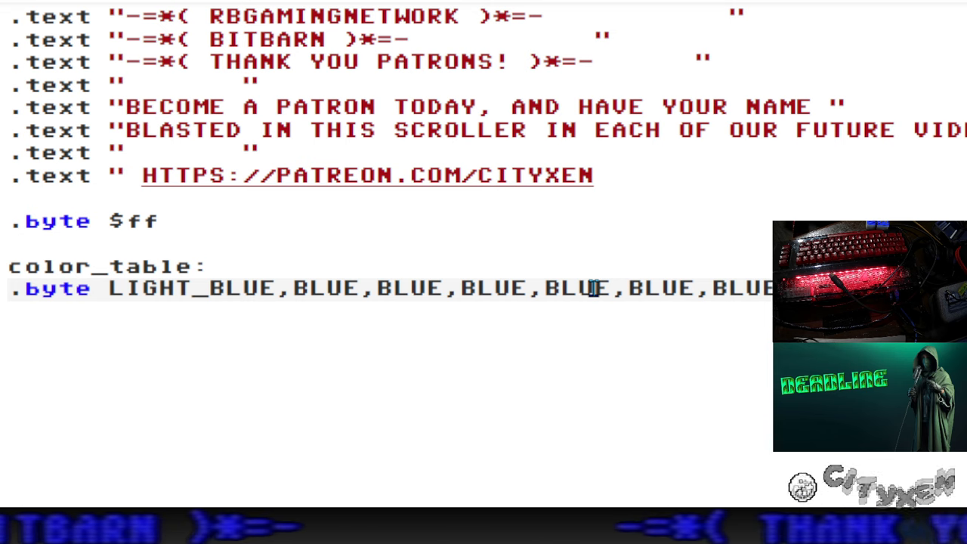
pyautogui.moveTo(610, 309)
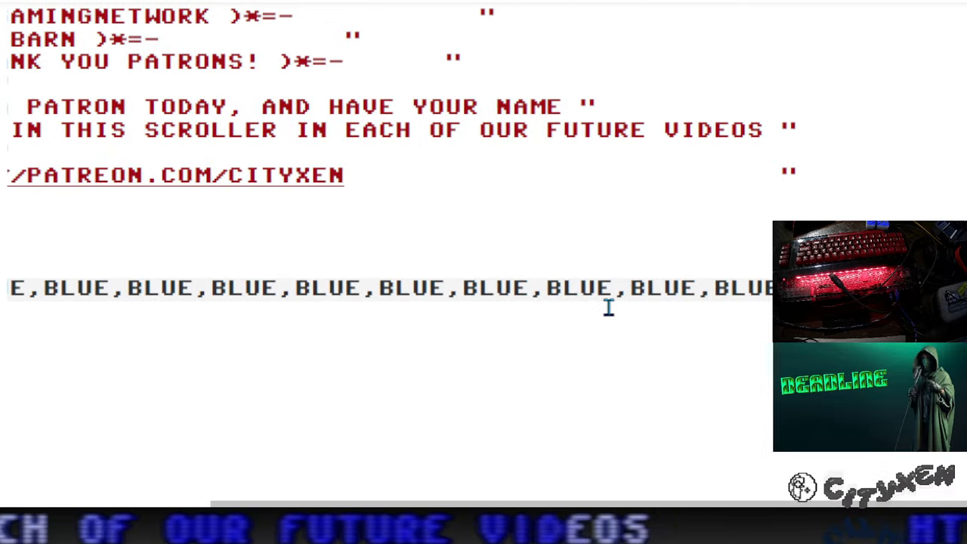
# Terminate color_table with a .byte $ff line and begin a // comment
pyautogui.hscroll(-3)
pyautogui.write(',')
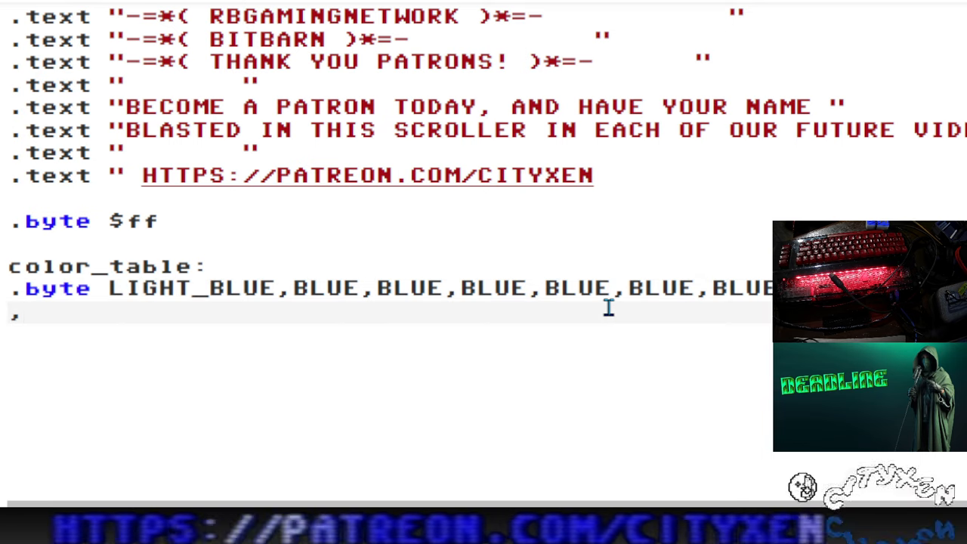
pyautogui.write('.byte $')
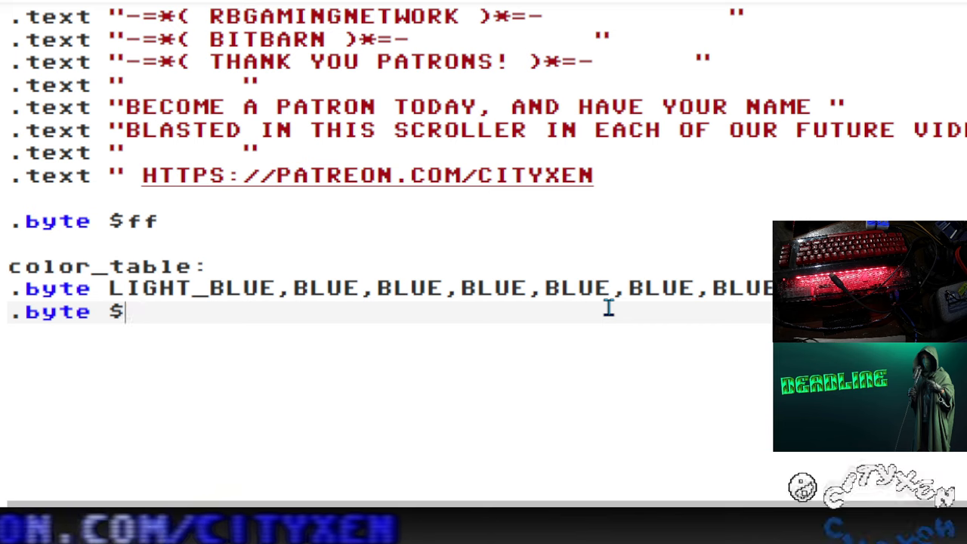
pyautogui.write('ff')
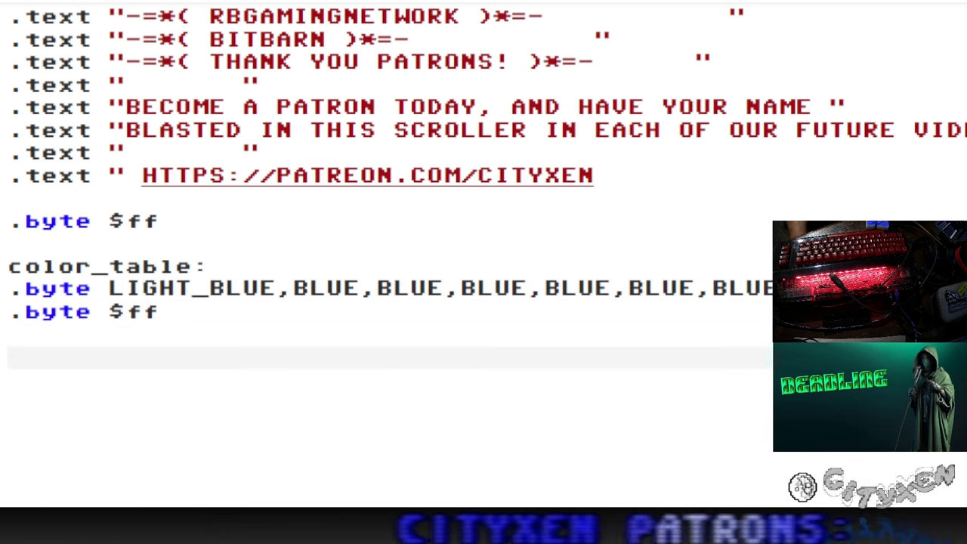
pyautogui.write('//')
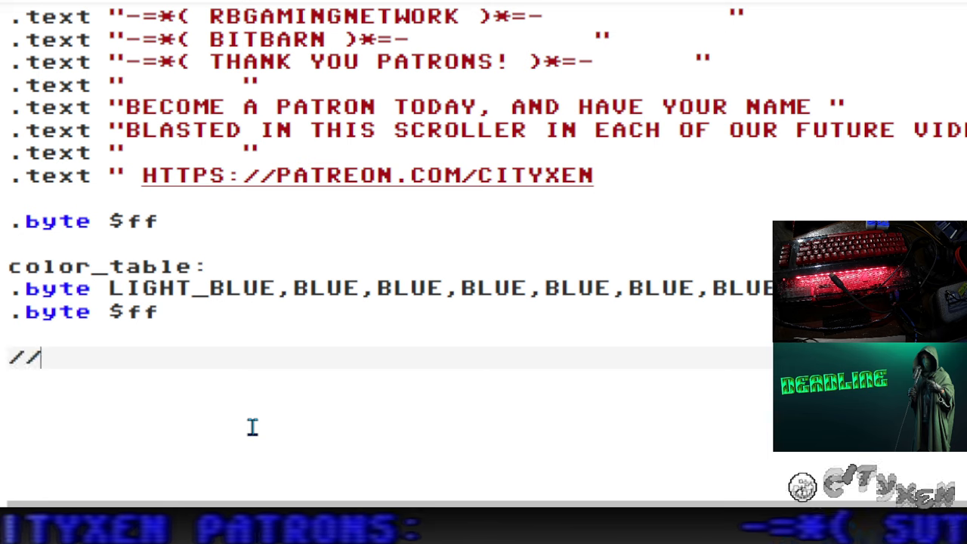
# Add a // VARS section declaring color_cycle_timer: as .byte 0
pyautogui.write('VIC_RASTER_COUNTER')
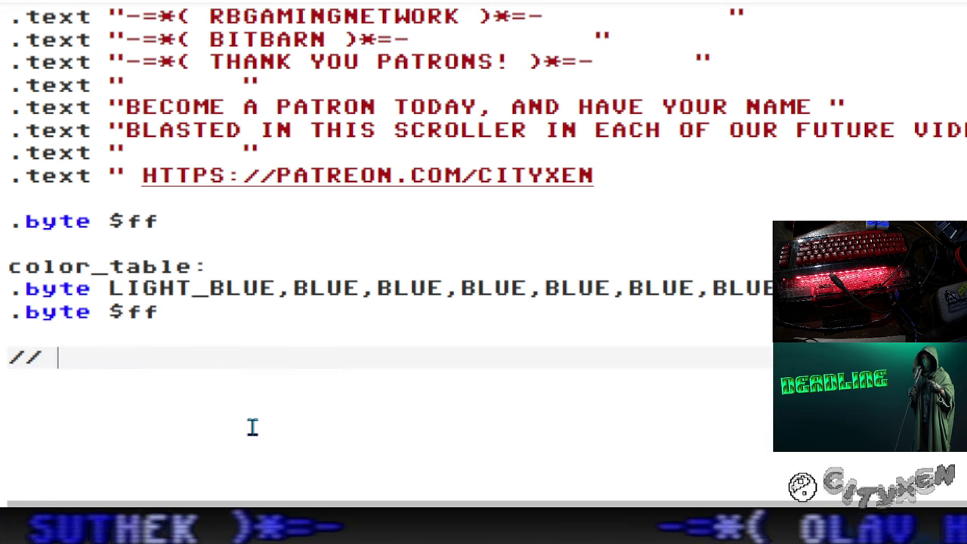
pyautogui.write('VARS')
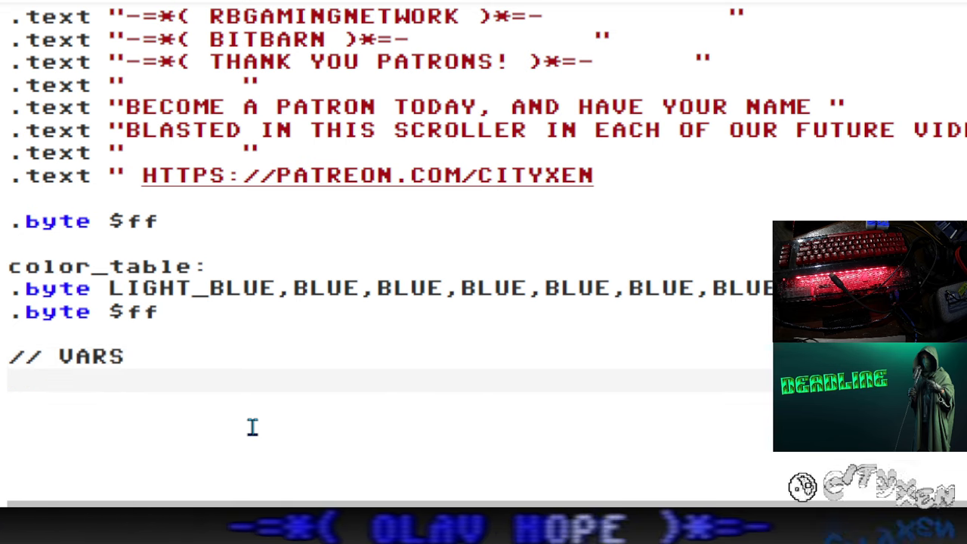
pyautogui.write('color_')
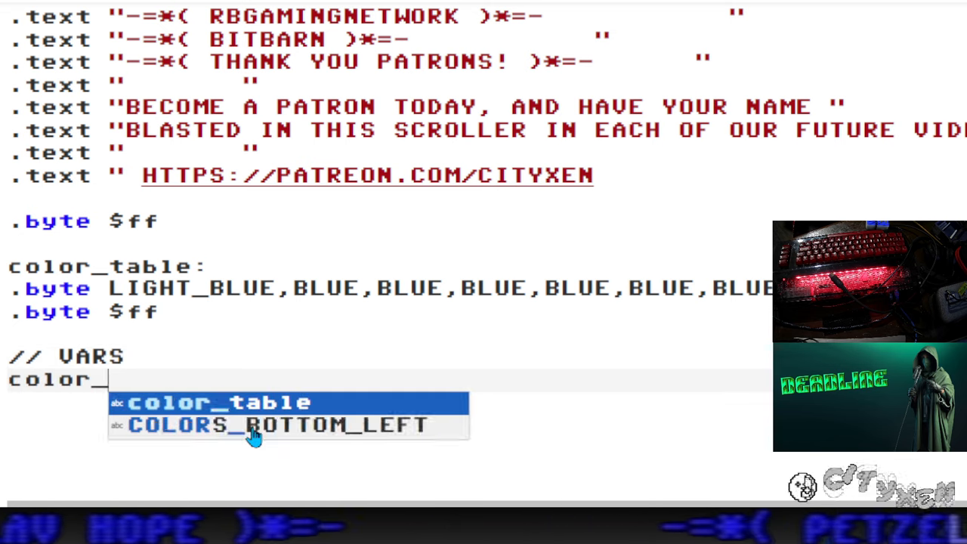
pyautogui.write('cycle_')
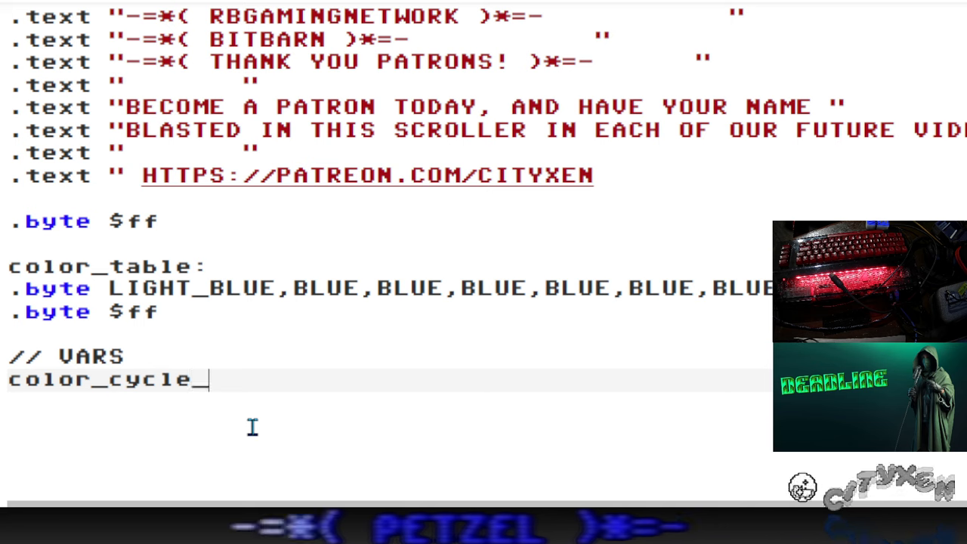
pyautogui.write('timer:')
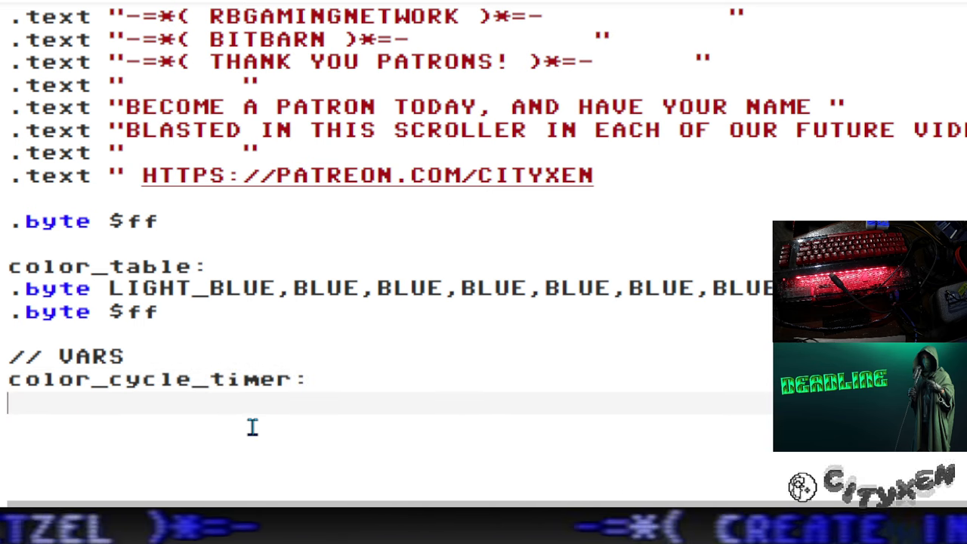
pyautogui.write('.byte -0')
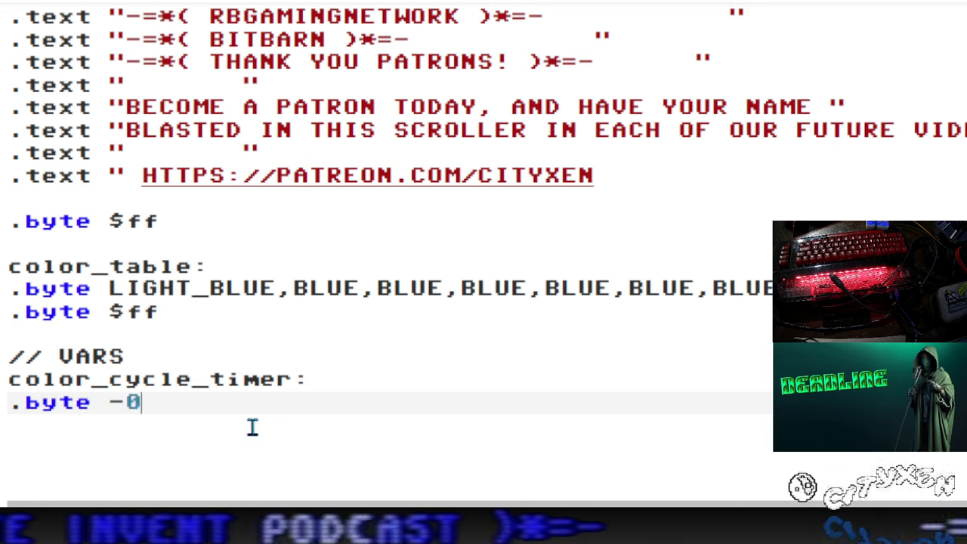
pyautogui.press('Backspace')
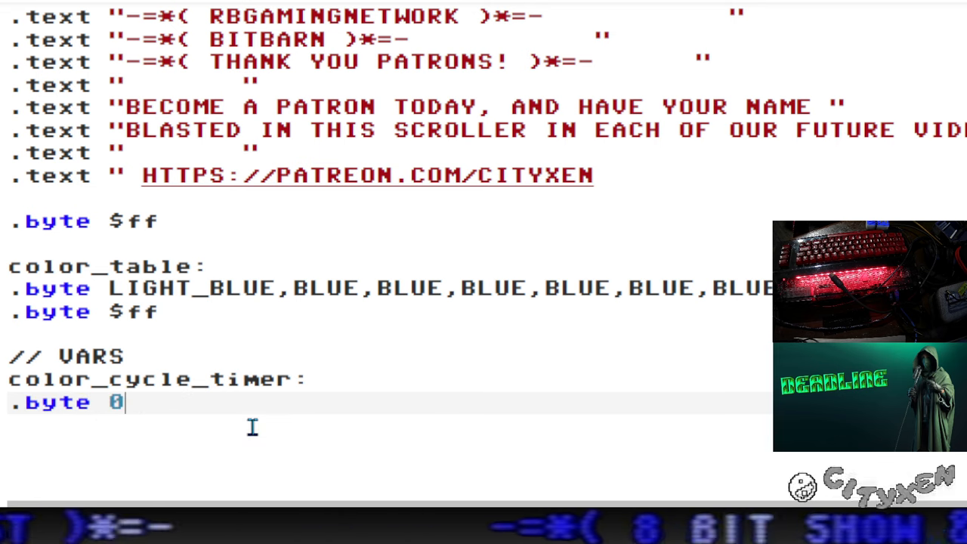
# Declare color_table_position: as .byte 0 beneath the timer
pyautogui.write('c')
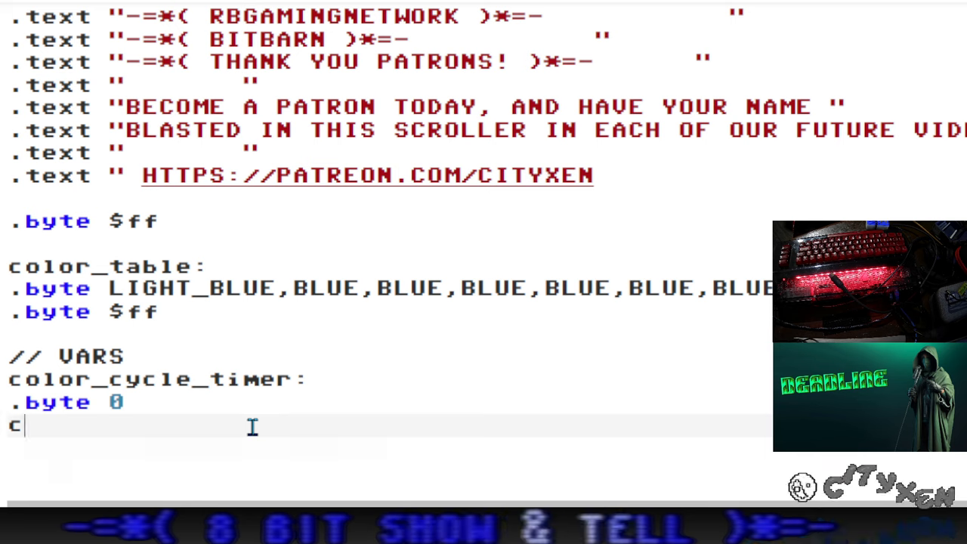
pyautogui.write('olor_tabl')
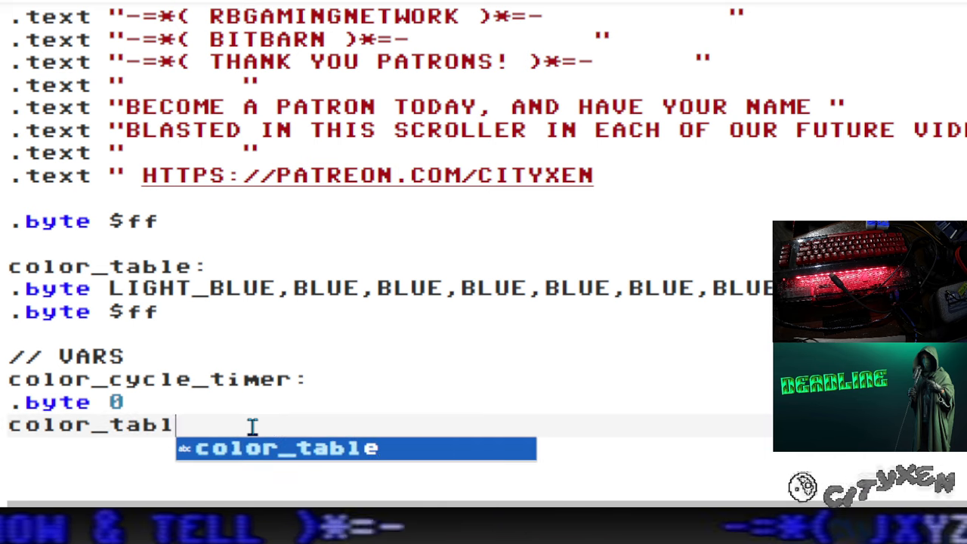
pyautogui.write('e_position:')
pyautogui.write('.')
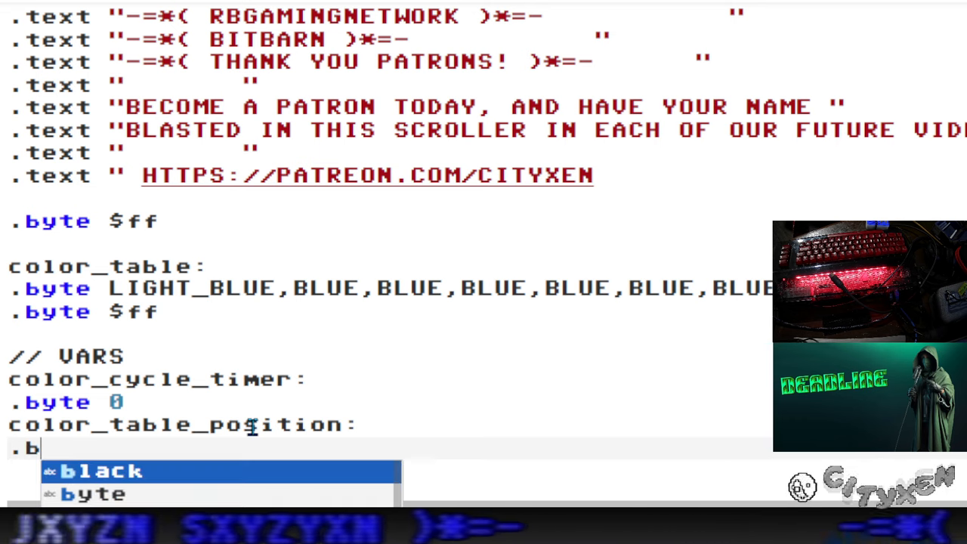
pyautogui.write('byte')
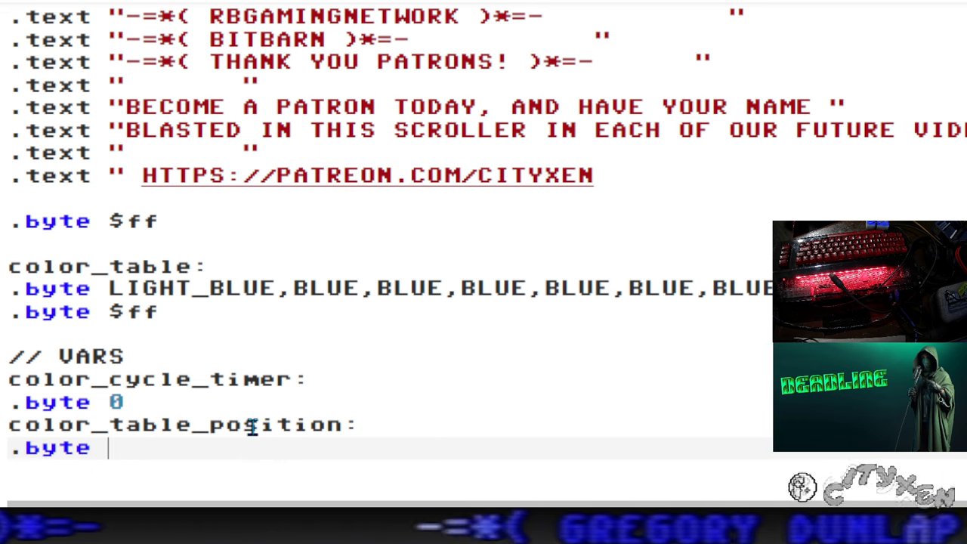
pyautogui.write('0')
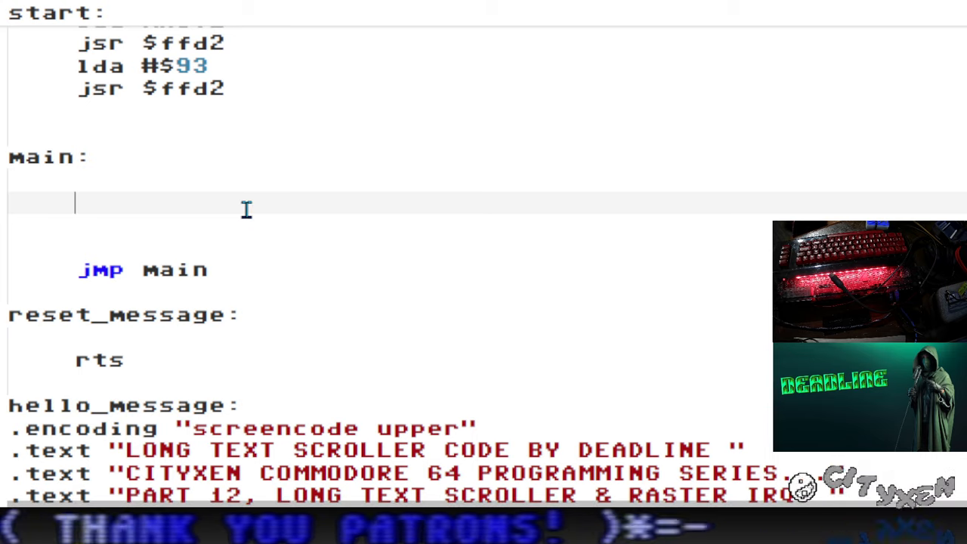
# Under main add lda #$00 with a comment that we'll modify this address
pyautogui.write('lda #$')
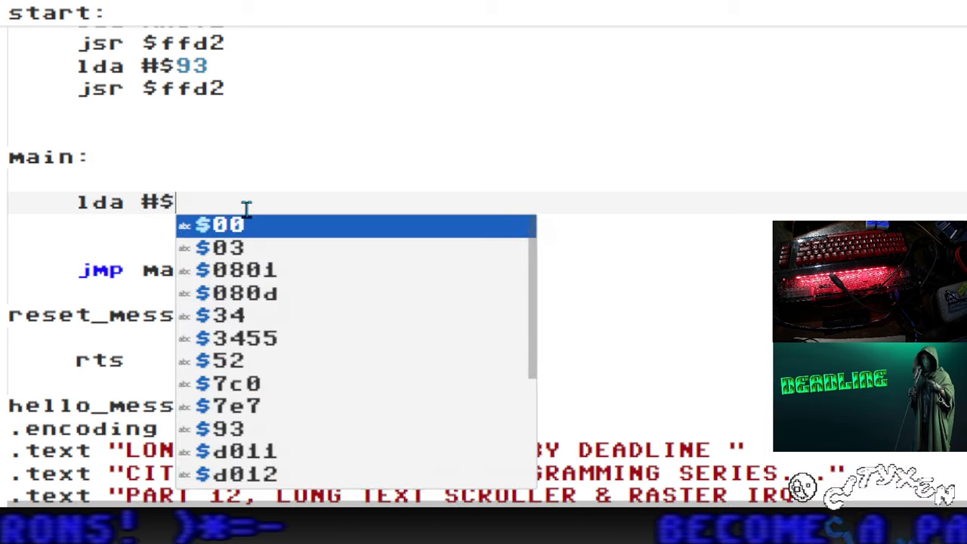
pyautogui.click(221, 224)
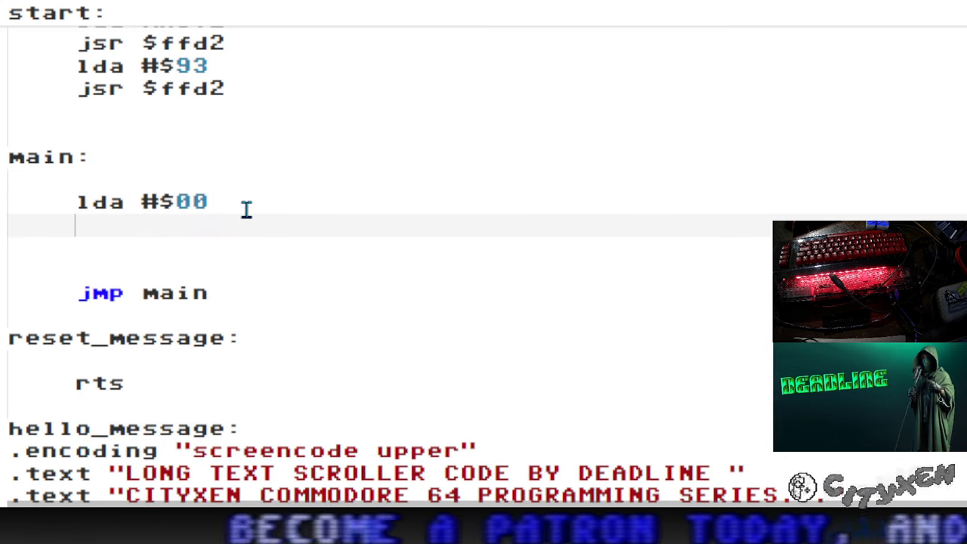
pyautogui.write('//')
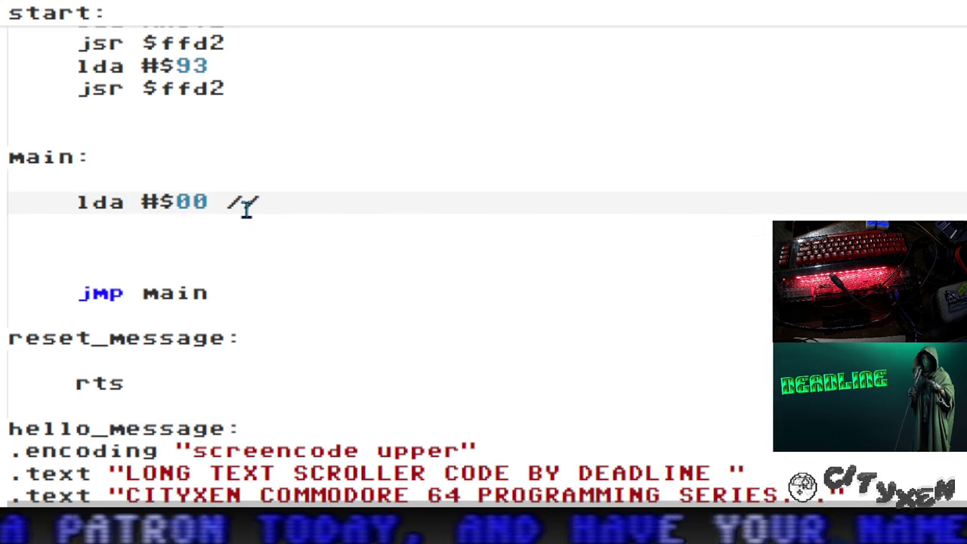
pyautogui.write("we'll")
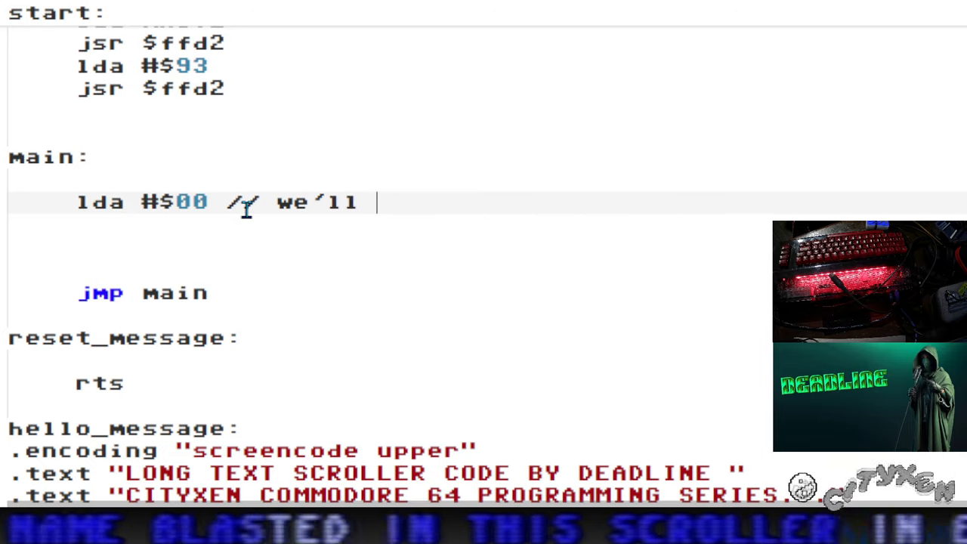
pyautogui.write('modify the value of this')
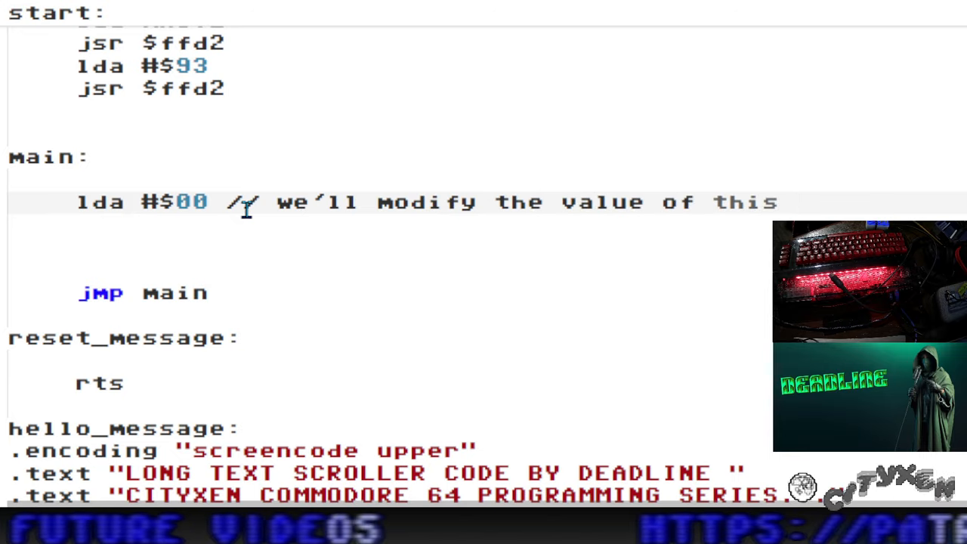
pyautogui.write('add')
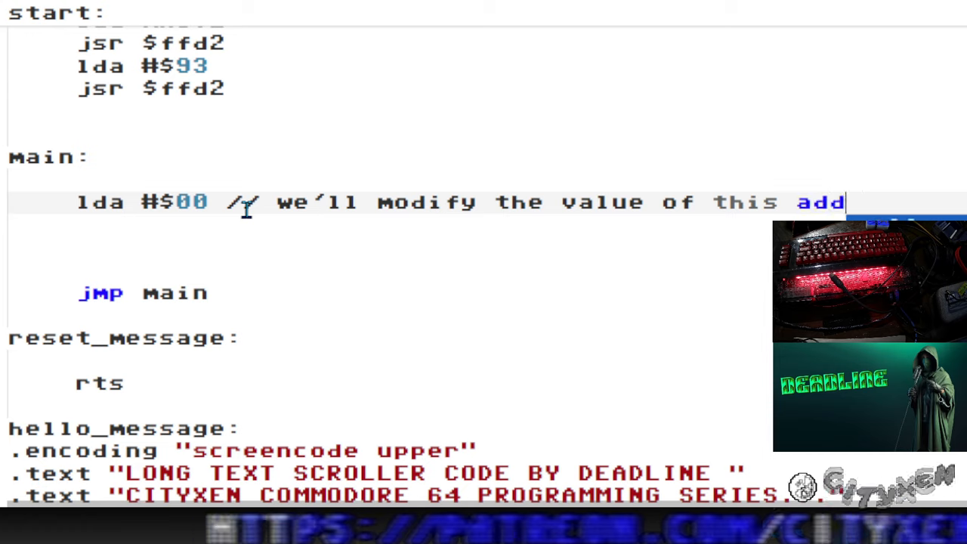
pyautogui.write('ress')
pyautogui.write('//')
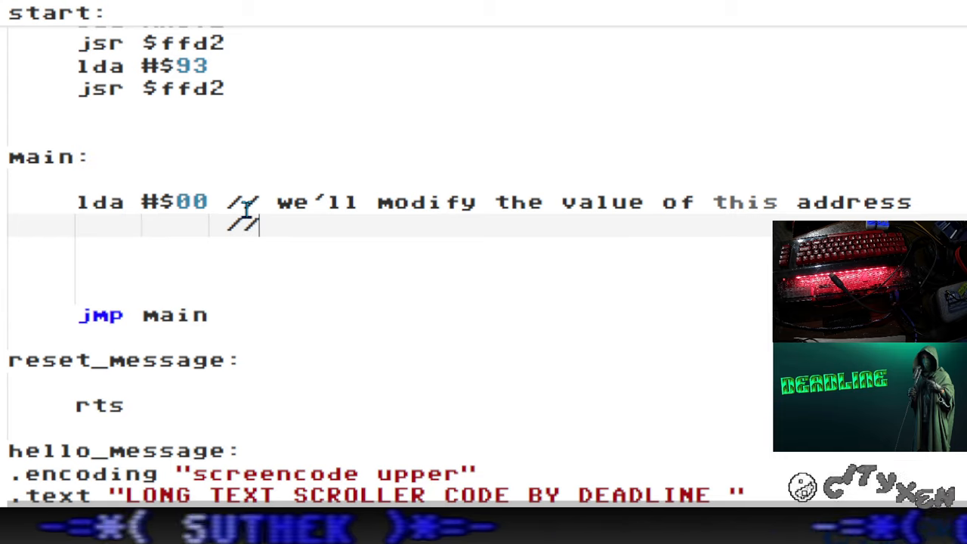
# Comment it as self-modifying code and add the smc_label: before the load
pyautogui.write('making this by definition')
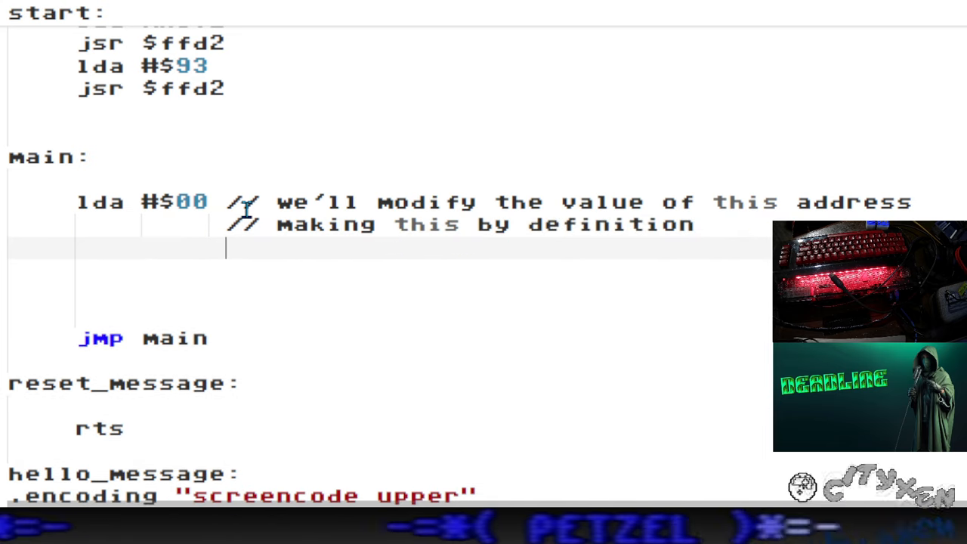
pyautogui.write('// self mod')
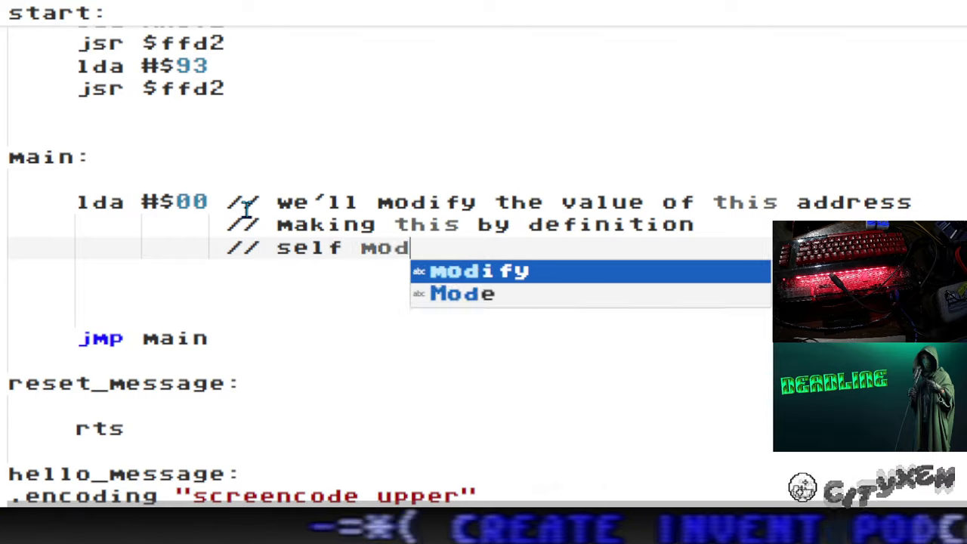
pyautogui.write('ifying code')
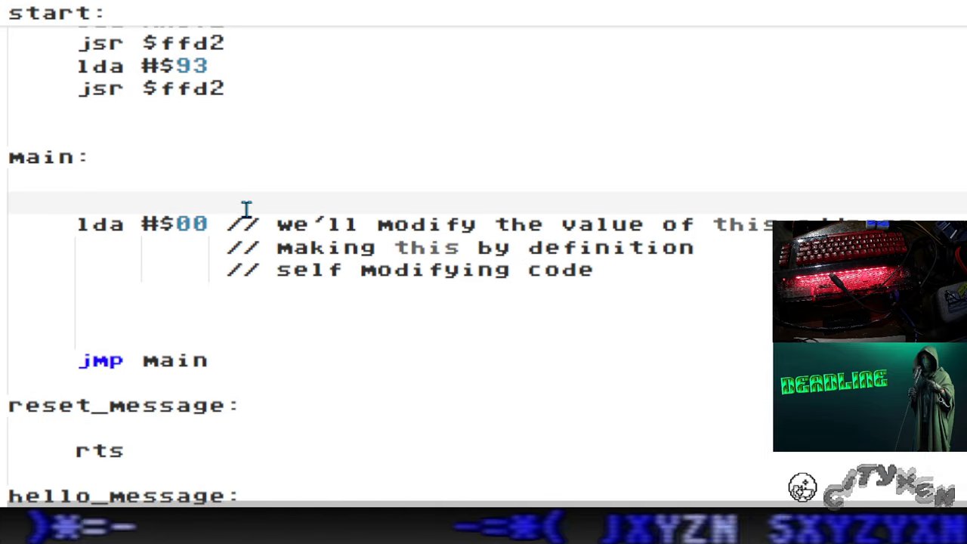
pyautogui.write('smc_label:')
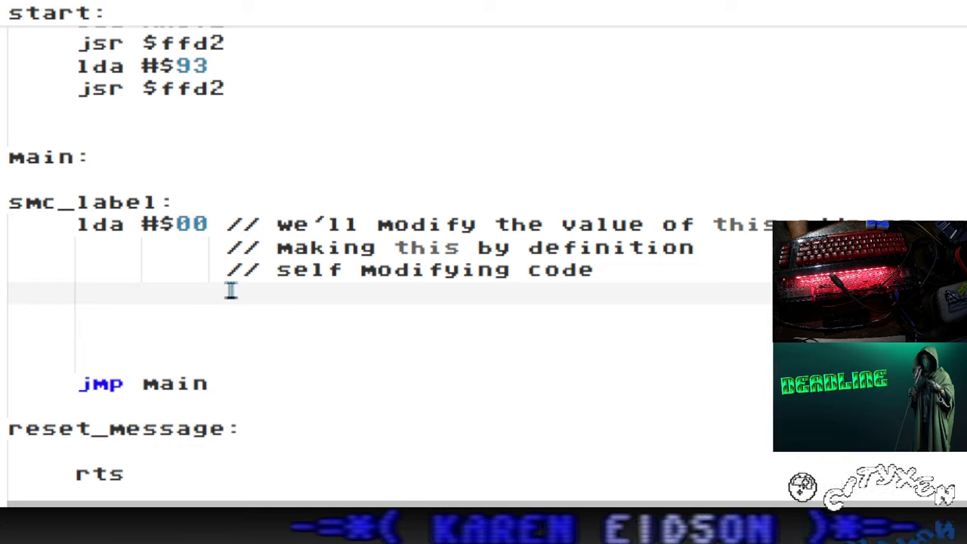
# Add and #$07 then sta VIC_CONTROL_REG2 after the self-modifying load
pyautogui.write('and')
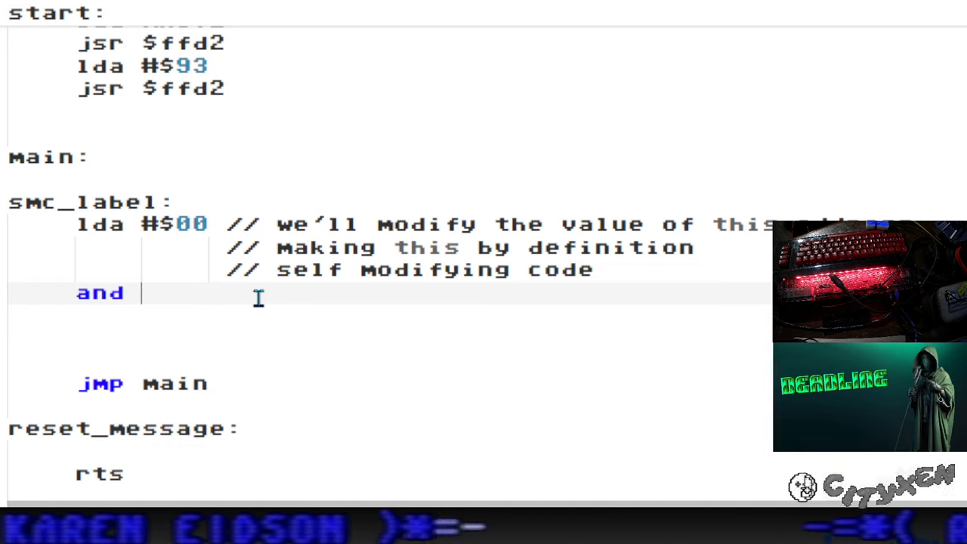
pyautogui.write('#$07')
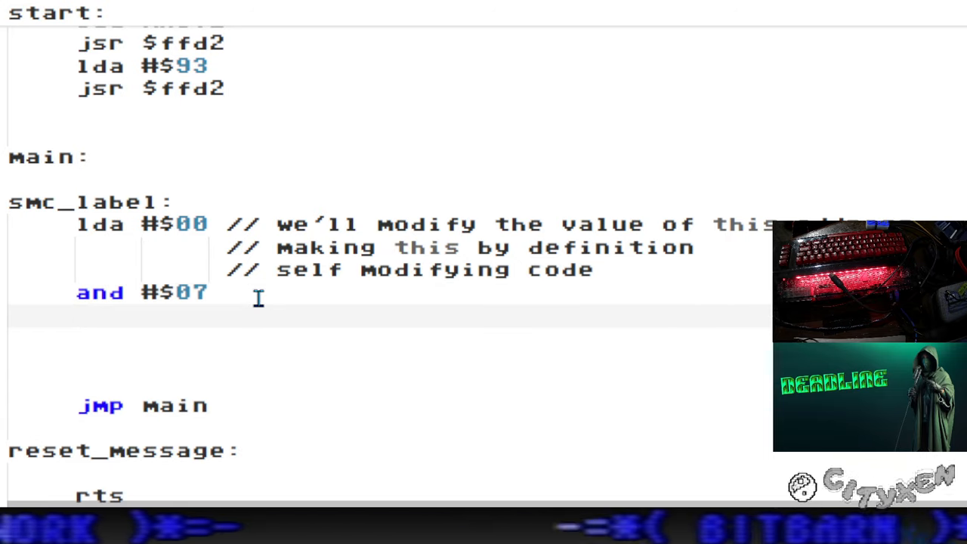
pyautogui.write('sta VIC_CONTROL_RE')
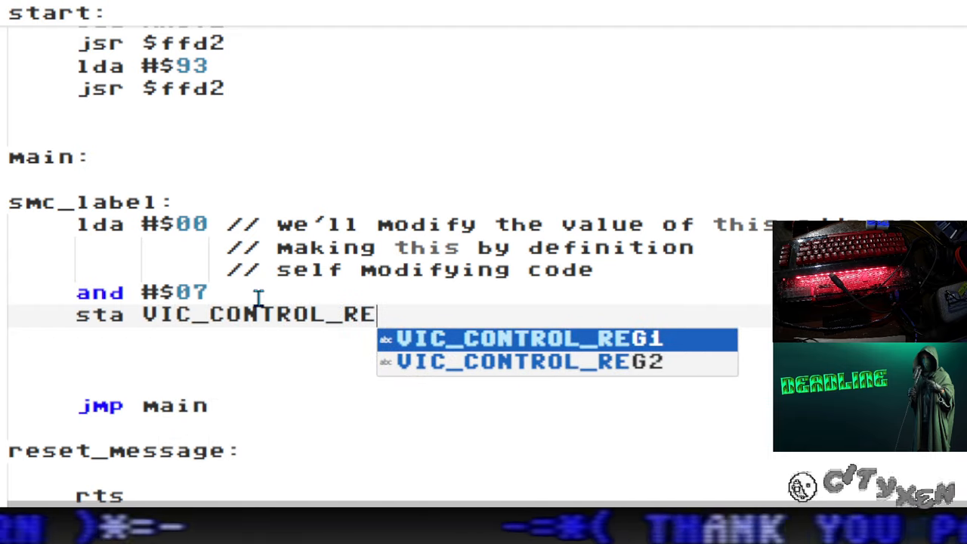
pyautogui.click(527, 363)
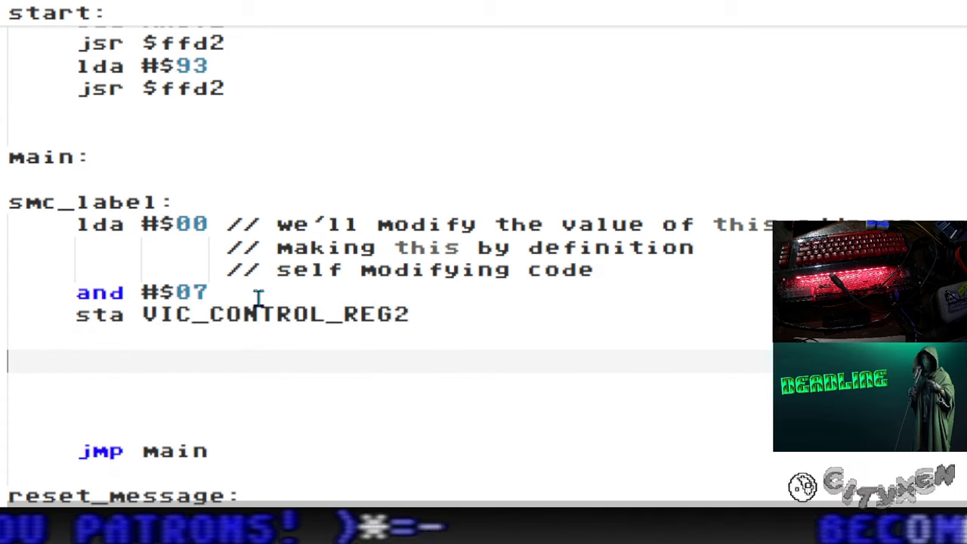
# Write loop2: lda #$ff, cmp VIC_RASTER_COUNTER, bne loop2 raster wait
pyautogui.write('loop2')
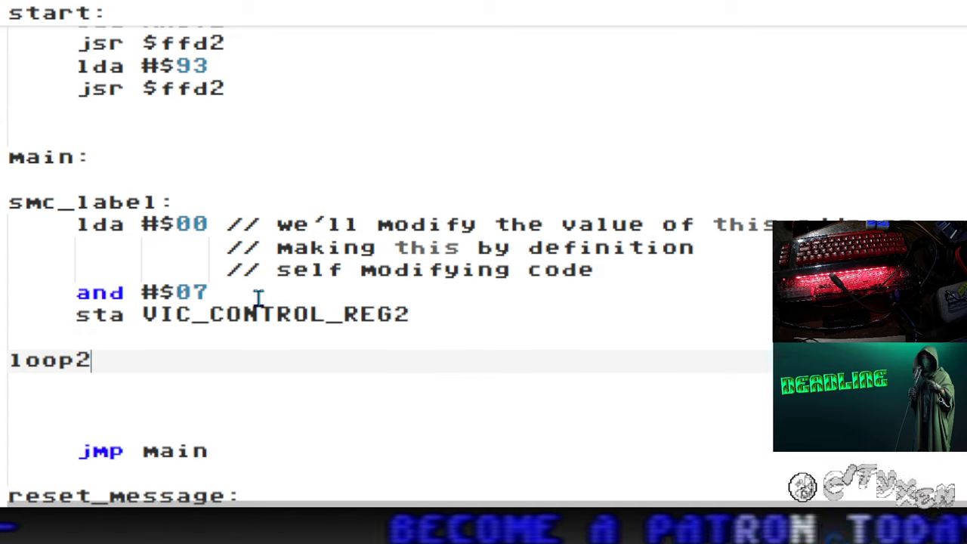
pyautogui.write(':')
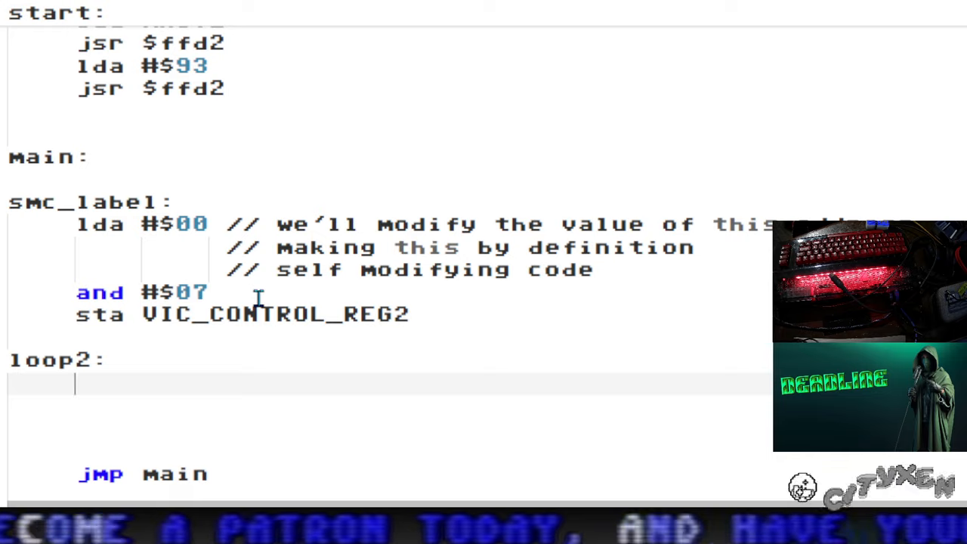
pyautogui.write('lda #$')
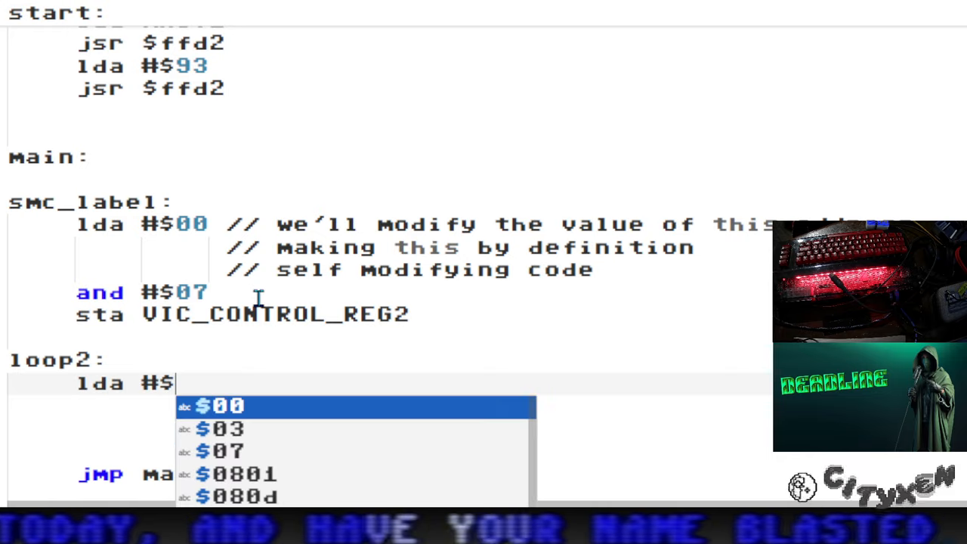
pyautogui.write('ff')
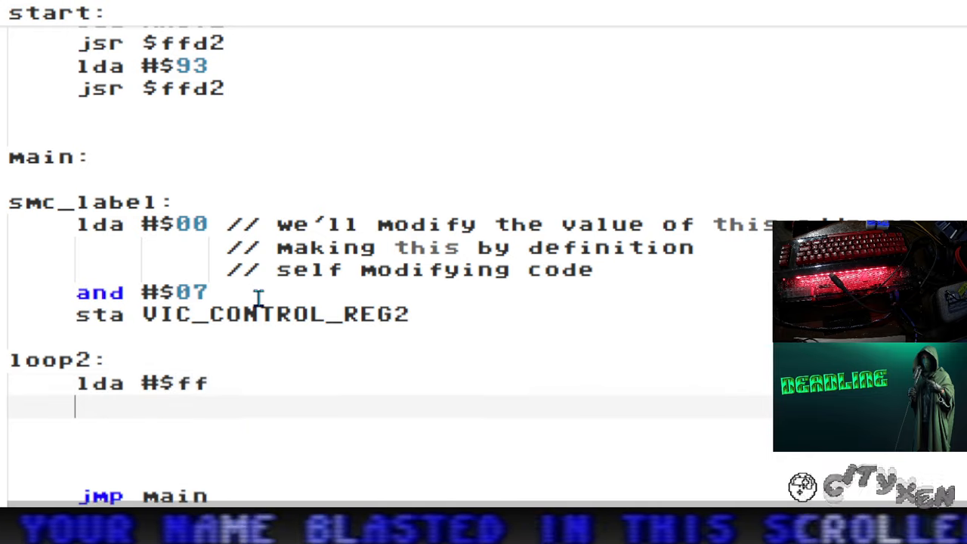
pyautogui.write('c')
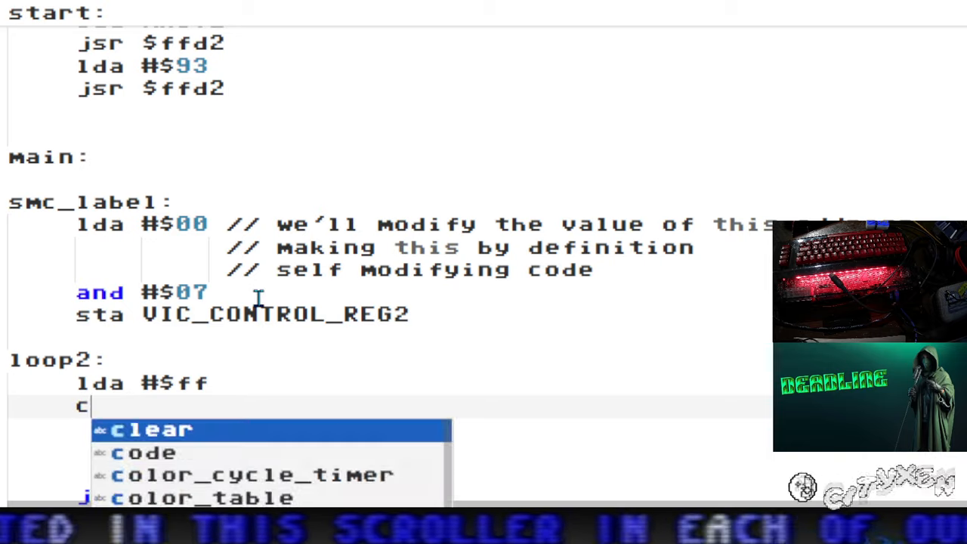
pyautogui.write('MP')
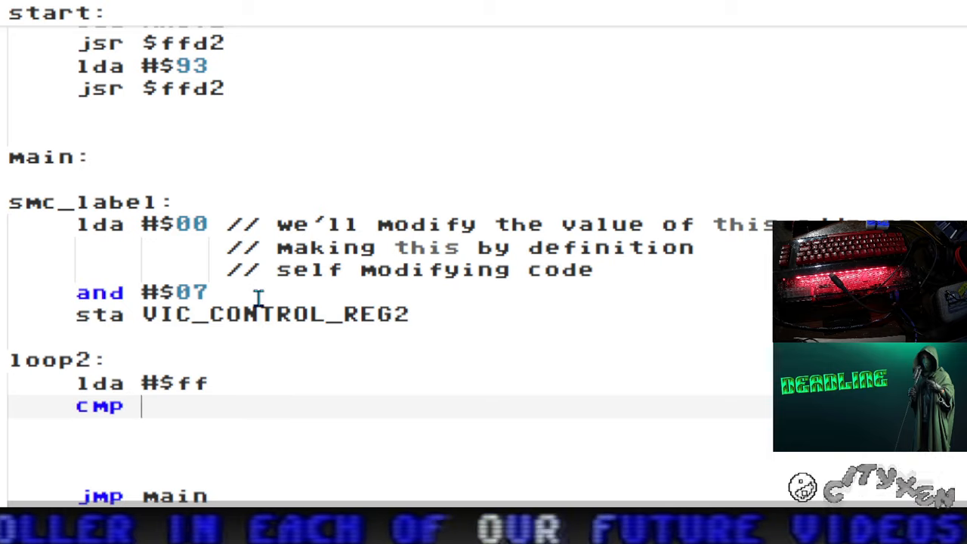
pyautogui.write('VIC_')
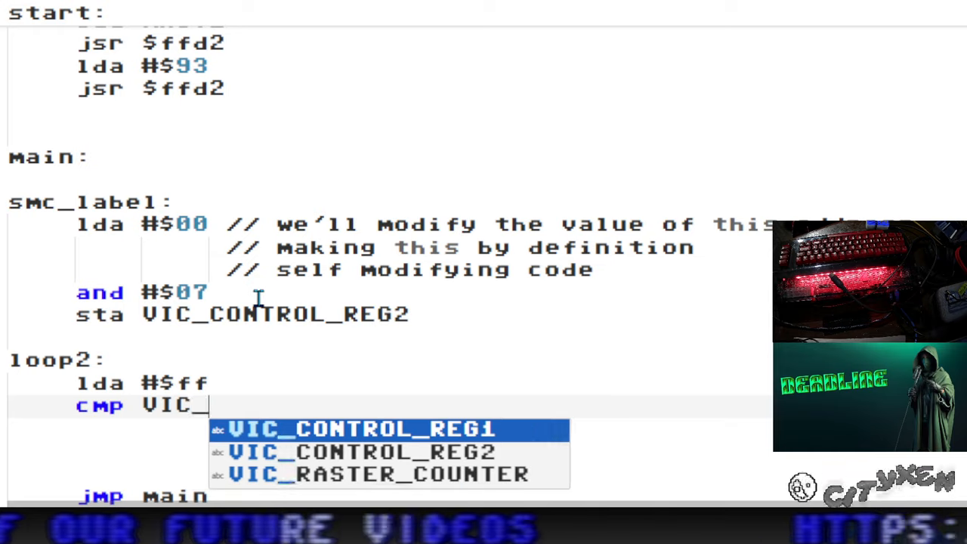
pyautogui.write('RASTER_COUN')
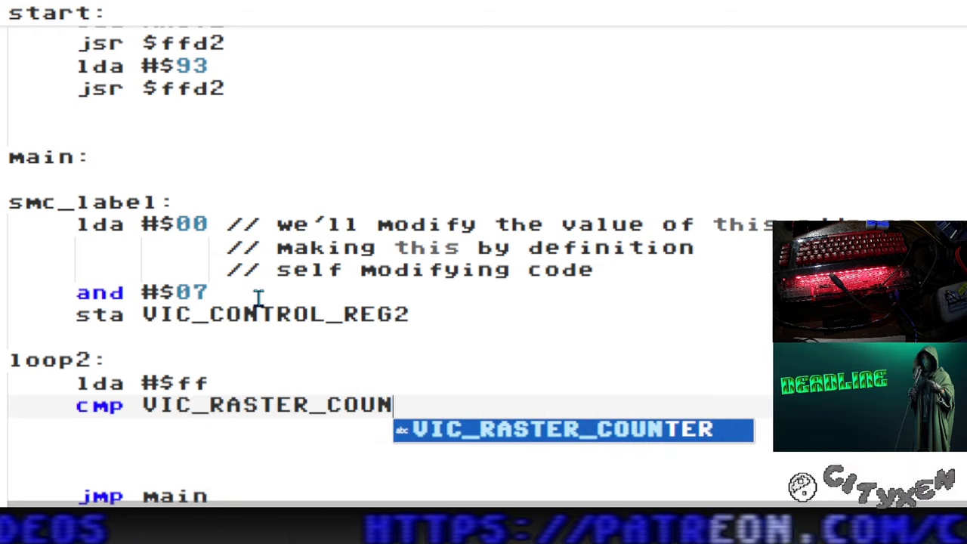
pyautogui.write('TER')
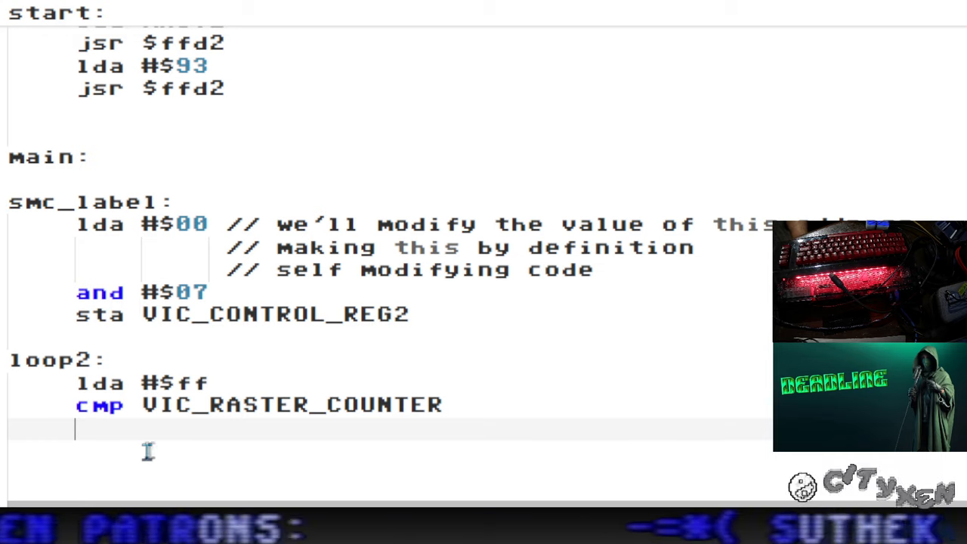
pyautogui.write('bne loop2')
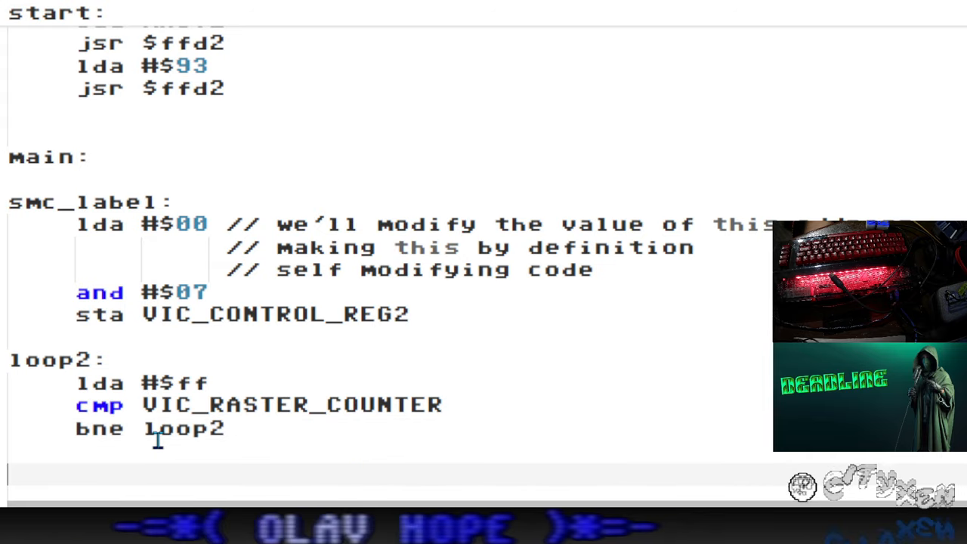
pyautogui.scroll(-3)
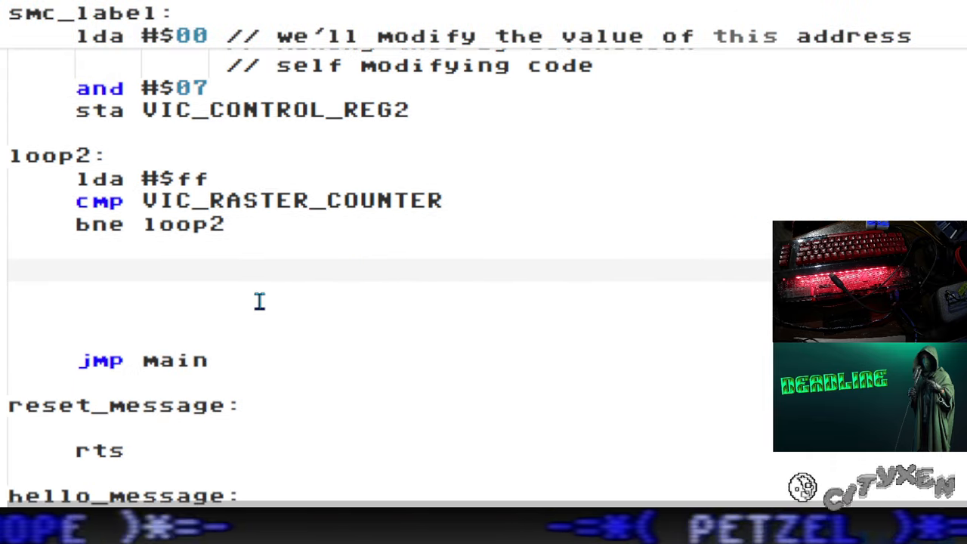
# After the raster wait, load #$c7 and store it in VIC_CONTROL_REG2
pyautogui.write('lda')
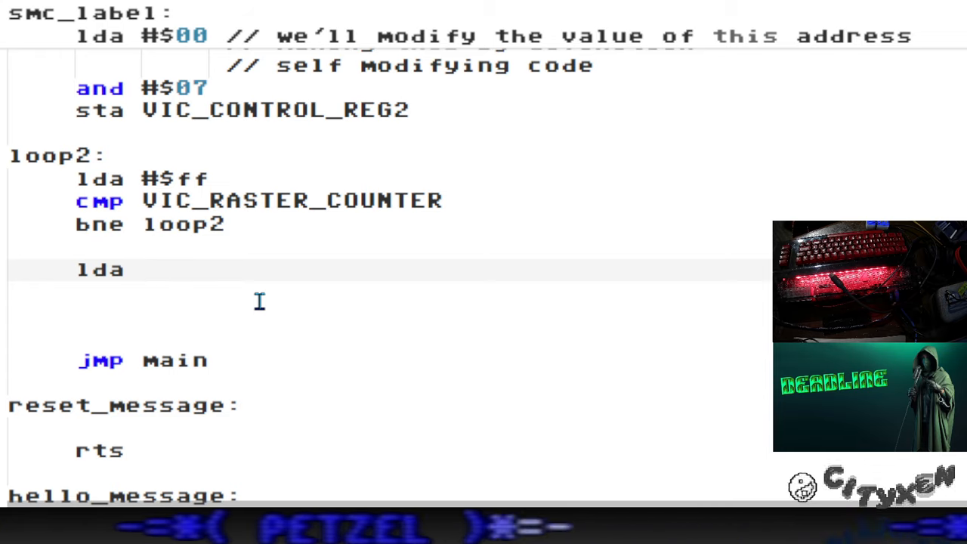
pyautogui.write('#$c7')
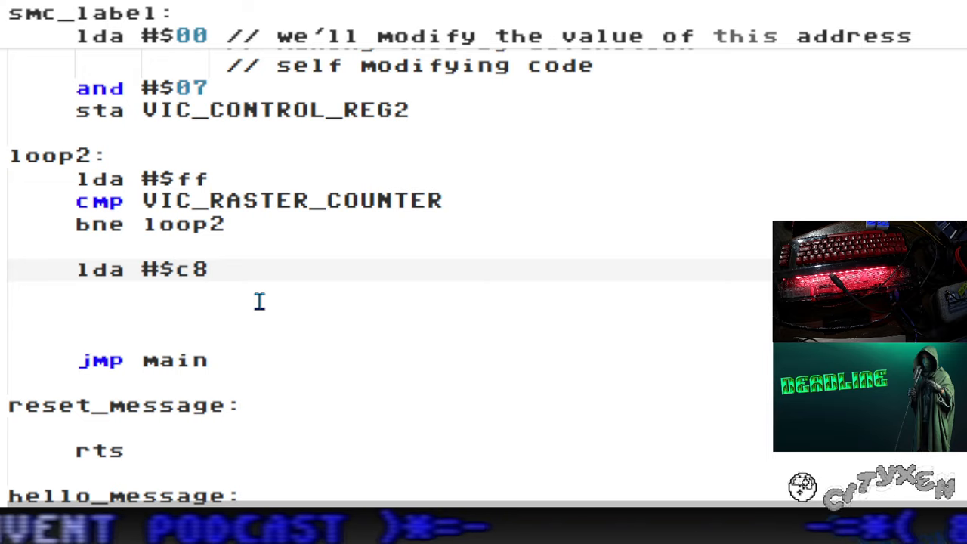
pyautogui.write('sta V')
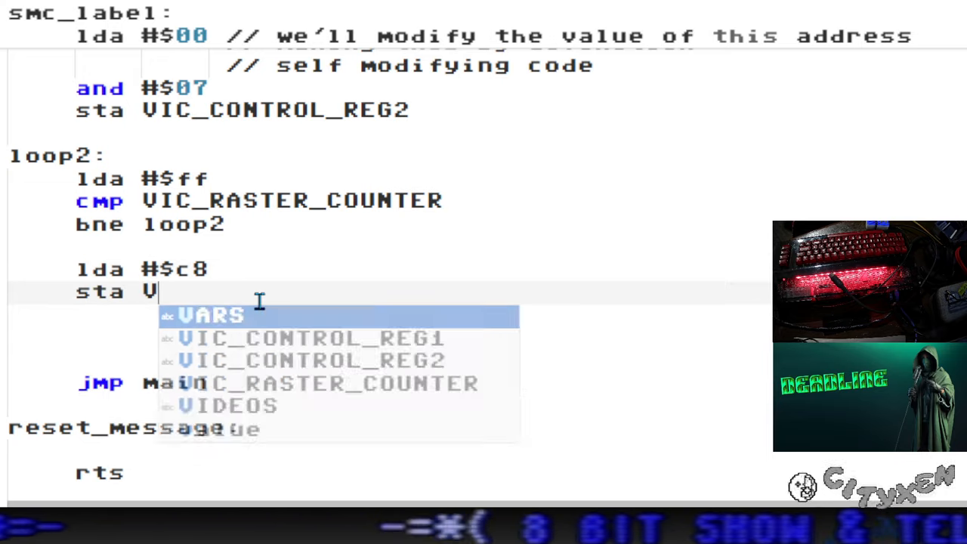
pyautogui.write('IC_CONTROL_REG')
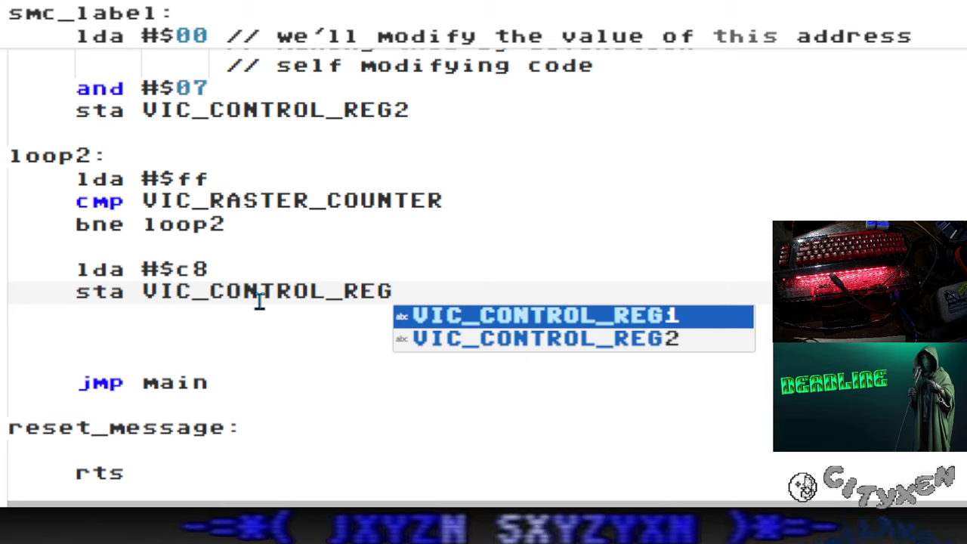
pyautogui.click(541, 338)
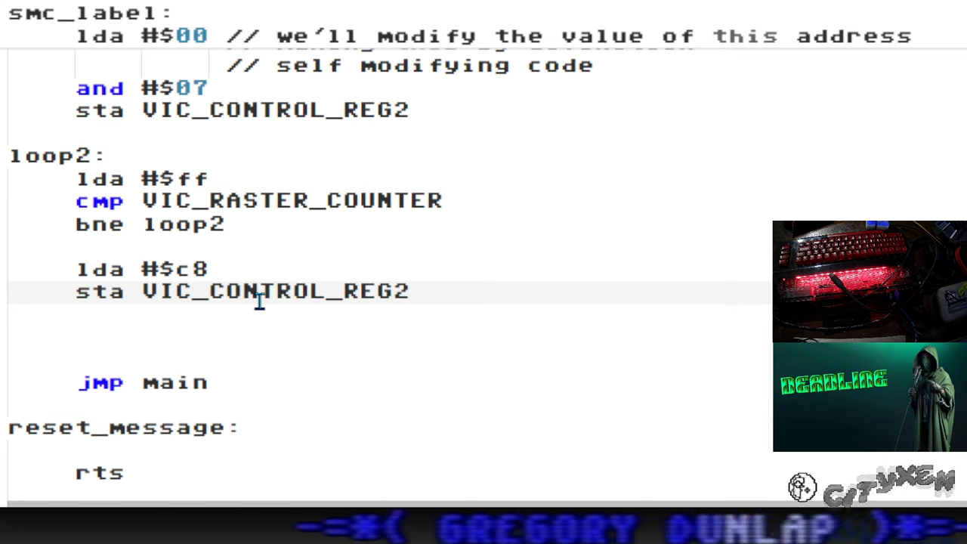
# Add dec smc_label+1 and lda smc_label+1 to step the scroll value
pyautogui.write('d')
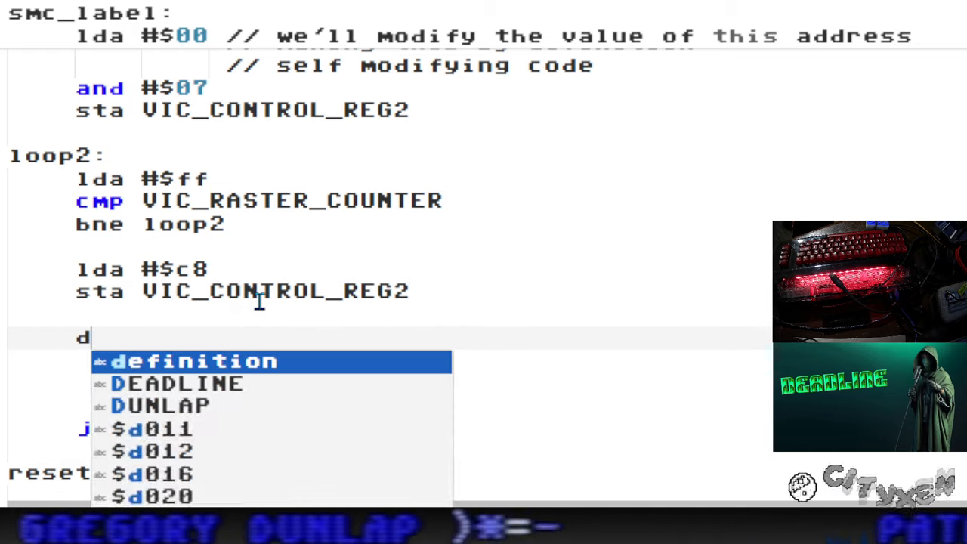
pyautogui.write('ec')
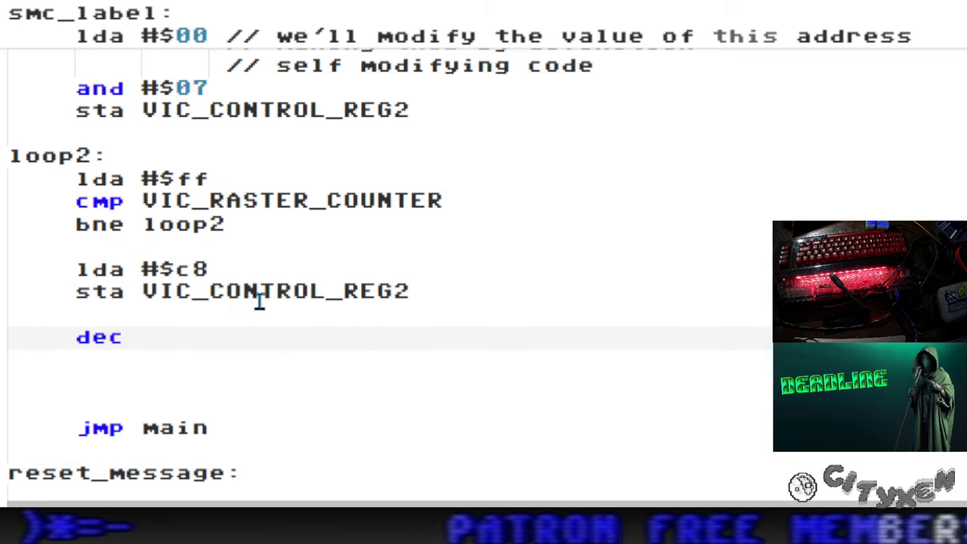
pyautogui.write('smc_label')
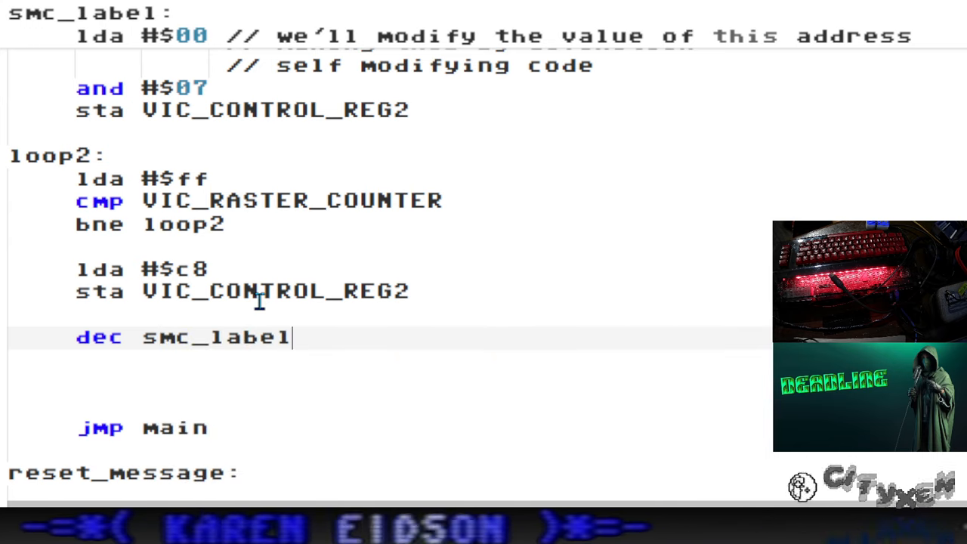
pyautogui.write('+')
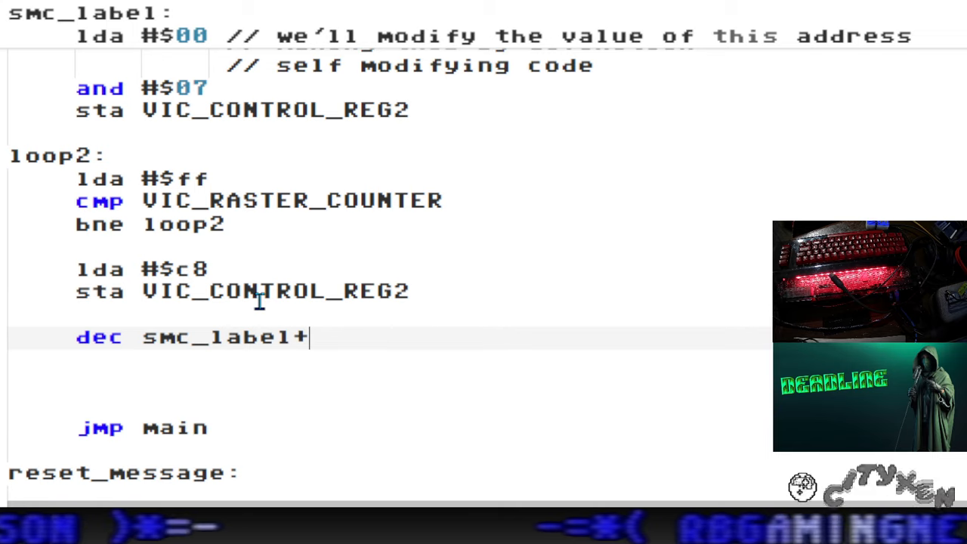
pyautogui.write('1')
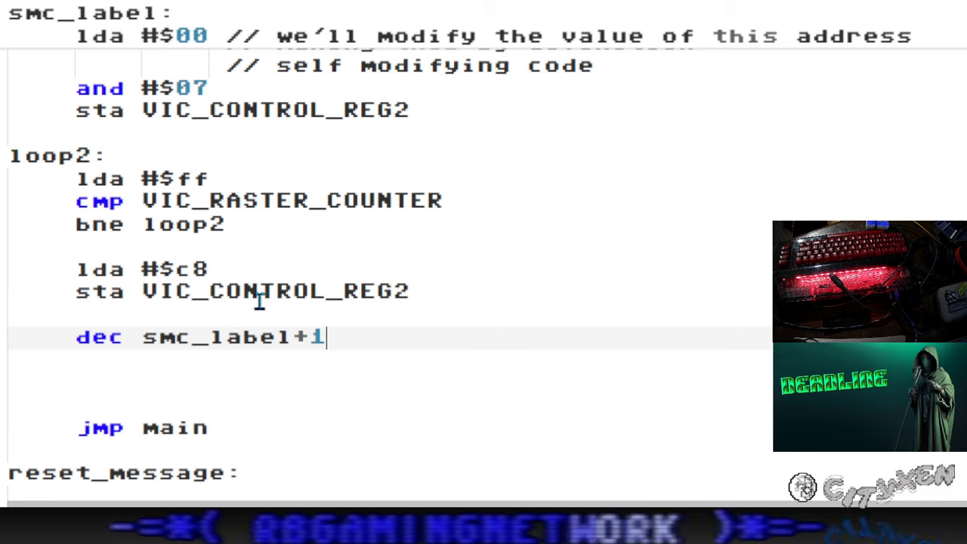
pyautogui.press('enter')
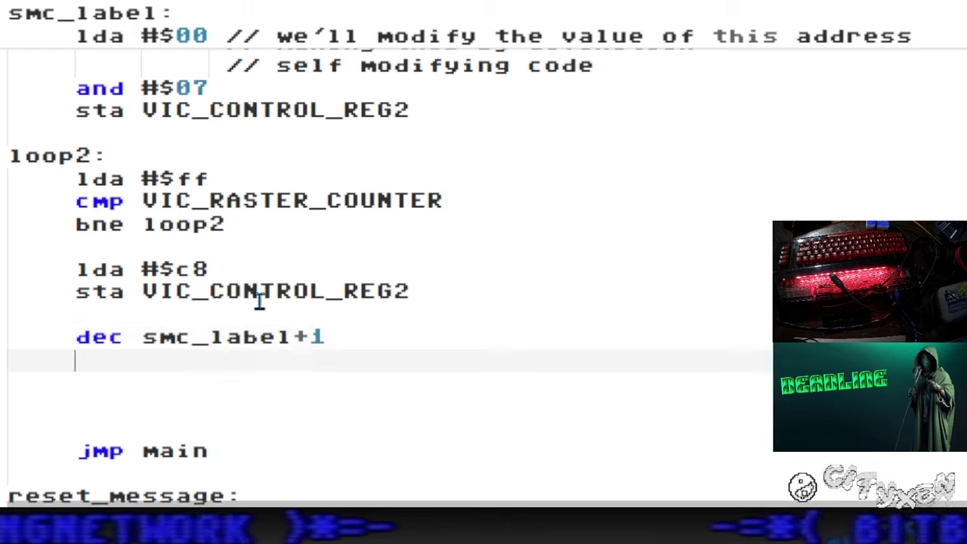
pyautogui.write('lda smc_label+1')
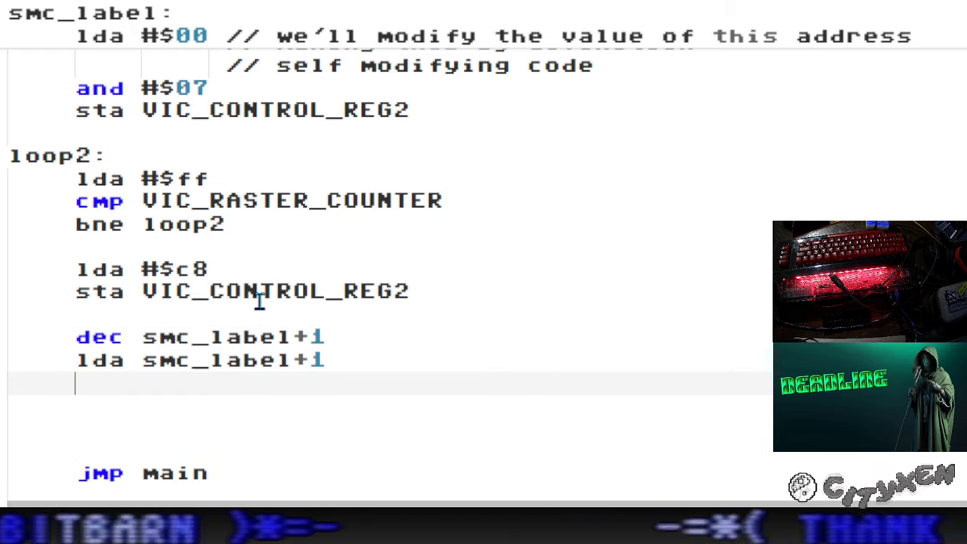
# Mask with and #$07, cmp #$07 and bne skipmove unless the low bits equal 7
pyautogui.write('and #$')
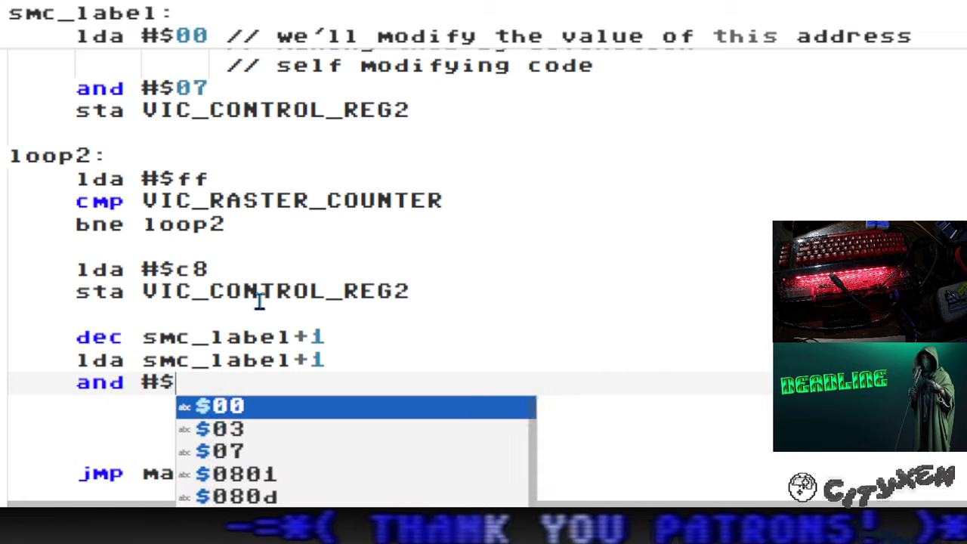
pyautogui.write('07')
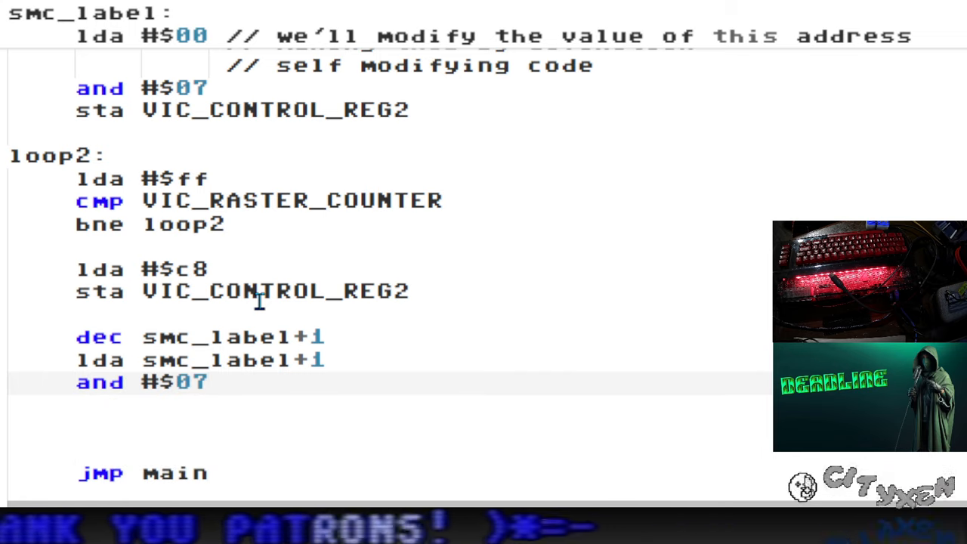
pyautogui.write('cmp #$')
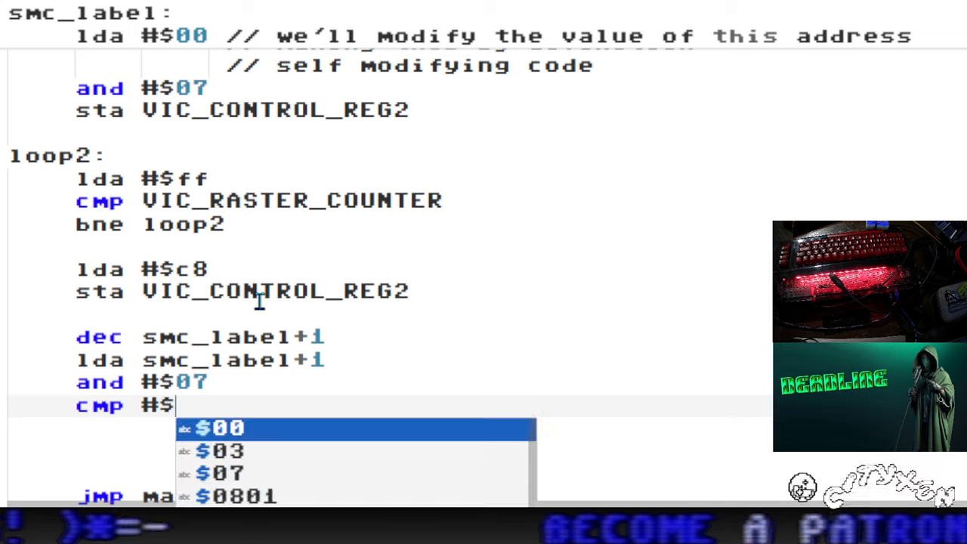
pyautogui.write('07')
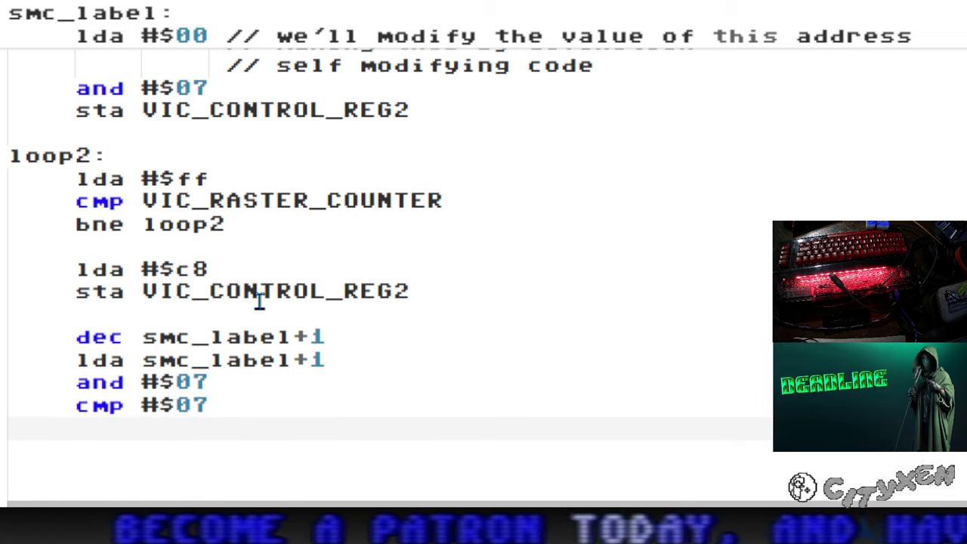
pyautogui.write('bne ski')
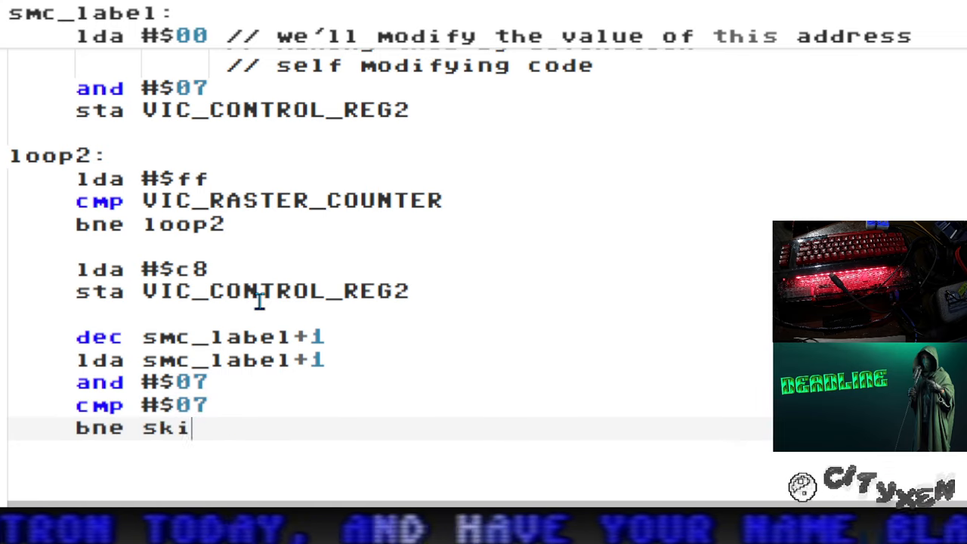
pyautogui.write('pmove')
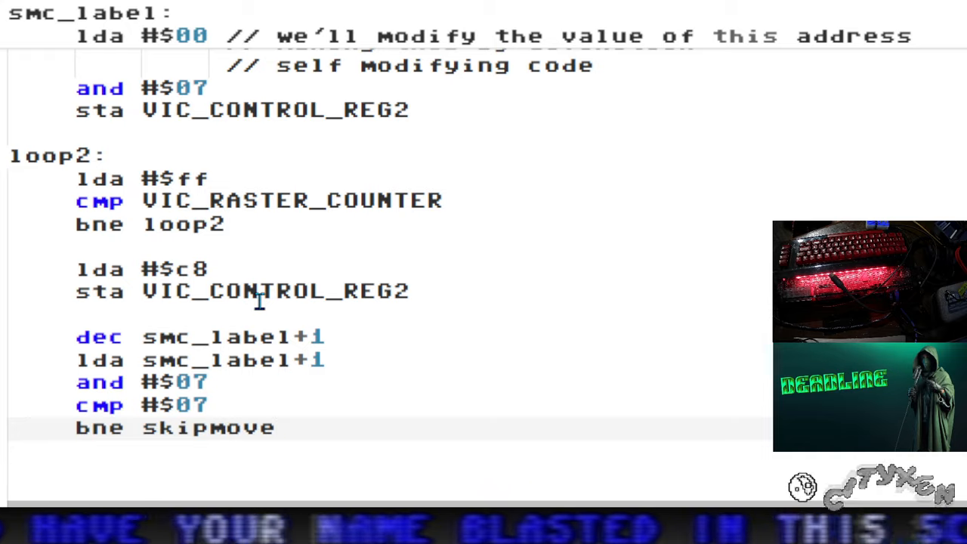
pyautogui.scroll(-3)
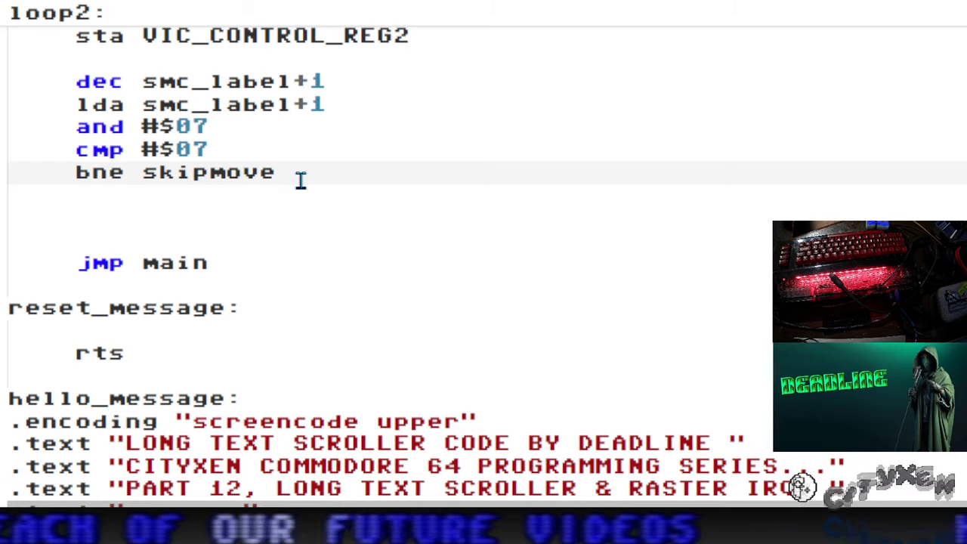
# Add skipmove: then the mvlp1 loop's lda SCREEN_BOTTOM_LEFT+1,x and sta SCREEN_BOTTOM_LEFT,x
pyautogui.write('skipmove:')
pyautogui.write('mvlp1:')
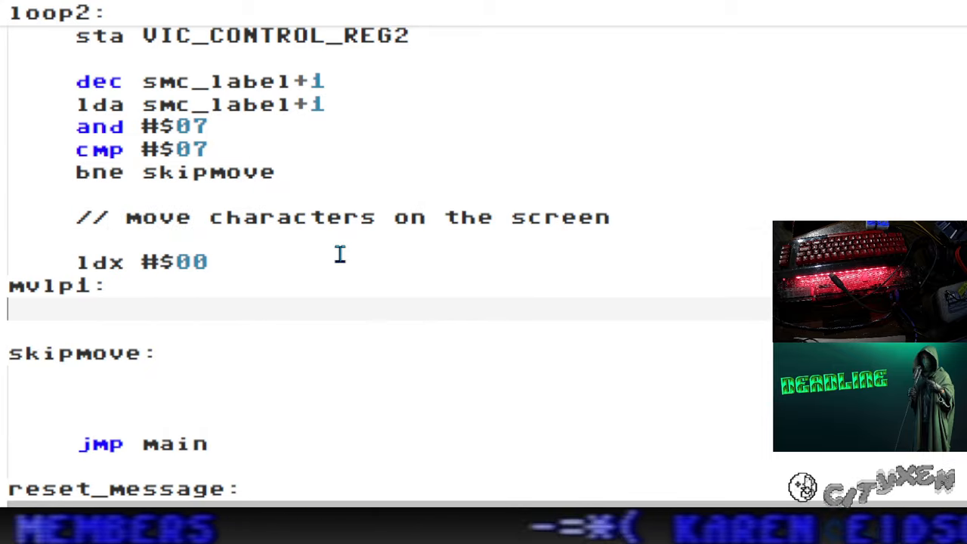
pyautogui.write('lda')
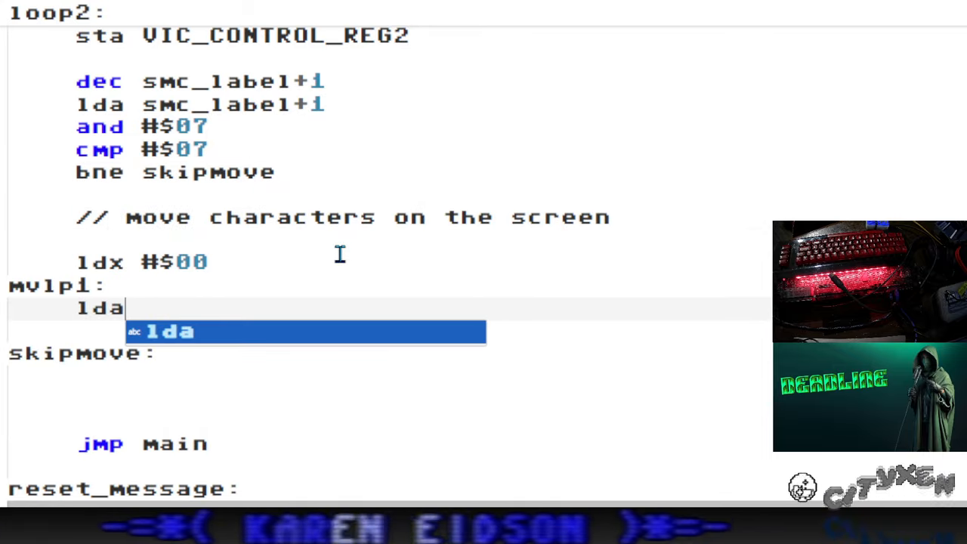
pyautogui.write('SCREEN_BOTTOM_LEF')
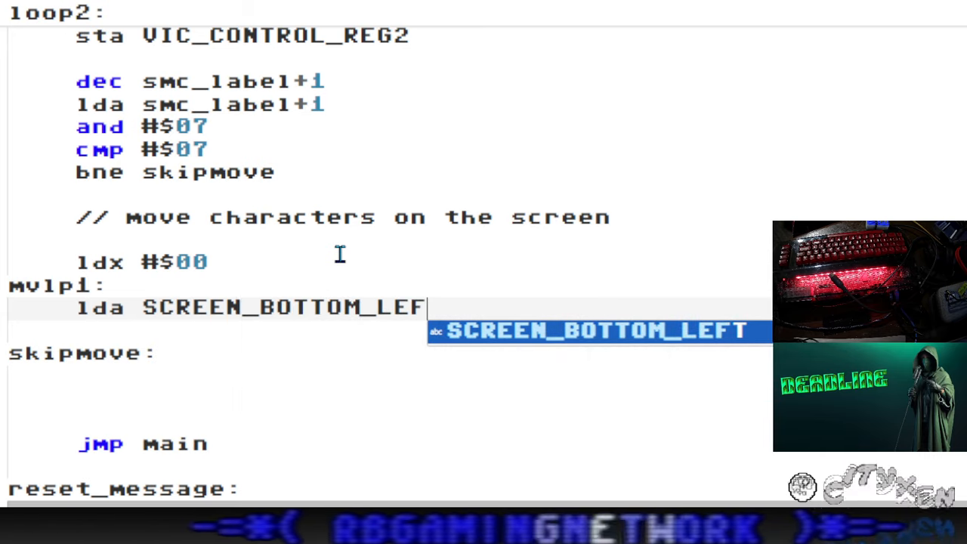
pyautogui.write('T+1,')
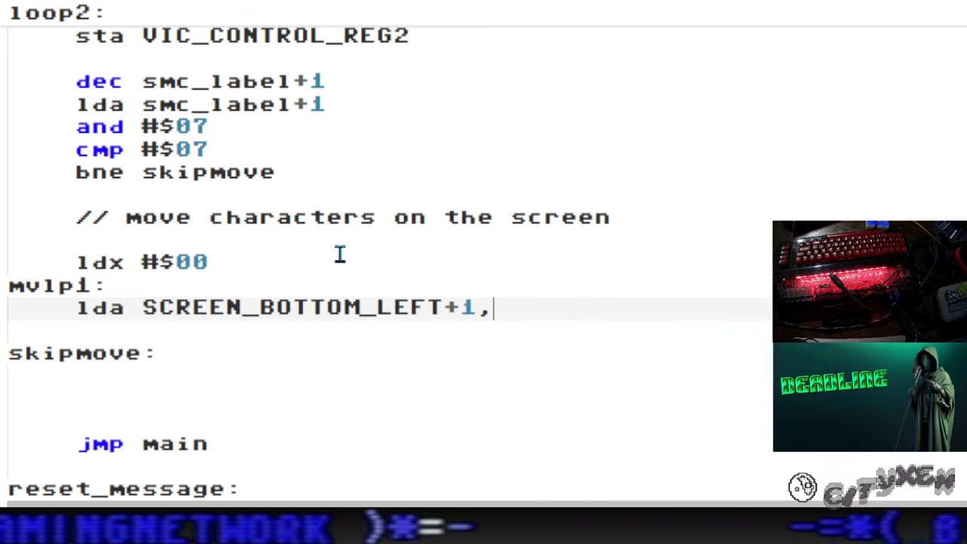
pyautogui.write('x')
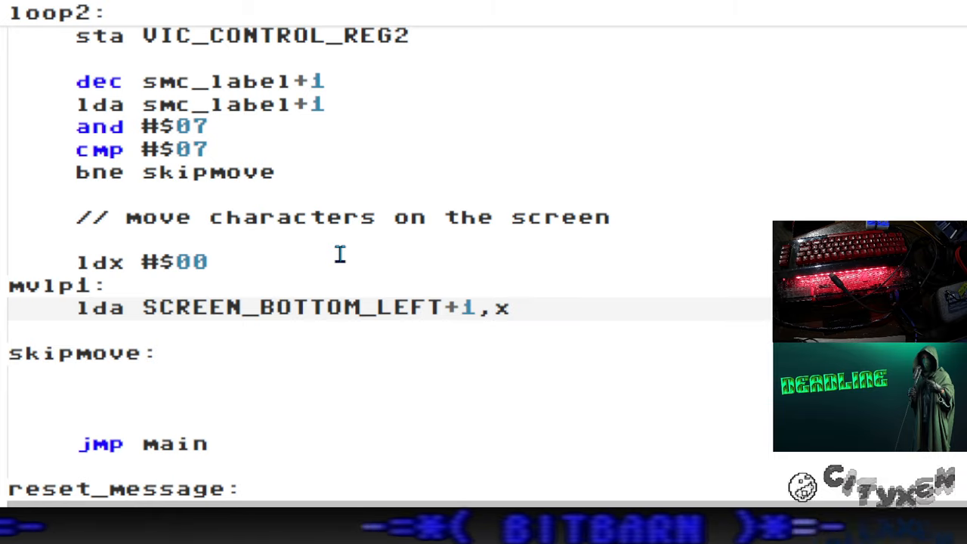
pyautogui.write('sta S')
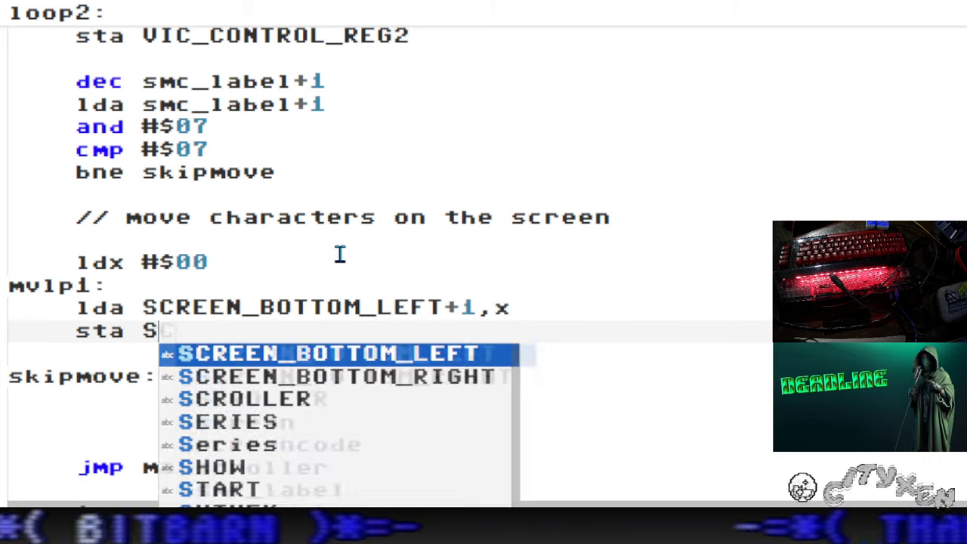
pyautogui.write('CREEN_BO')
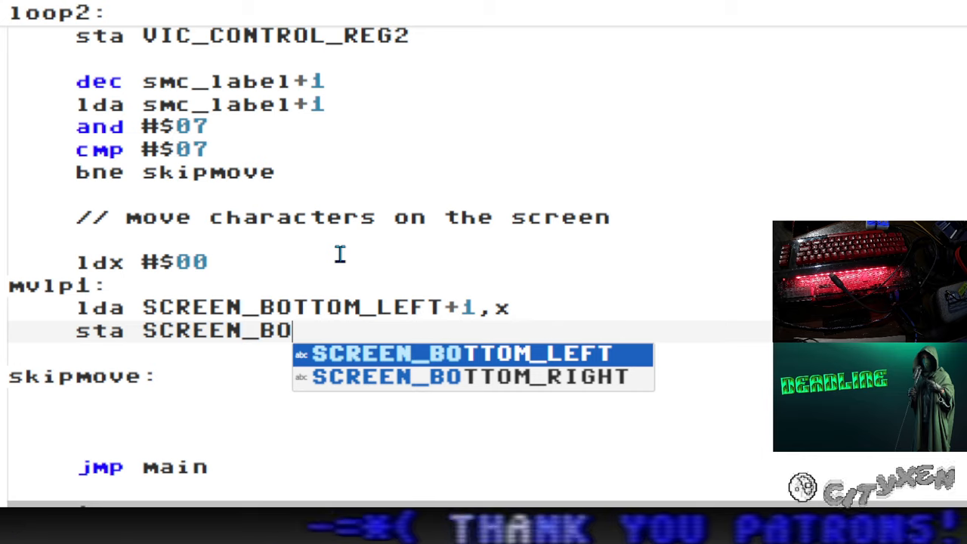
pyautogui.click(462, 354)
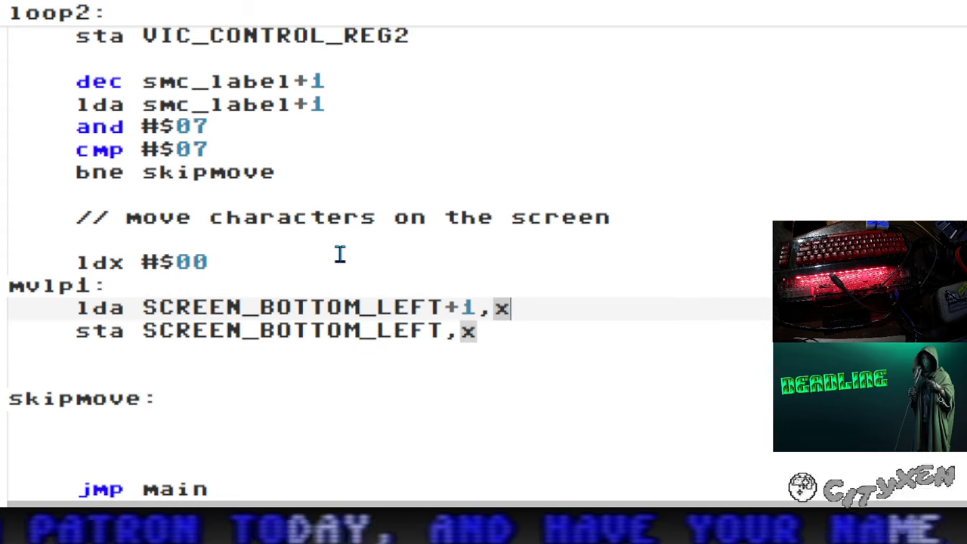
# Comment the loop as pulling characters one position to the left
pyautogui.write('// pul')
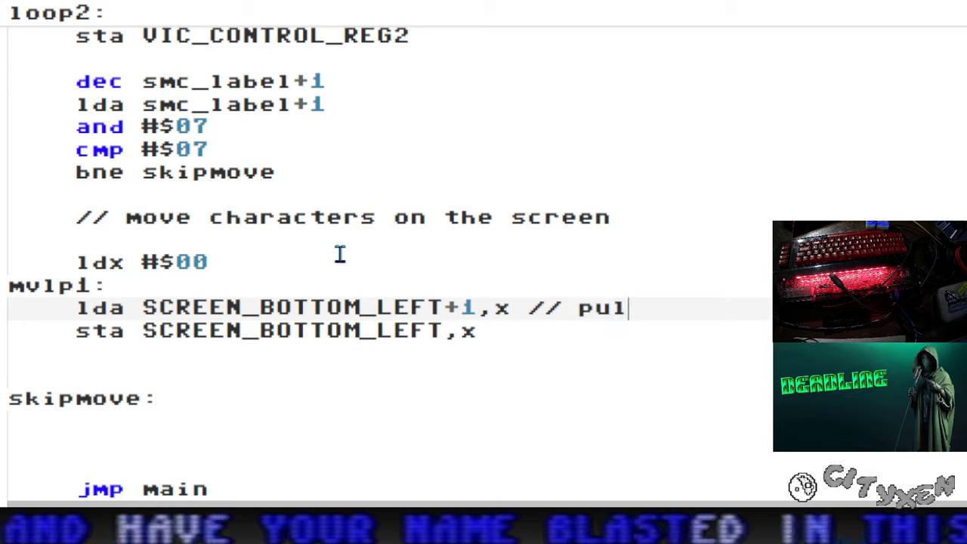
pyautogui.write('l characters')
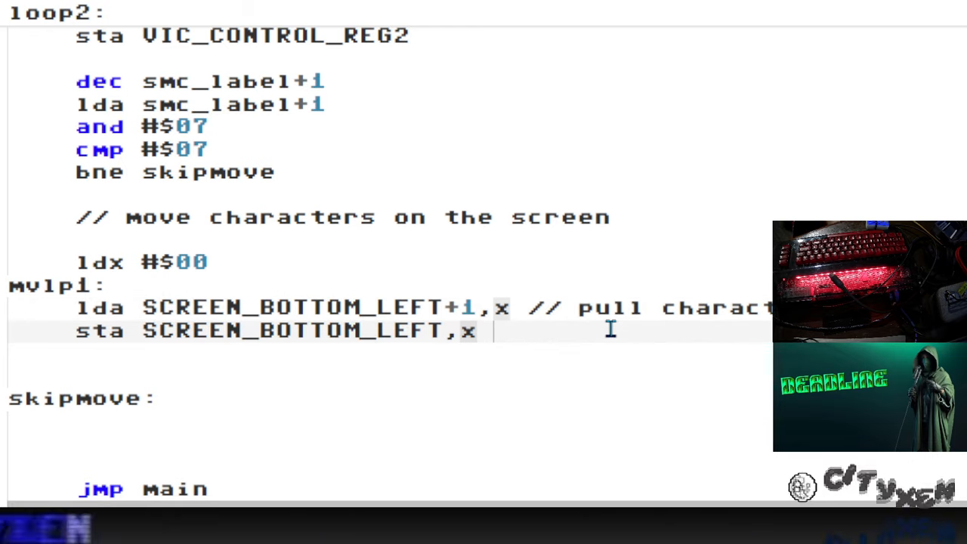
pyautogui.write('//')
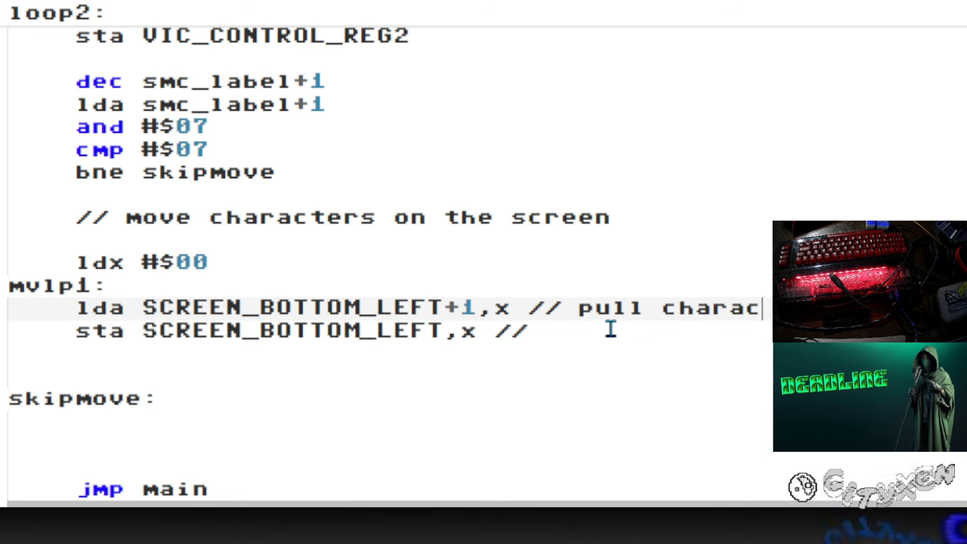
pyautogui.write('to the left')
pyautogui.write('s')
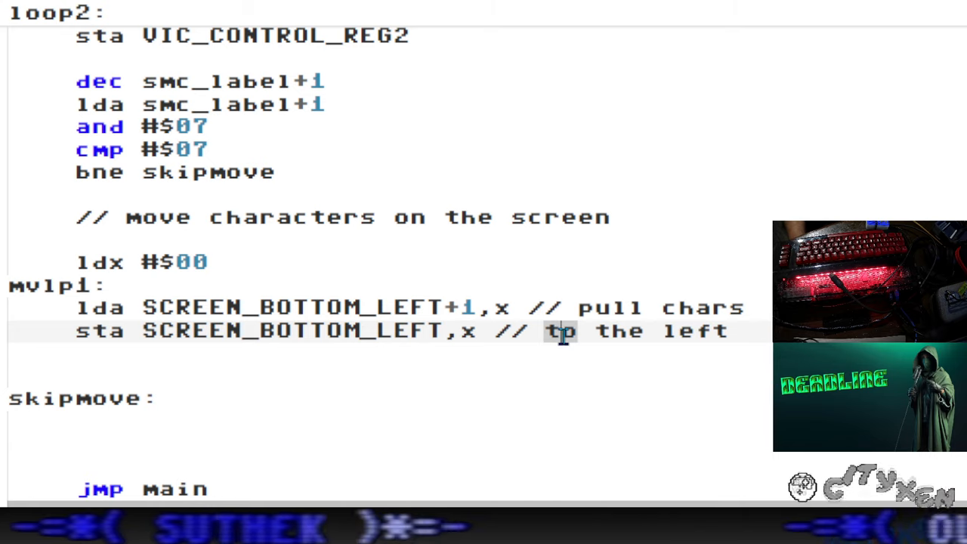
pyautogui.write('in')
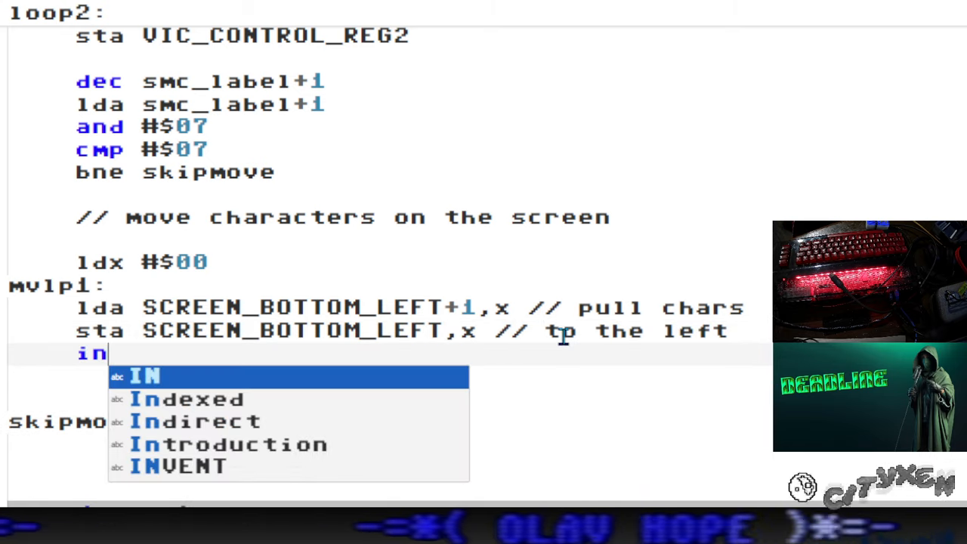
# Add inx and cpx #39 with a // reached end of line? comment
pyautogui.write('x')
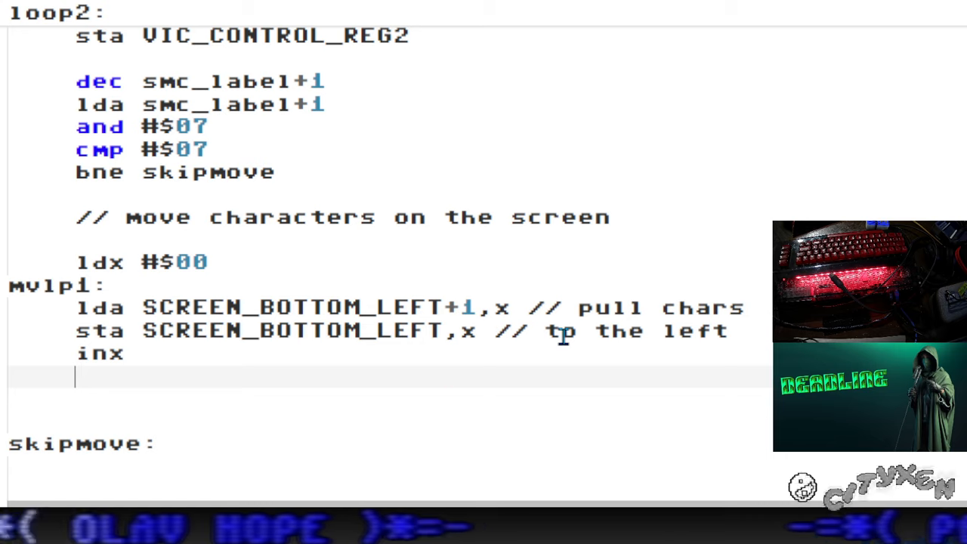
pyautogui.write('cpx #$')
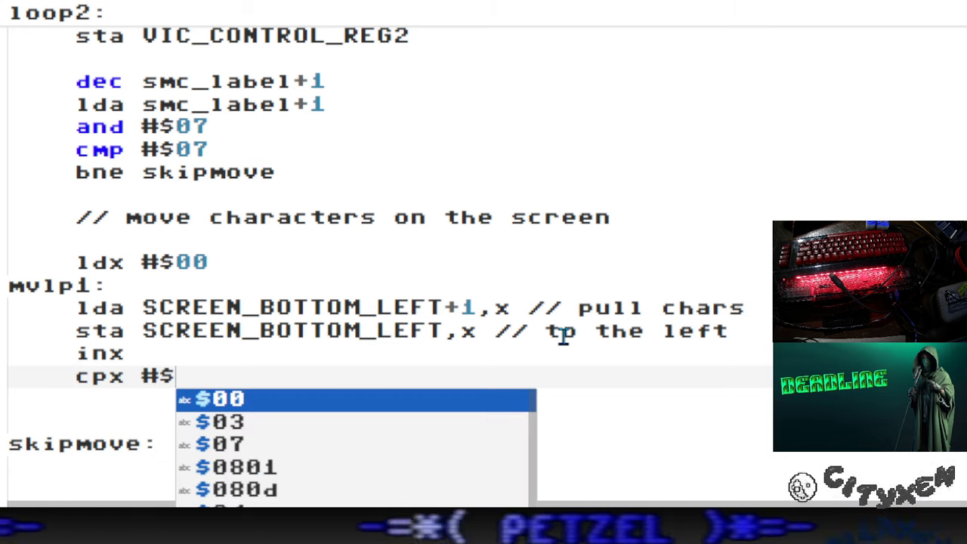
pyautogui.write('39')
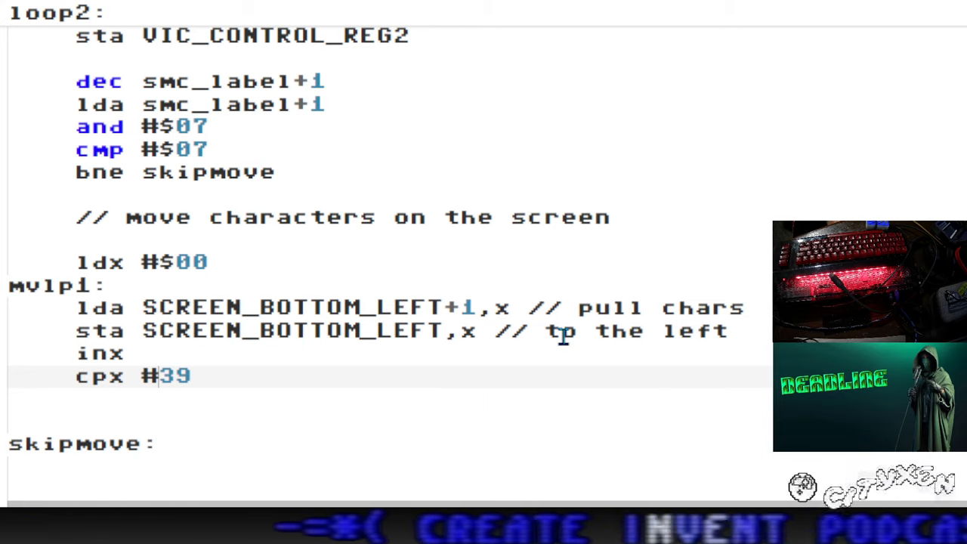
pyautogui.write('//')
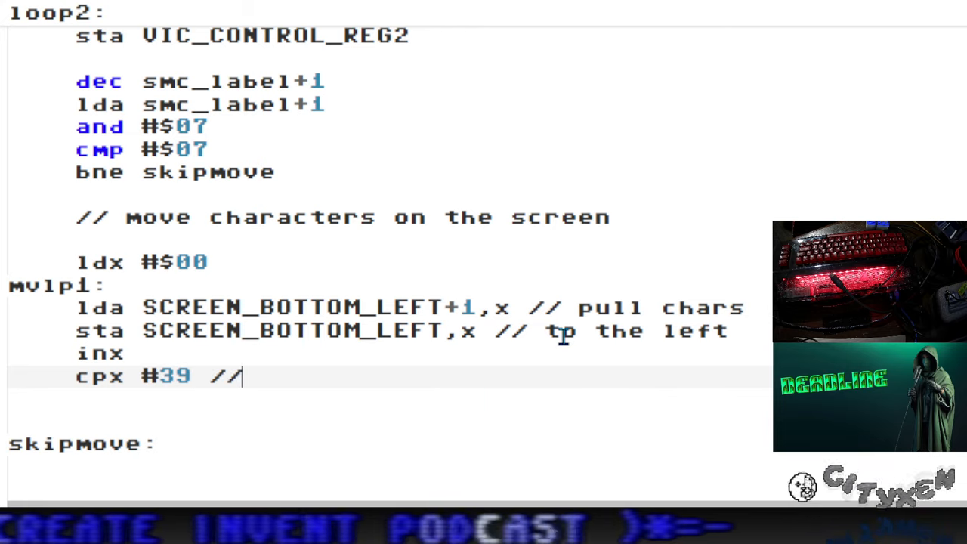
pyautogui.write('reache')
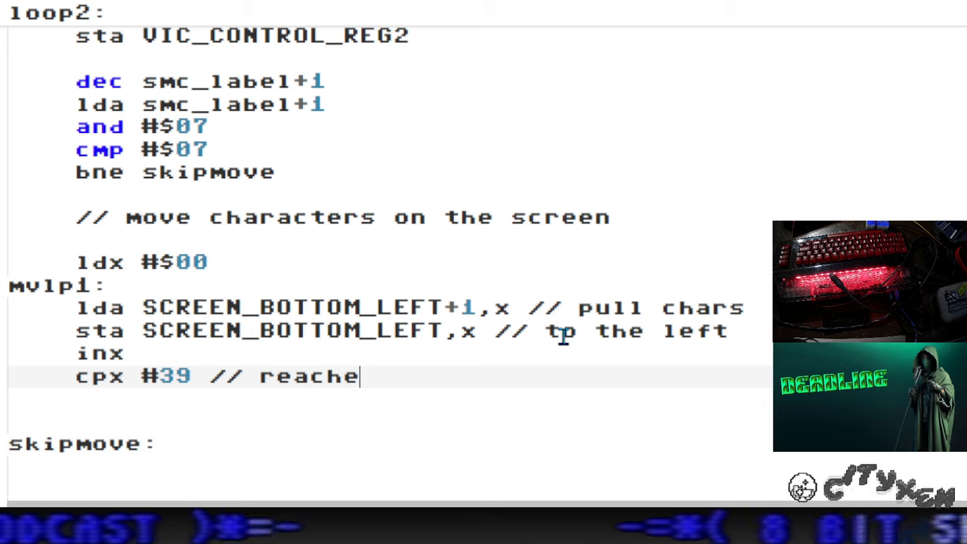
pyautogui.write('d endf')
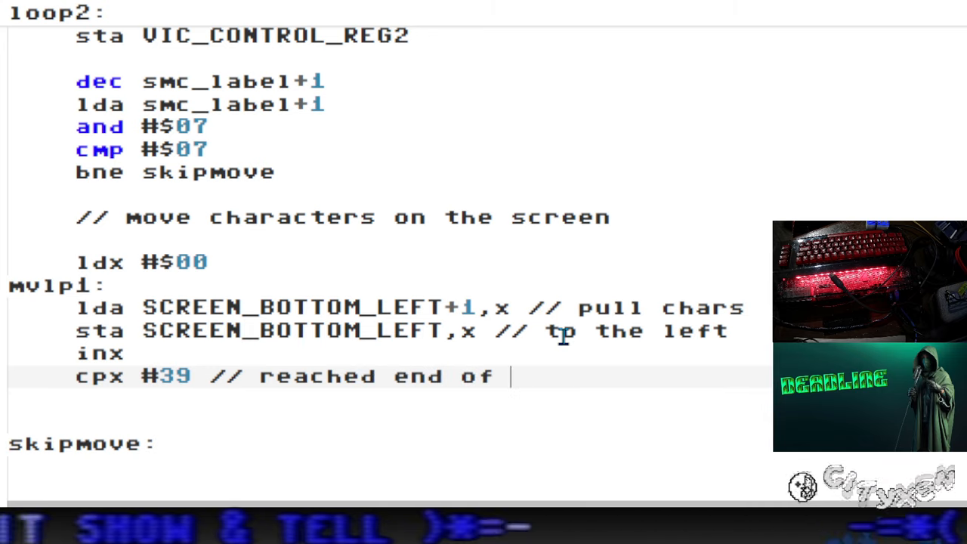
pyautogui.write('line')
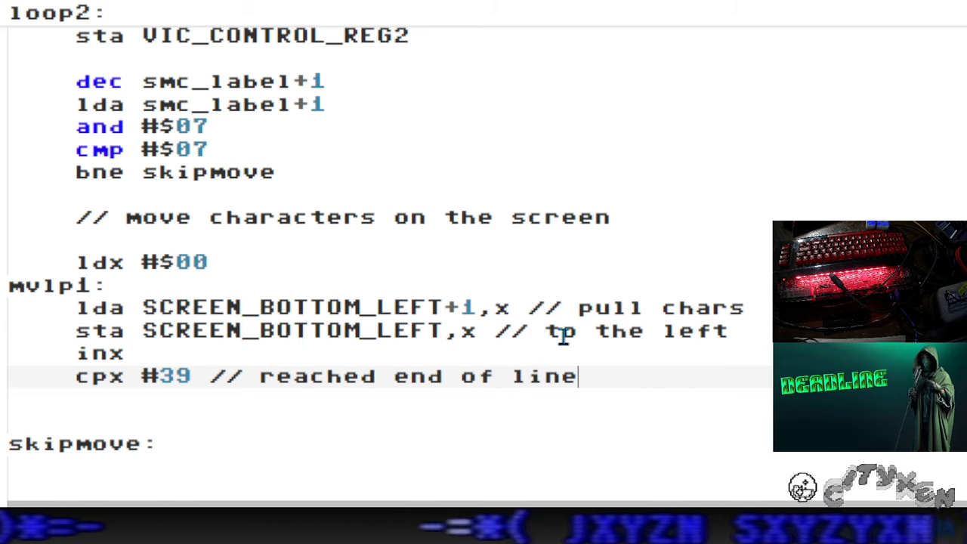
pyautogui.write('?')
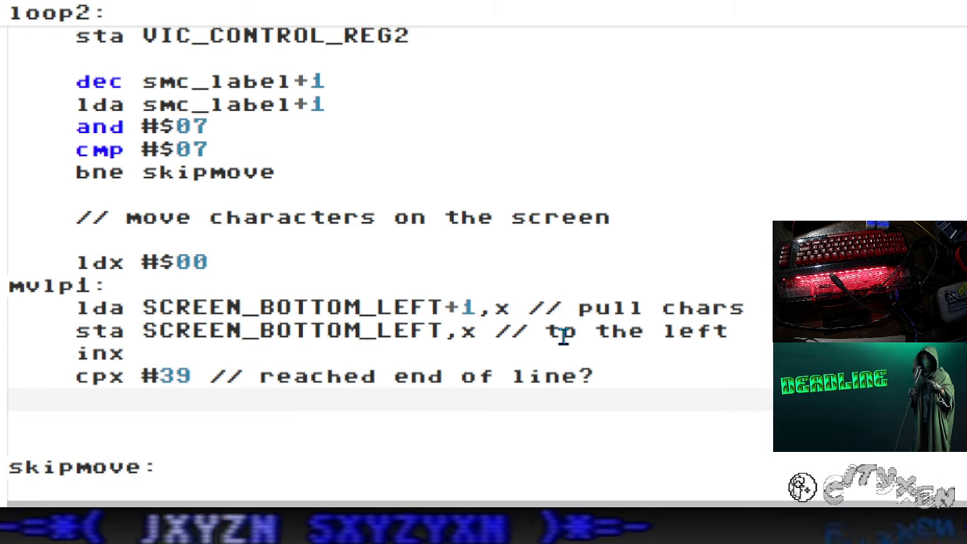
# Close the loop with bne mvlp1 and begin a //load comment
pyautogui.write('bne')
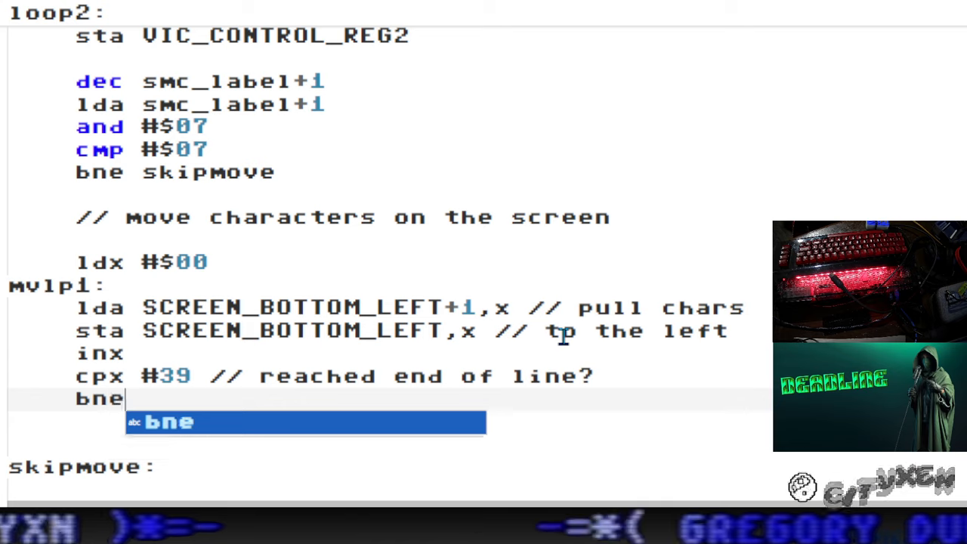
pyautogui.write('mv')
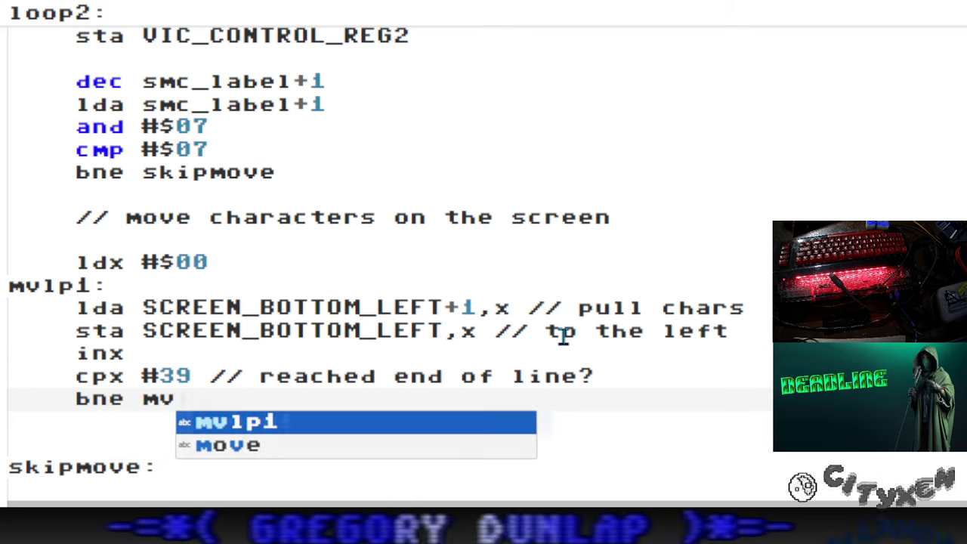
pyautogui.press('Tab')
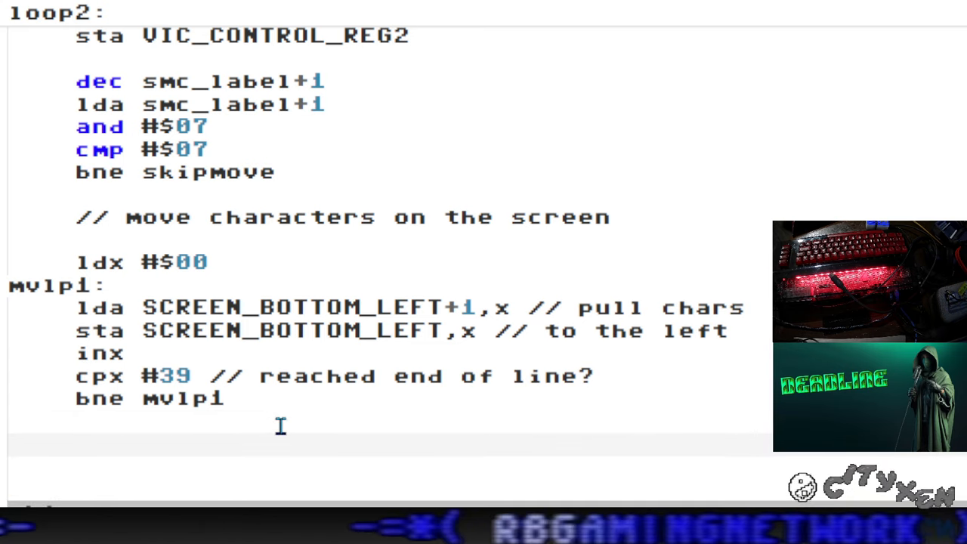
pyautogui.write('//load')
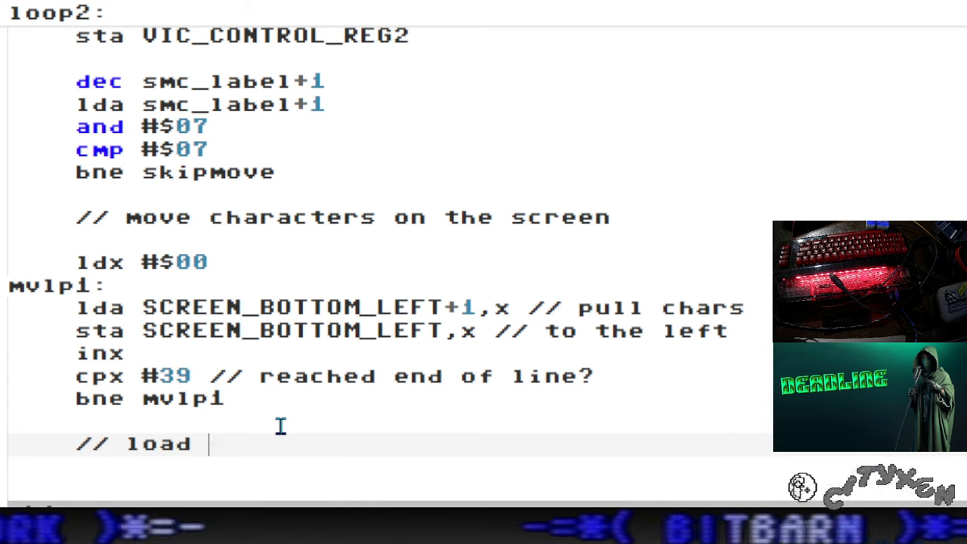
# Finish the load-next-character comment, then ldx #$00 and lda (zp_tmp,x)
pyautogui.write('next')
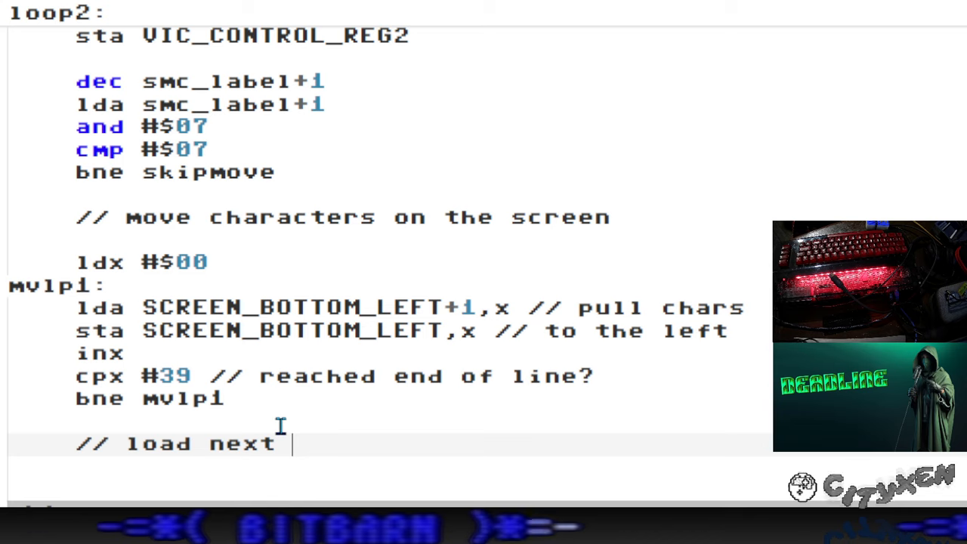
pyautogui.write('charac')
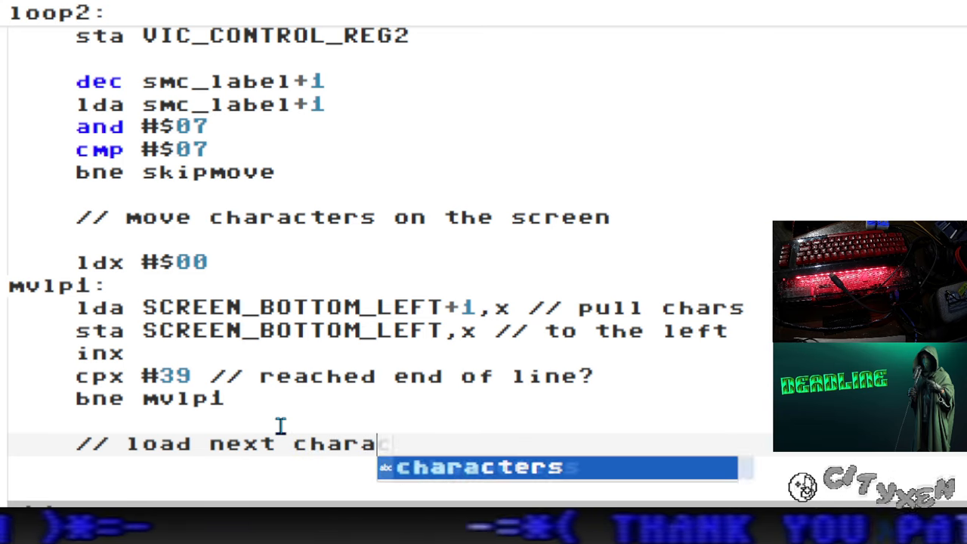
pyautogui.write('ter')
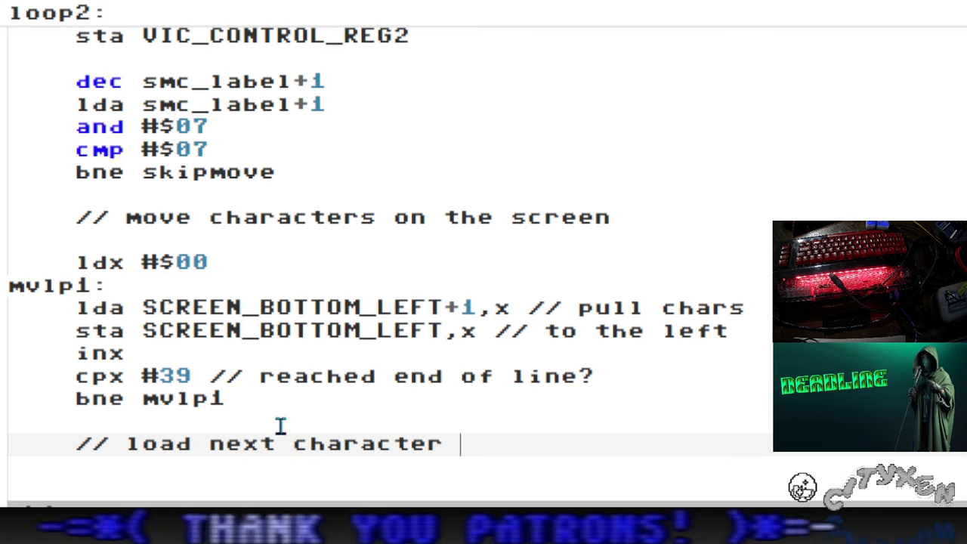
pyautogui.write('from hello_message')
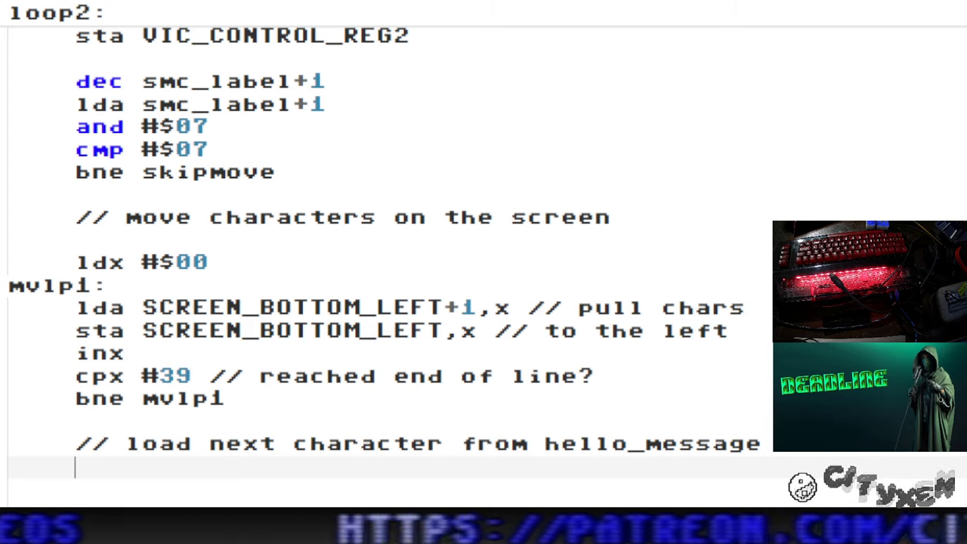
pyautogui.write('ld')
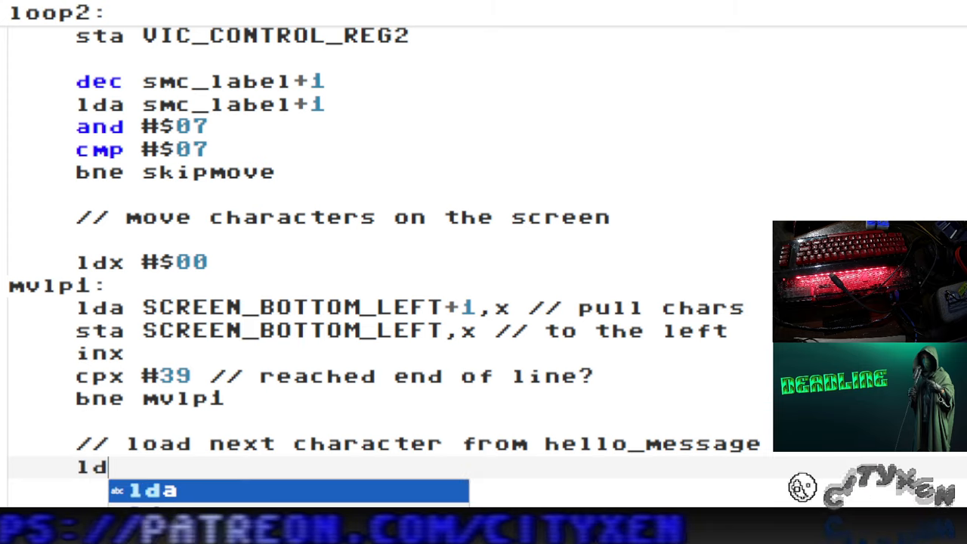
pyautogui.write('dx #$00')
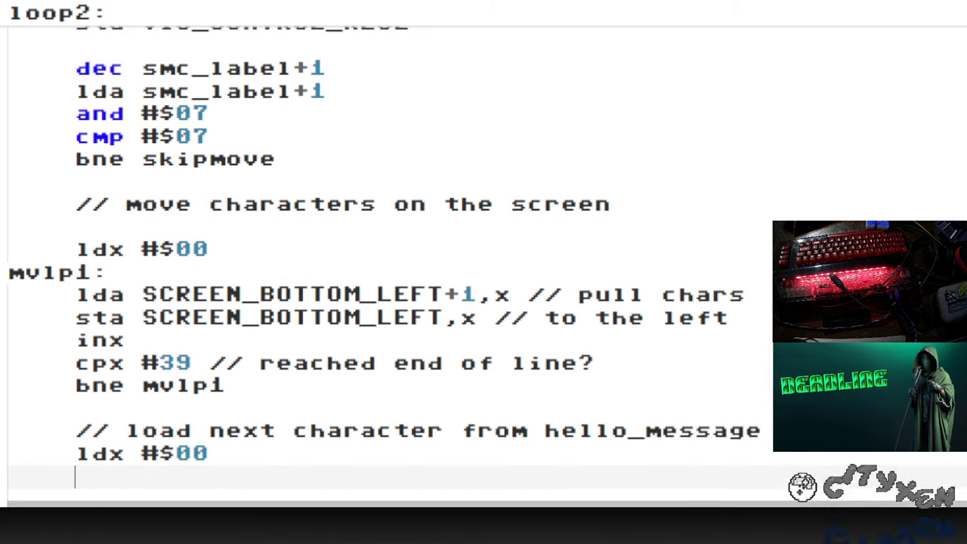
pyautogui.write('l')
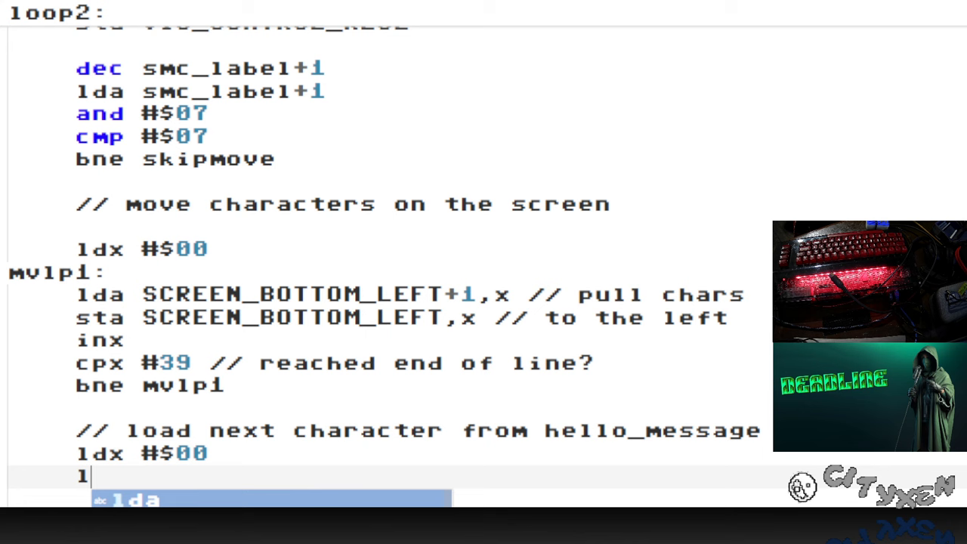
pyautogui.write('da *(')
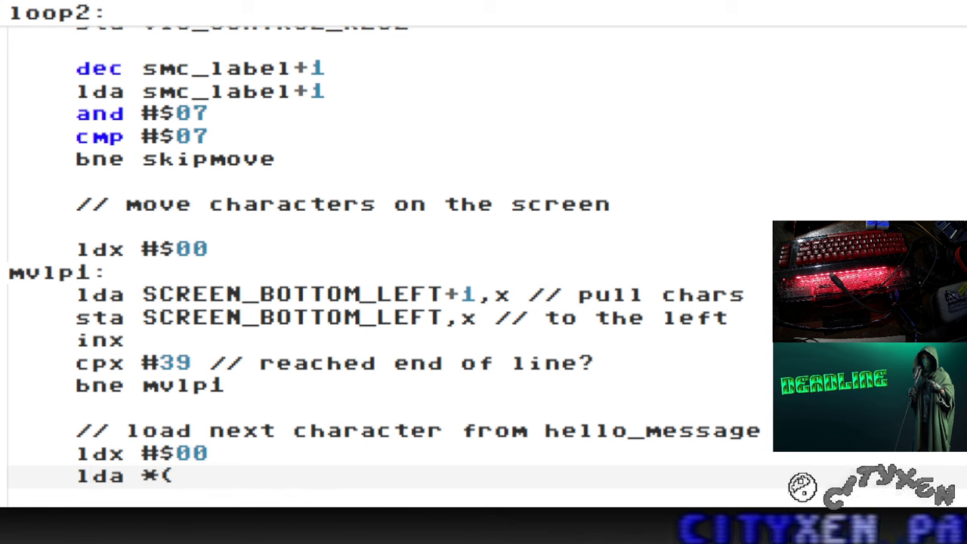
pyautogui.write('zp_tmp,x')
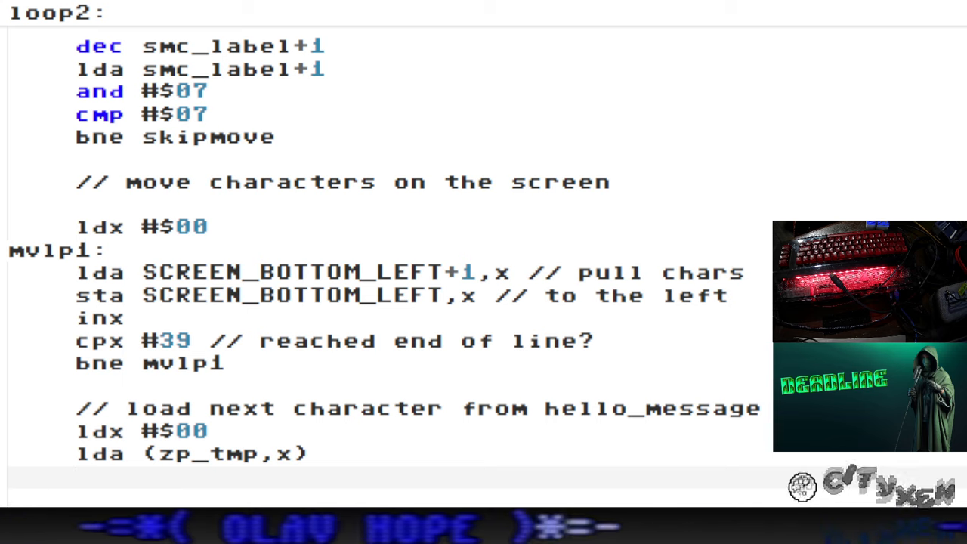
# Add cmp #$ff, bne mvover1 and the mvover1: label below
pyautogui.write('cmp0')
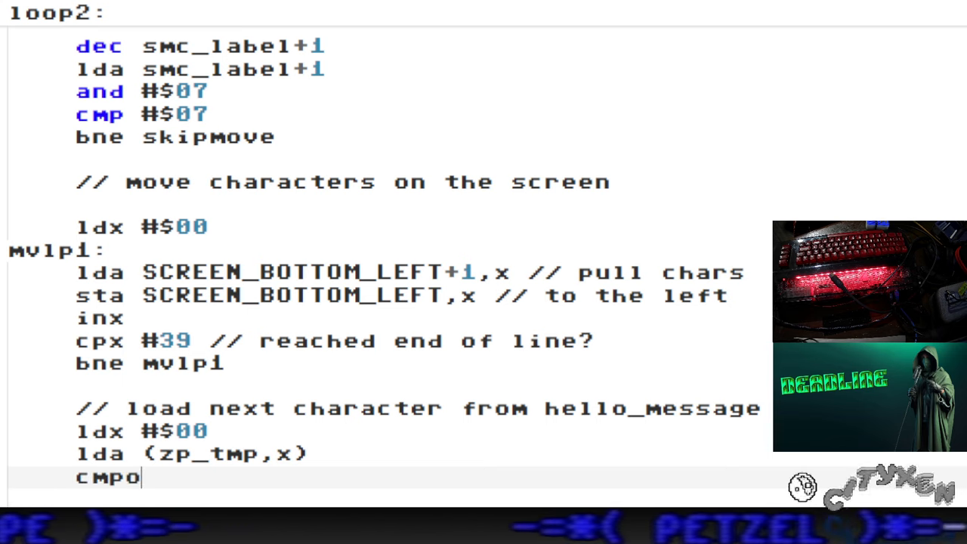
pyautogui.press('Backspace')
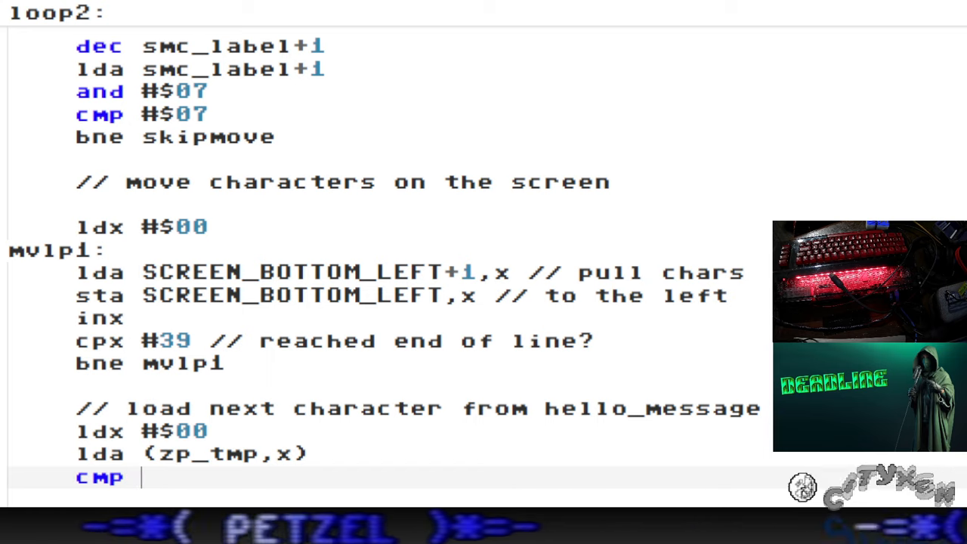
pyautogui.write('#$ff')
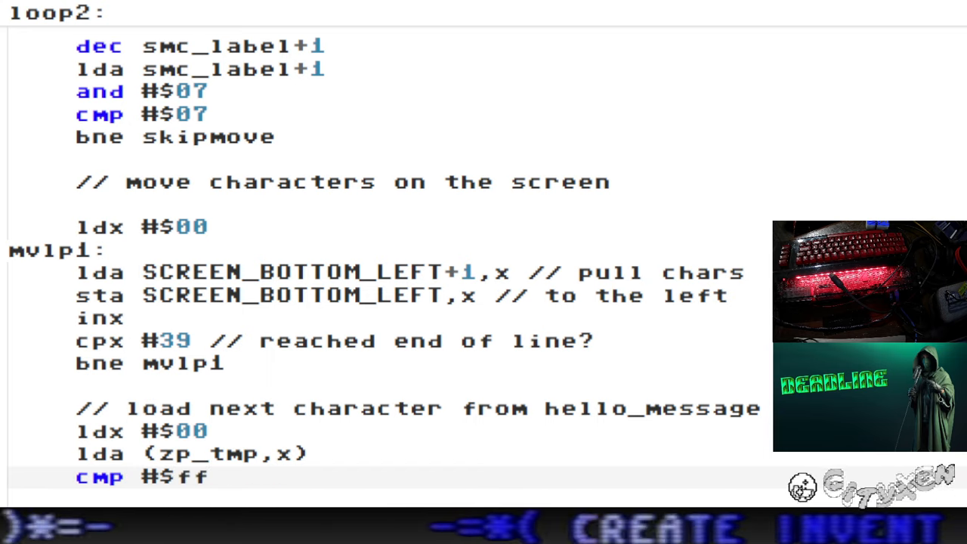
pyautogui.scroll(-3)
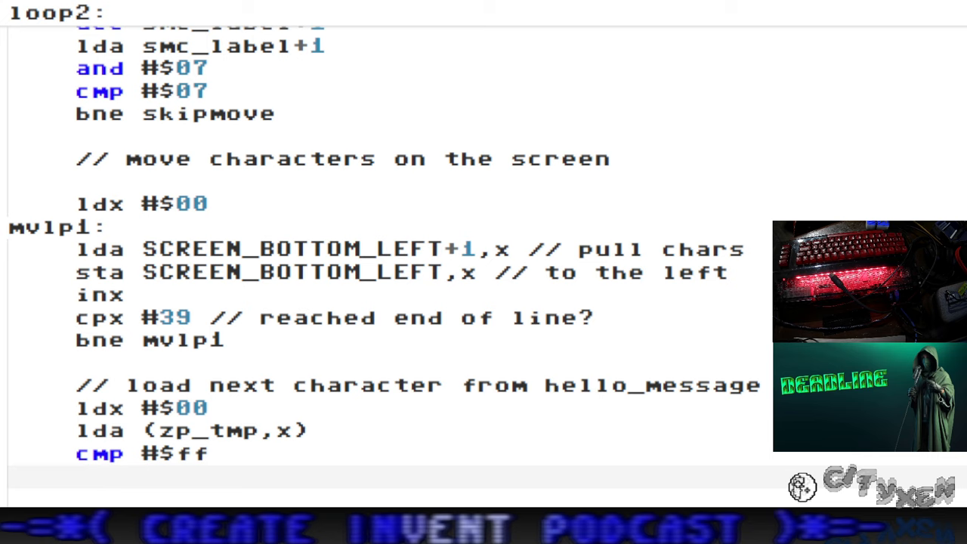
pyautogui.write('b')
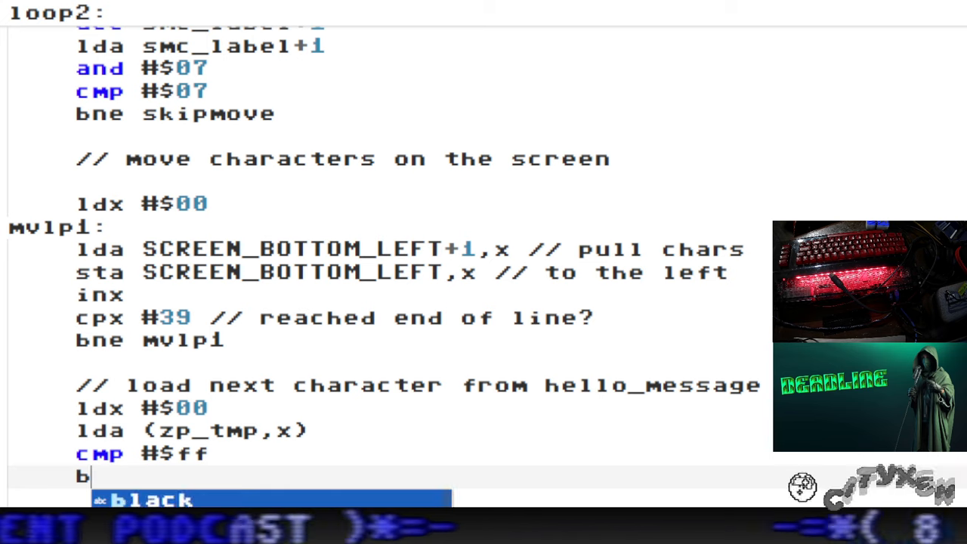
pyautogui.write('ne m')
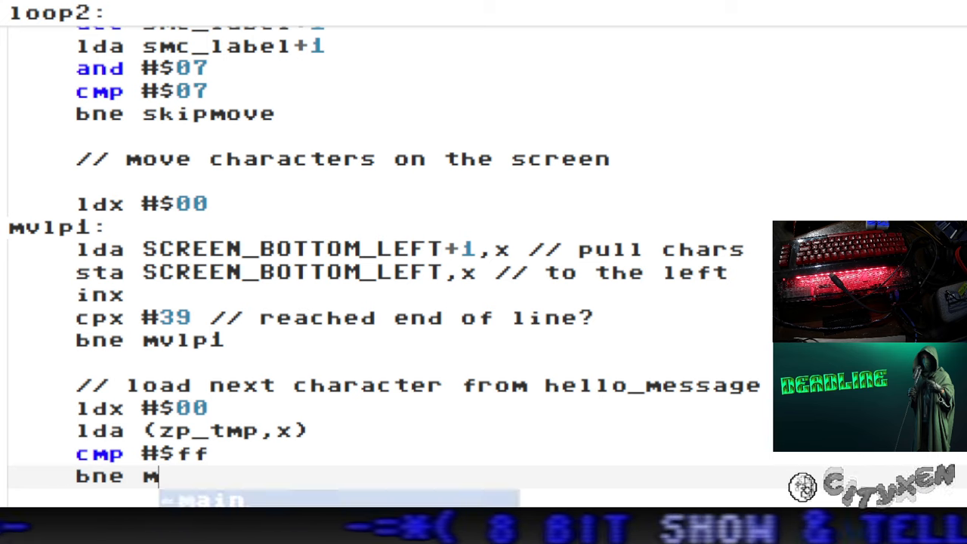
pyautogui.write('voveri')
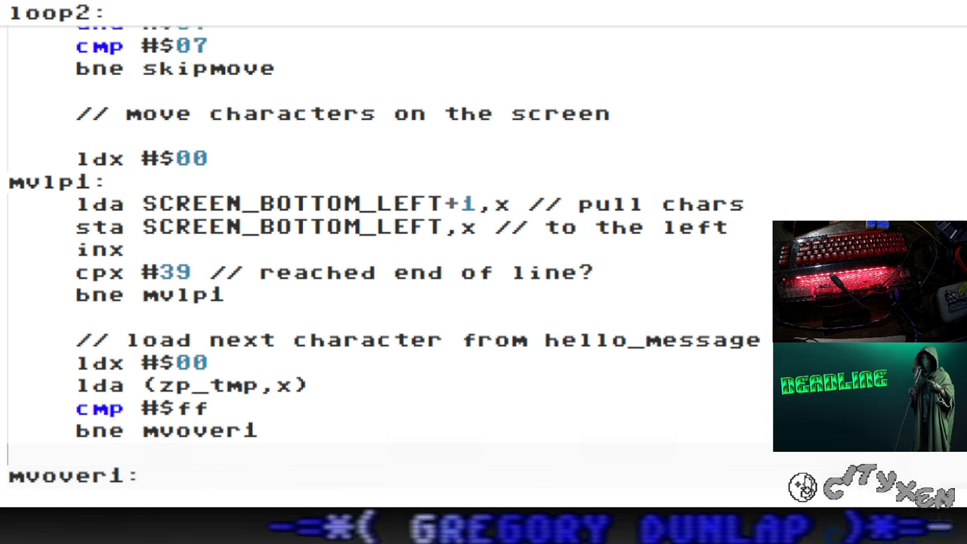
# On $ff add lda #$20 and jsr reset_message before mvover1
pyautogui.write('lda')
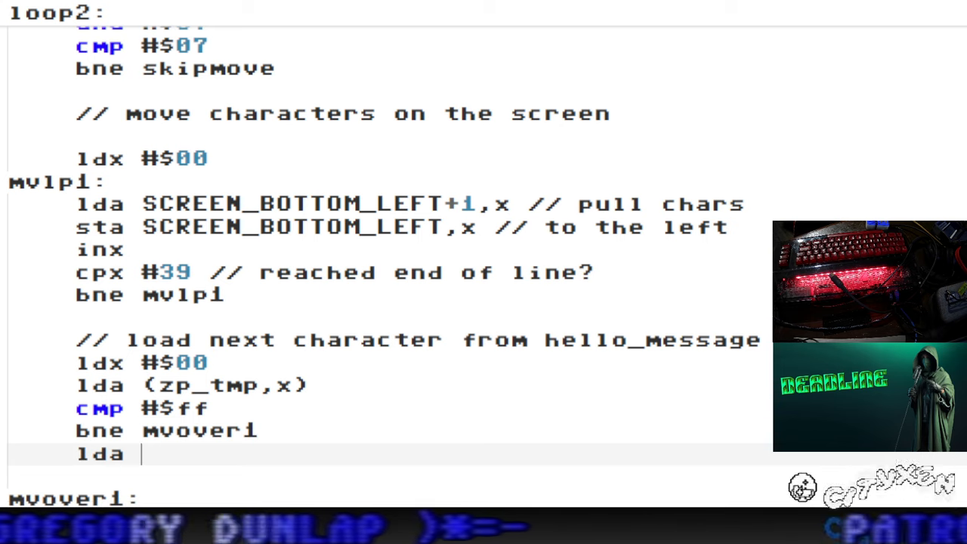
pyautogui.write('#$')
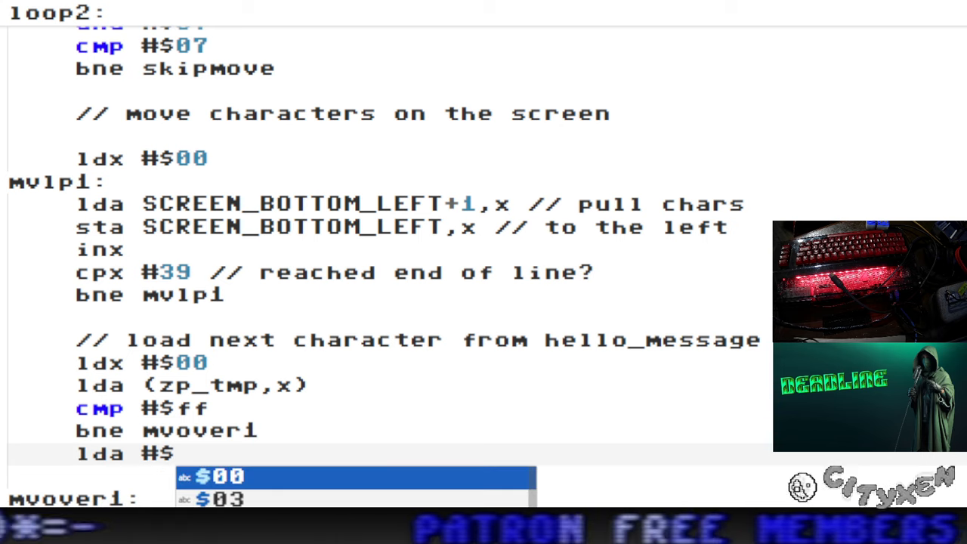
pyautogui.write('20')
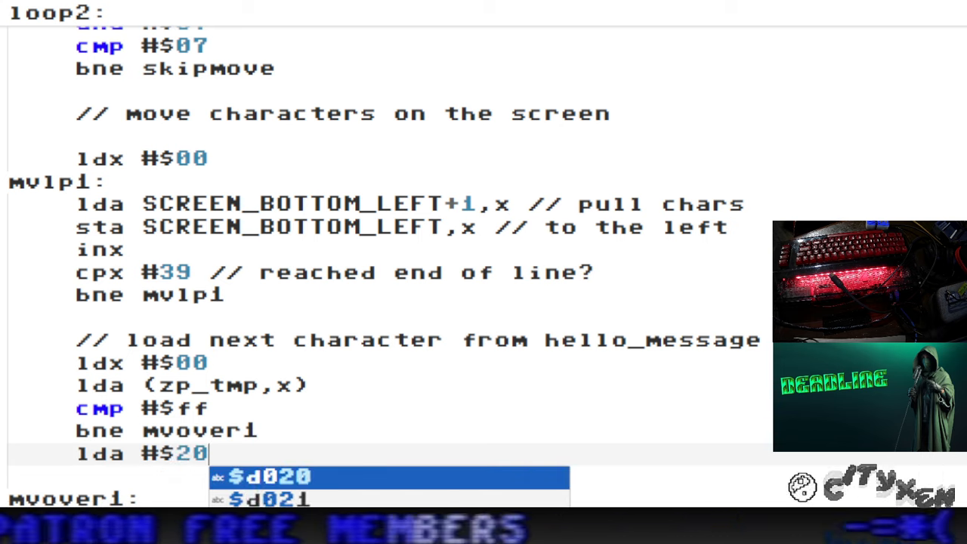
pyautogui.write('jsr reset_')
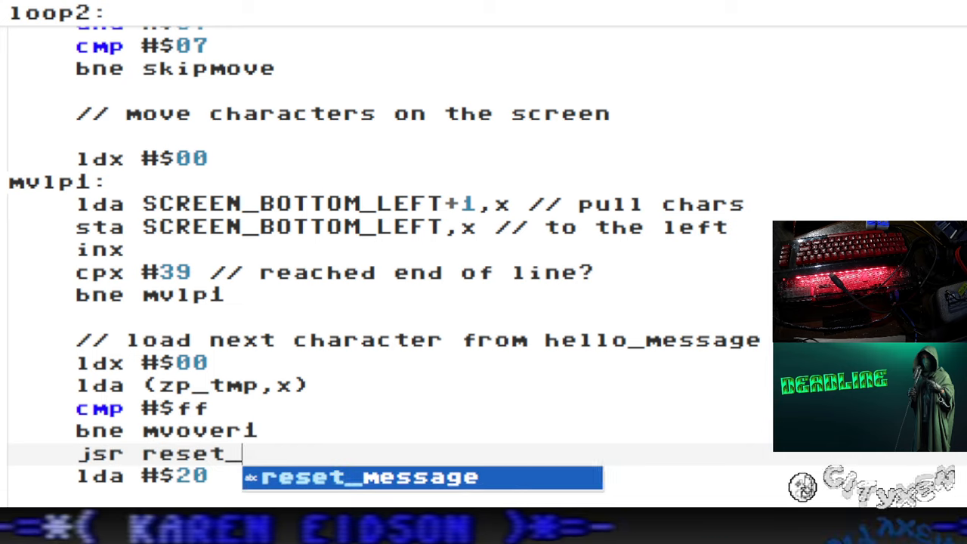
pyautogui.press('Tab')
pyautogui.write('mvover1:')
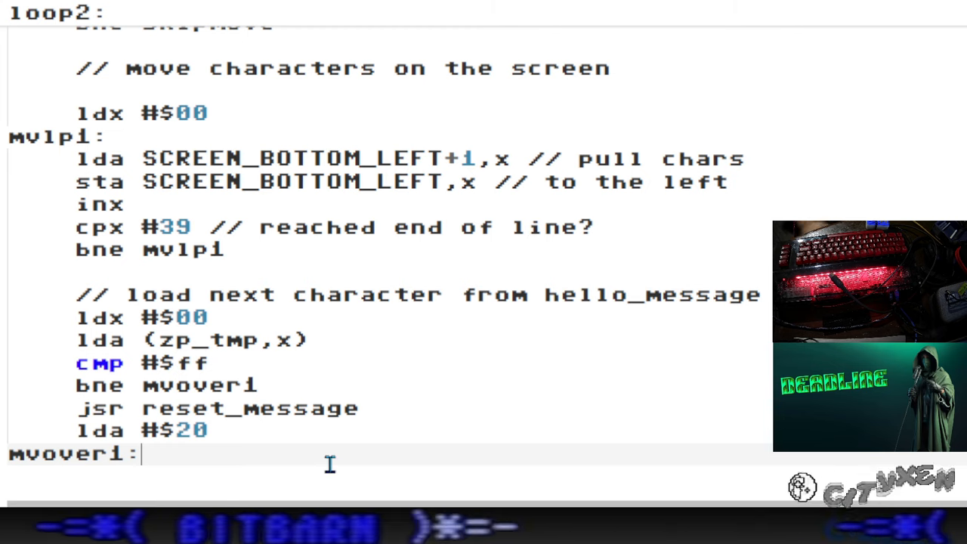
# Under mvover1 store the character with sta SCREEN_BOTTOM_RIGHT and inc zp_tmp_lo
pyautogui.write('st')
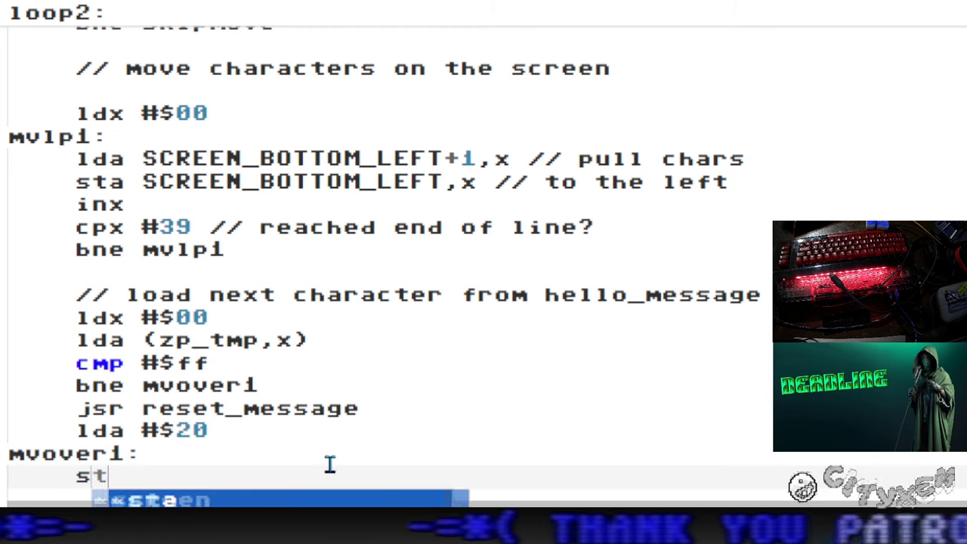
pyautogui.write('a')
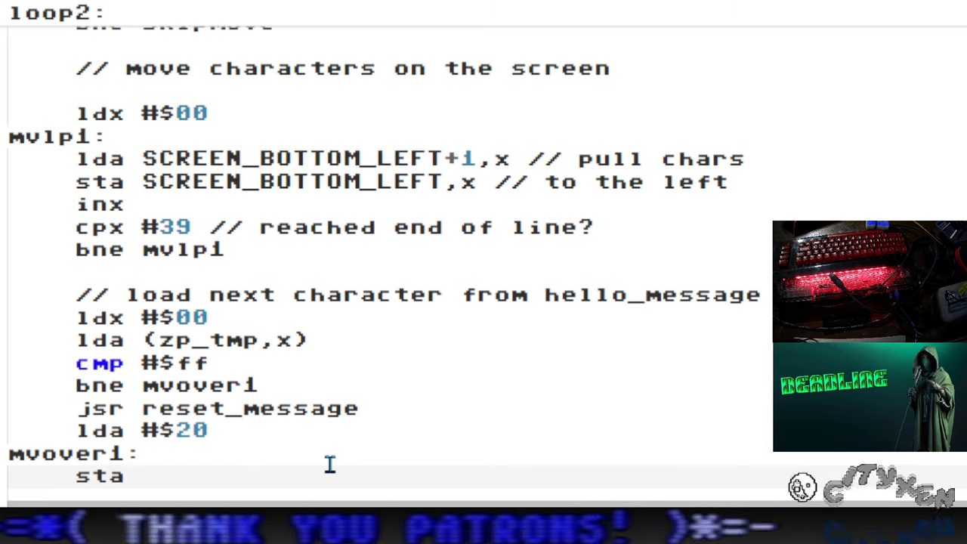
pyautogui.write('SCREEN_BOTTOM_RIGHT')
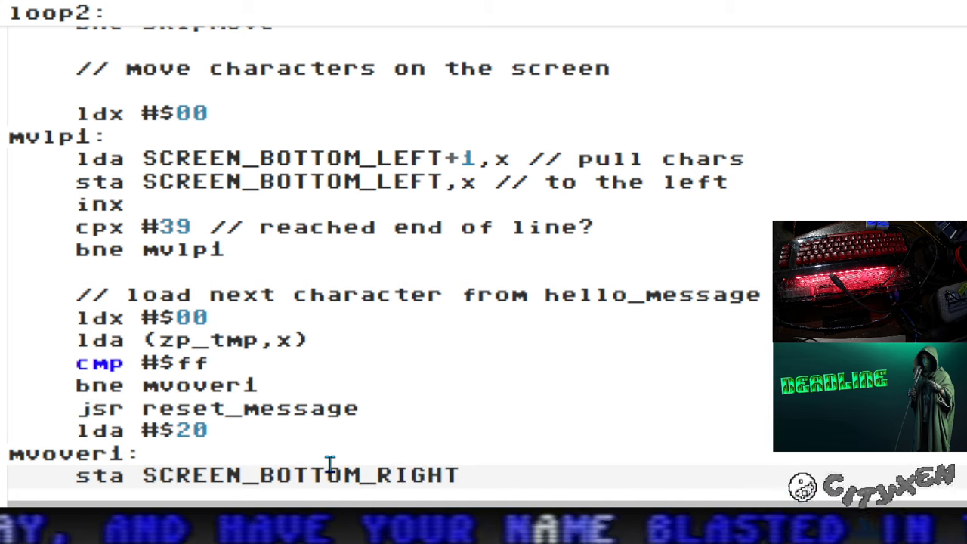
pyautogui.write('inc z')
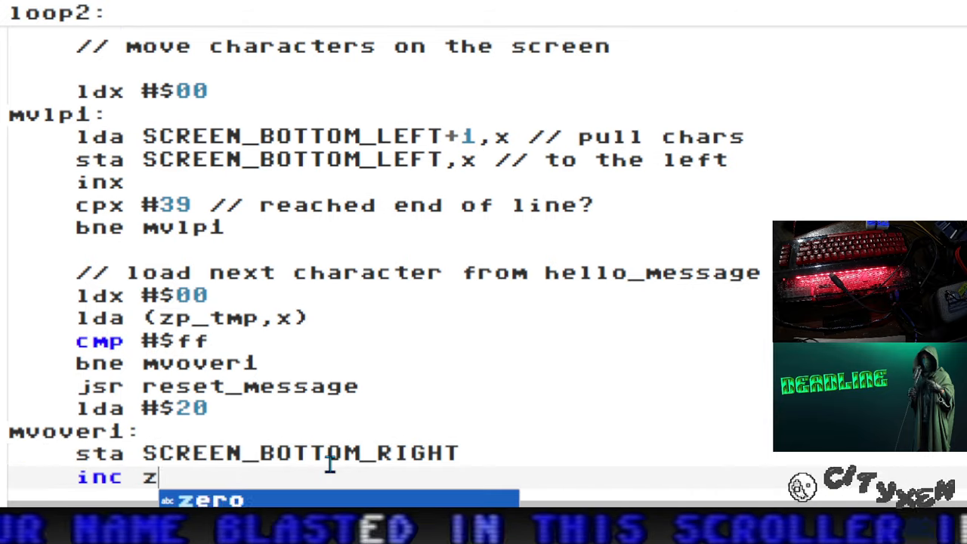
pyautogui.write('p_tmp_')
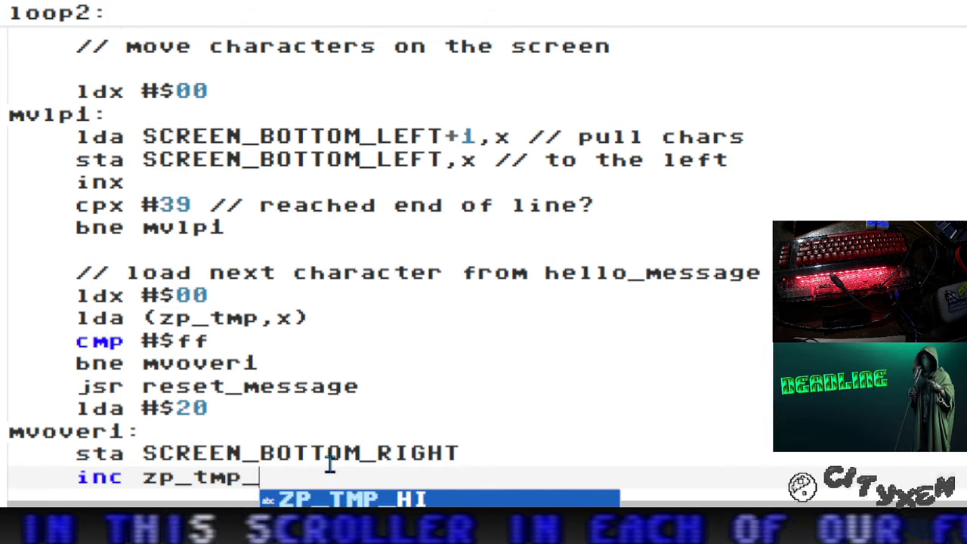
pyautogui.write('lo')
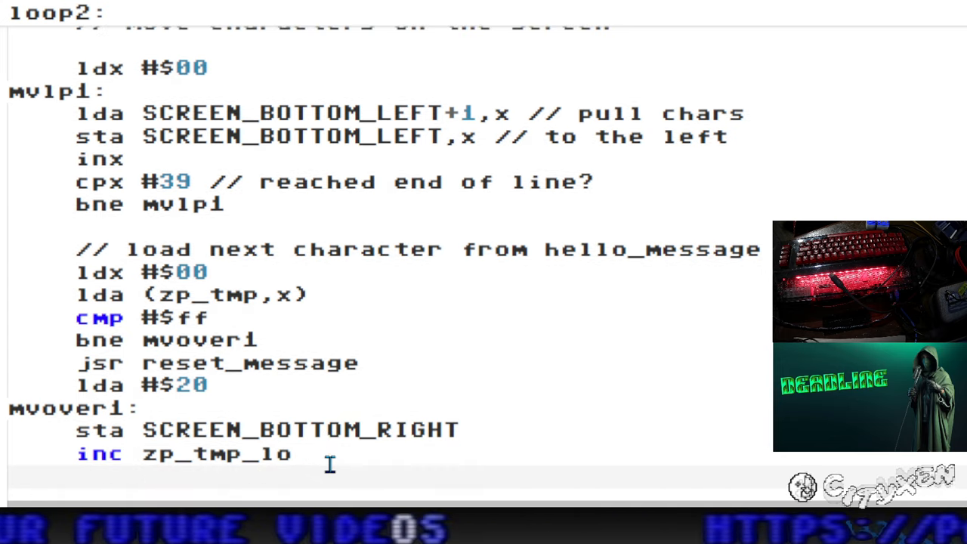
# Add bne mvlp223, inc zp_tmp_hi and the mvlp223: label to advance the pointer
pyautogui.write('bne')
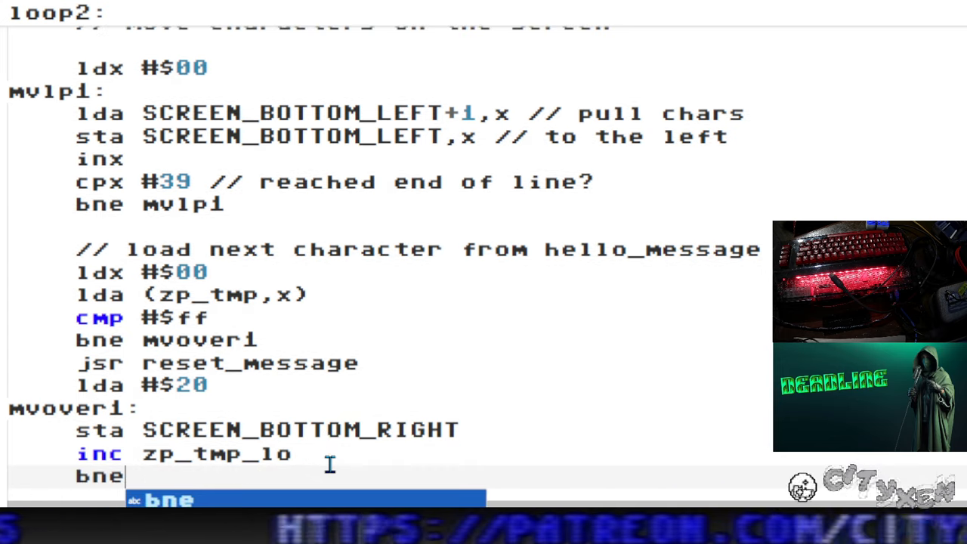
pyautogui.write('mvlp223')
pyautogui.write('inc zp')
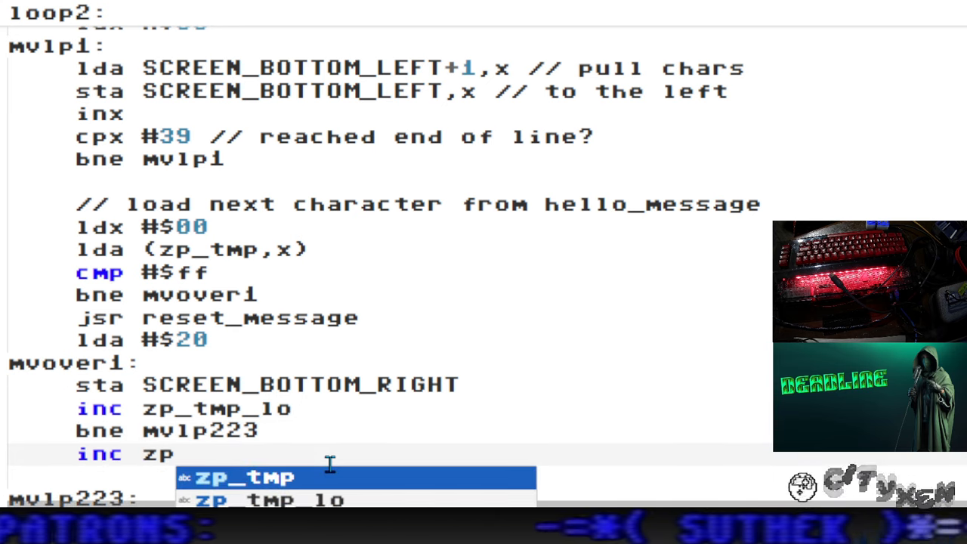
pyautogui.write('_tmp_hi')
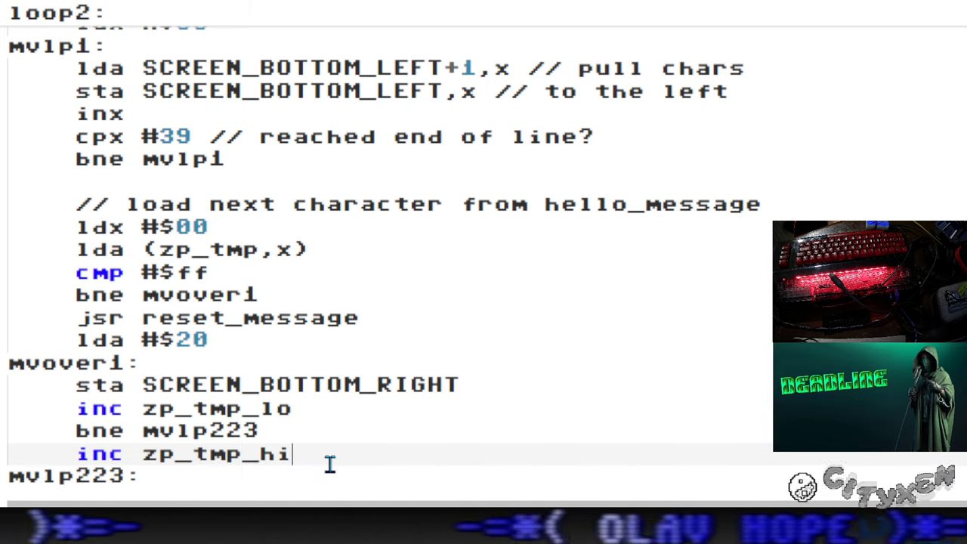
pyautogui.scroll(-3)
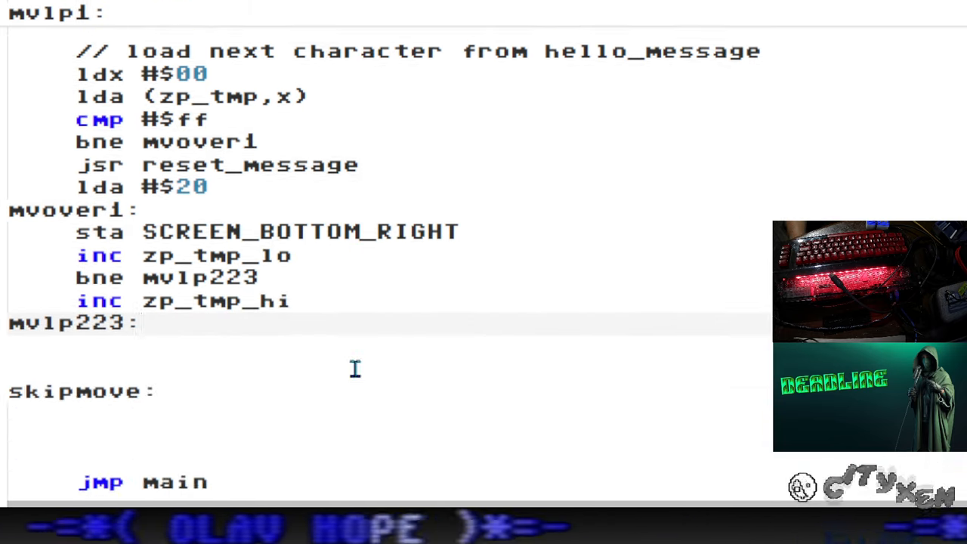
# Comment the inc zp_tmp_lo line as '// shift window to the right'
pyautogui.doubleClick(215, 255)
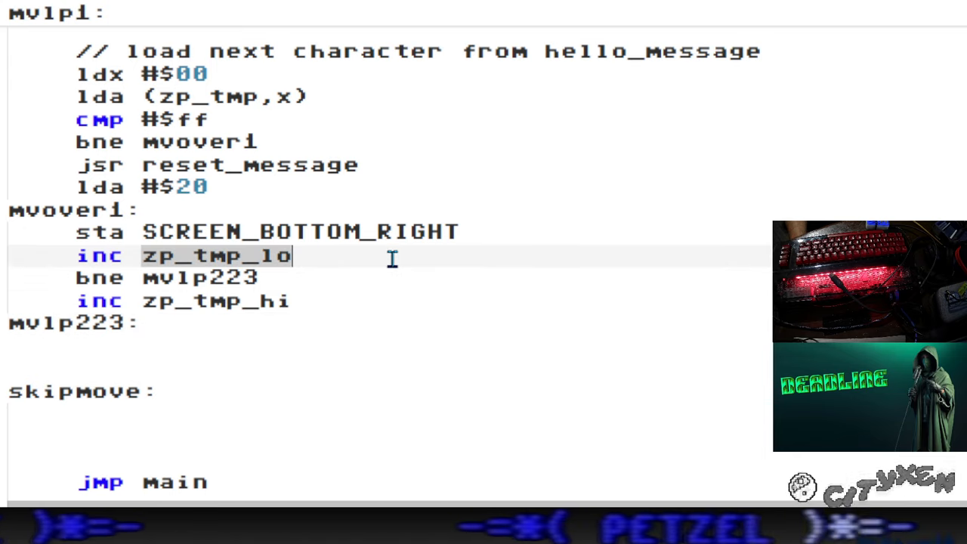
pyautogui.write('// shift')
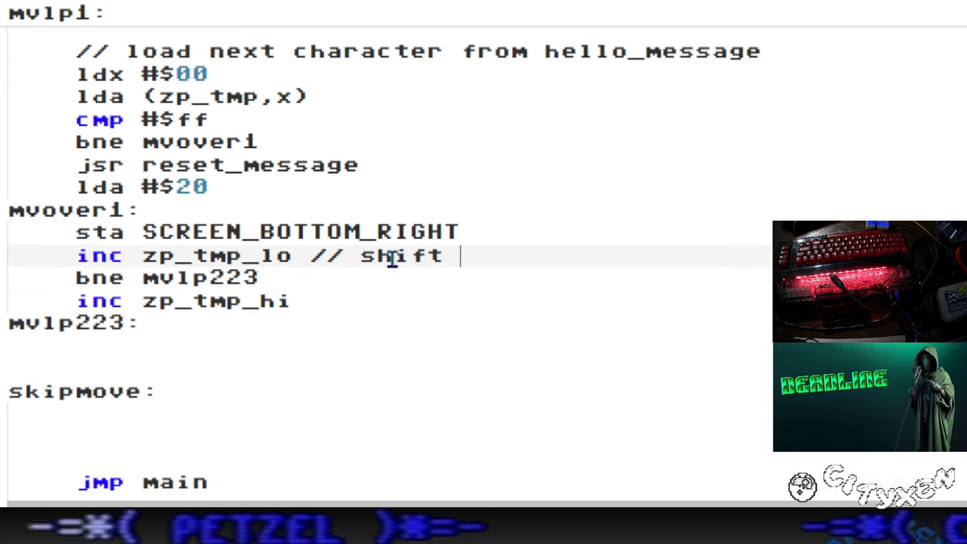
pyautogui.write('w')
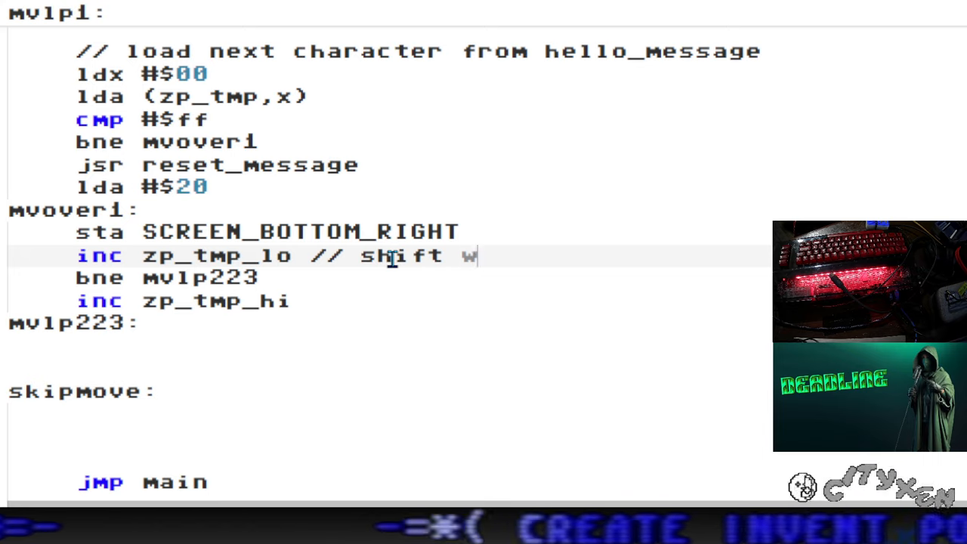
pyautogui.write('indow to the')
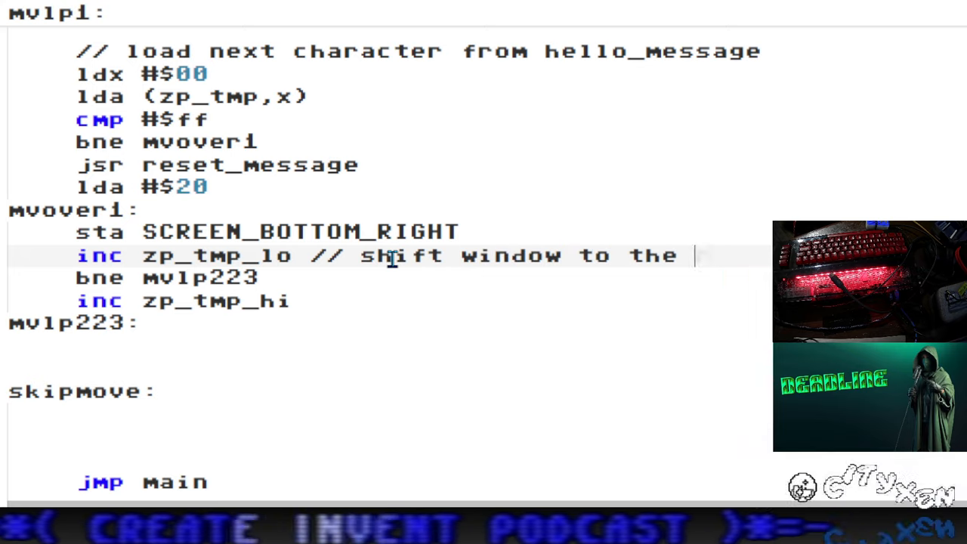
pyautogui.write('right')
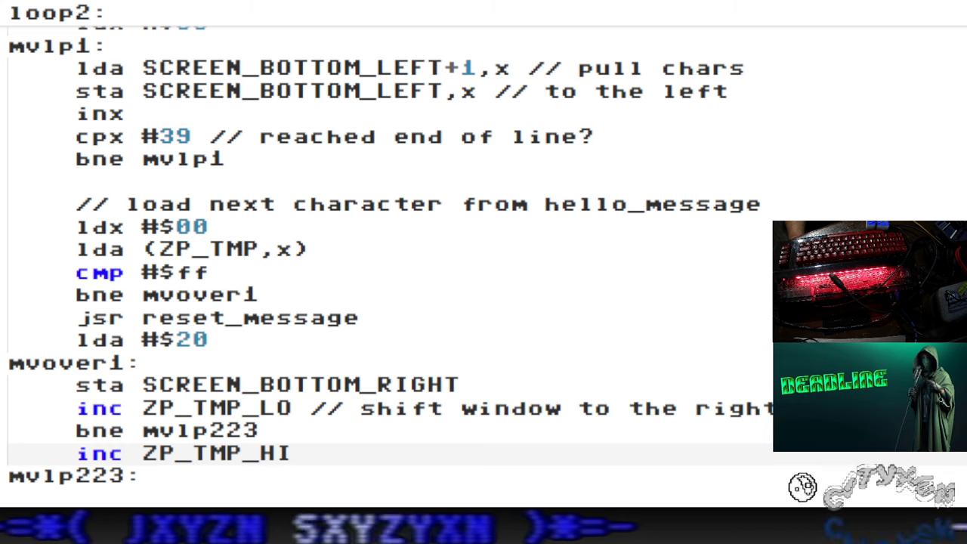
pyautogui.moveTo(227, 341)
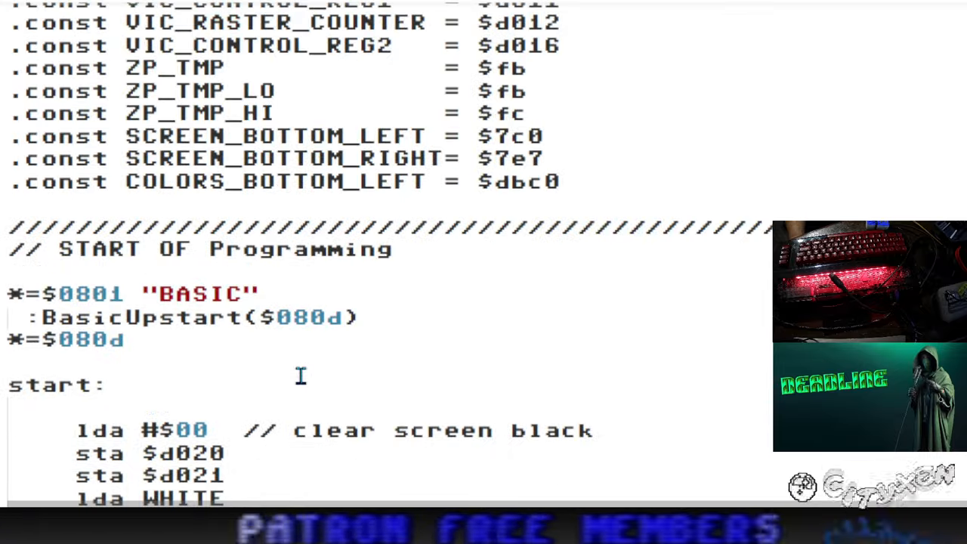
# Place the cursor after jsr $ffd2 in the start routine for a new call
pyautogui.scroll(-3)
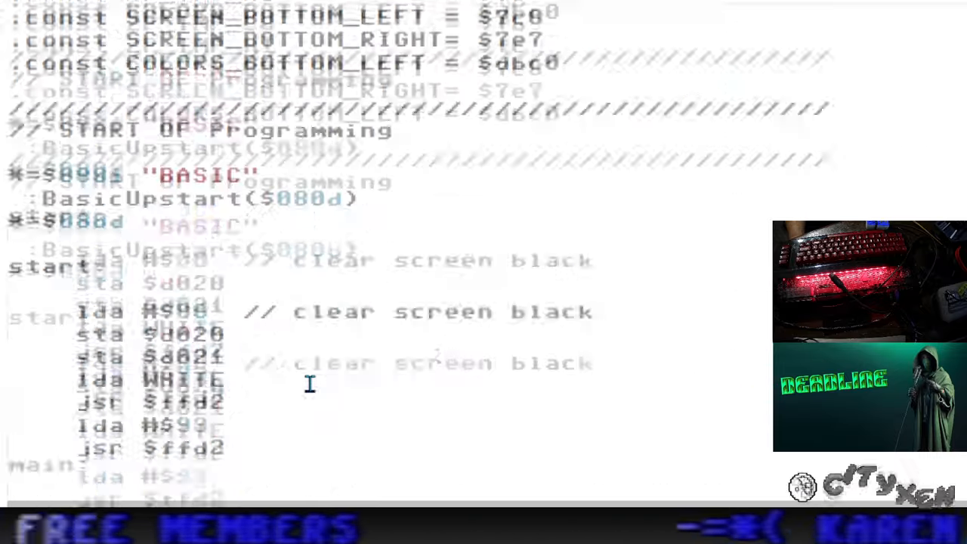
pyautogui.scroll(-3)
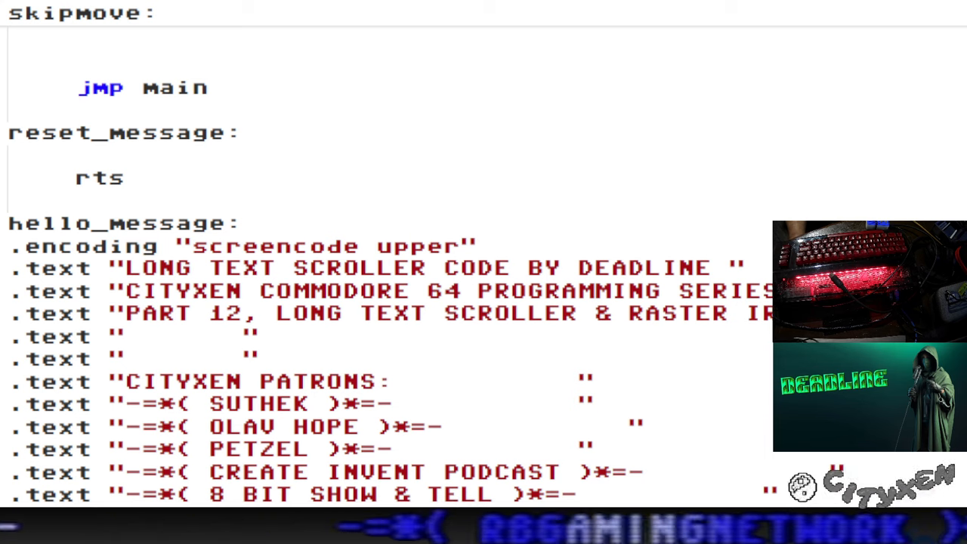
pyautogui.click(378, 246)
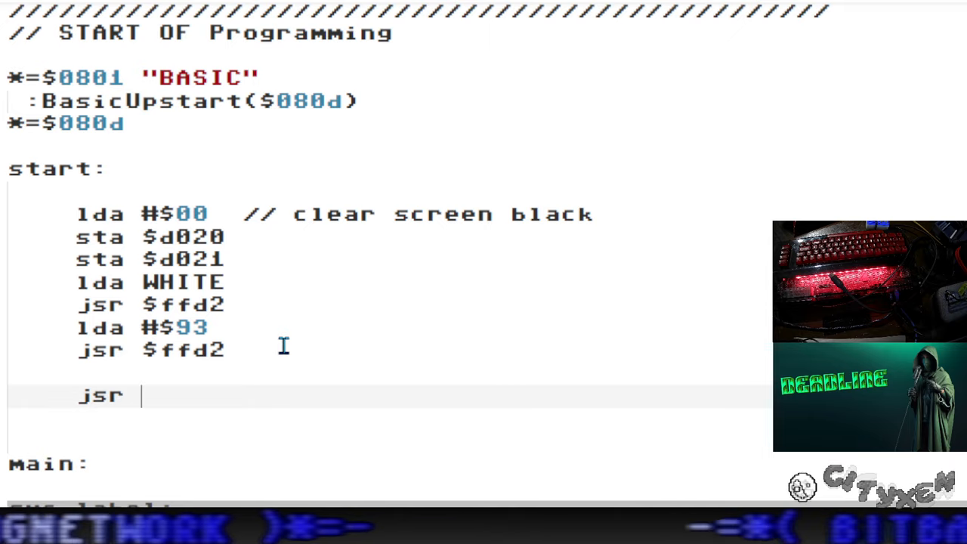
# Complete the call as jsr reset_message and bring the reset_message label into view
pyautogui.write('reset_mes')
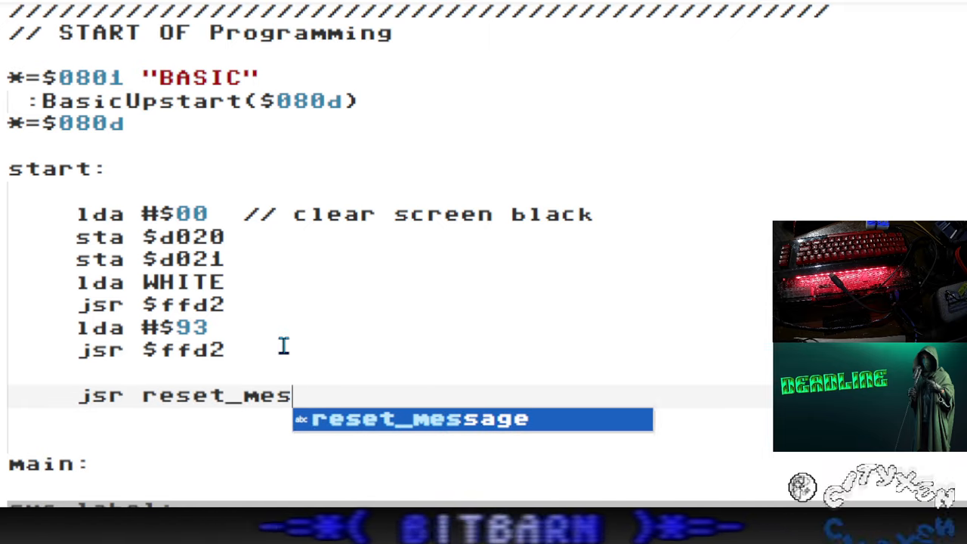
pyautogui.press('Tab')
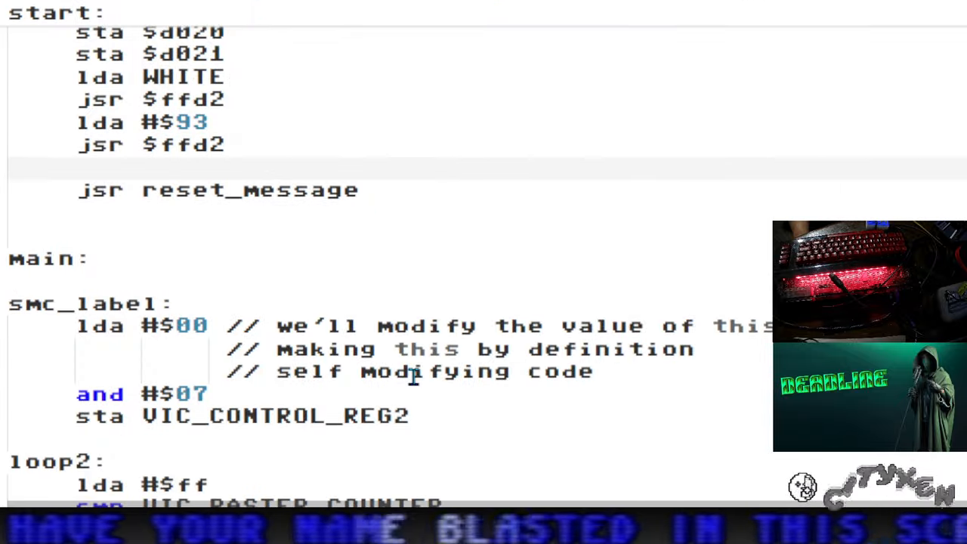
pyautogui.scroll(-3)
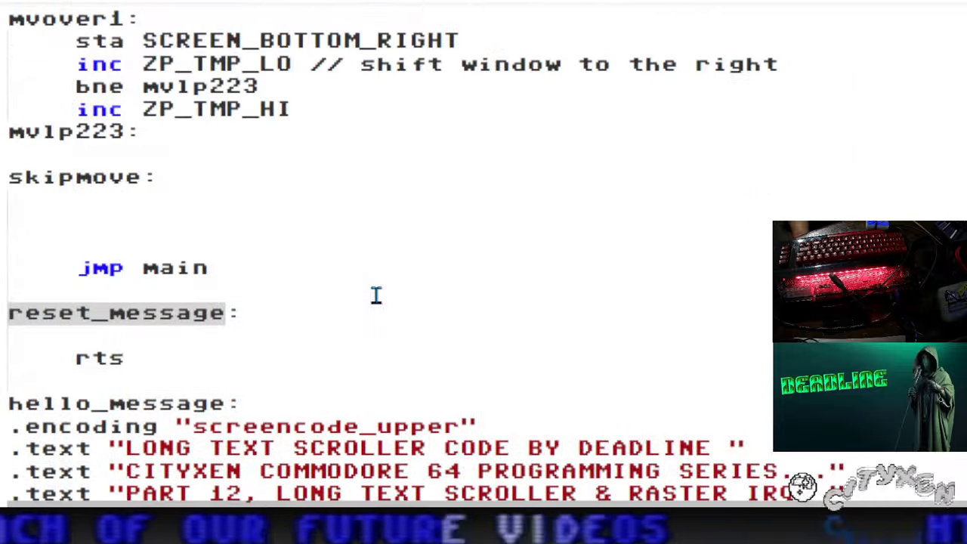
# Write lda #<hello_message and sta ZP_TMP_LO under reset_message
pyautogui.scroll(-3)
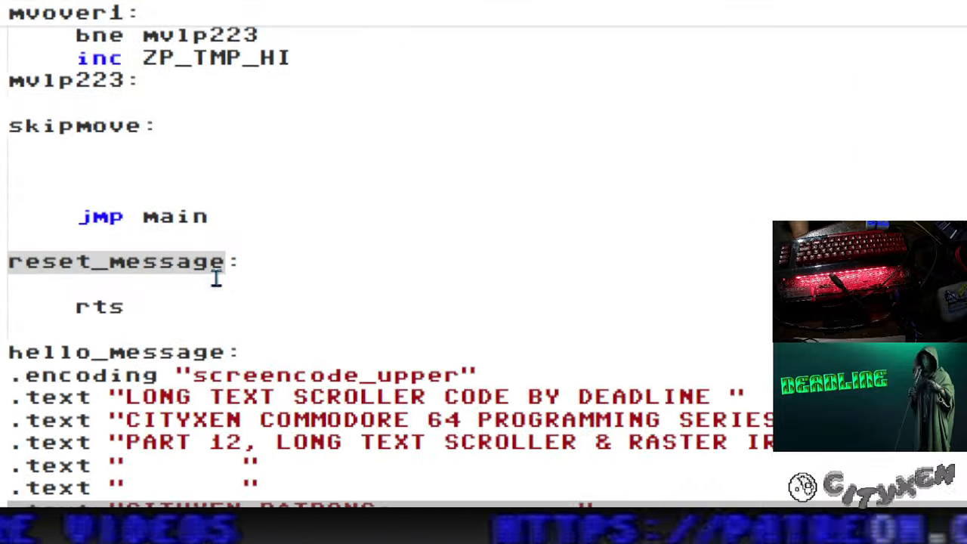
pyautogui.moveTo(218, 260); pyautogui.dragTo(124, 309)
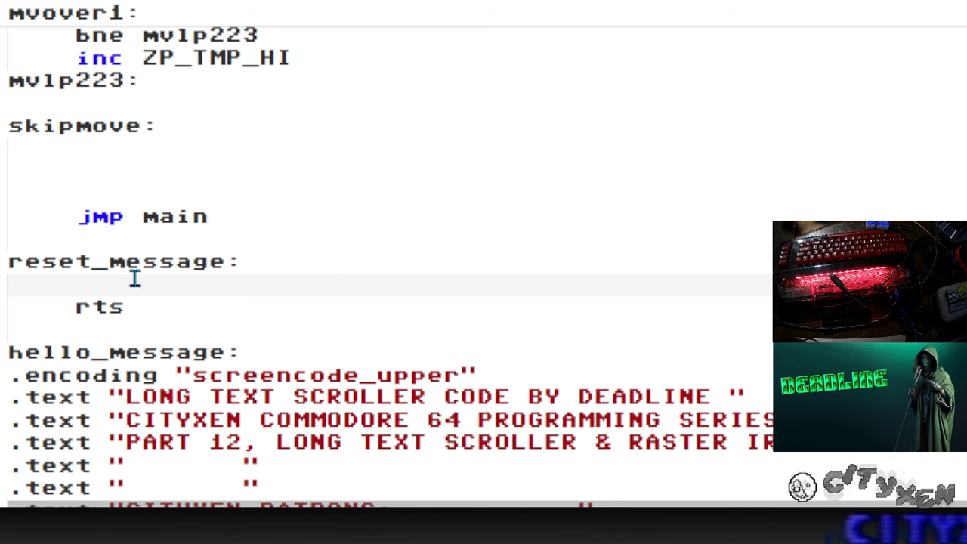
pyautogui.write('lda #<')
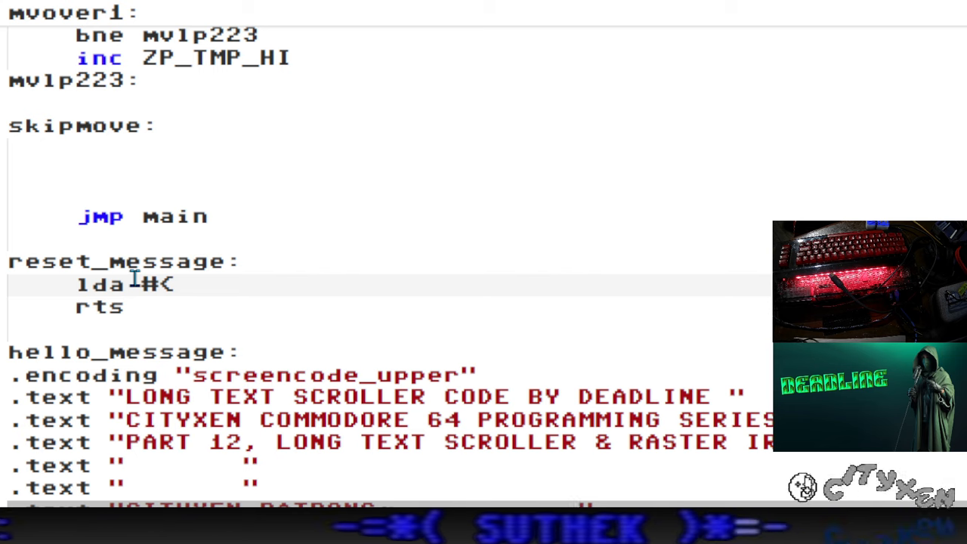
pyautogui.write('hello_mes')
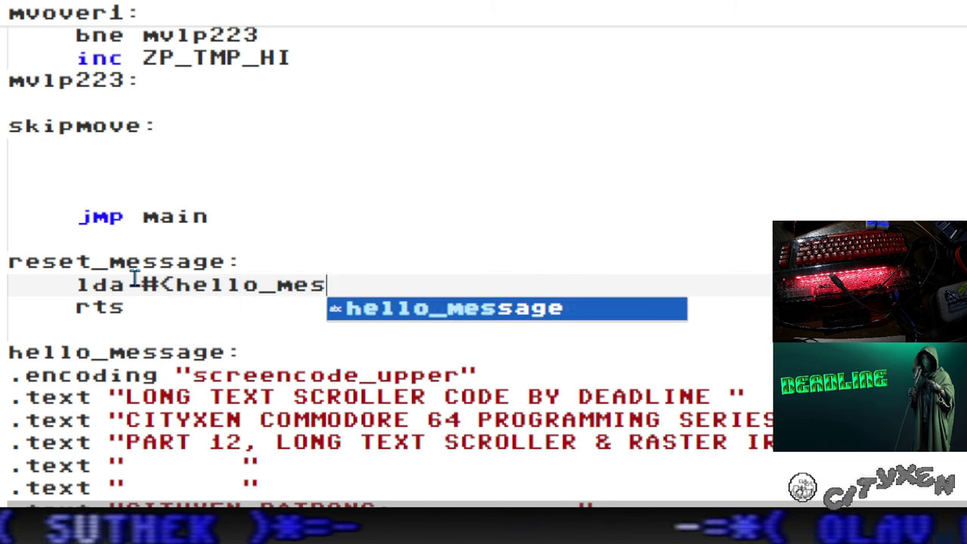
pyautogui.write('sage')
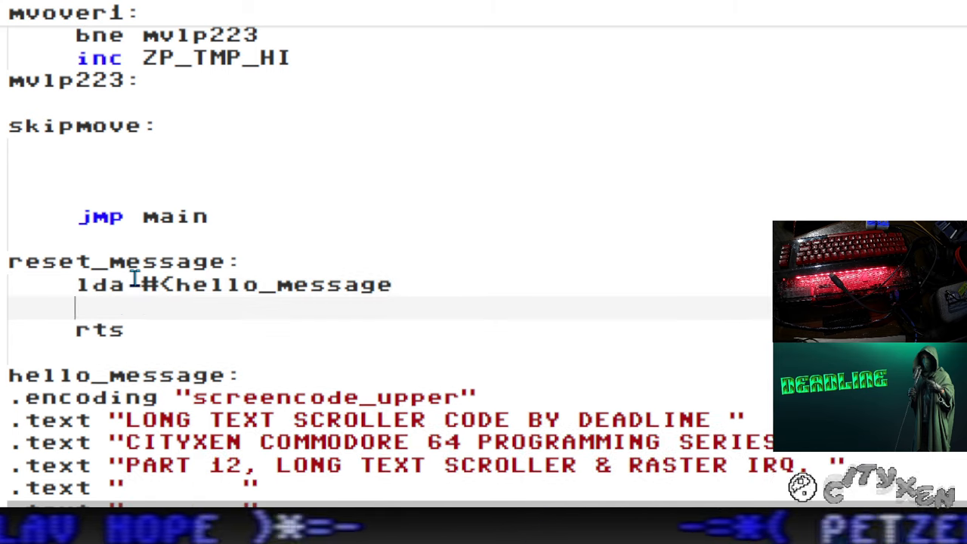
pyautogui.write('sta')
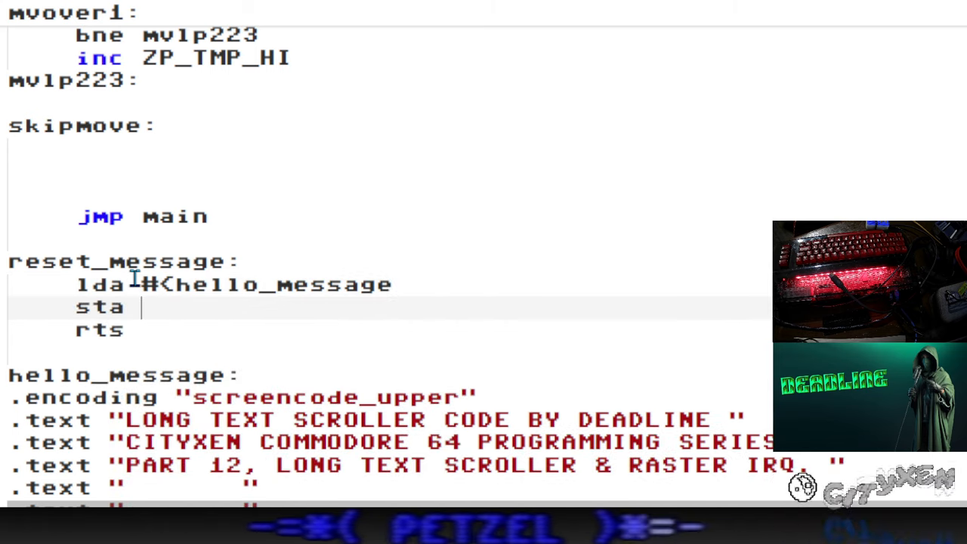
pyautogui.write('ZP_TM')
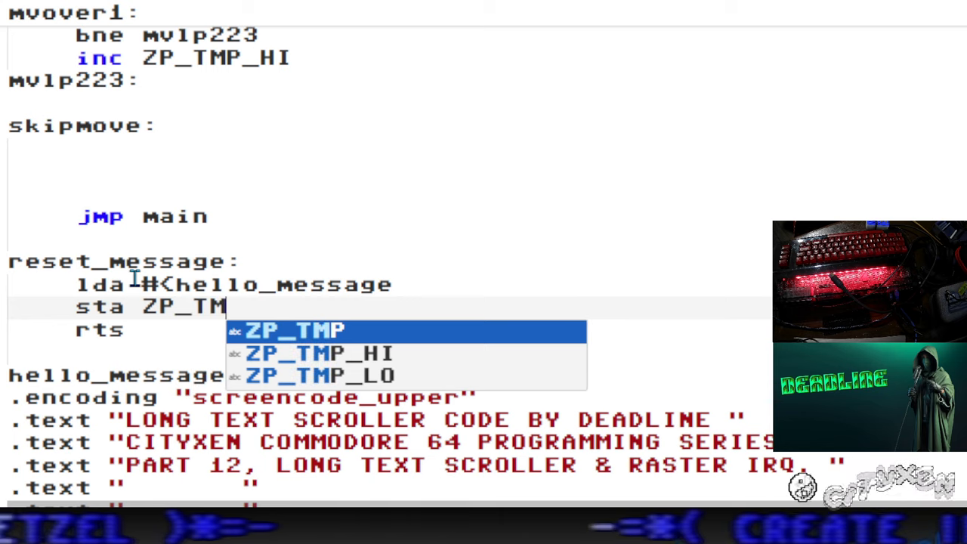
pyautogui.write('P_LO')
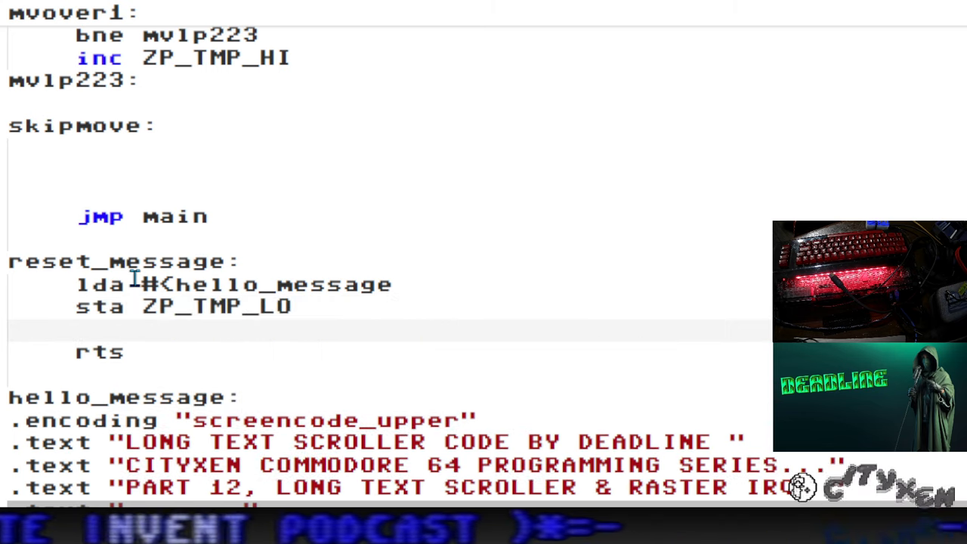
# Add lda #>hello_message and sta ZP_TMP_HI for the high byte
pyautogui.write('lda #>')
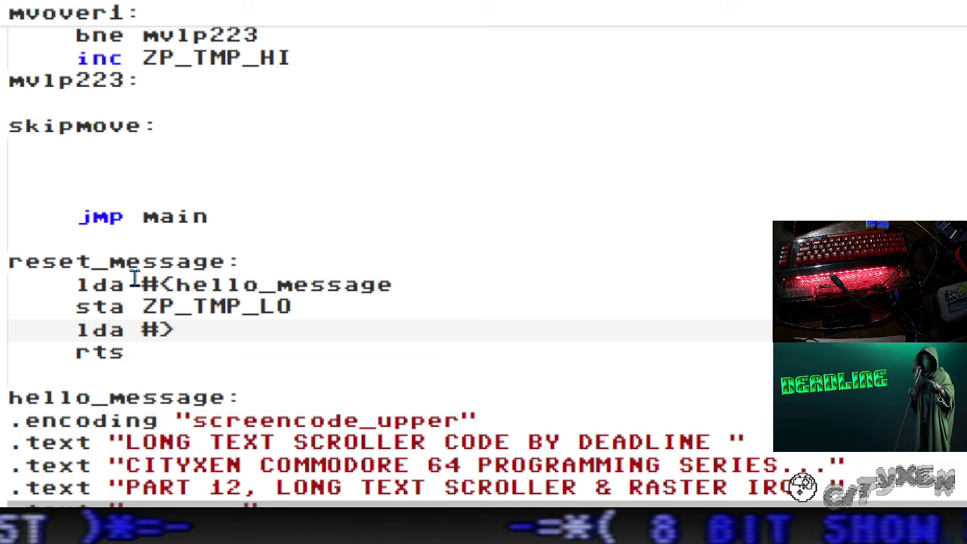
pyautogui.write('hello_message')
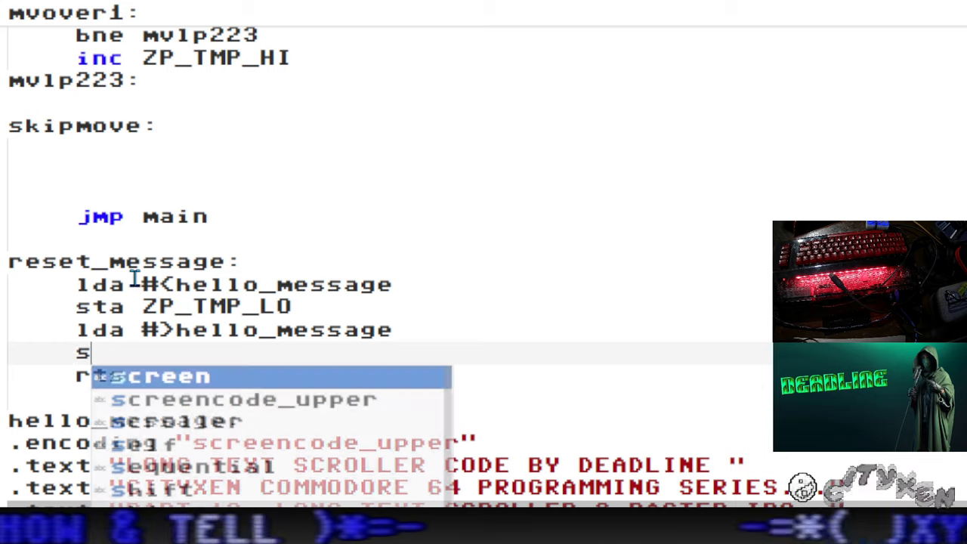
pyautogui.write('ta ZP_TMP_HI')
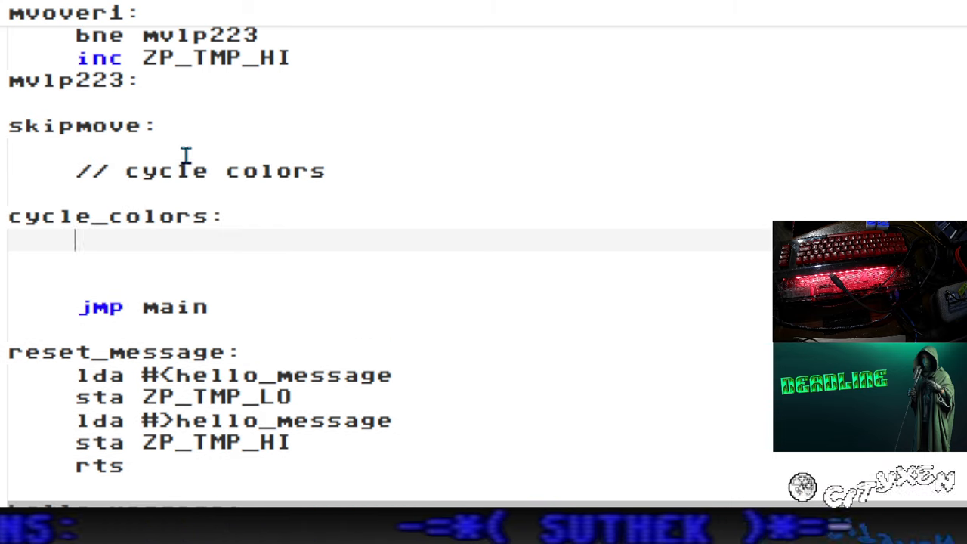
# Start the cycle-colors section with ldx #39 and lda COLORS_BOTTOM_LEFT+1
pyautogui.write('l')
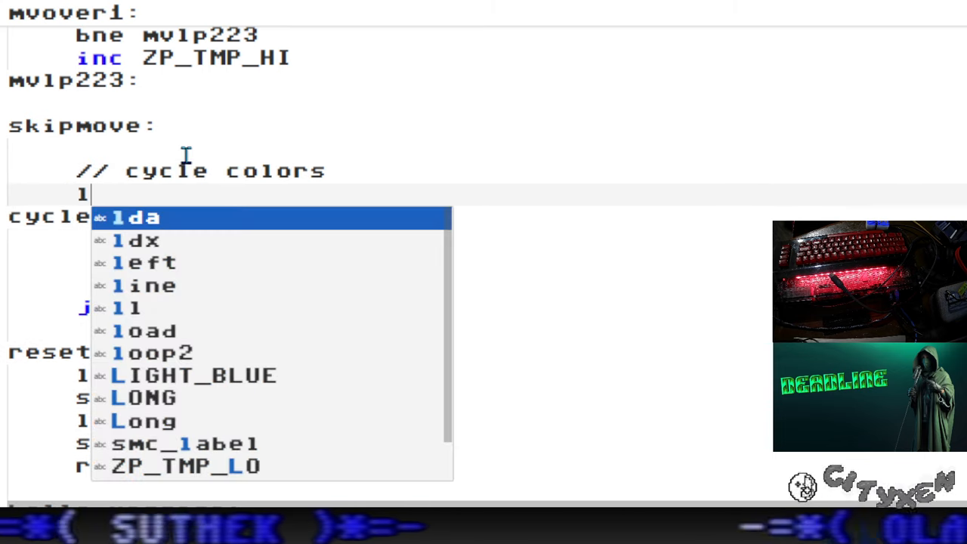
pyautogui.write('dx #$3')
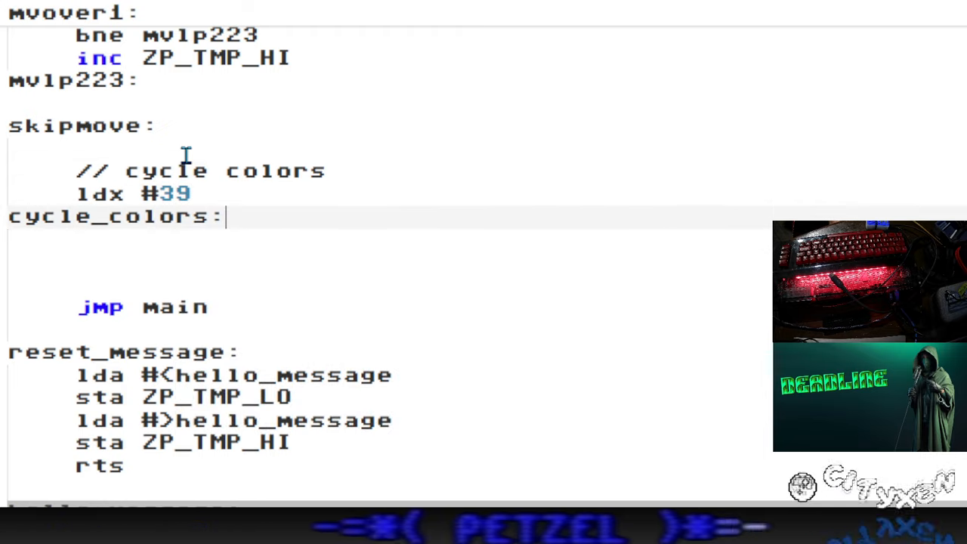
pyautogui.write('lda')
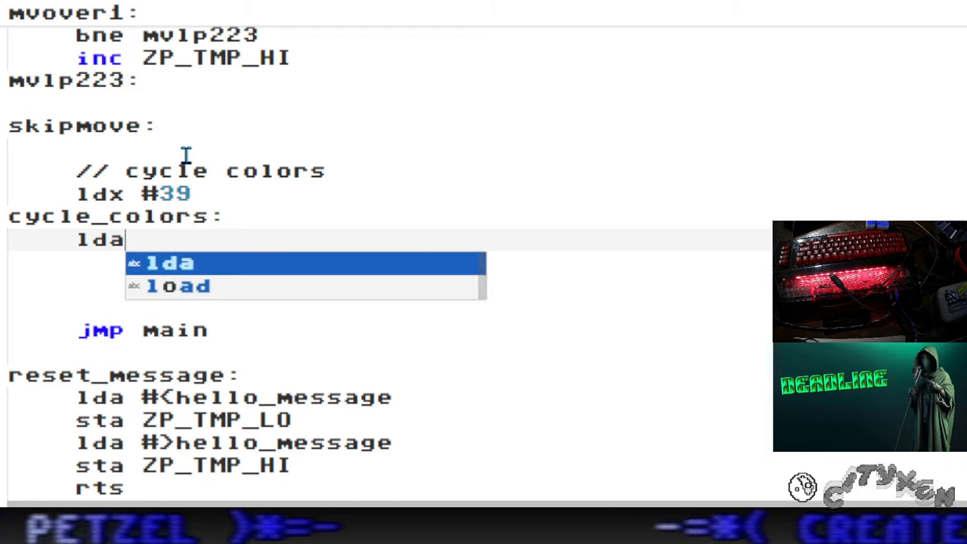
pyautogui.write('COLORS_BOTTOM_LEFT')
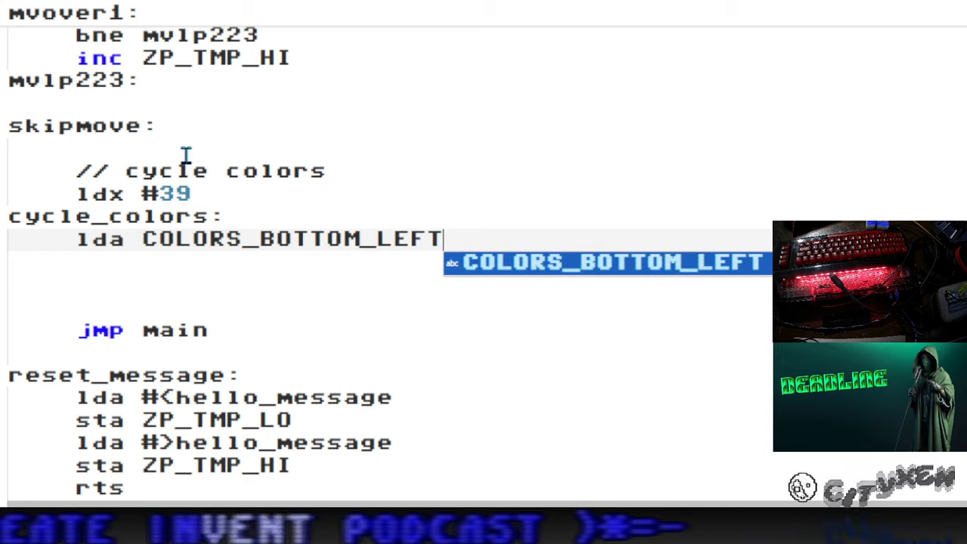
pyautogui.write('+1')
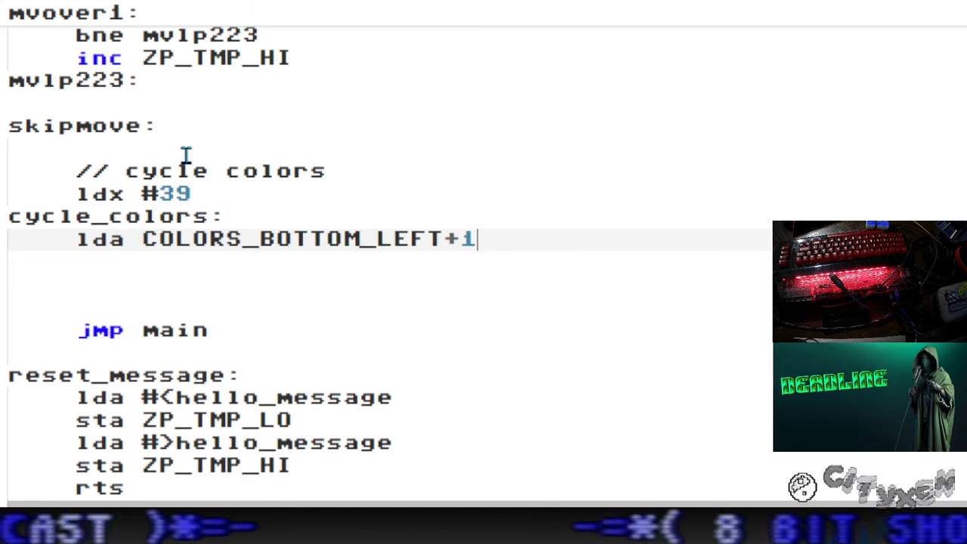
# Store the loaded colour with sta COLORS_BOTTOM_LEFT
pyautogui.scroll(-3)
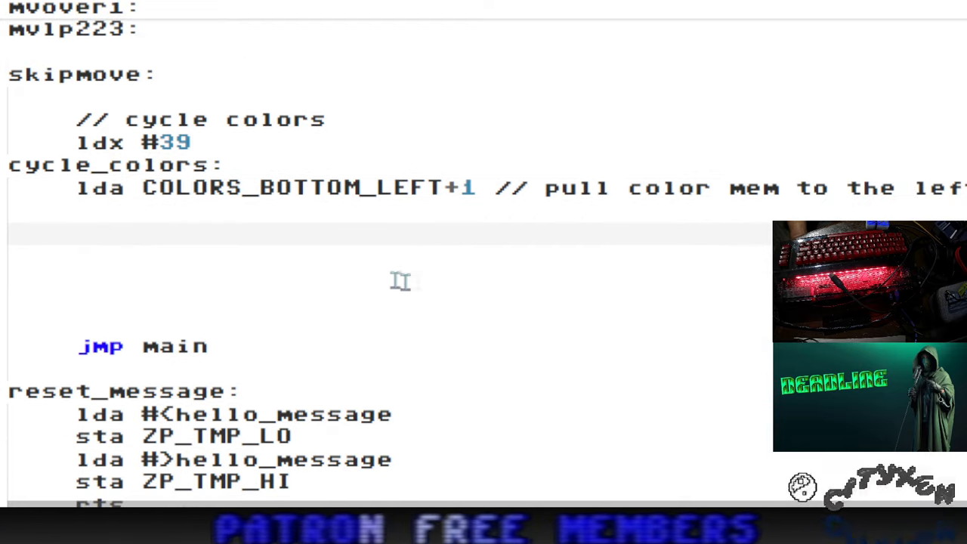
pyautogui.write('stas')
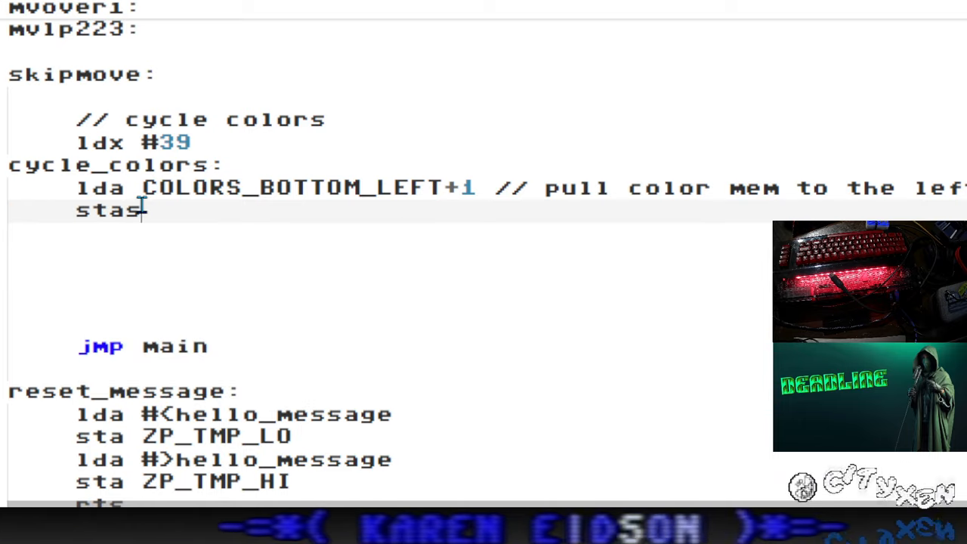
pyautogui.write('COLORS_BO')
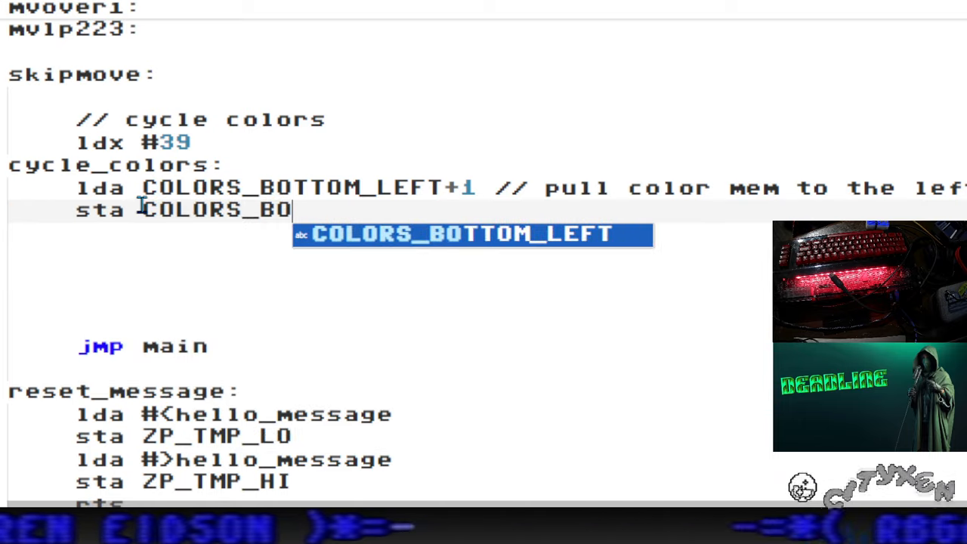
pyautogui.press('Tab')
pyautogui.write('-1')
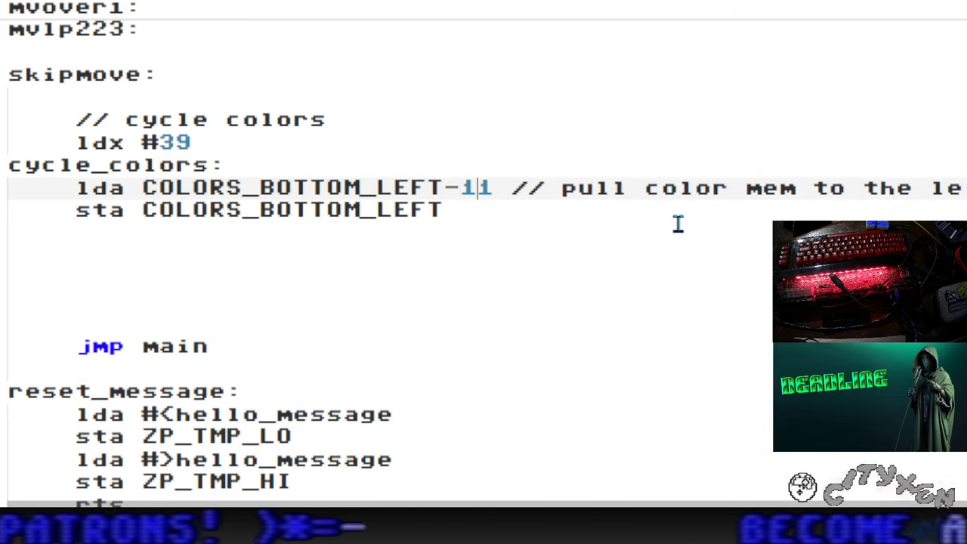
# Index both colour accesses with ,x and close the loop with dex, cpx #$ff, bne cycle_colors
pyautogui.write(',x')
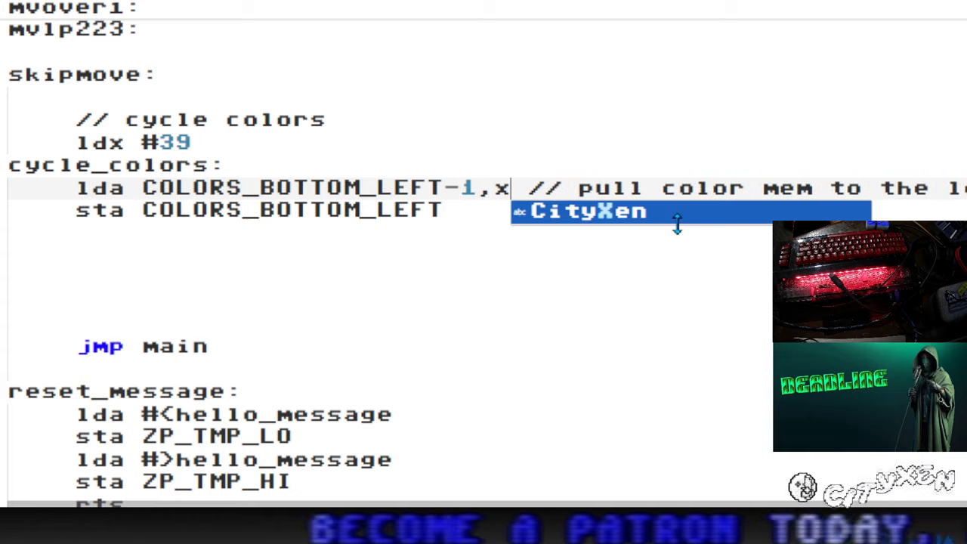
pyautogui.write(',x')
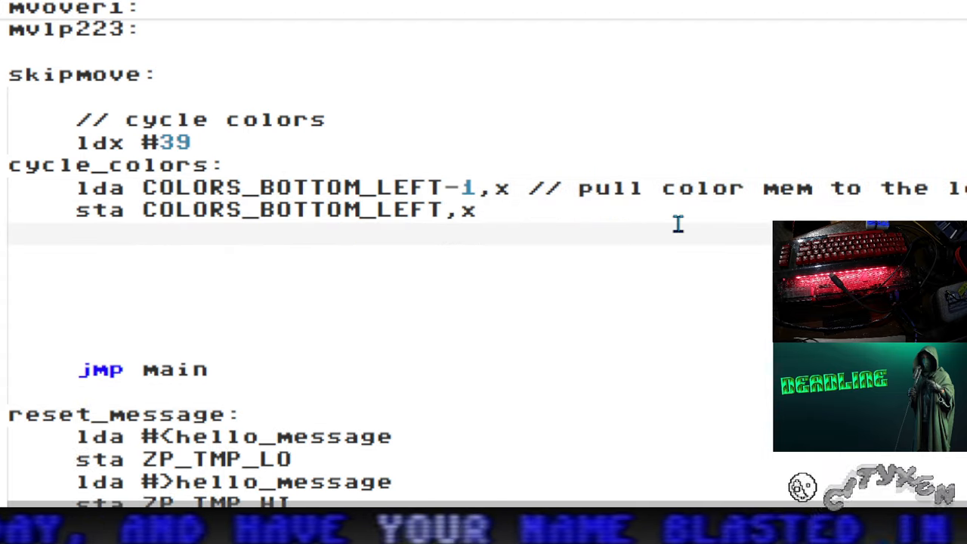
pyautogui.write('dex')
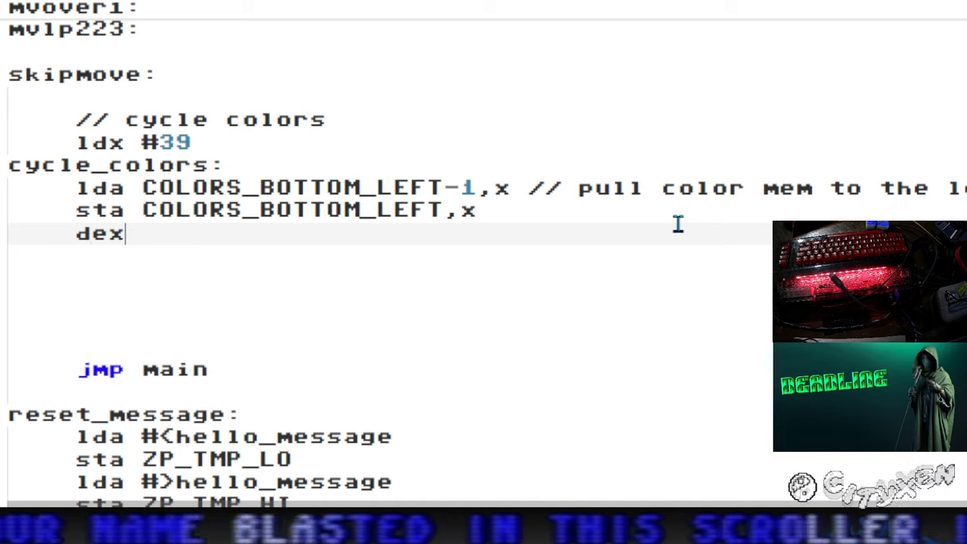
pyautogui.write('c')
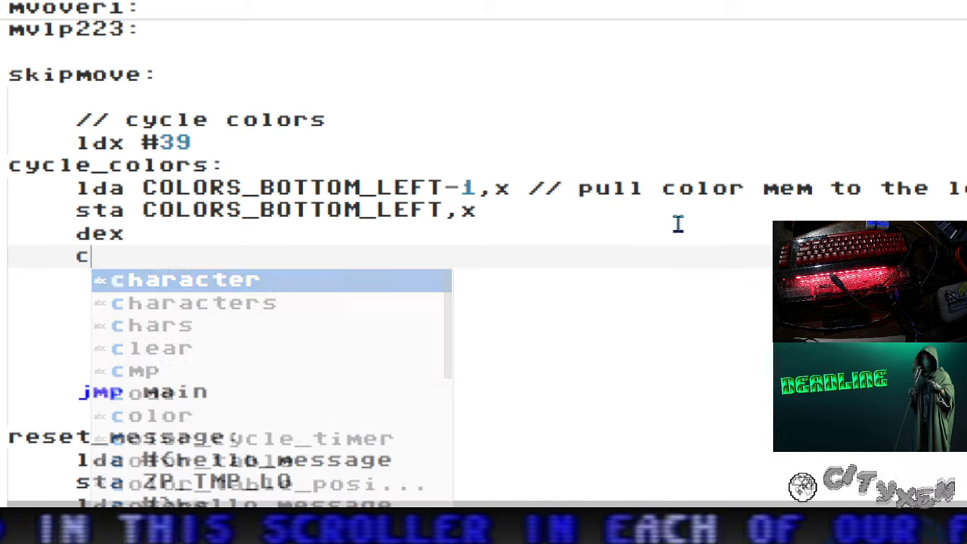
pyautogui.write('pf #$ff')
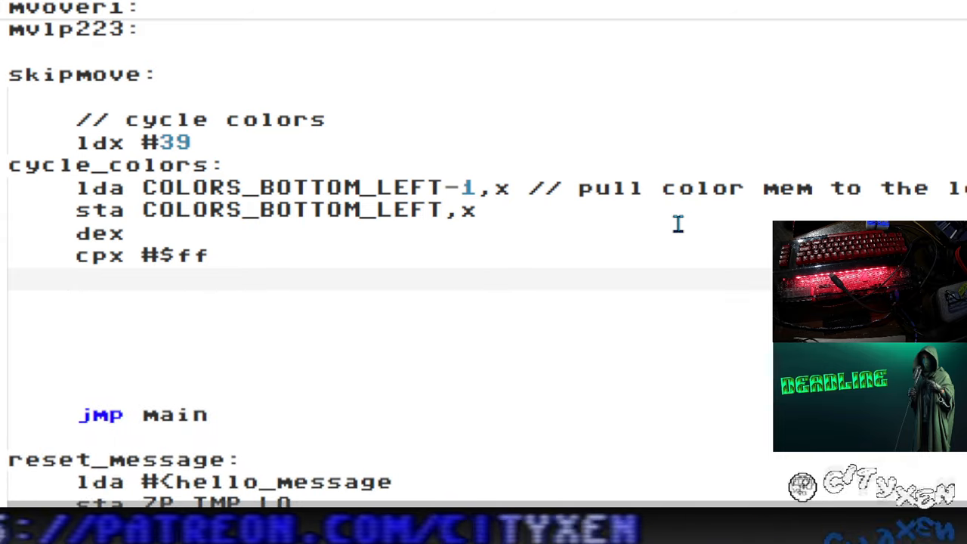
pyautogui.write('bne cyclke')
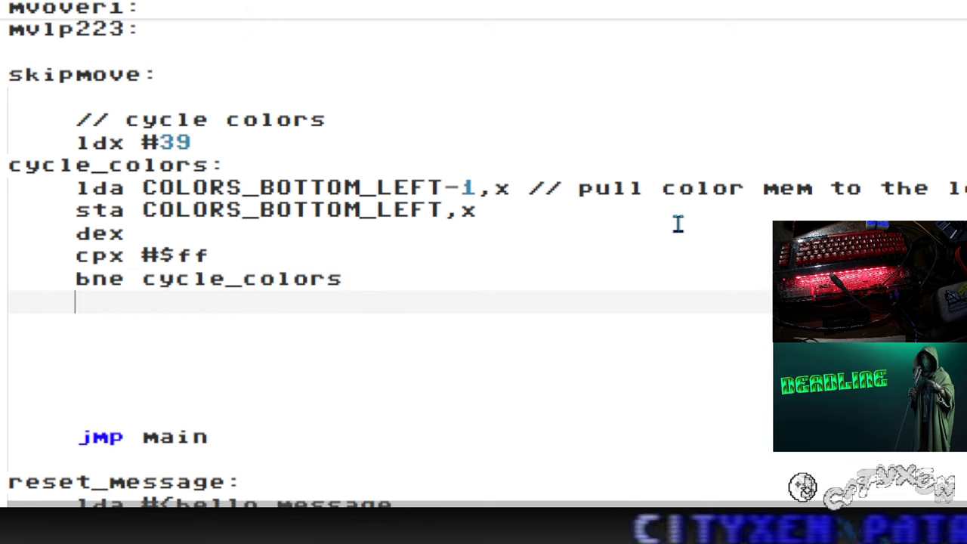
# Add inc color_table_position and ldx color_table_position after the loop
pyautogui.write('inc color_table')
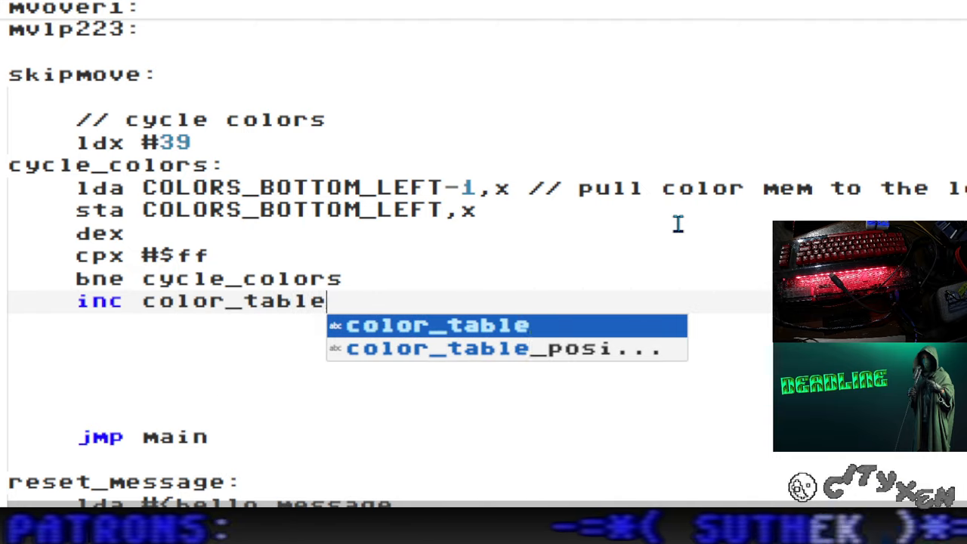
pyautogui.write('_positioin')
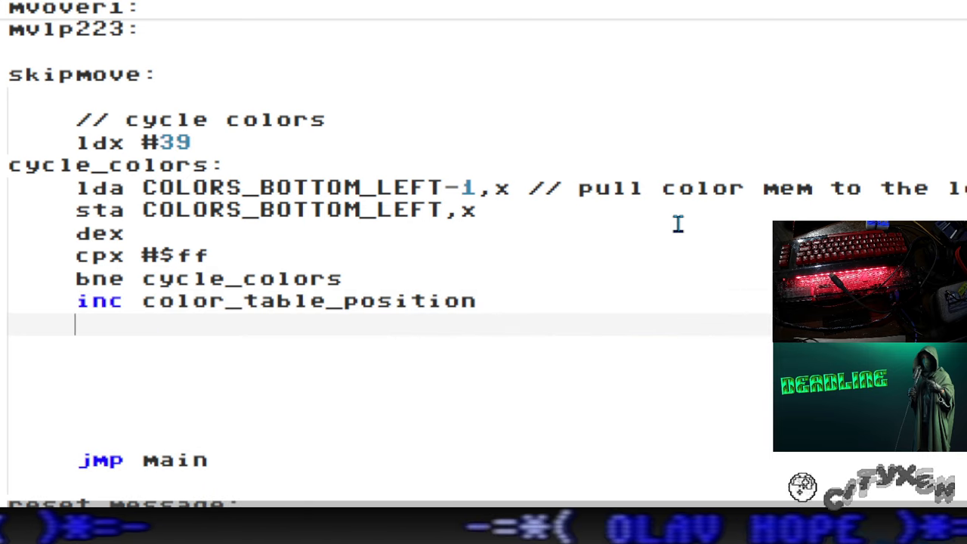
pyautogui.write('ldx')
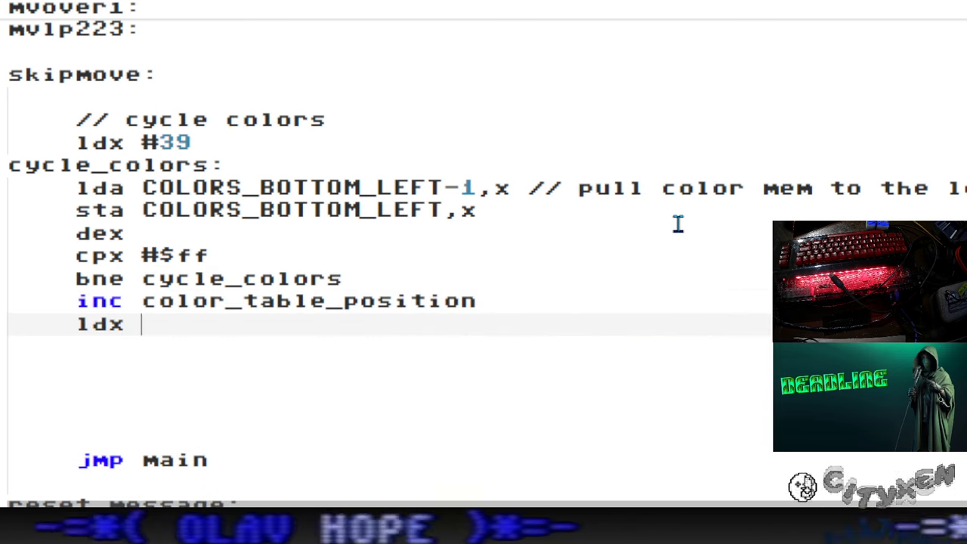
pyautogui.write('color_')
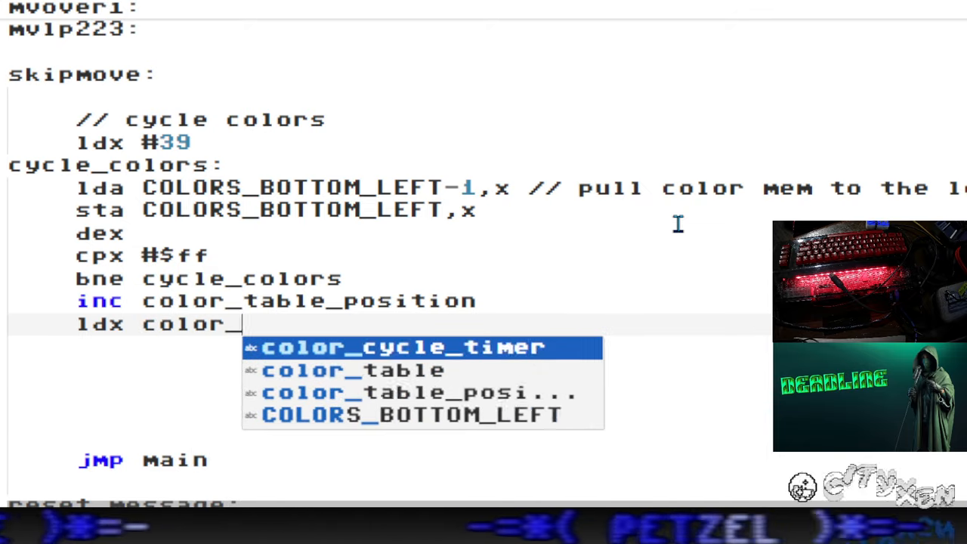
pyautogui.write('table_pos')
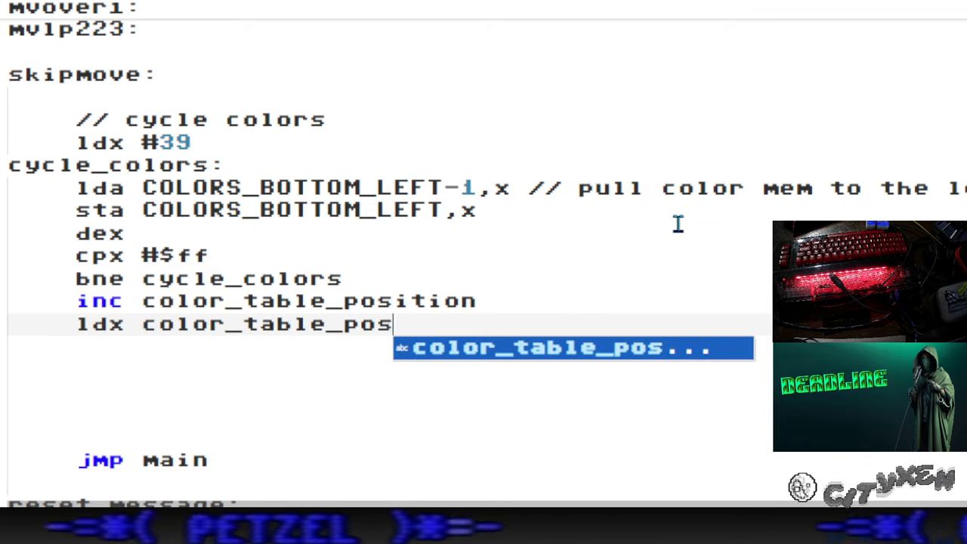
pyautogui.press('Tab')
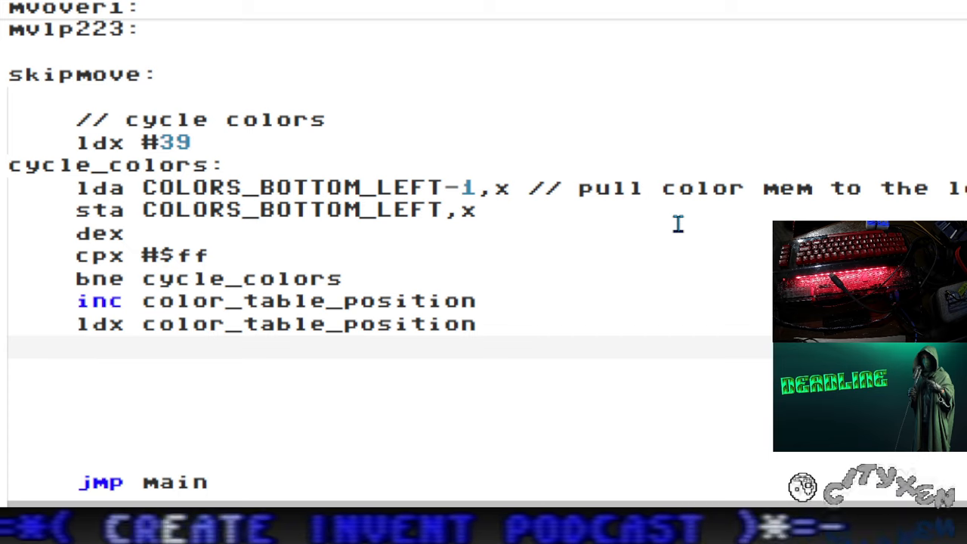
# Load the next colour with lda color_table,x and store it via sta COLORS_BOTTOM_LEFT
pyautogui.write('lda')
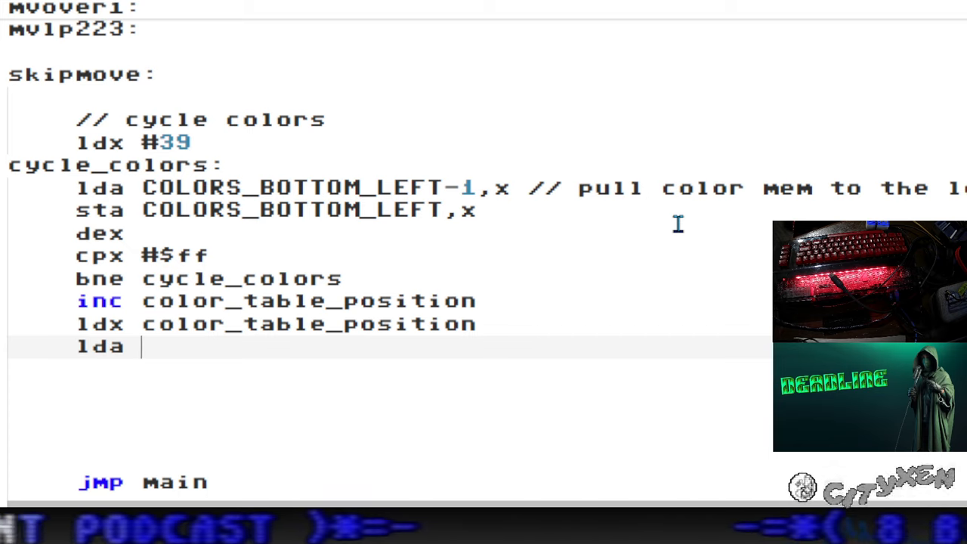
pyautogui.write('color_table,x')
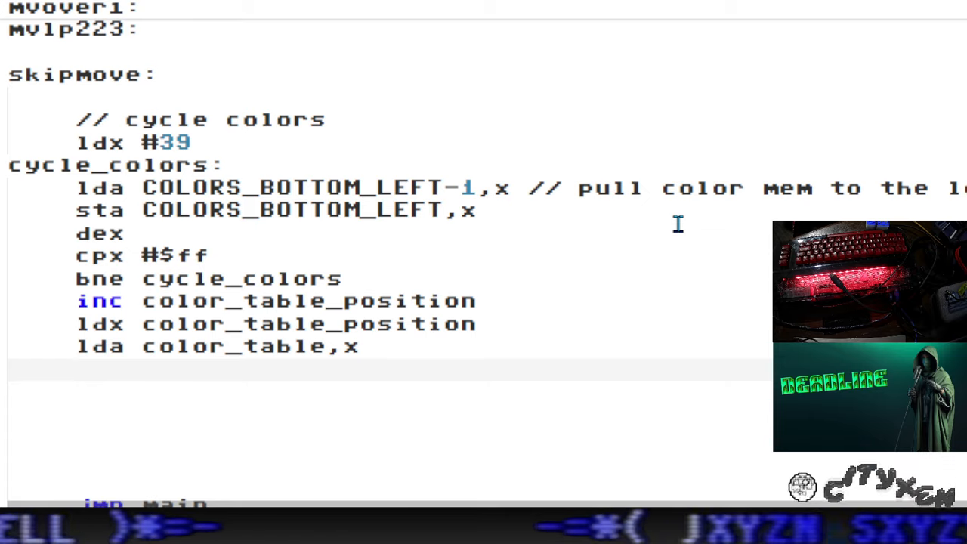
pyautogui.write('sta CO')
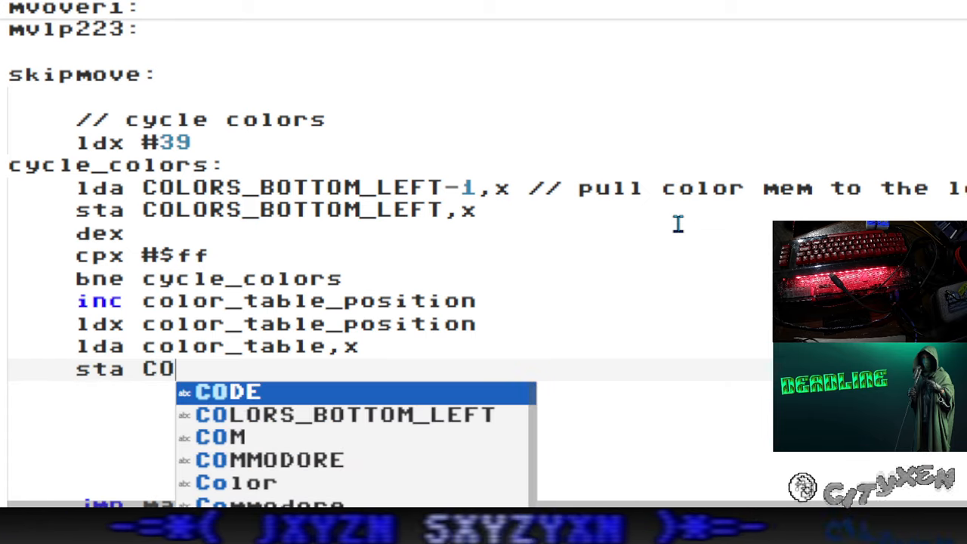
pyautogui.write('LORS_BOTTOM_LEFT')
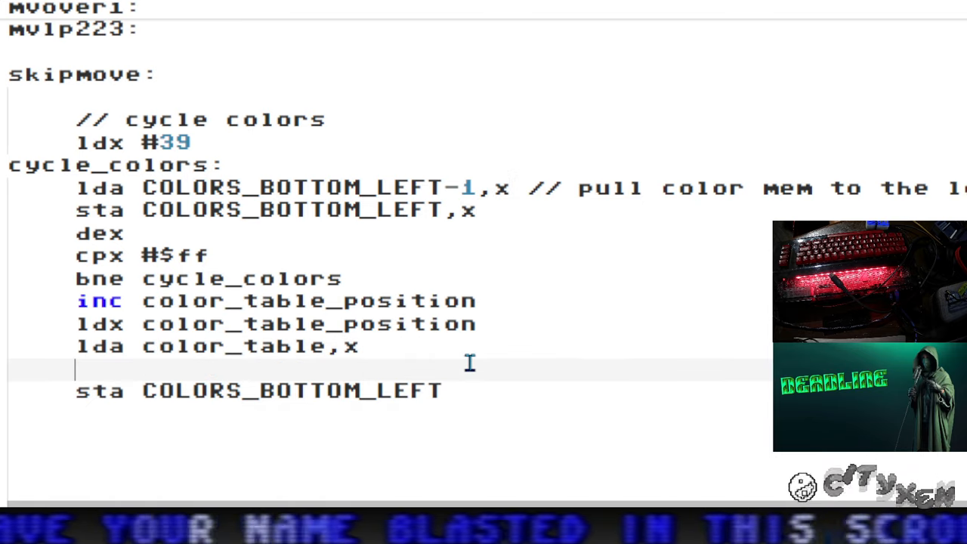
# Add cmp #$ff, beq reset_colors and jmp main, then create the reset_colors label
pyautogui.write('cmp #$ff')
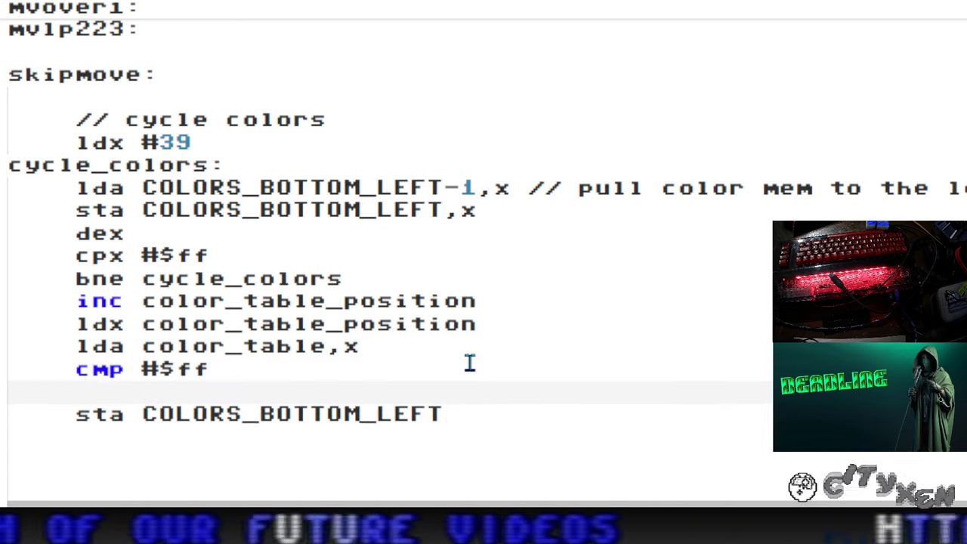
pyautogui.write('beq reset_colors')
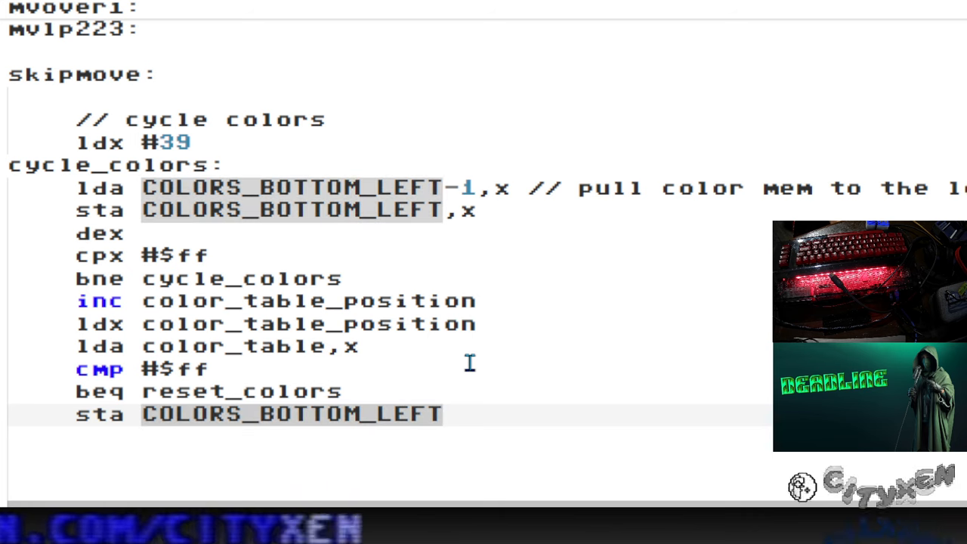
pyautogui.write('jmp main')
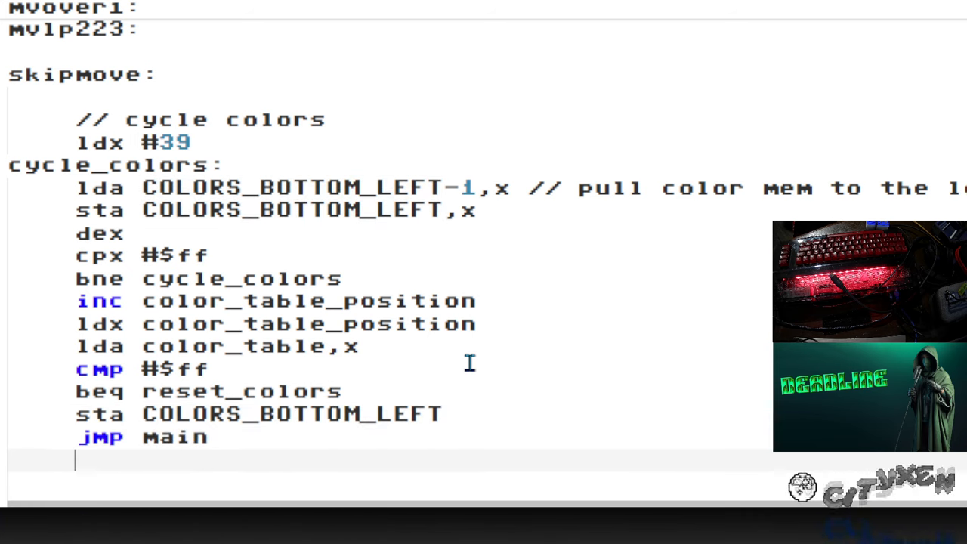
pyautogui.write('reset_colors:')
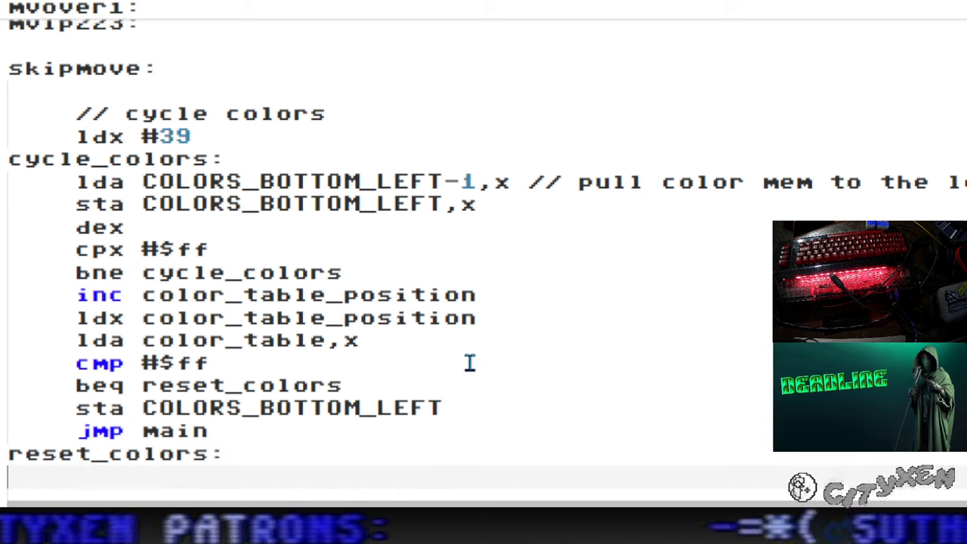
# Begin reset_colors with lda #$ff, sta COLORS_... and a color_table reference
pyautogui.write('lda #$ff')
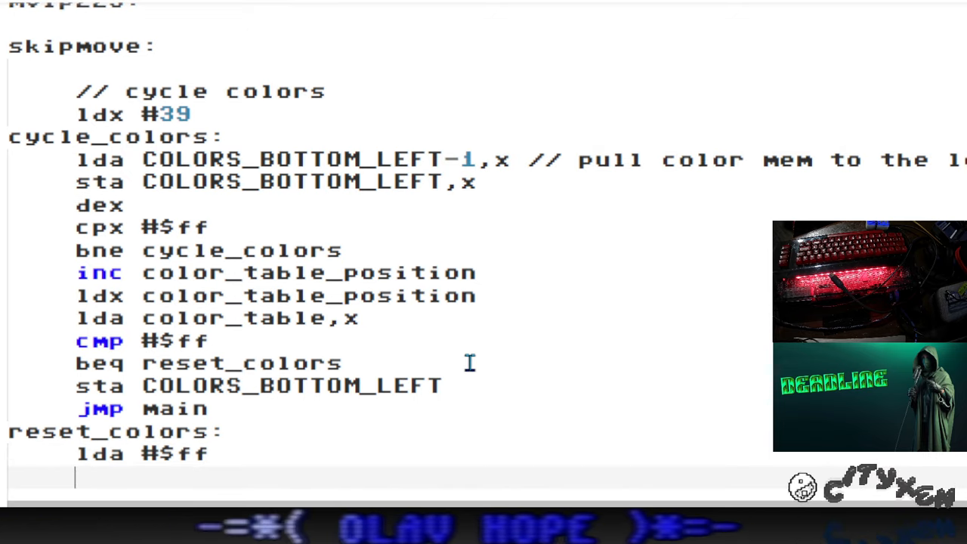
pyautogui.write('sta COLOR')
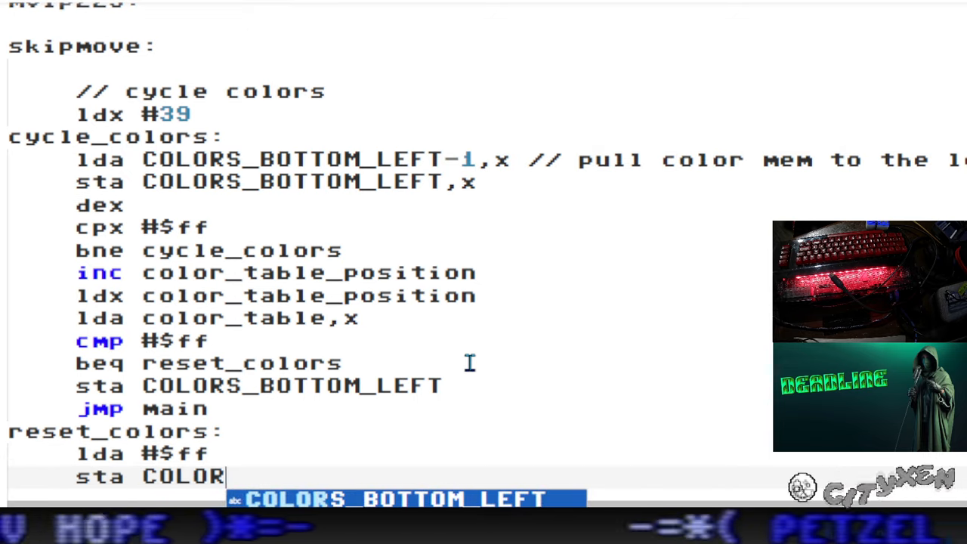
pyautogui.write('S_')
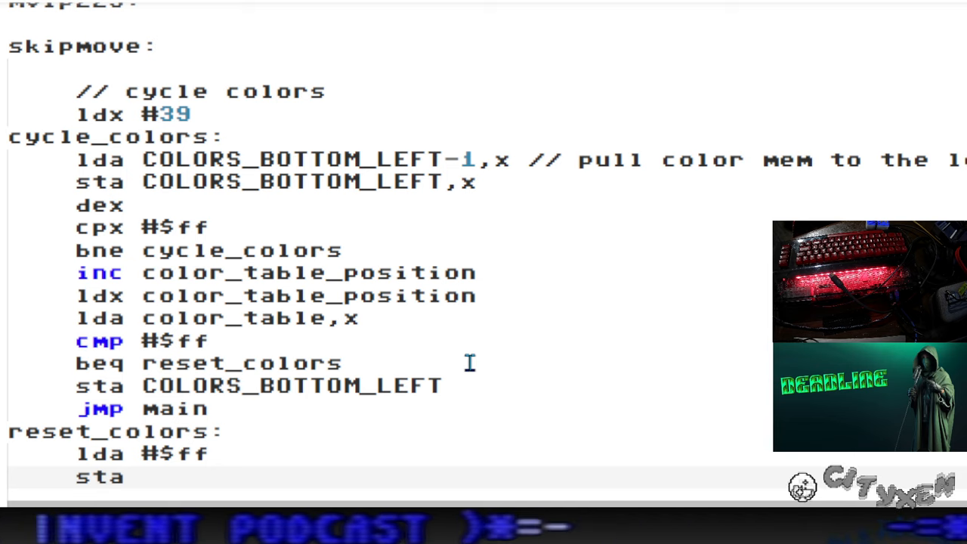
pyautogui.write('color_tab')
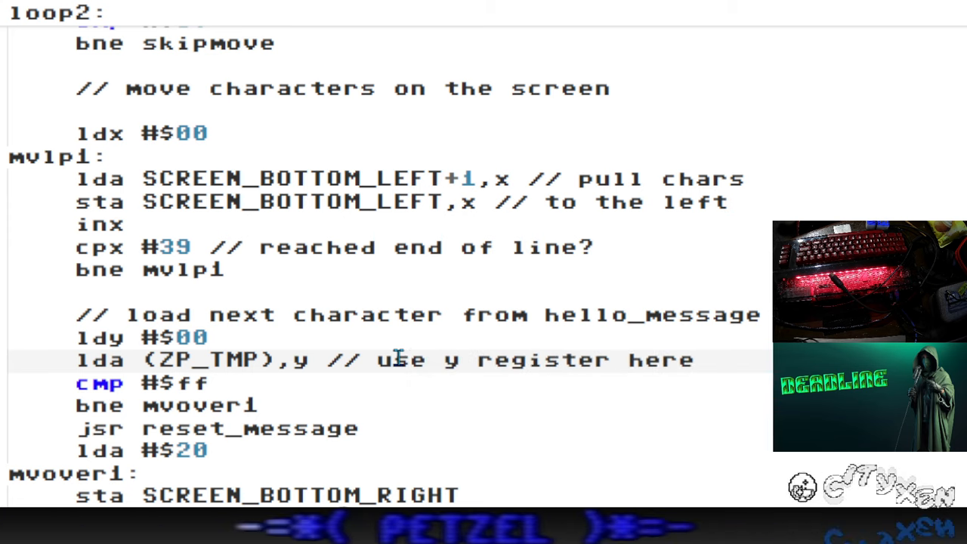
# Append 'and' to the '// use y register here' comment beside lda (ZP_TMP),y
pyautogui.write('and')
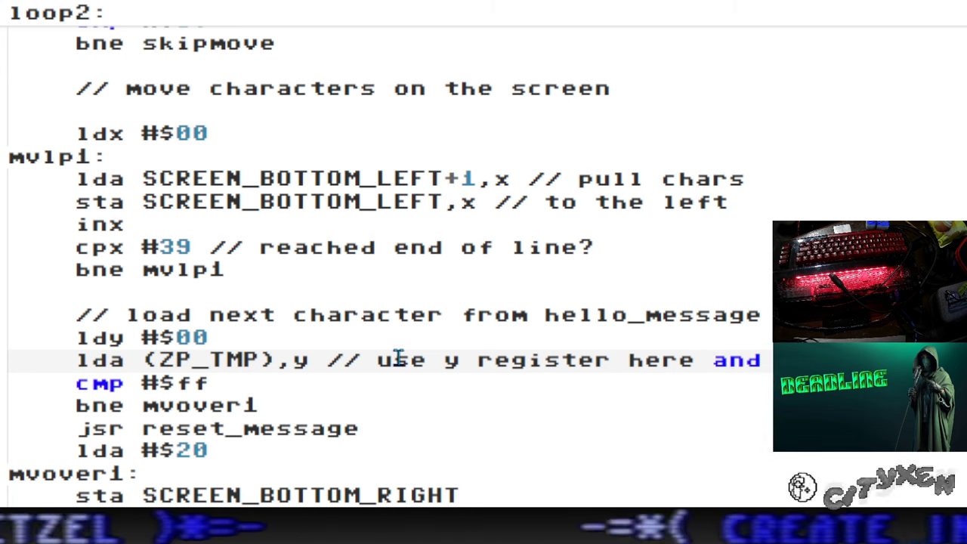